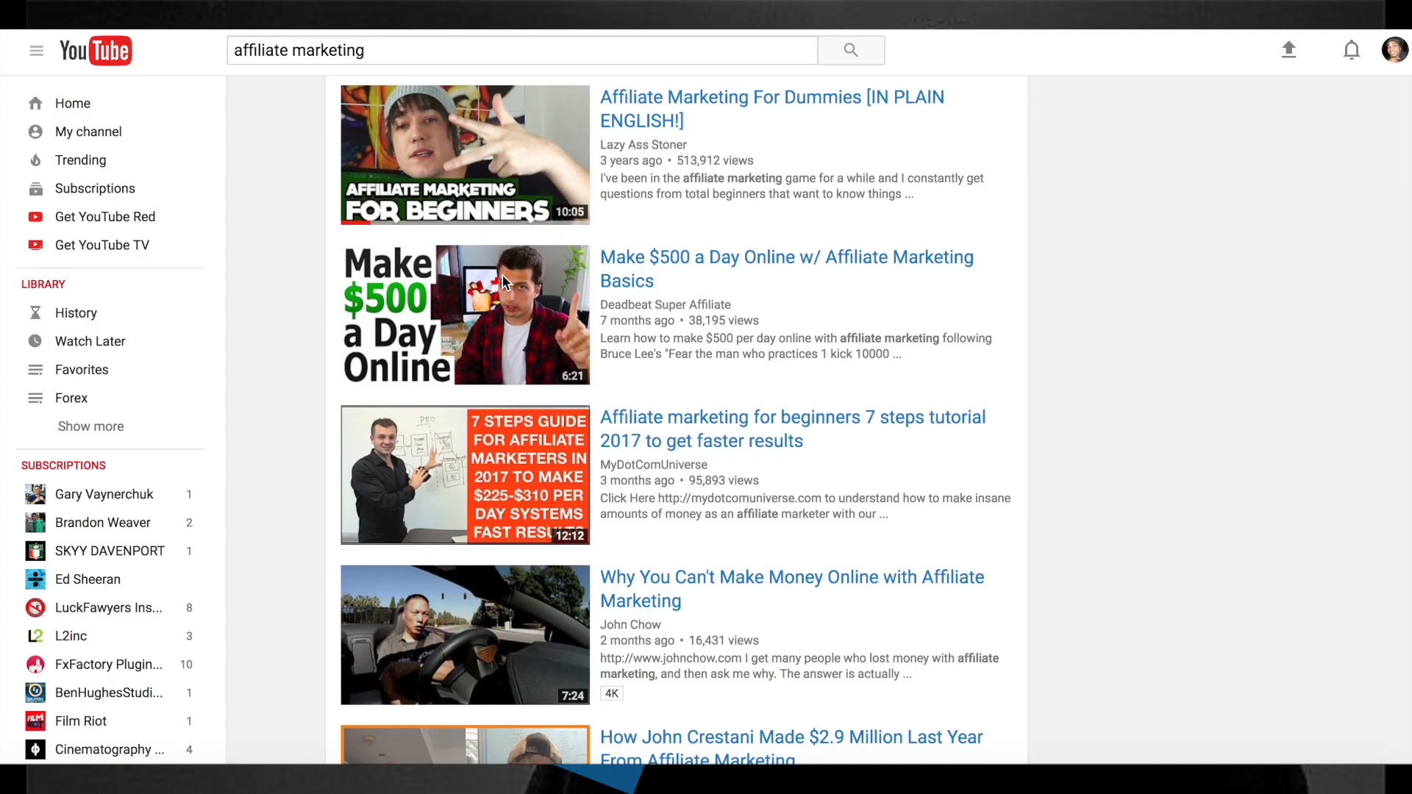
- Open the Make $500 a Day affiliate marketing video from the search results
scroll(down, 3)
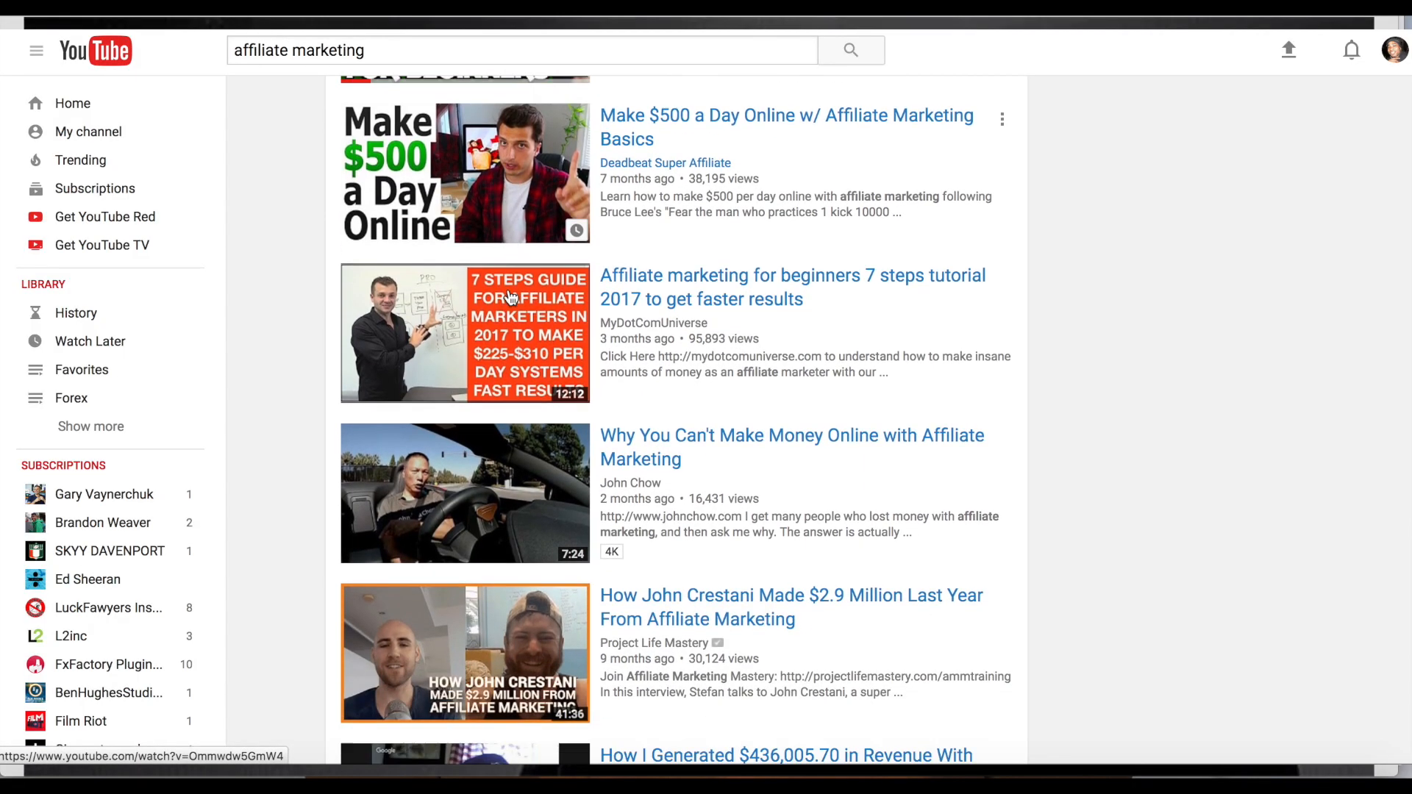
scroll(up, 3)
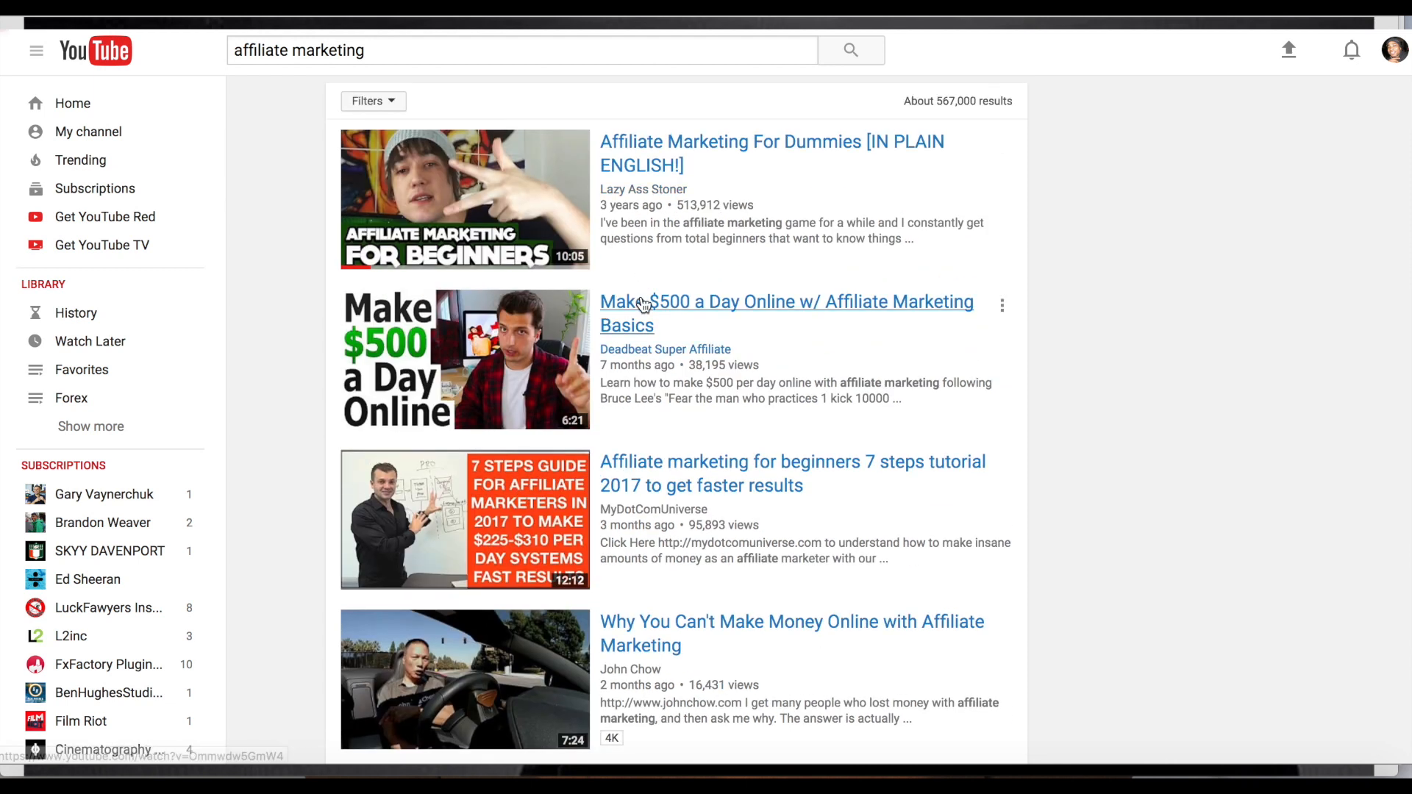
click(785, 301)
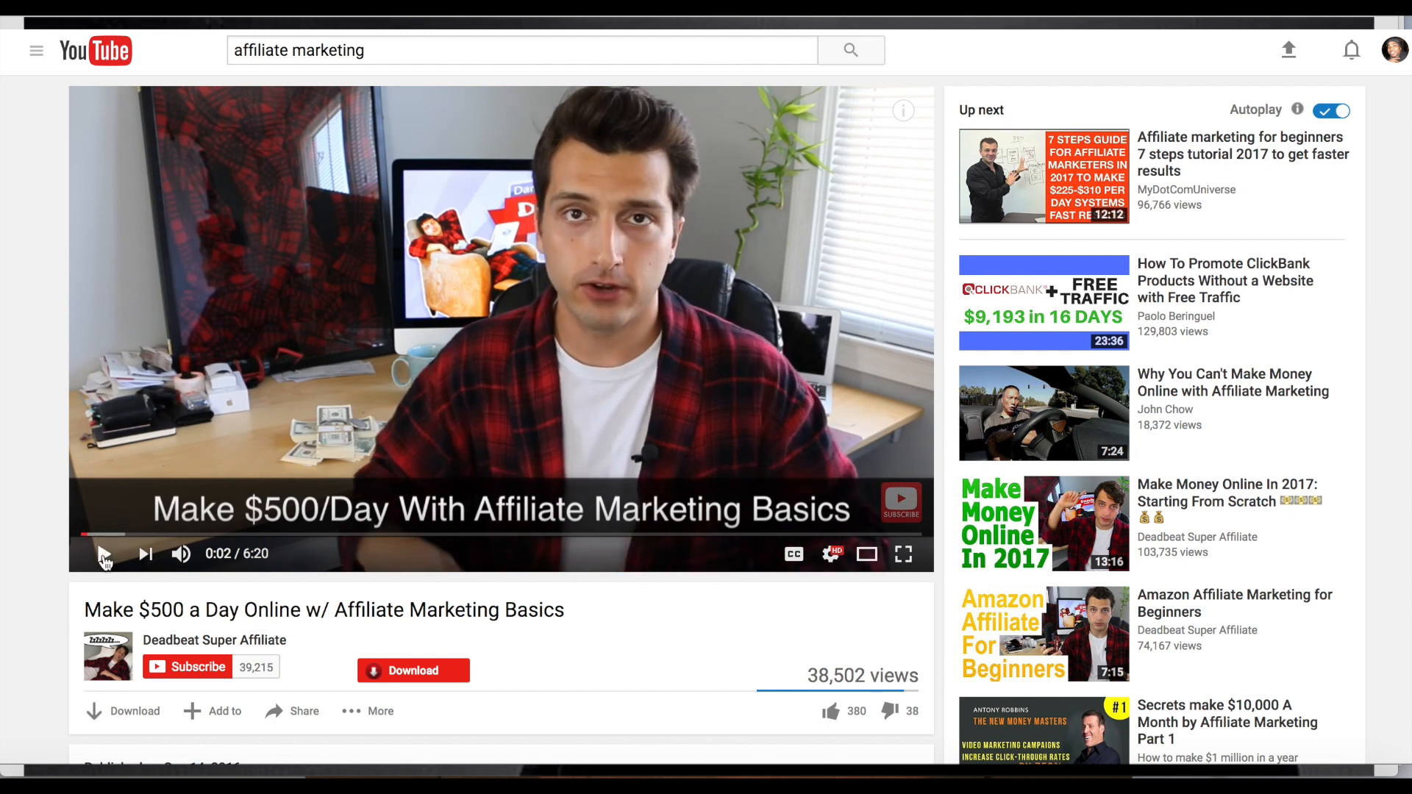
mouse_move(1024, 518)
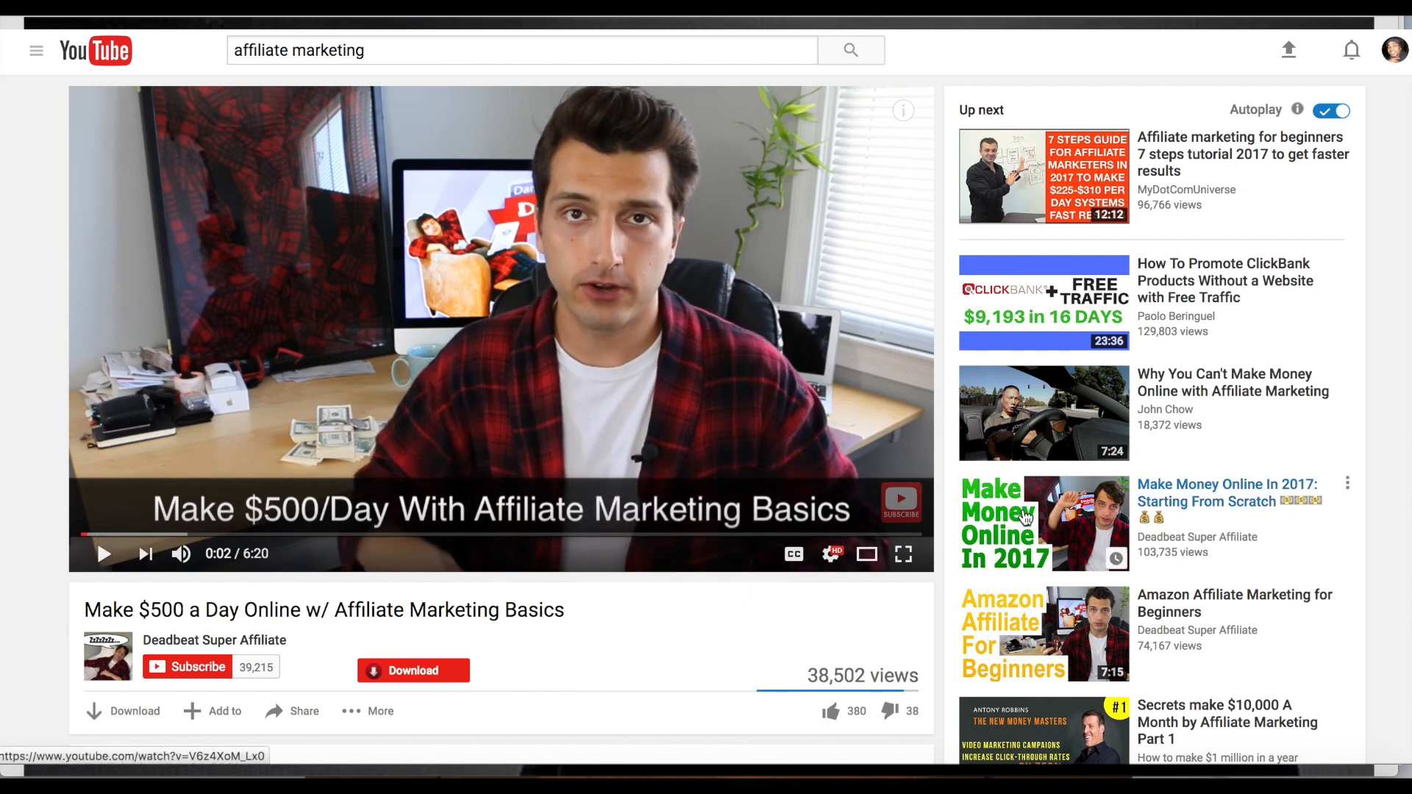
scroll(down, 3)
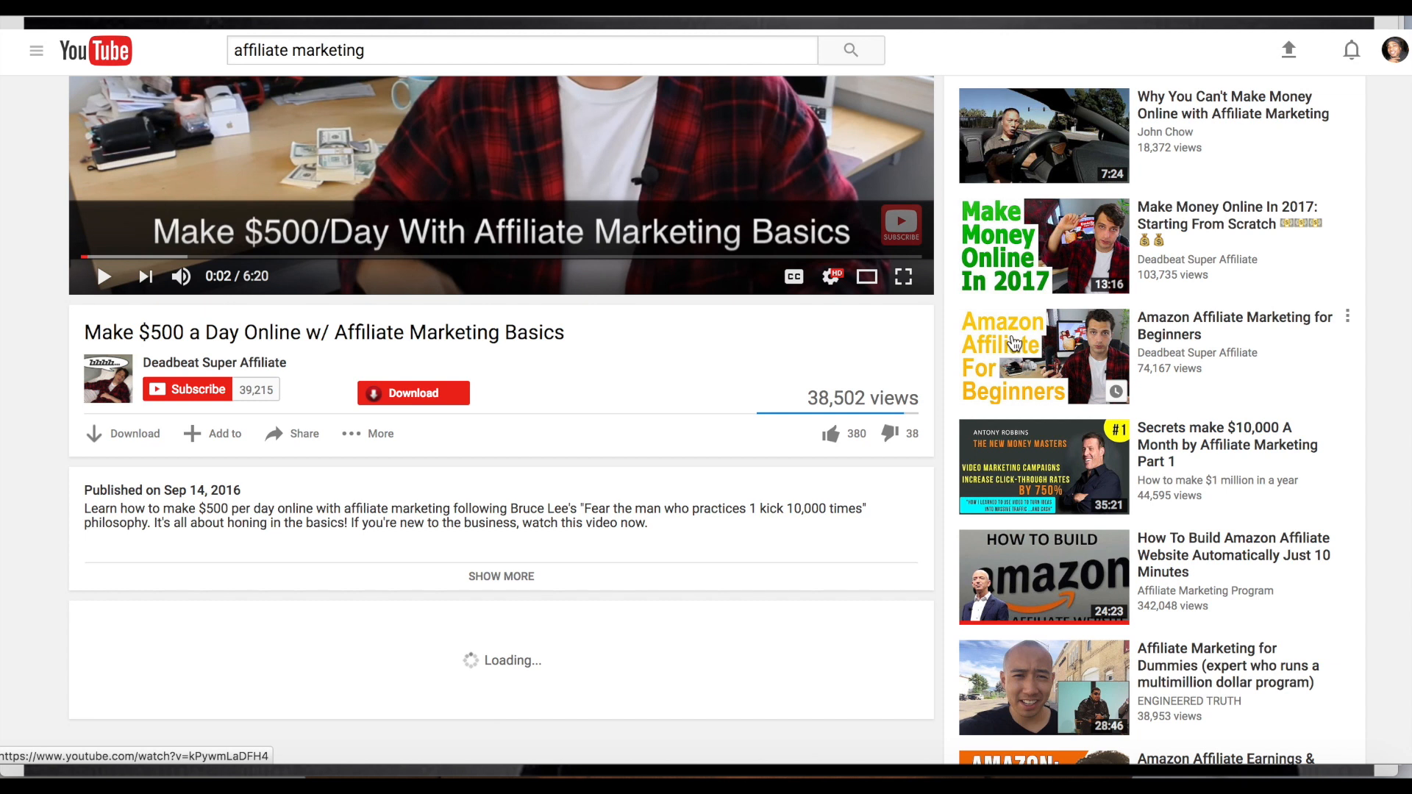
- Move on to Amazon Affiliate Marketing for Beginners, then Affiliate Marketing for Dummies from the sidebar
click(1043, 356)
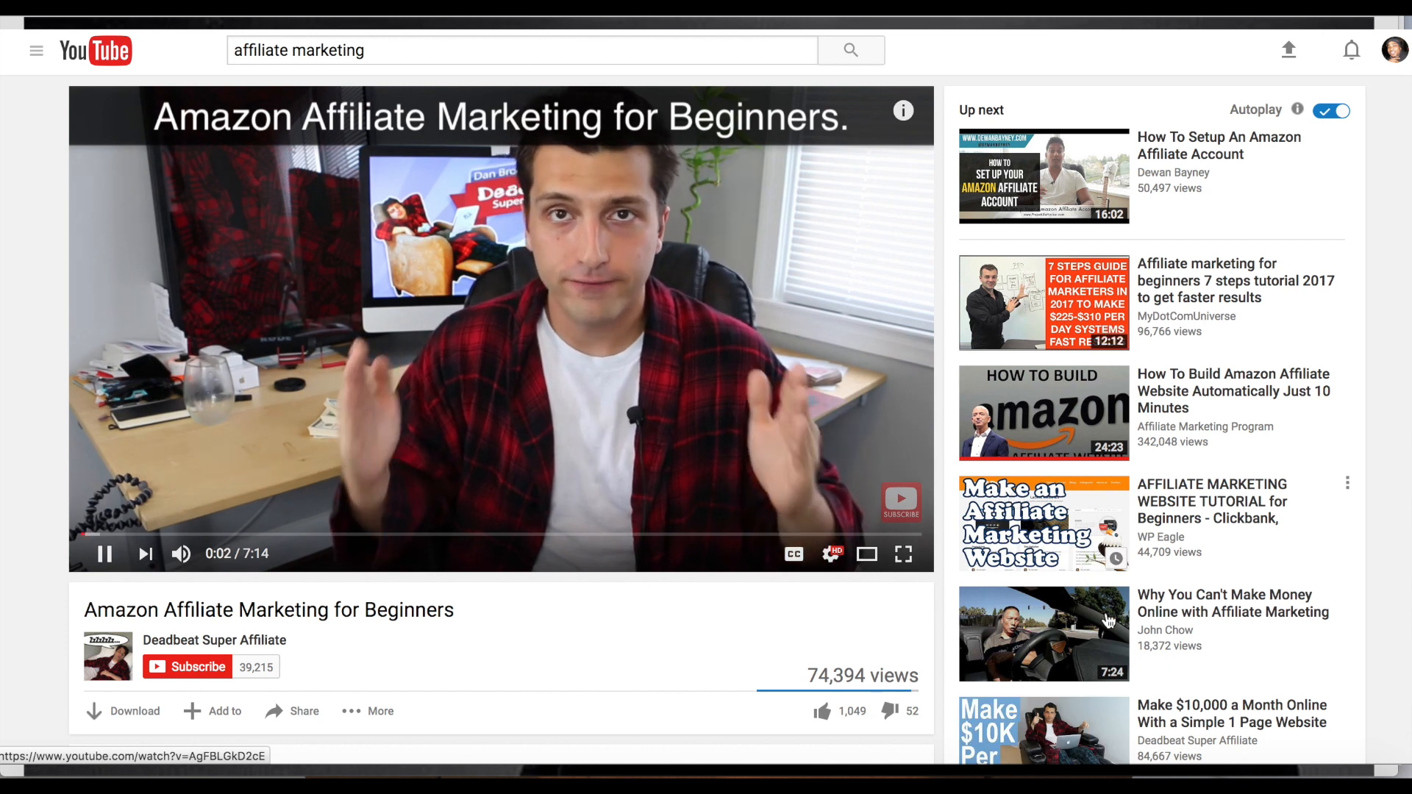
scroll(down, 3)
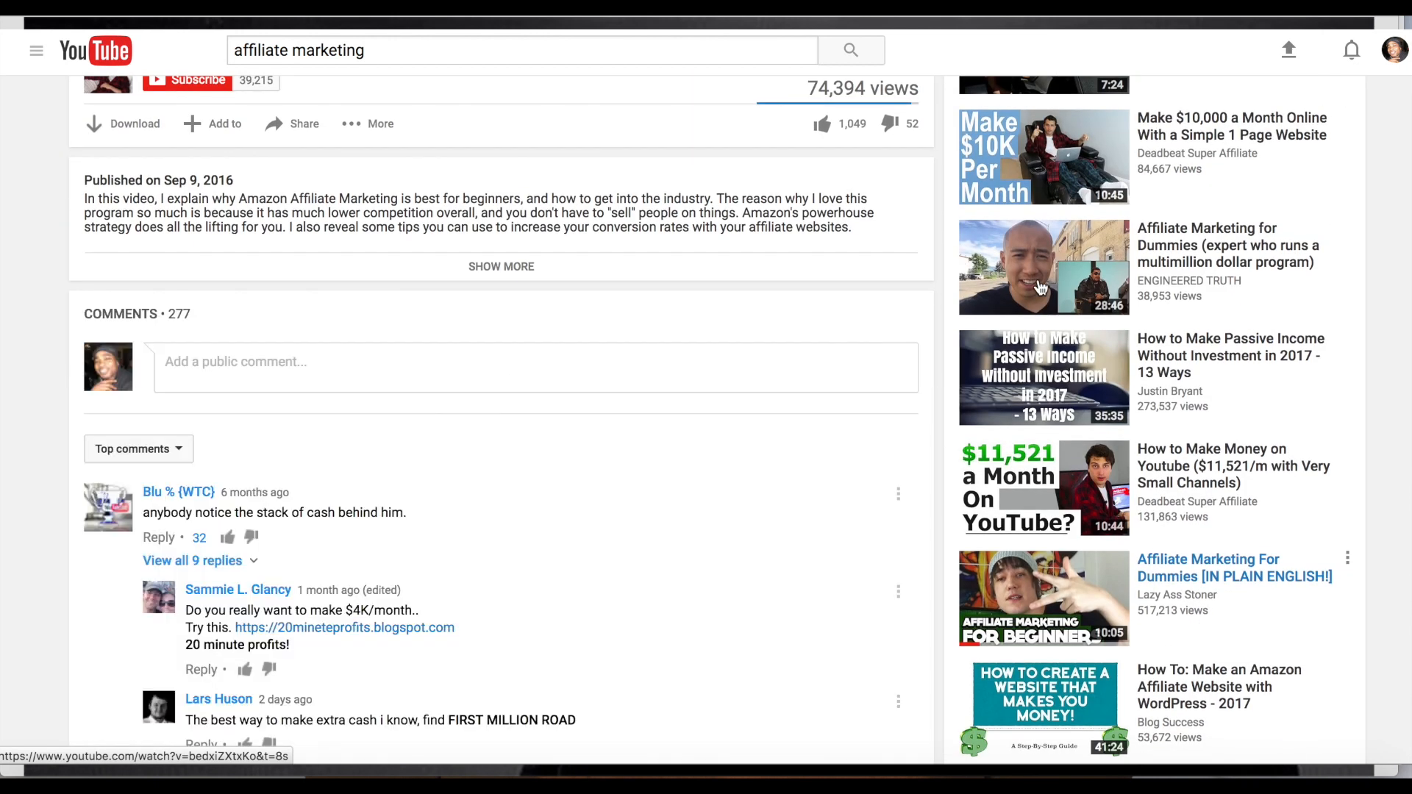
click(1043, 266)
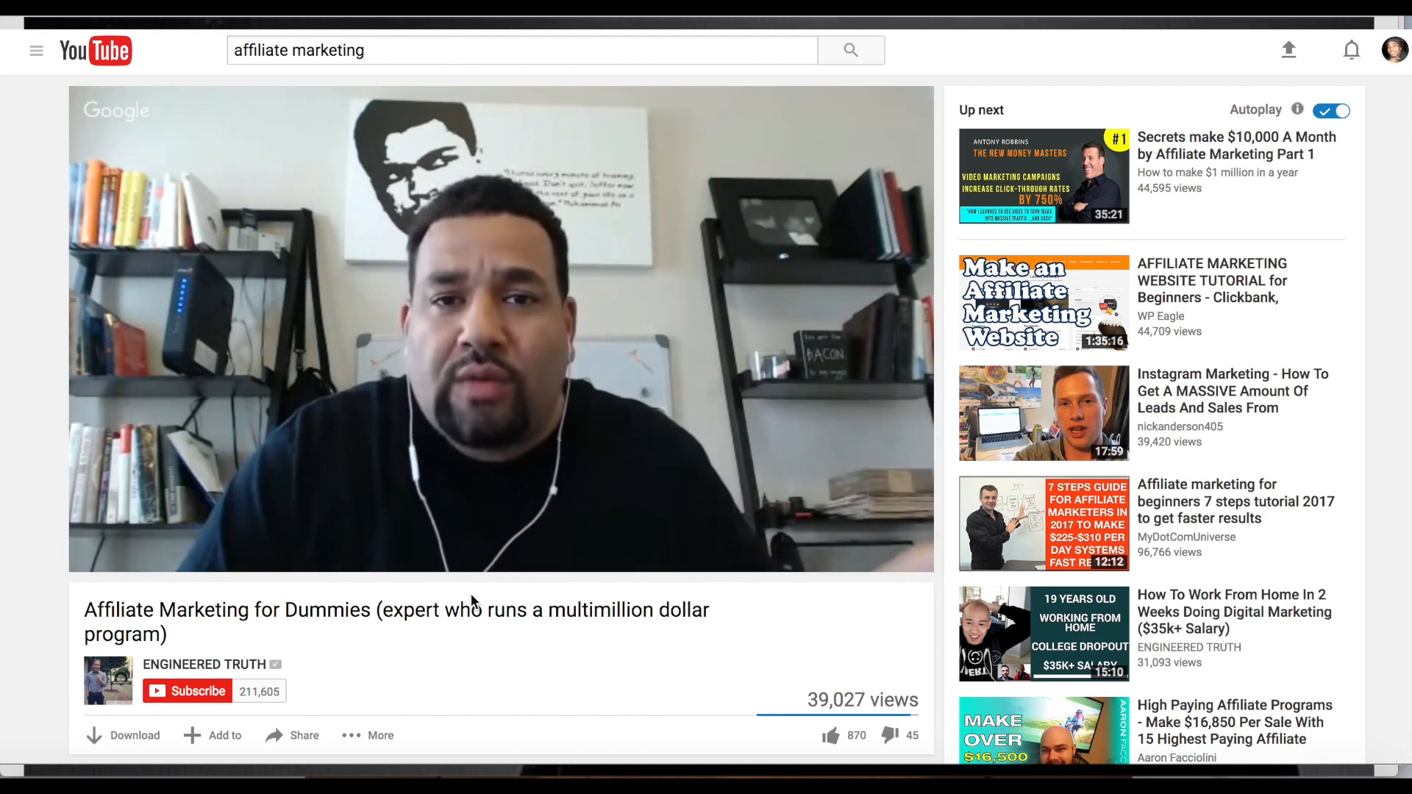
mouse_move(231, 527)
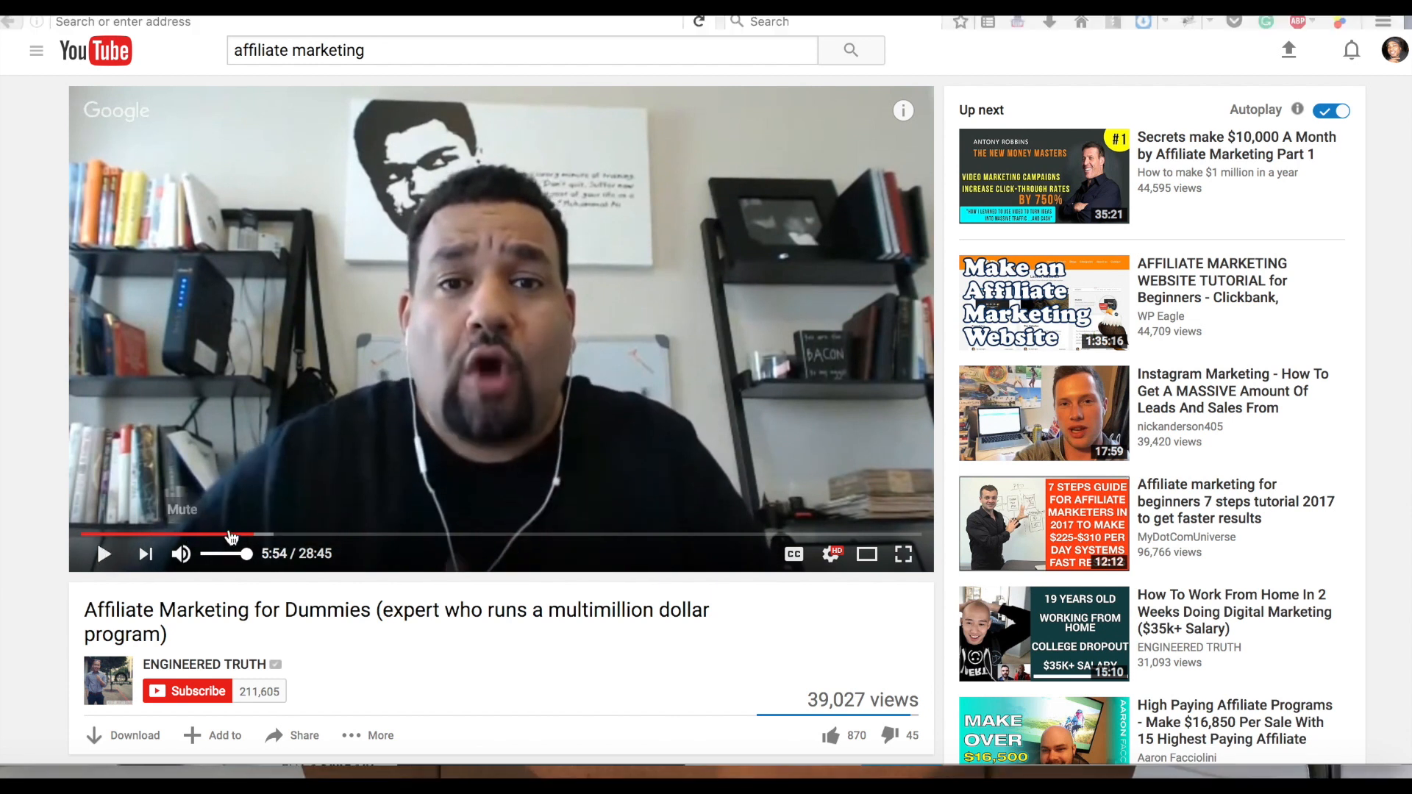
- Switch to the diabeticadjustment.com tab and scroll its homepage past the topic sections and products, then back up
click(353, 536)
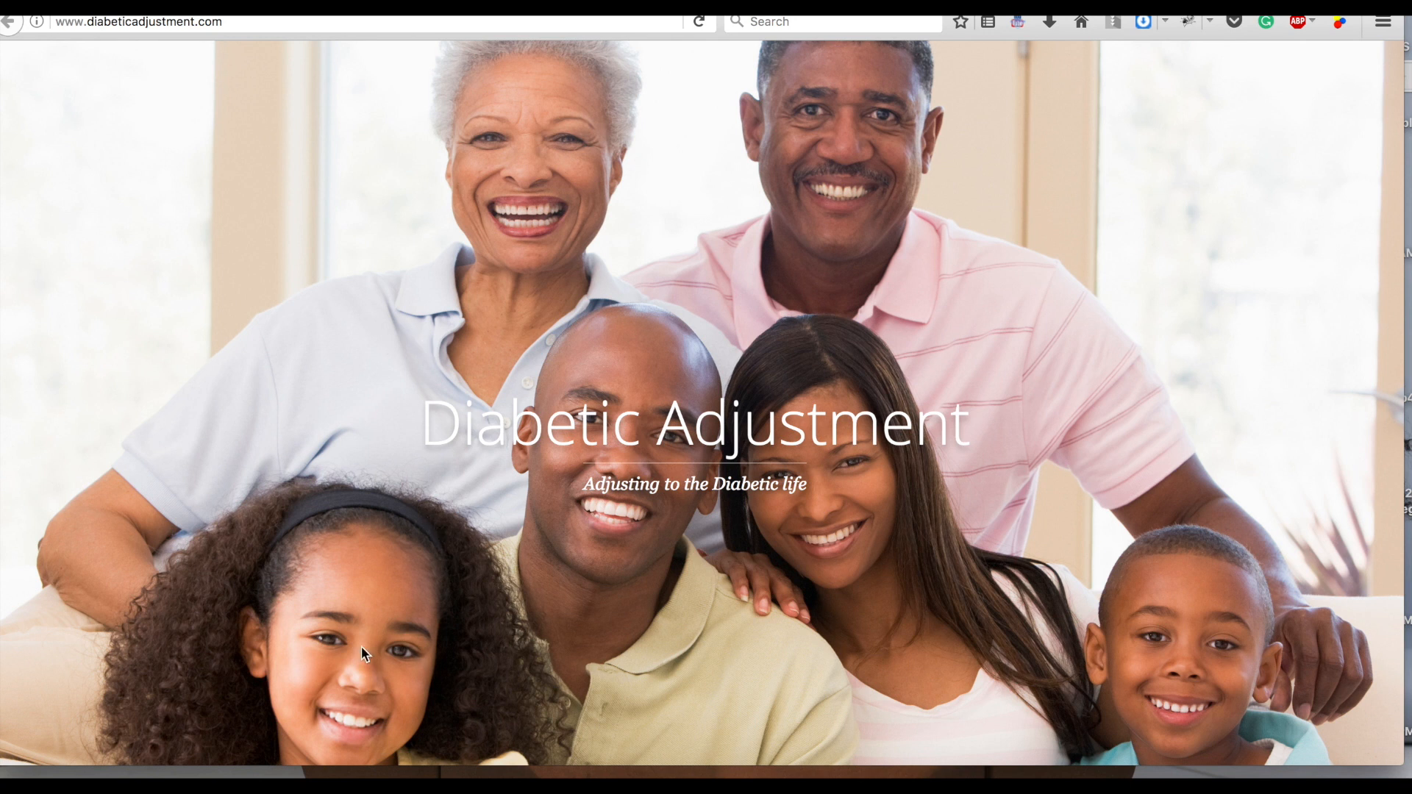
mouse_move(358, 641)
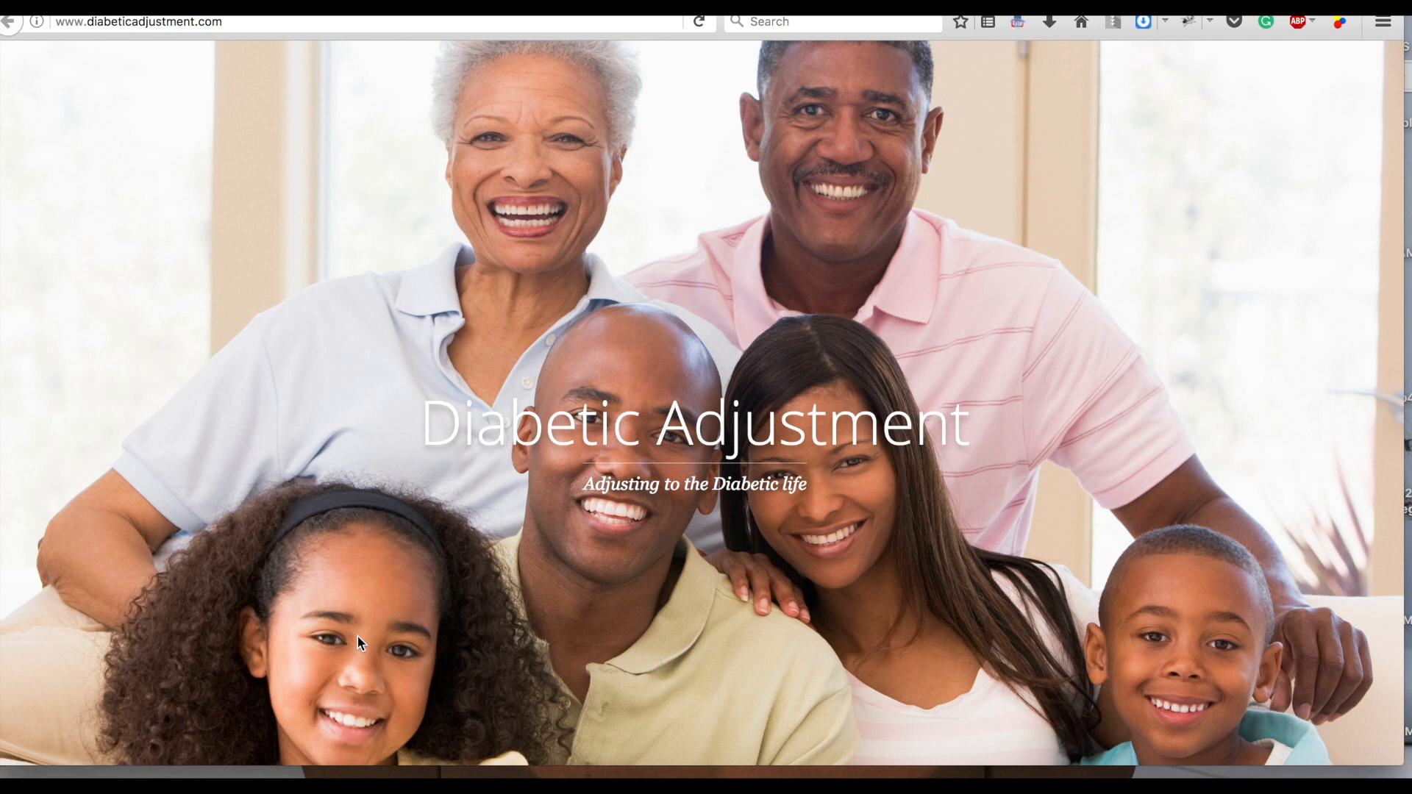
scroll(down, 3)
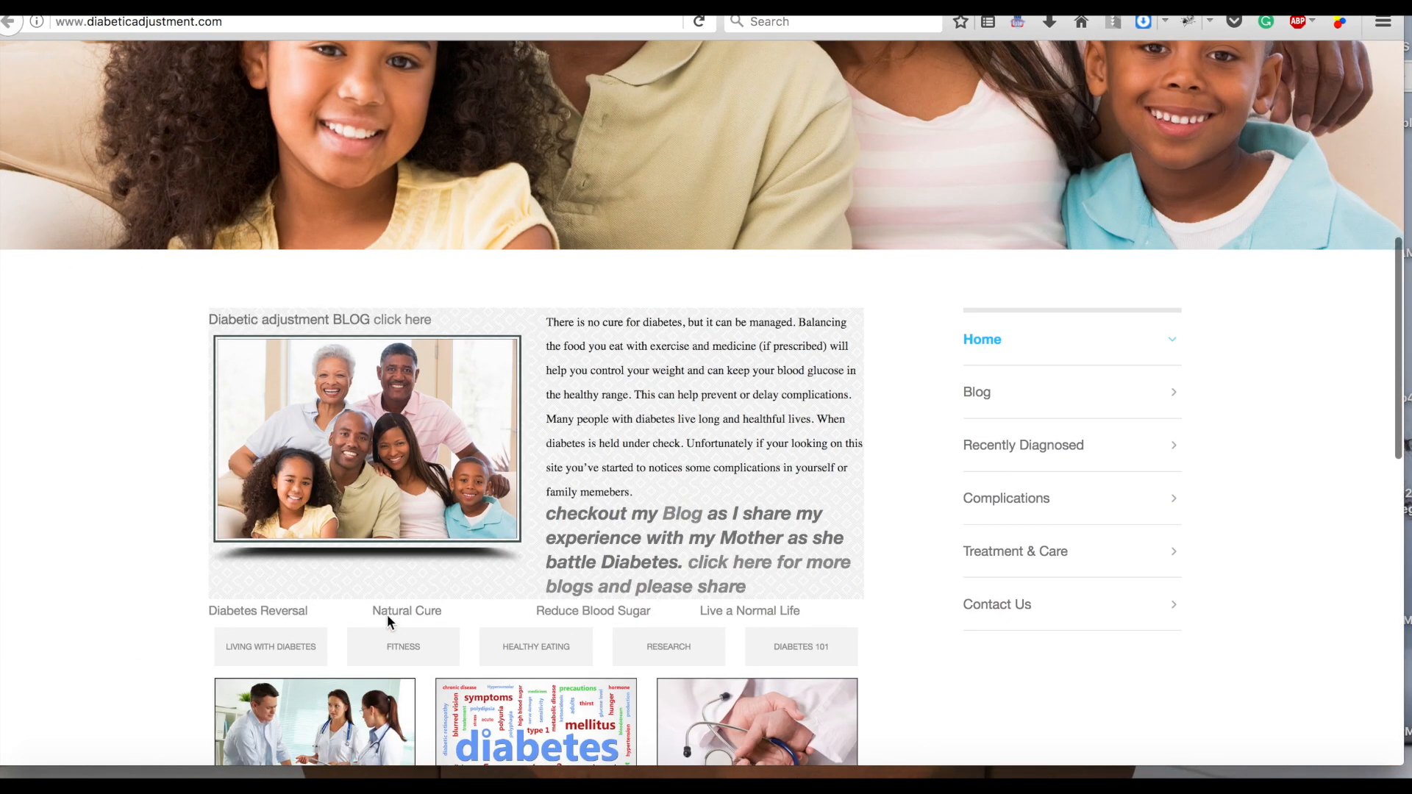
scroll(down, 3)
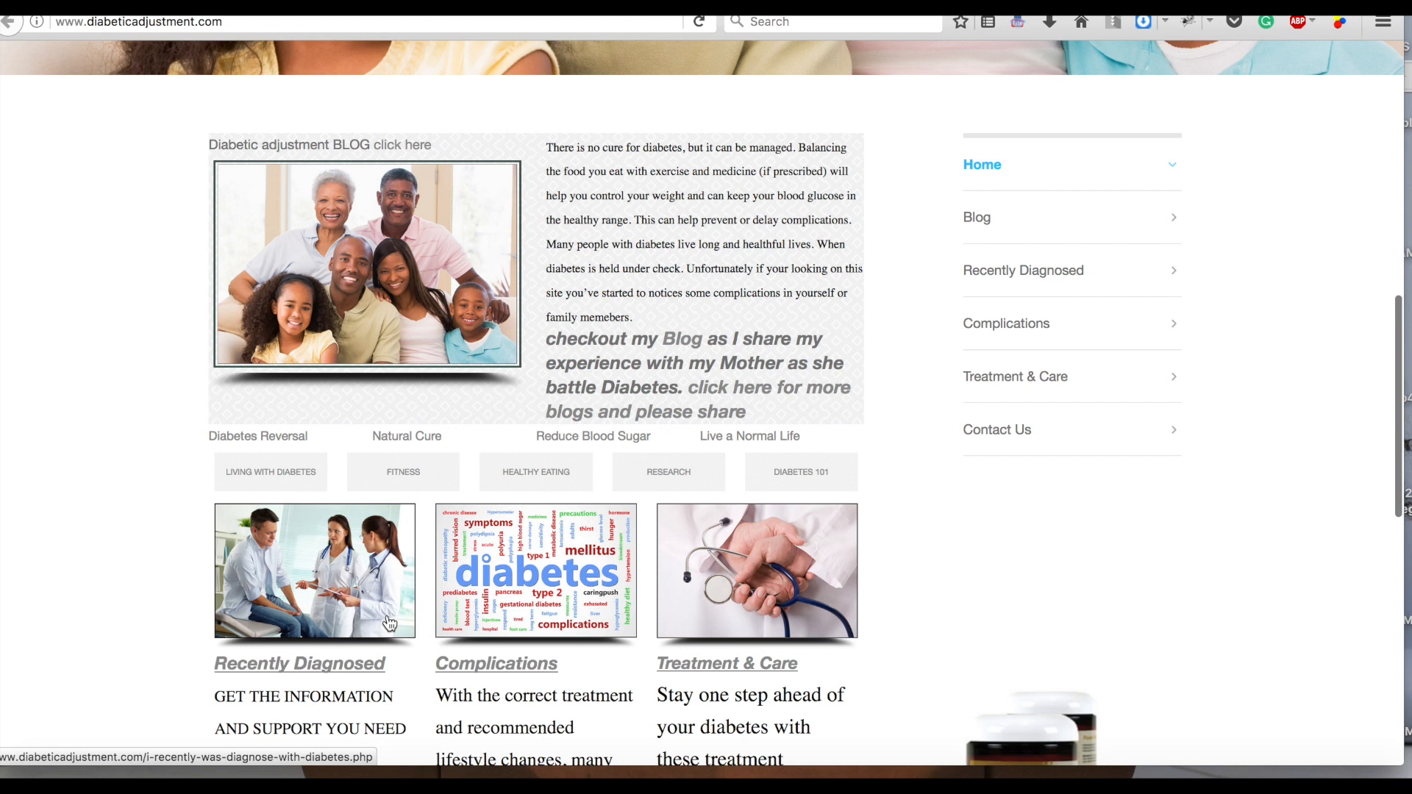
mouse_move(682, 340)
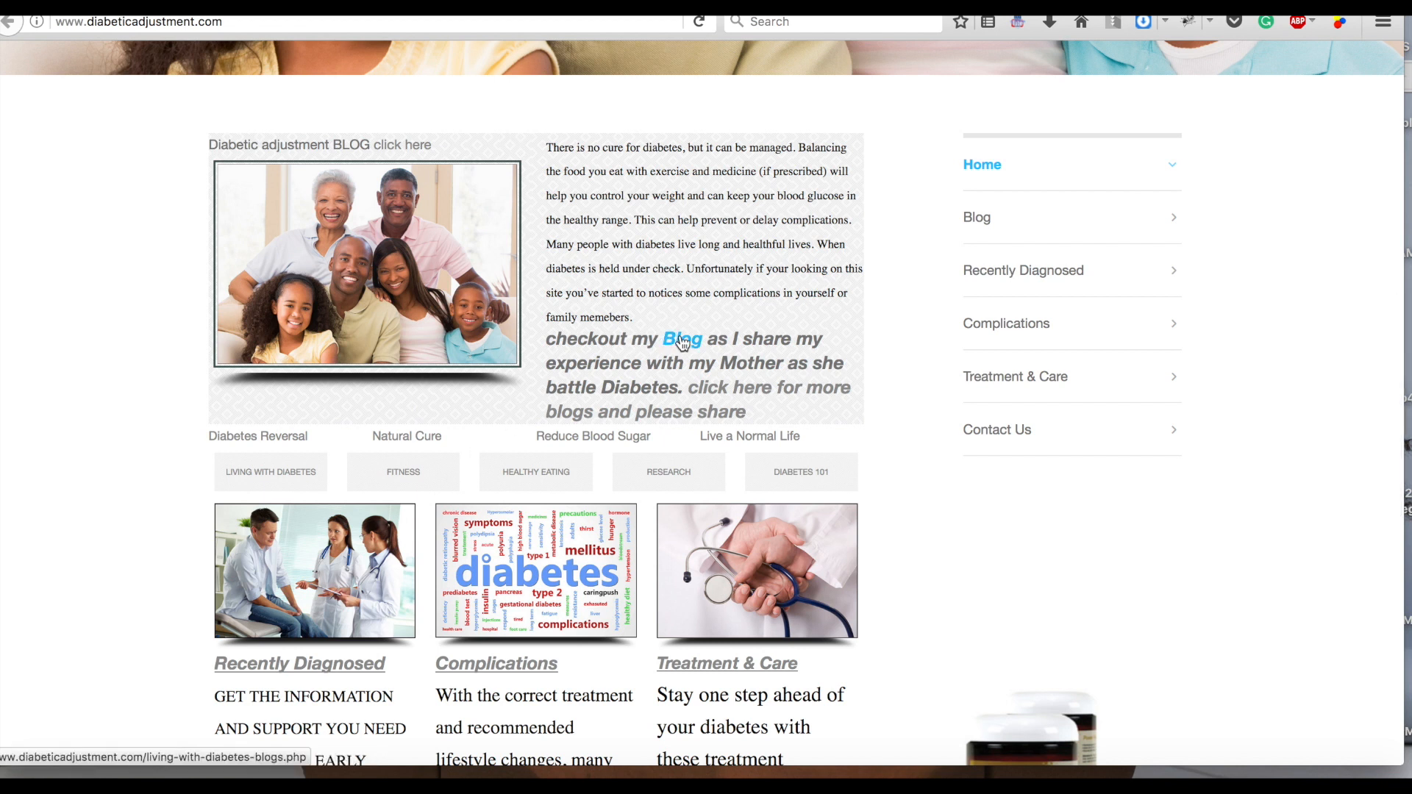
scroll(down, 3)
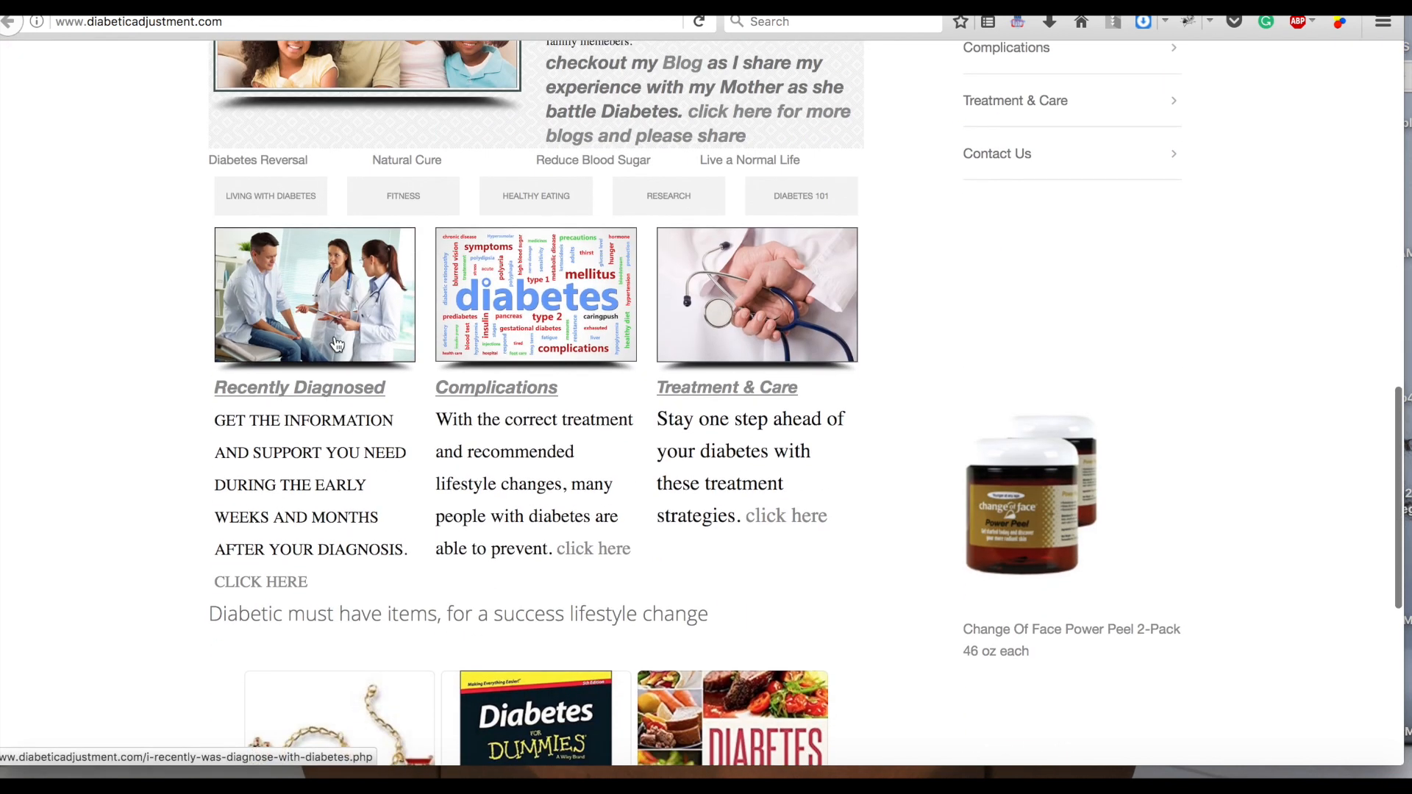
mouse_move(769, 272)
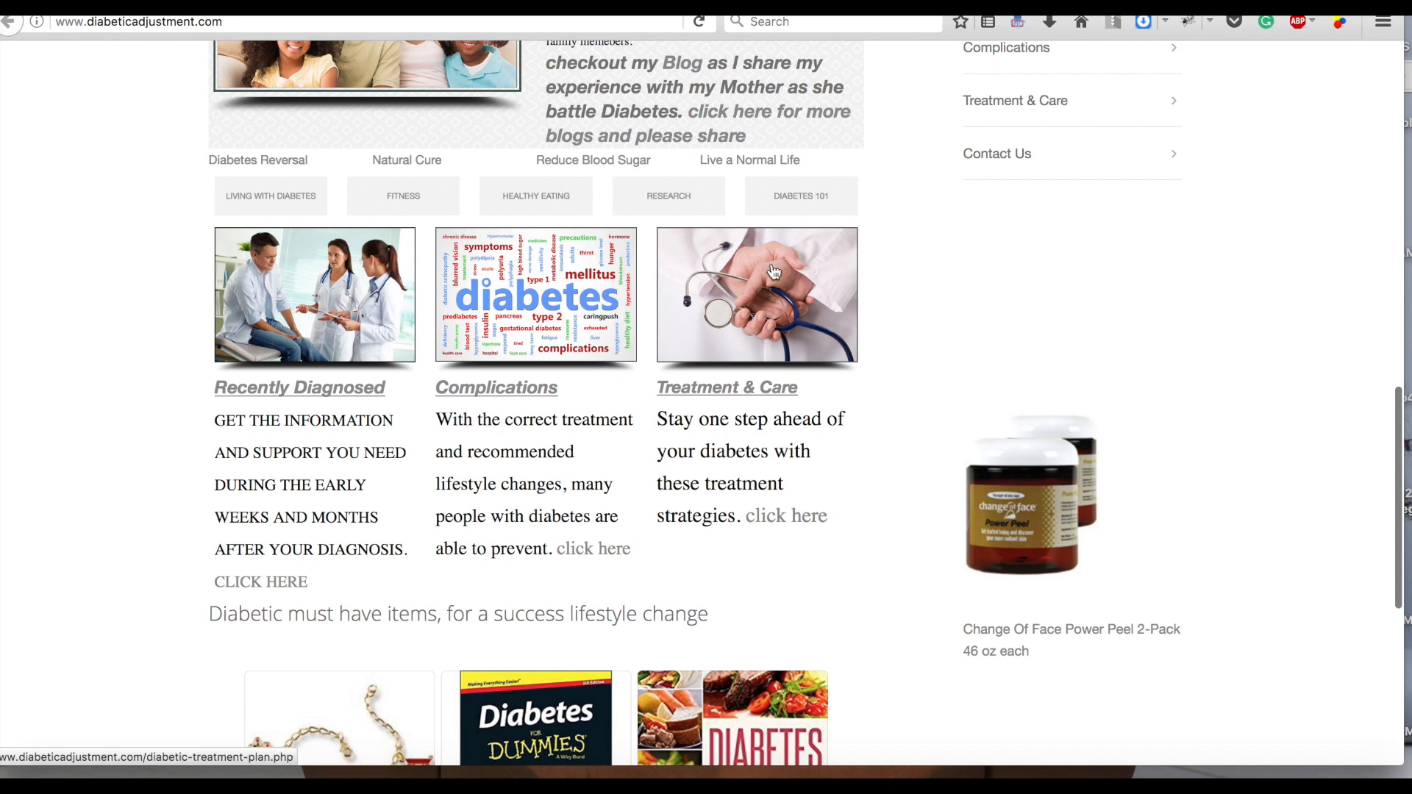
scroll(down, 3)
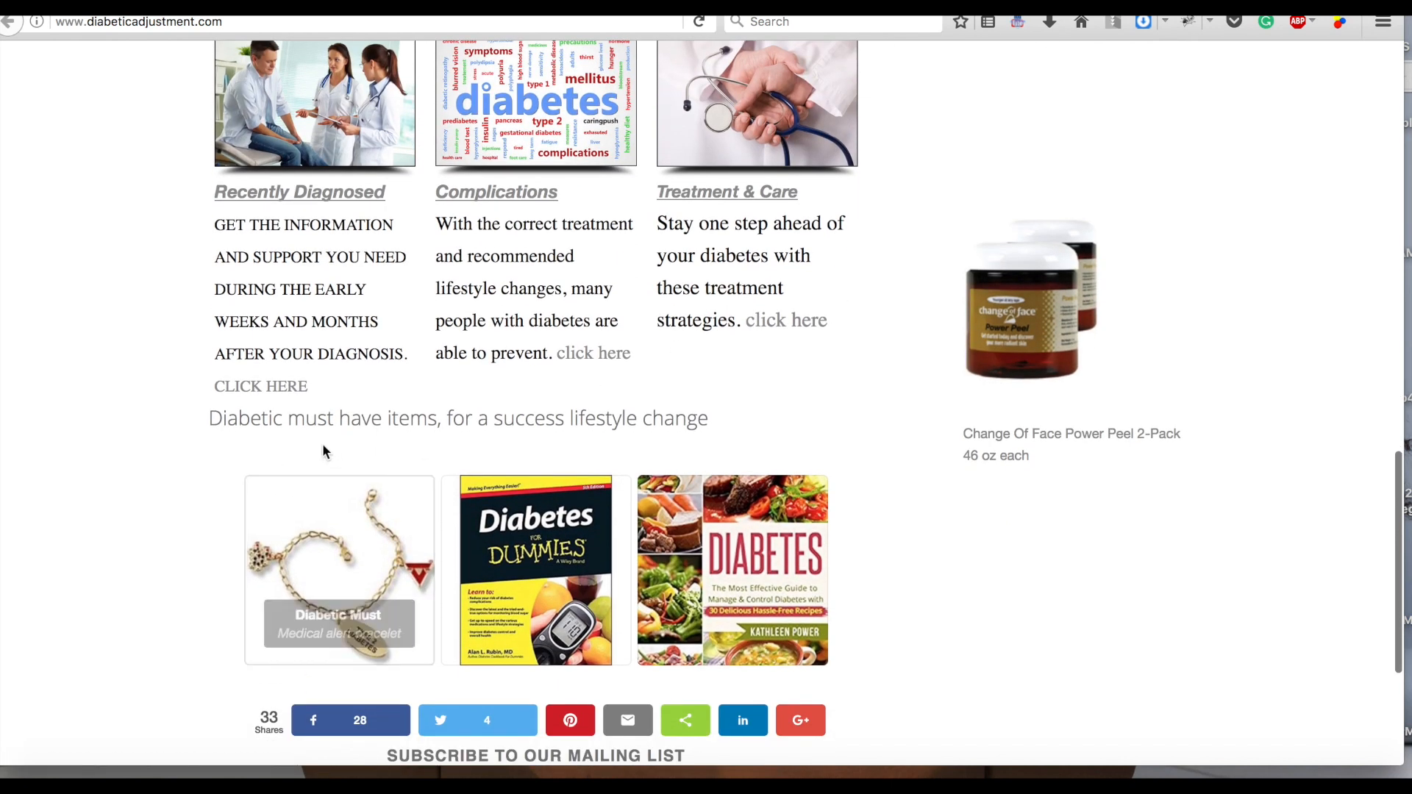
mouse_move(534, 570)
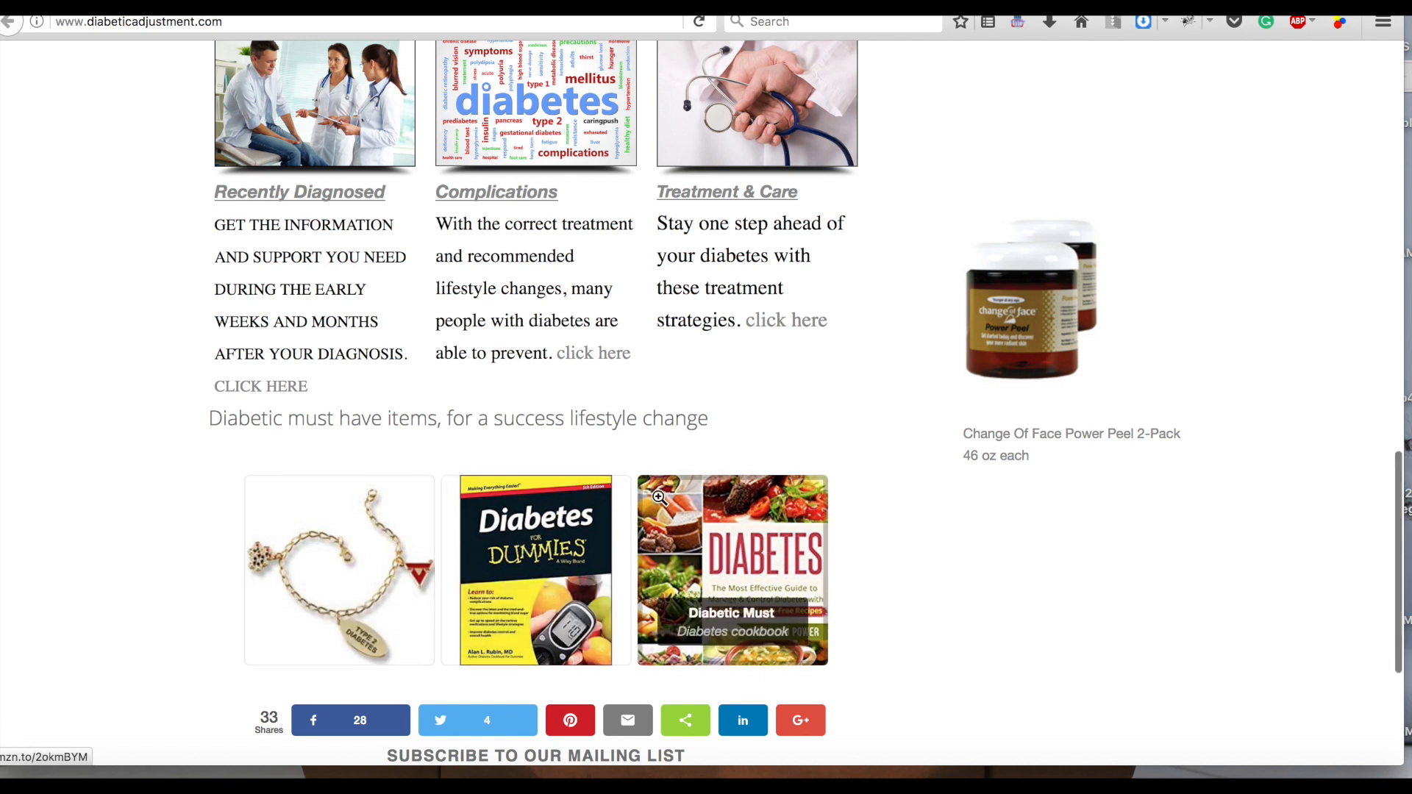
scroll(up, 3)
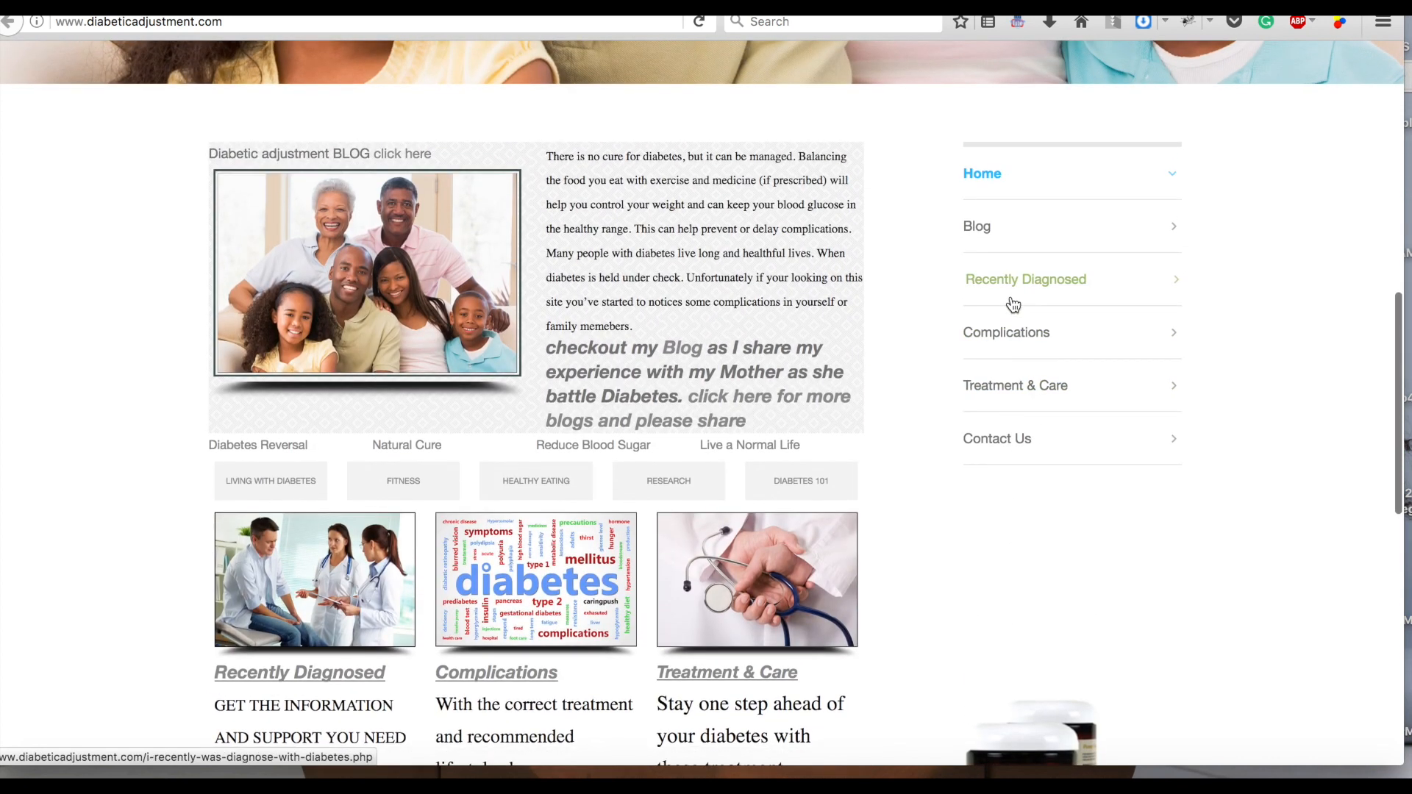
click(494, 672)
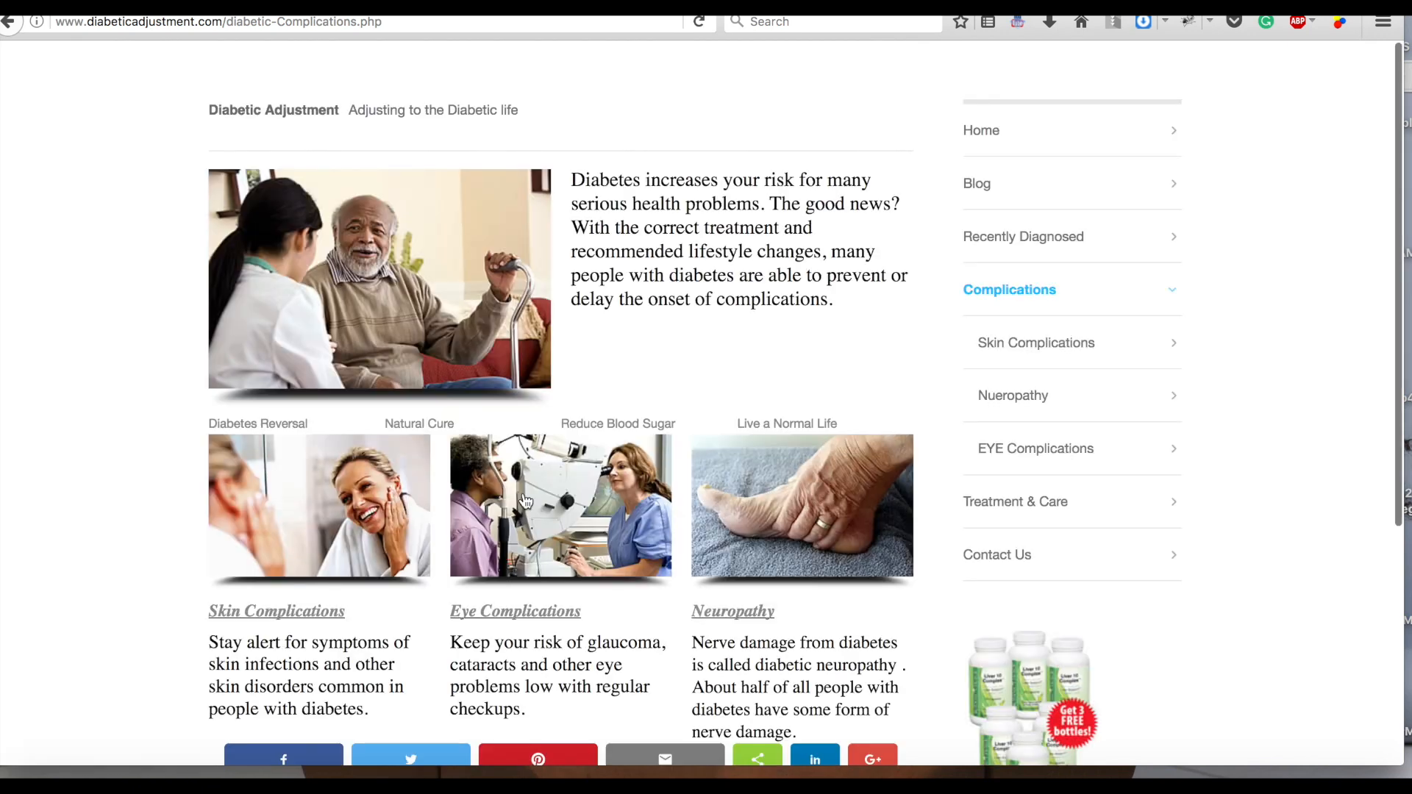
scroll(down, 3)
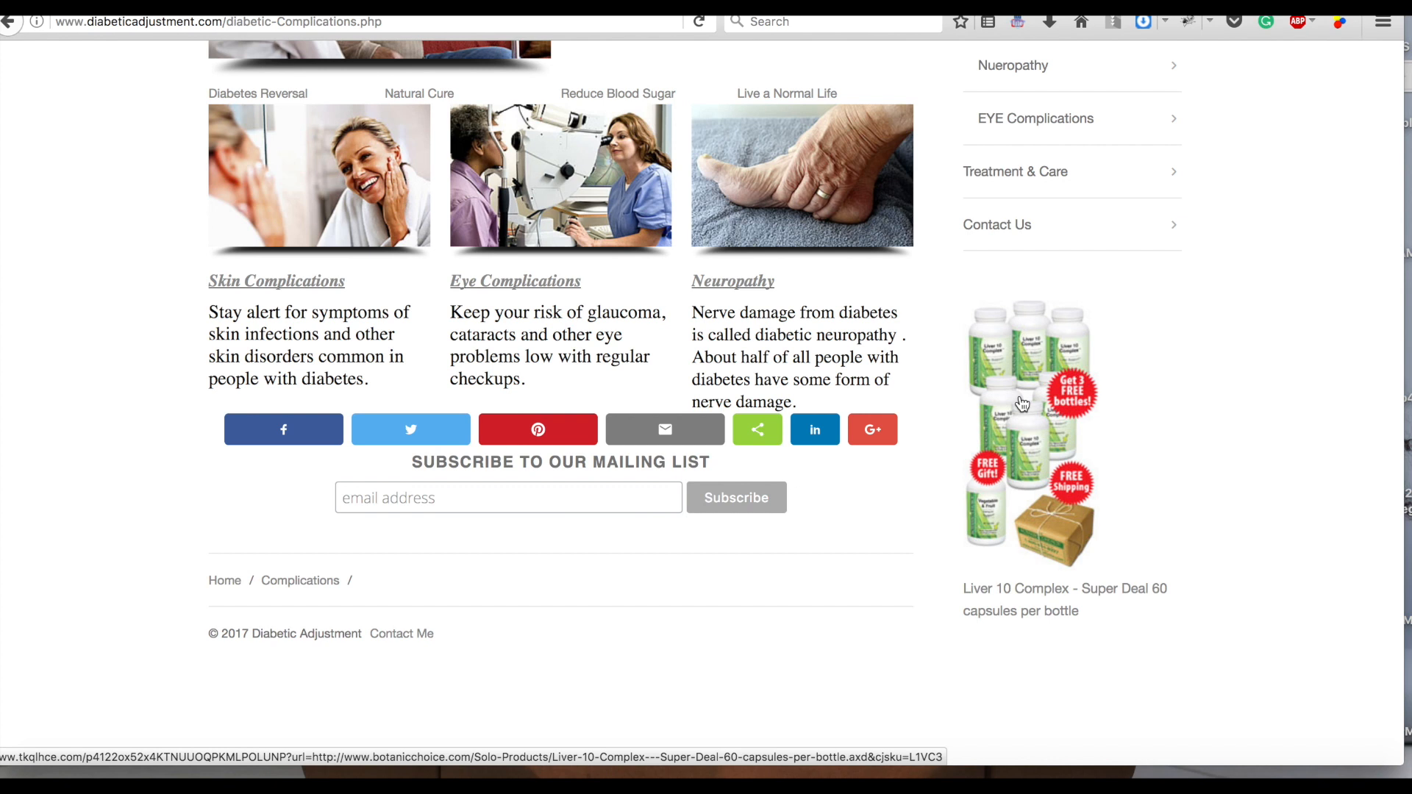
scroll(up, 3)
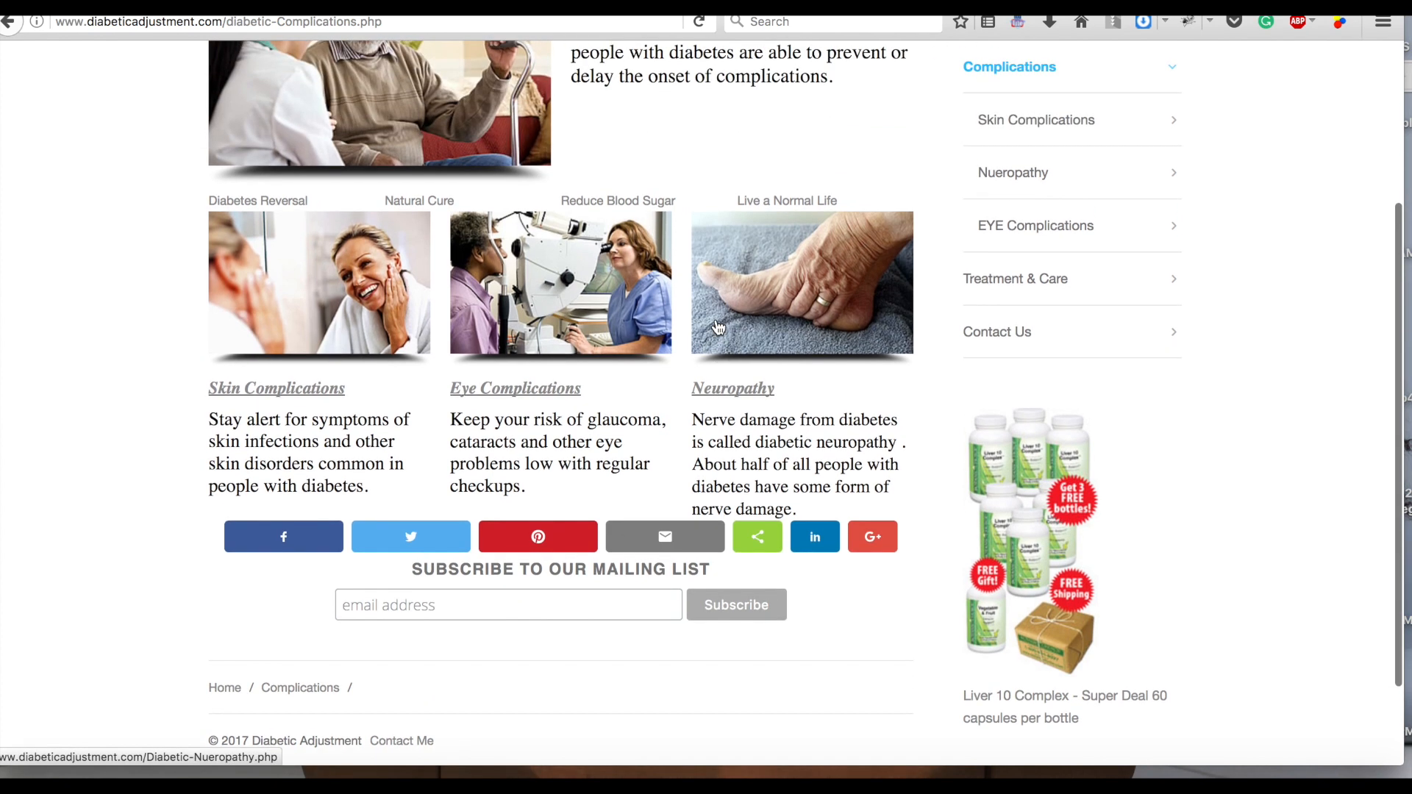
mouse_move(795, 315)
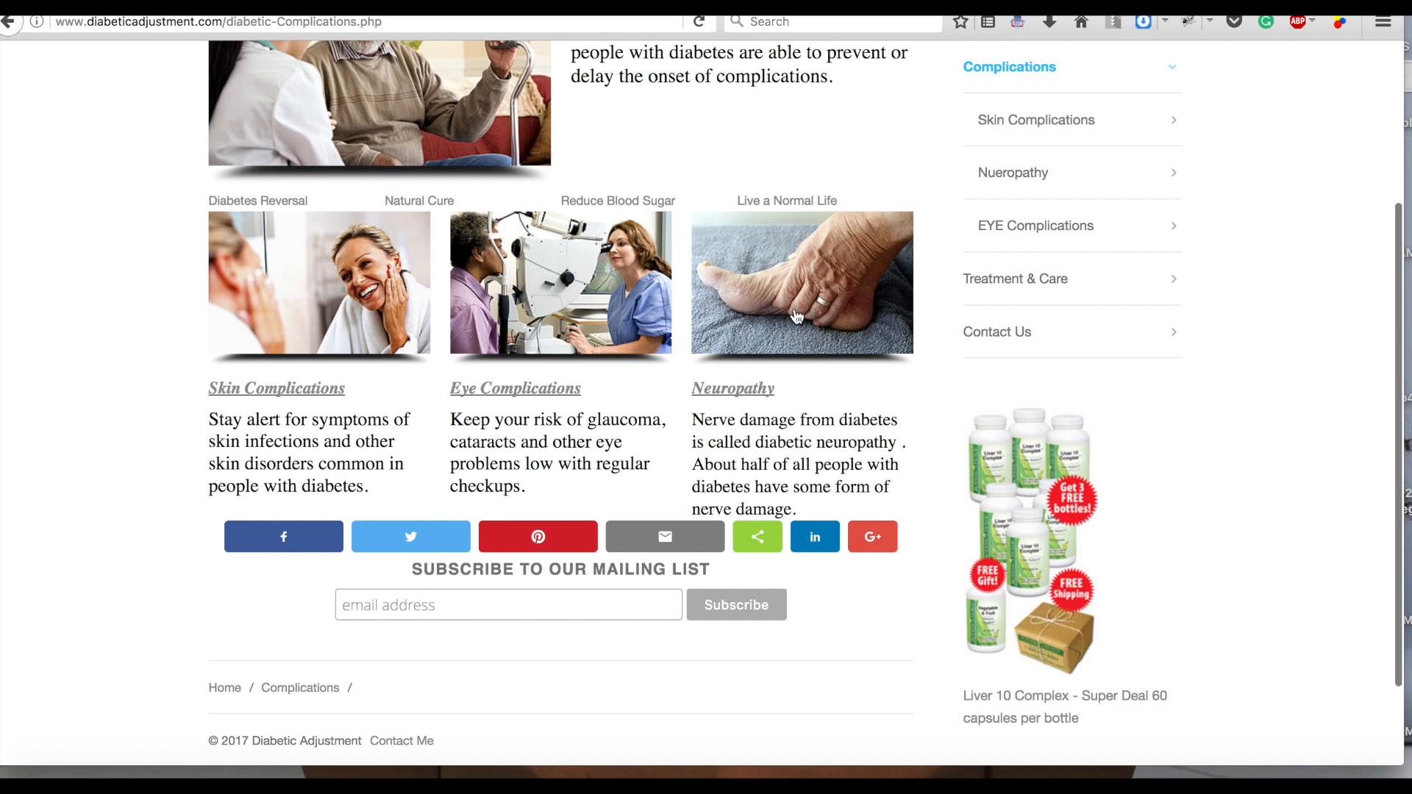
click(732, 388)
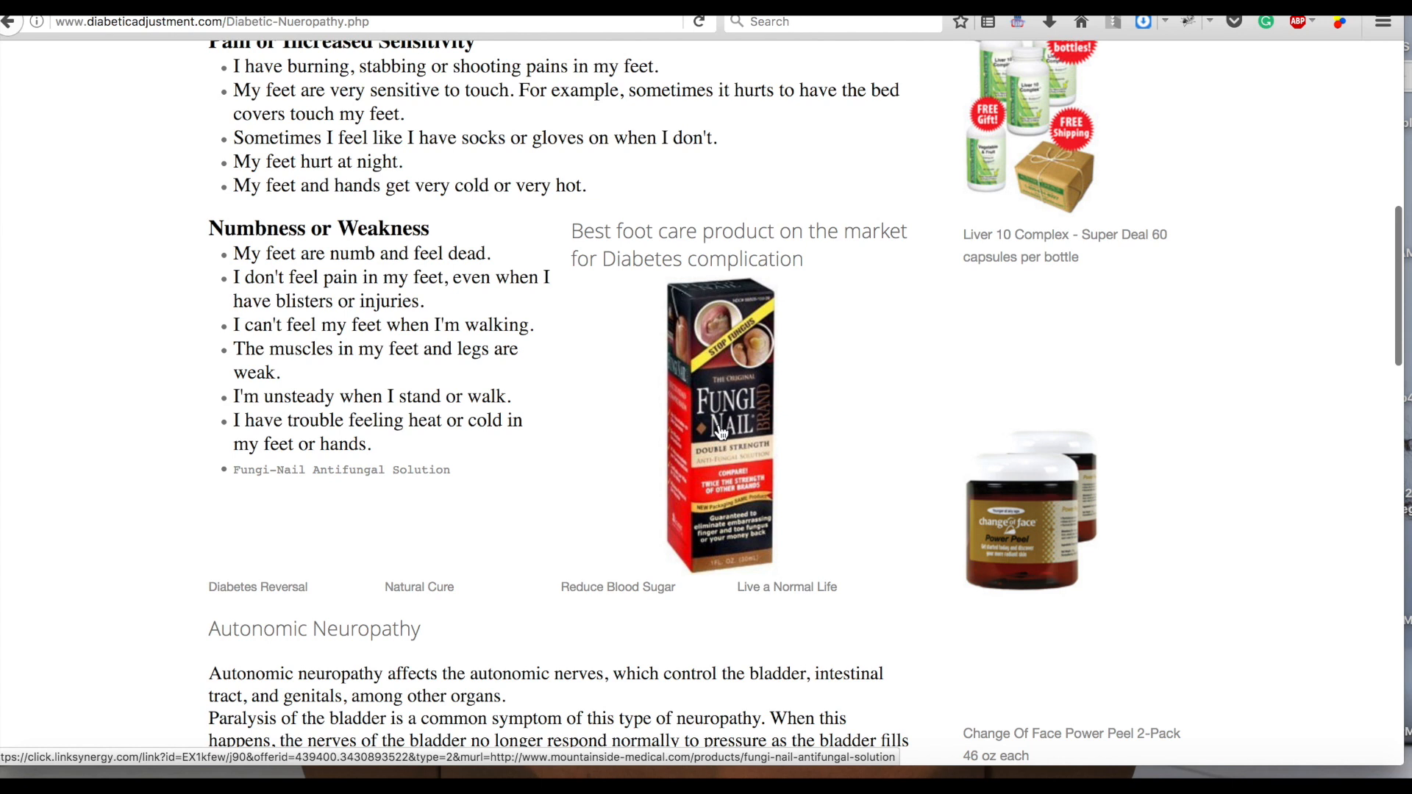
scroll(up, 3)
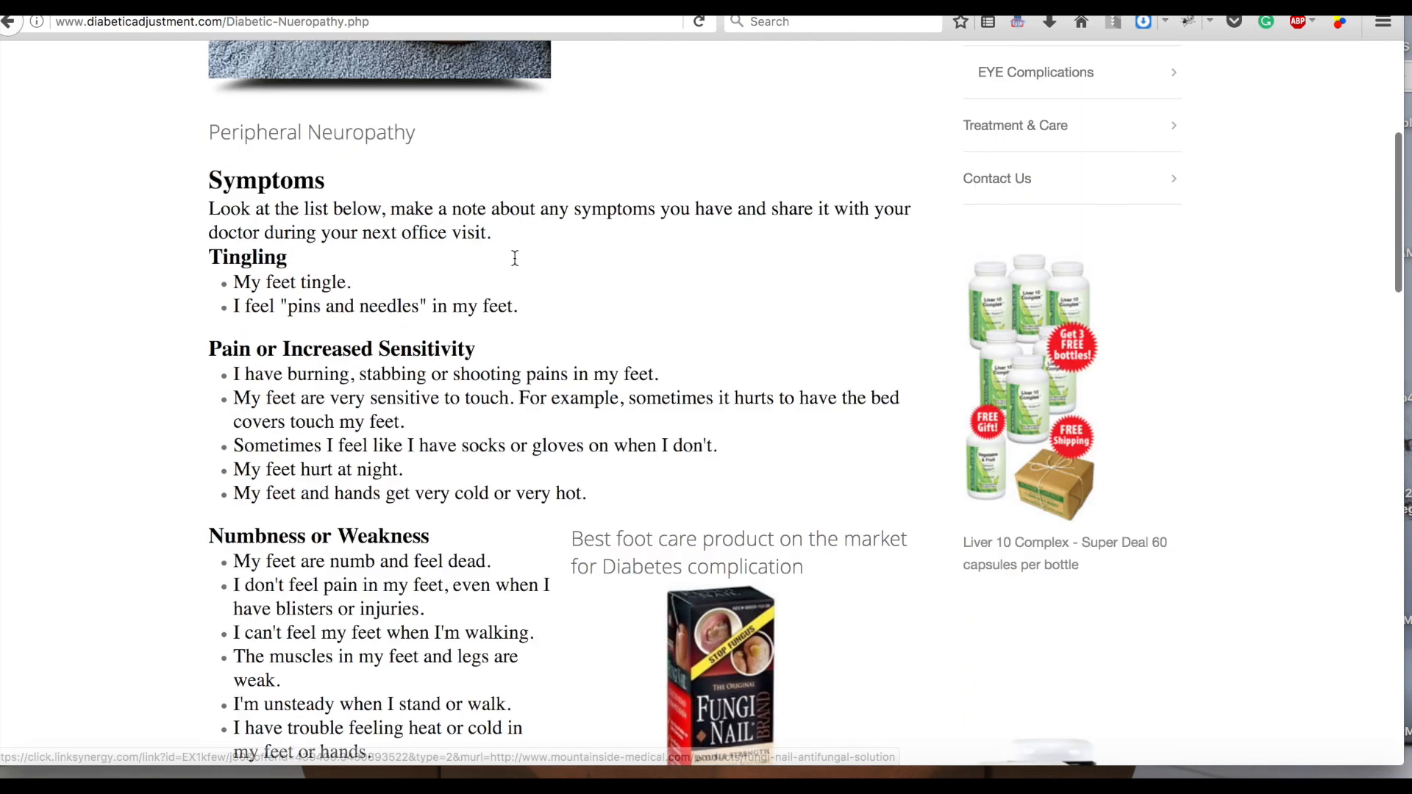
scroll(up, 3)
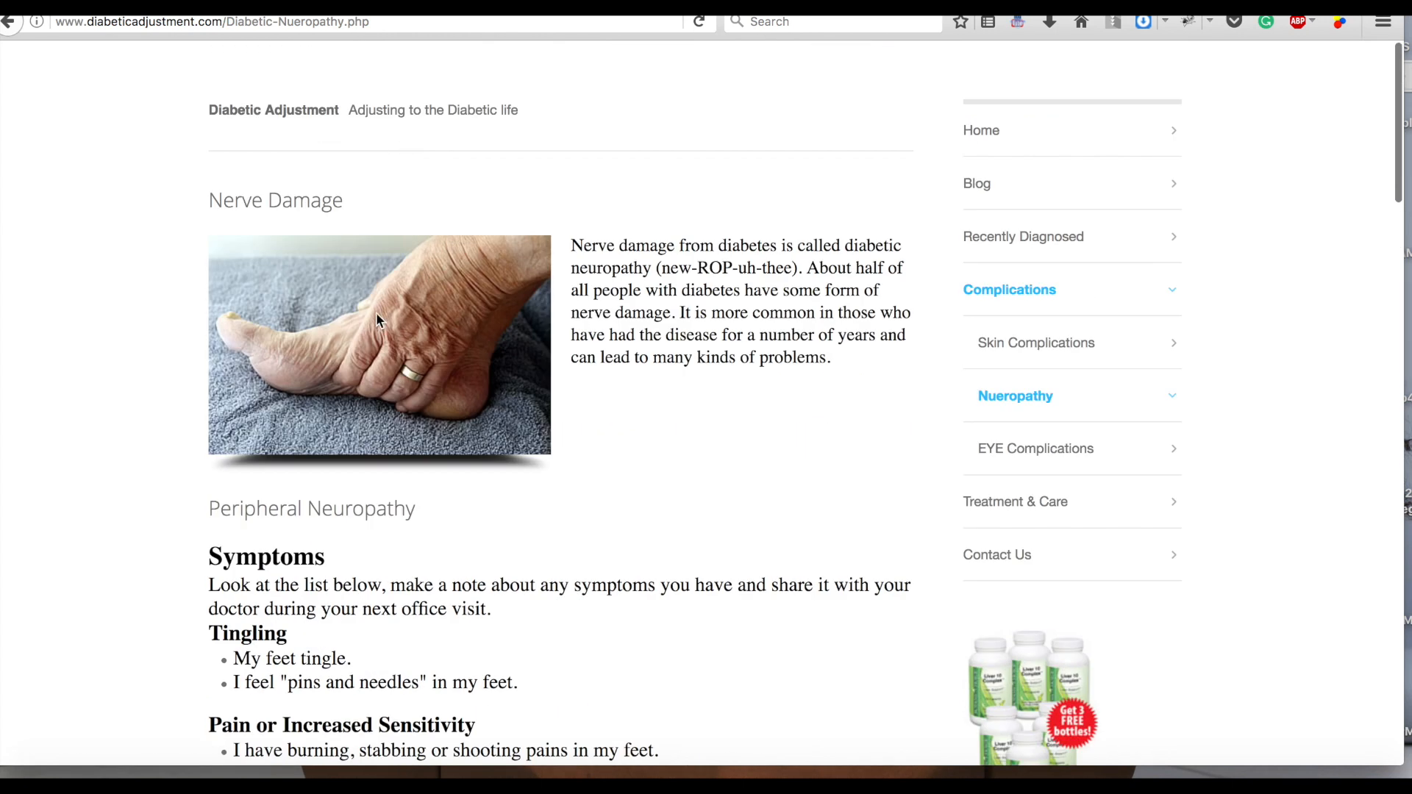
scroll(down, 3)
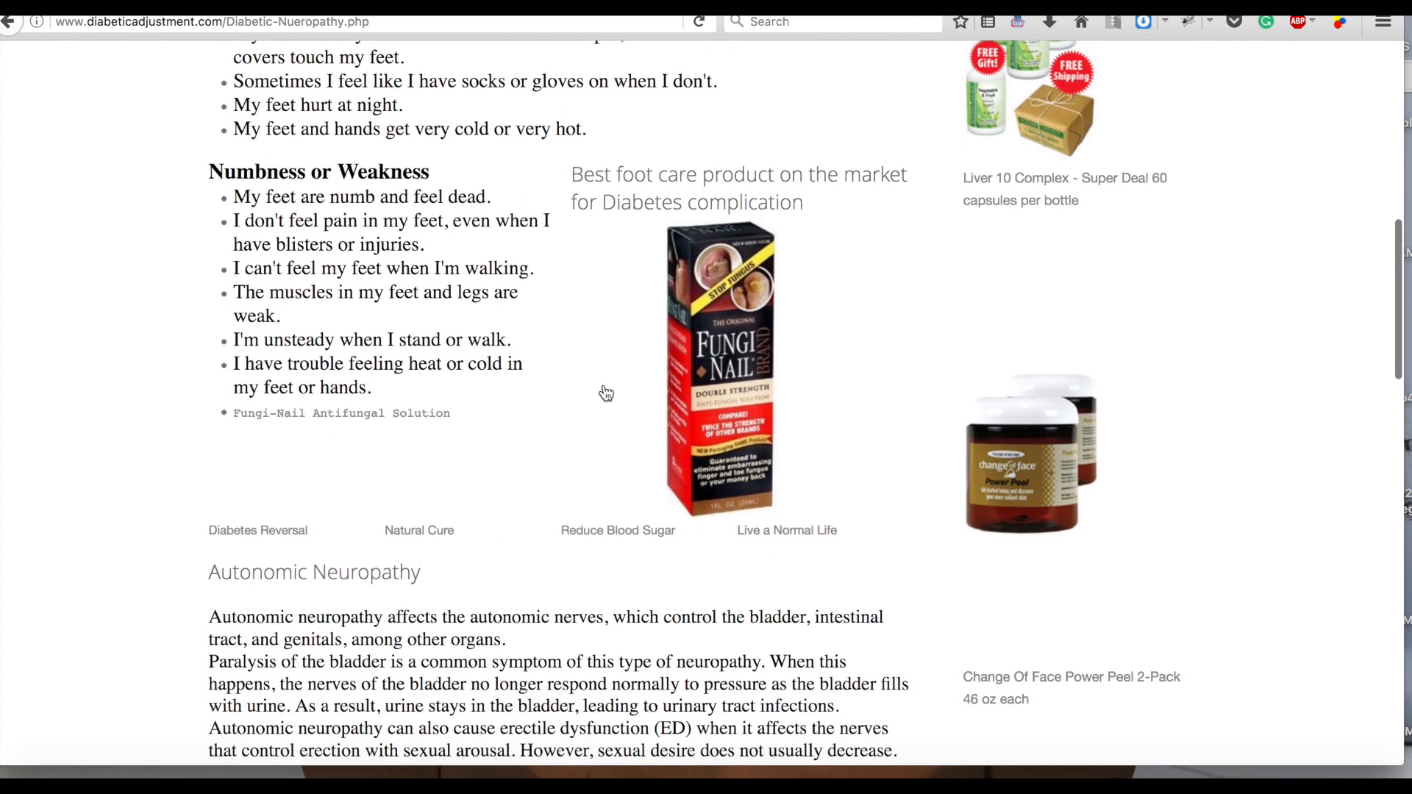
mouse_move(744, 369)
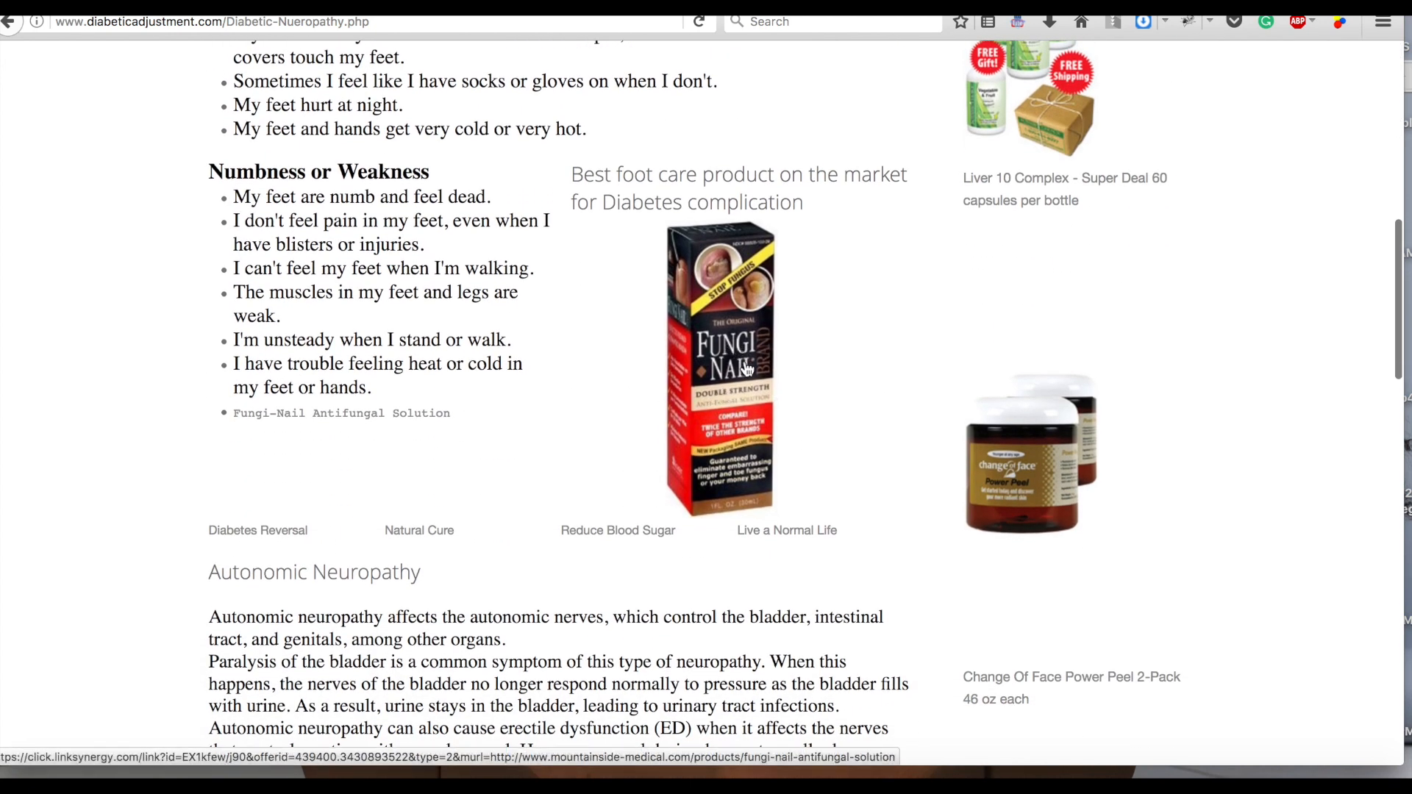
mouse_move(740, 392)
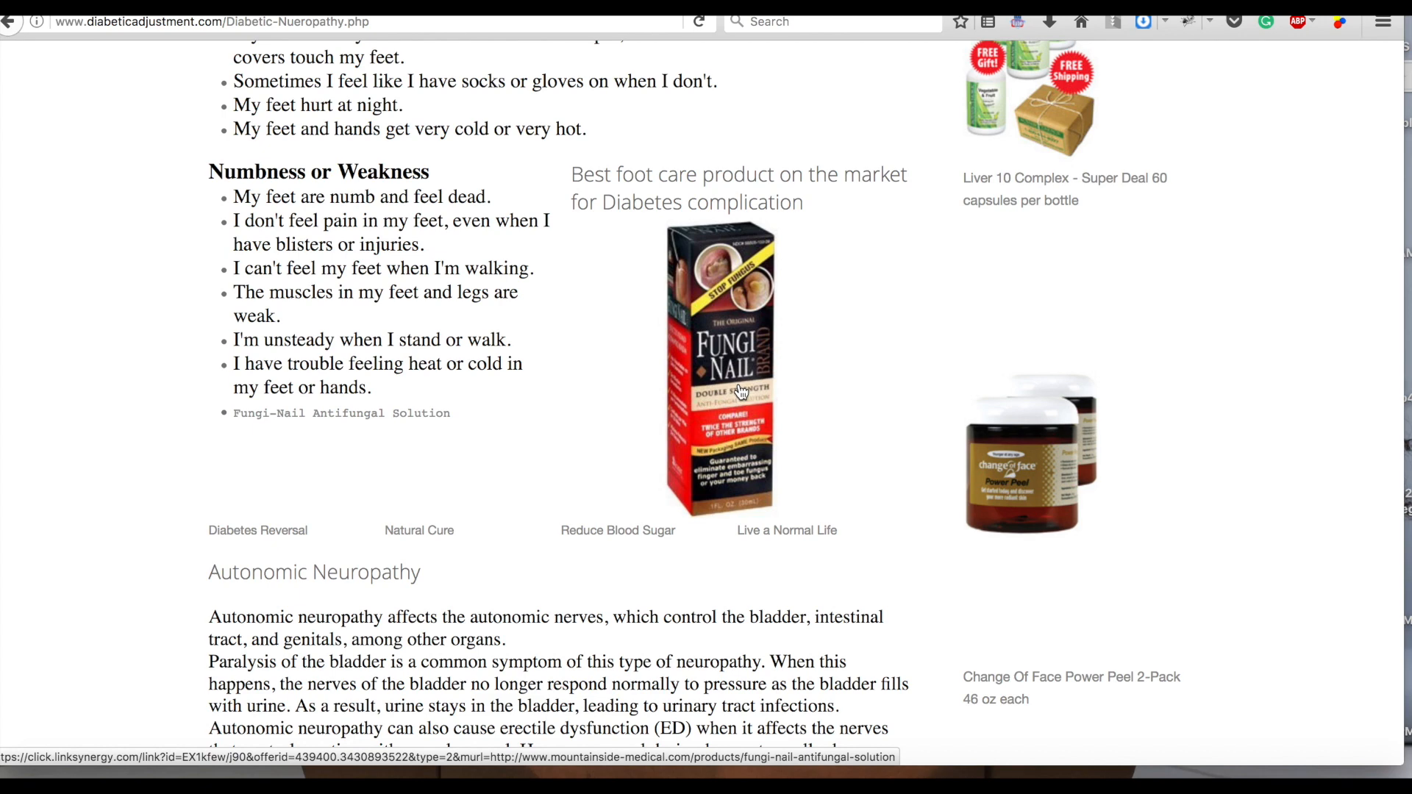
scroll(down, 3)
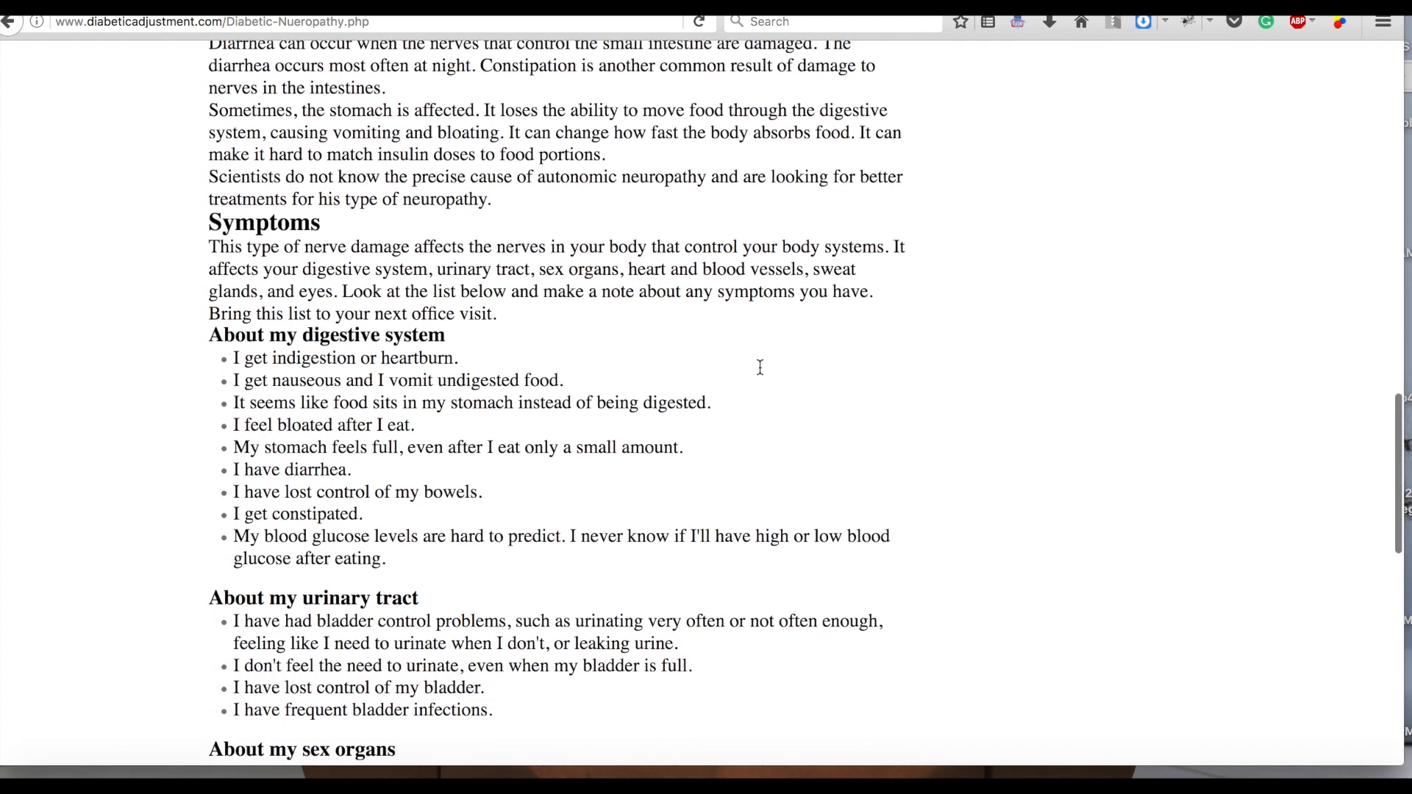
scroll(down, 3)
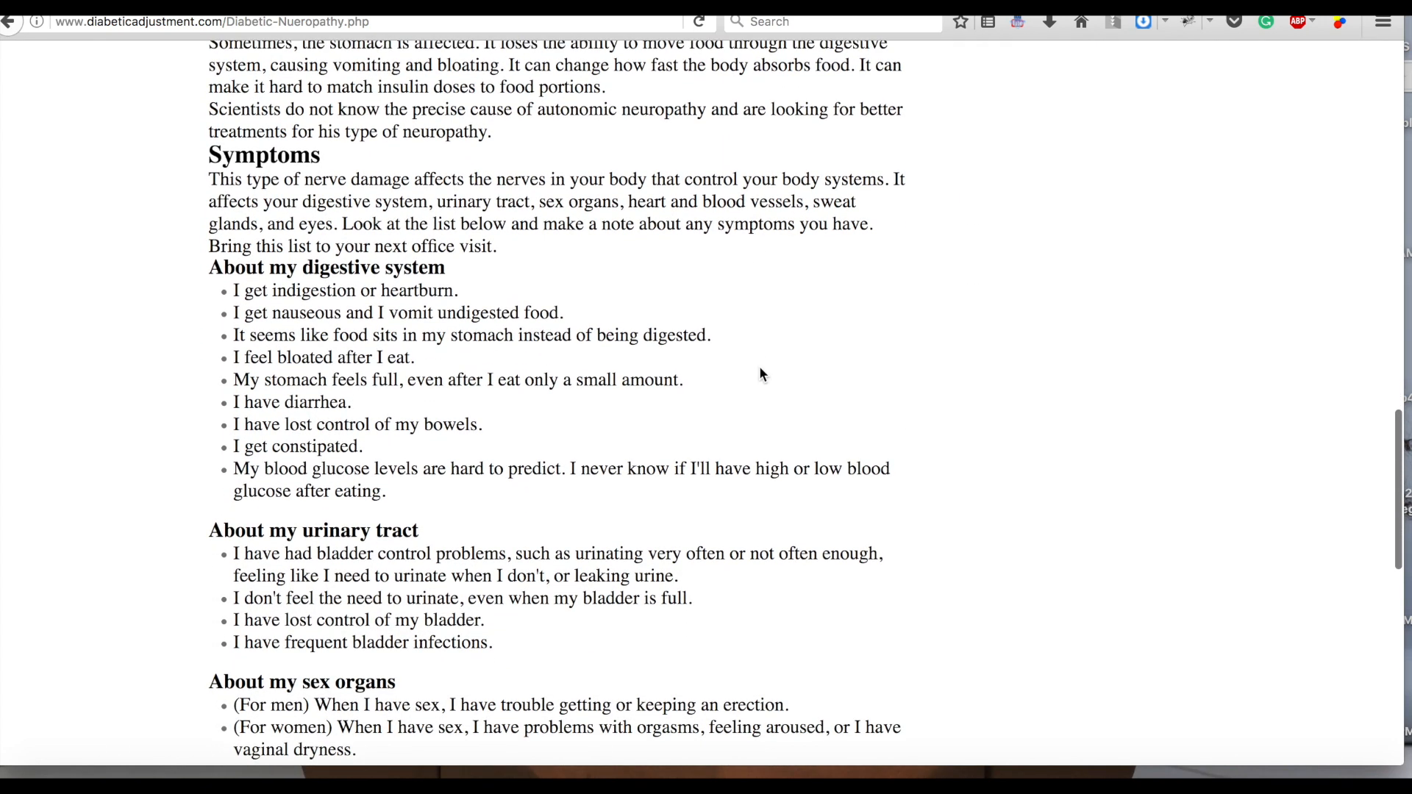
scroll(down, 3)
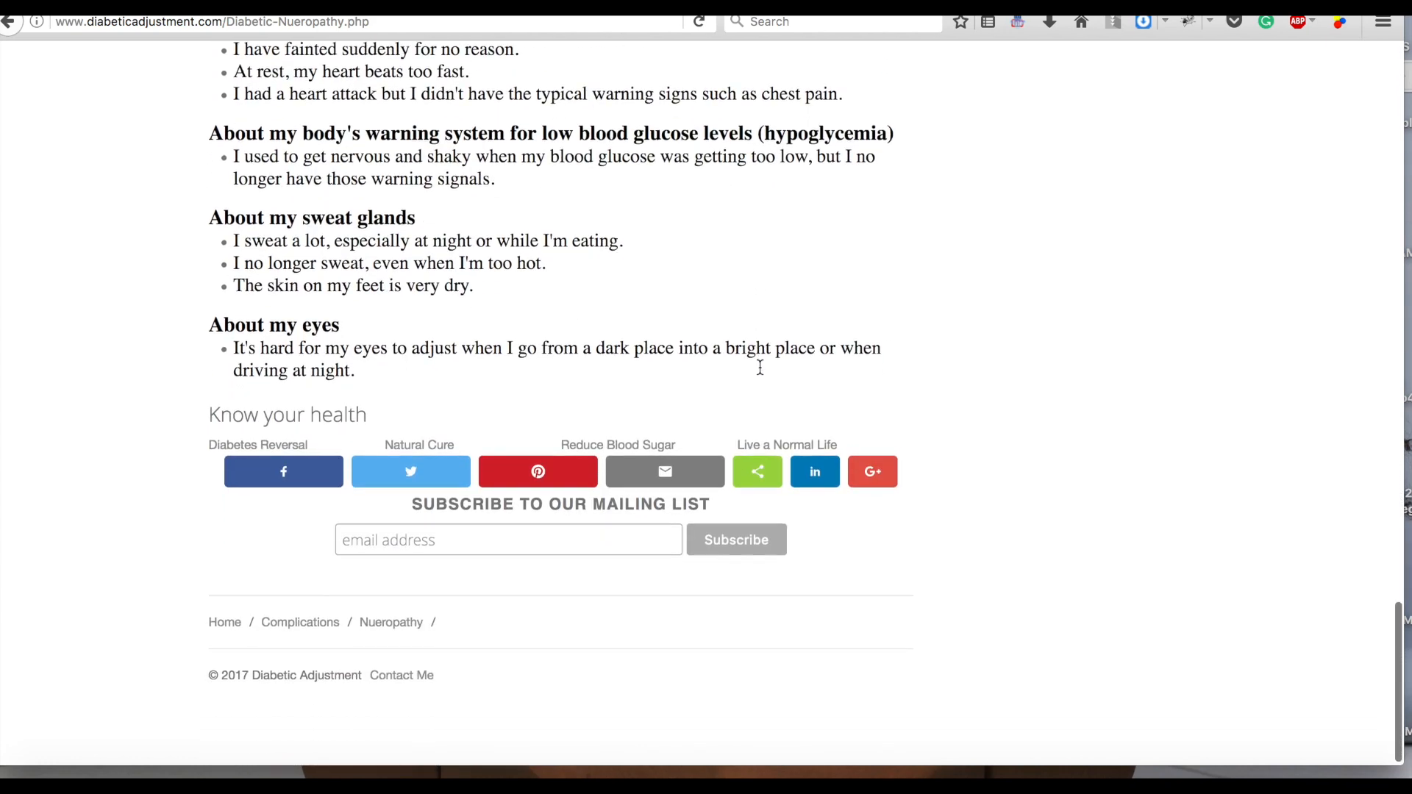
scroll(up, 3)
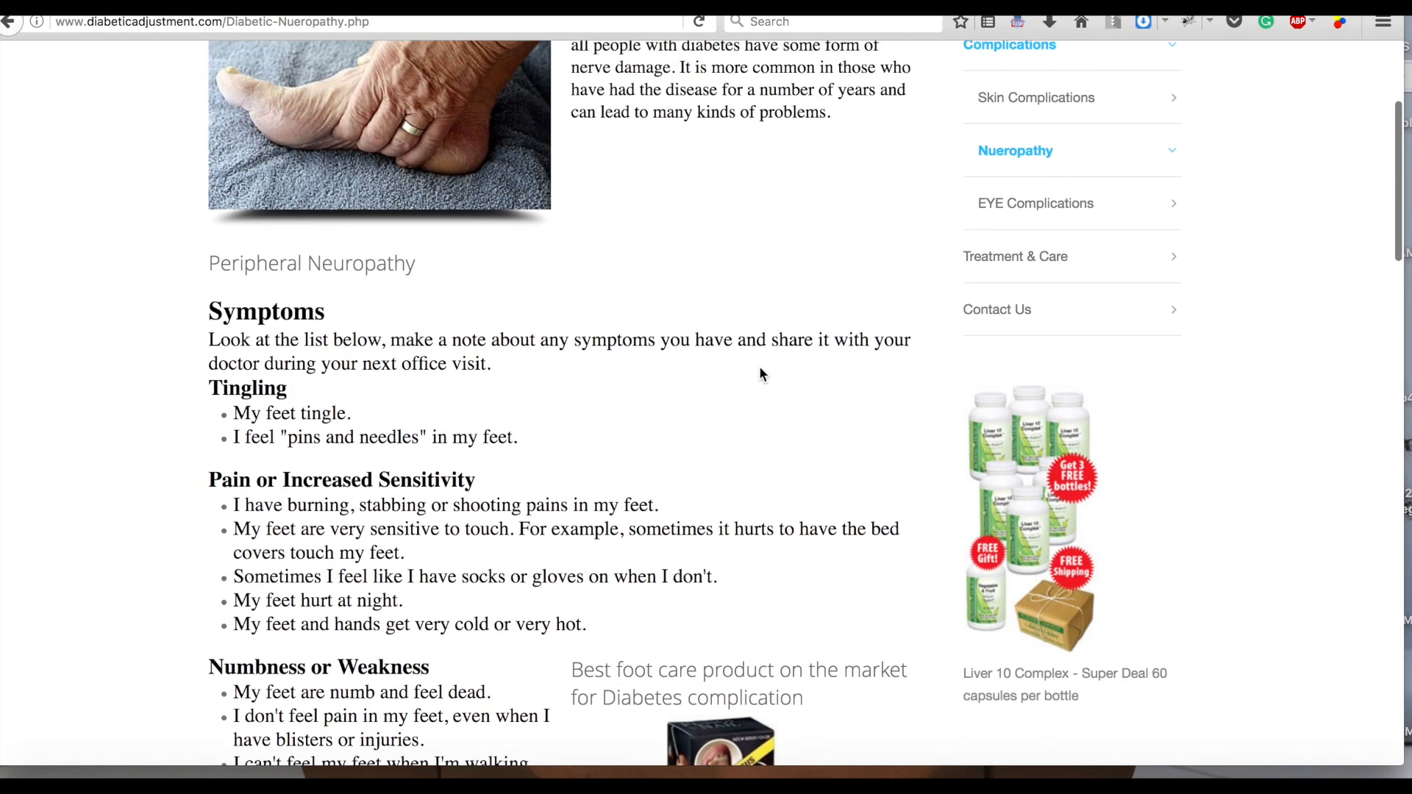
- Open the Eye Complications article from the sidebar and scroll through it
click(1035, 203)
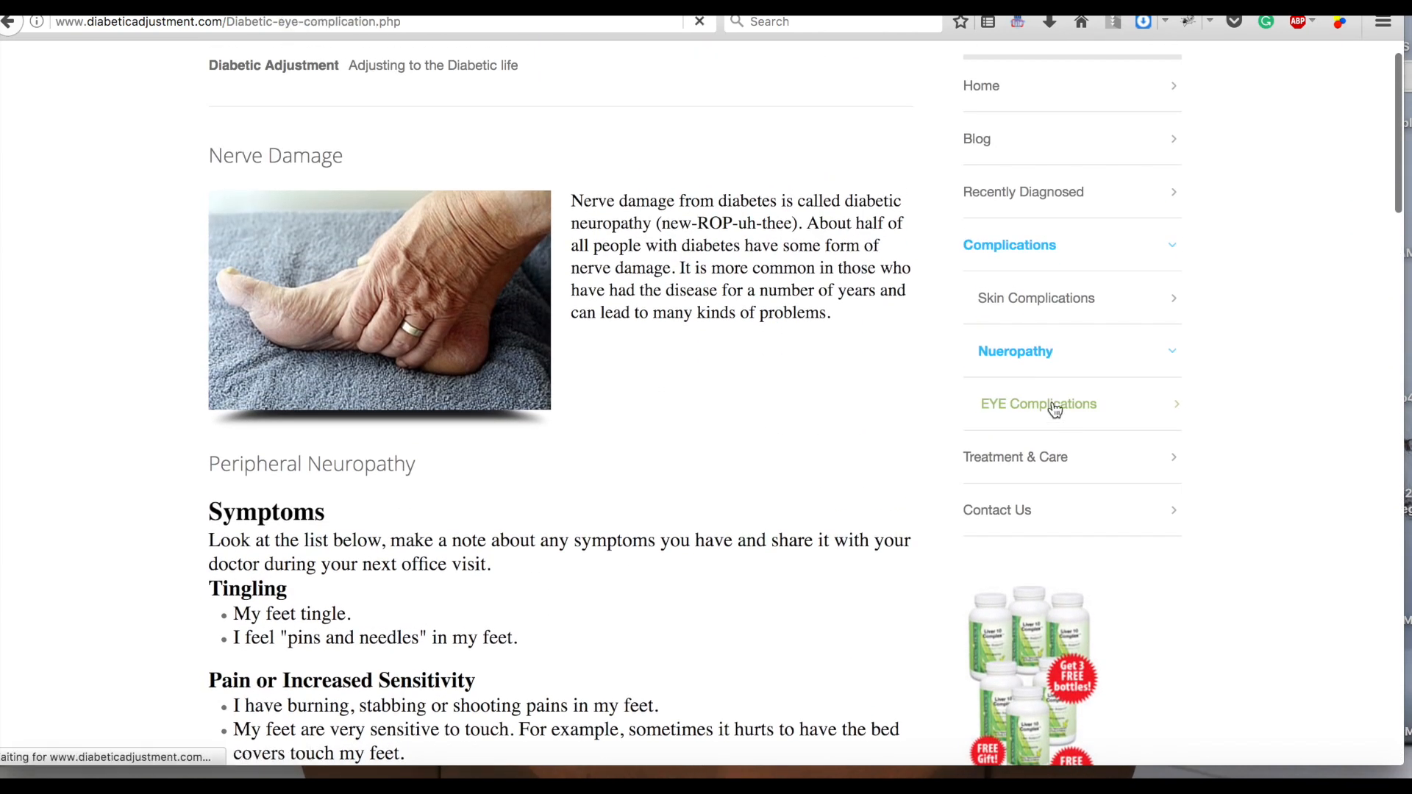
click(1038, 403)
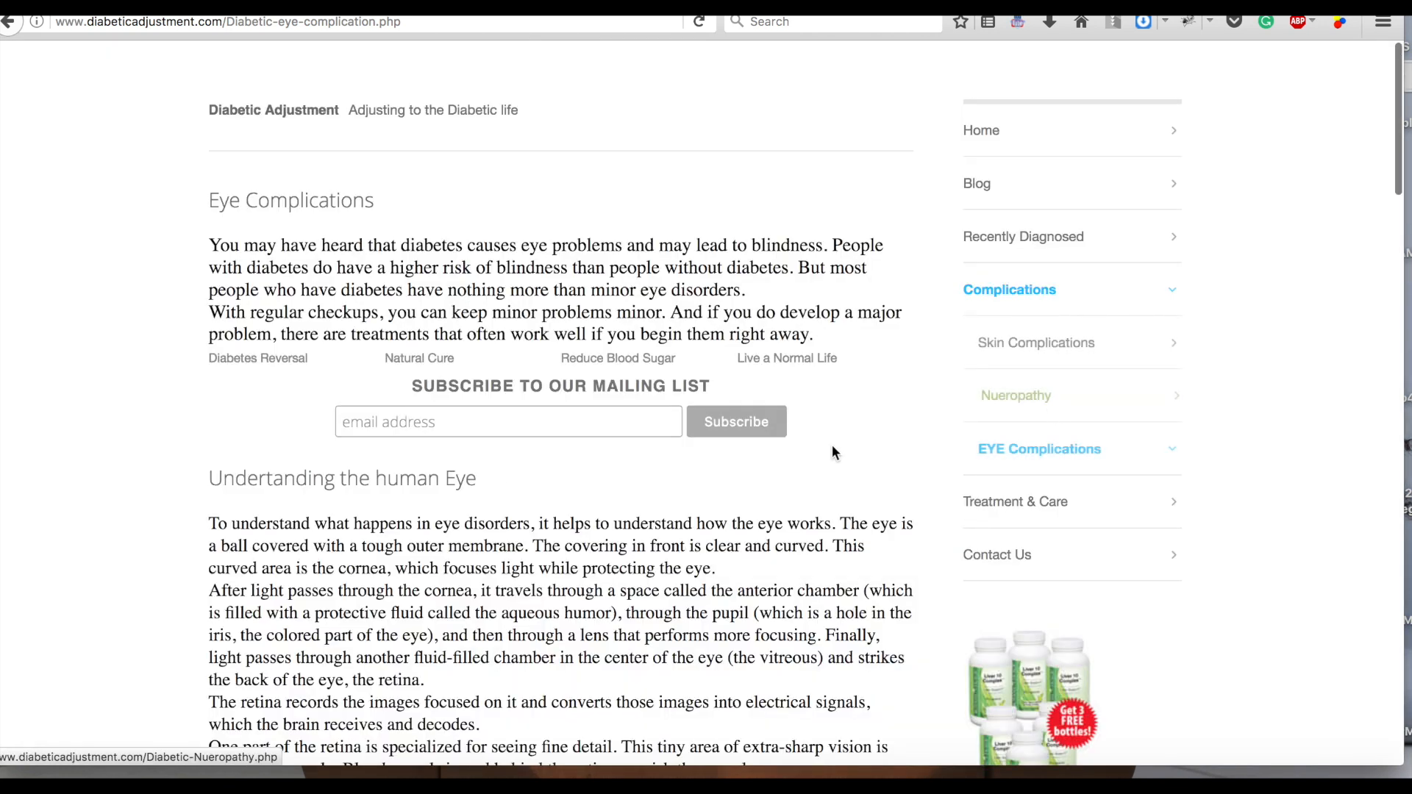
scroll(down, 3)
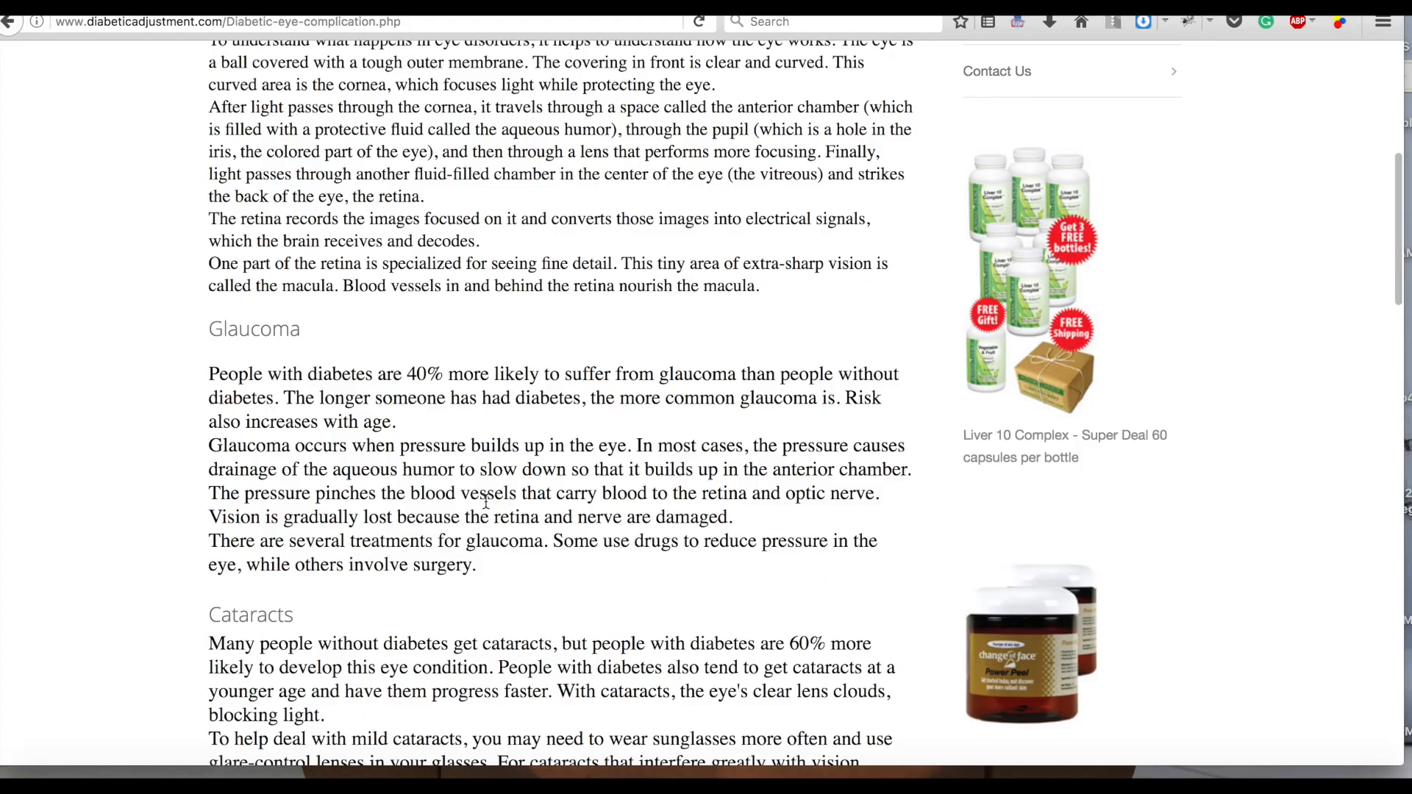
scroll(down, 3)
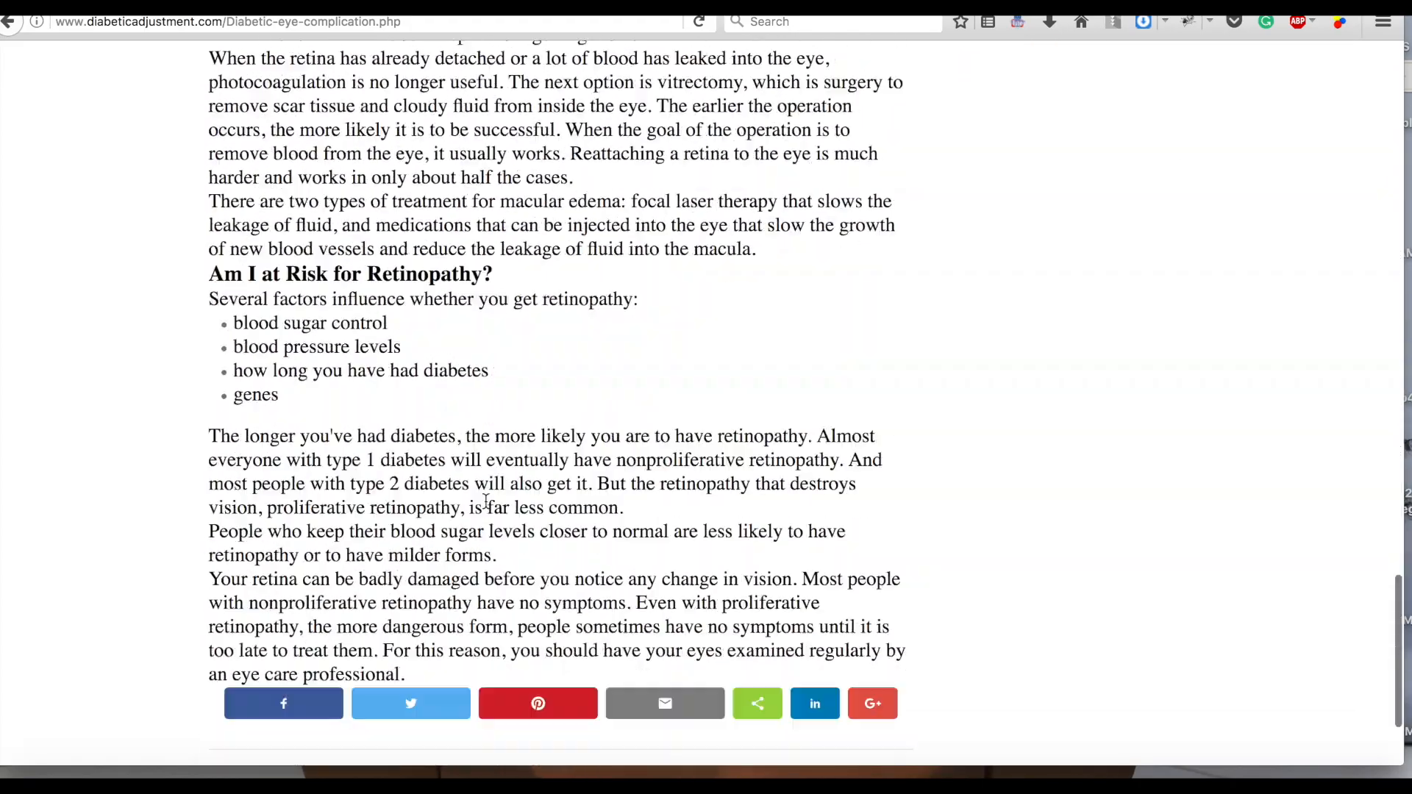
scroll(up, 3)
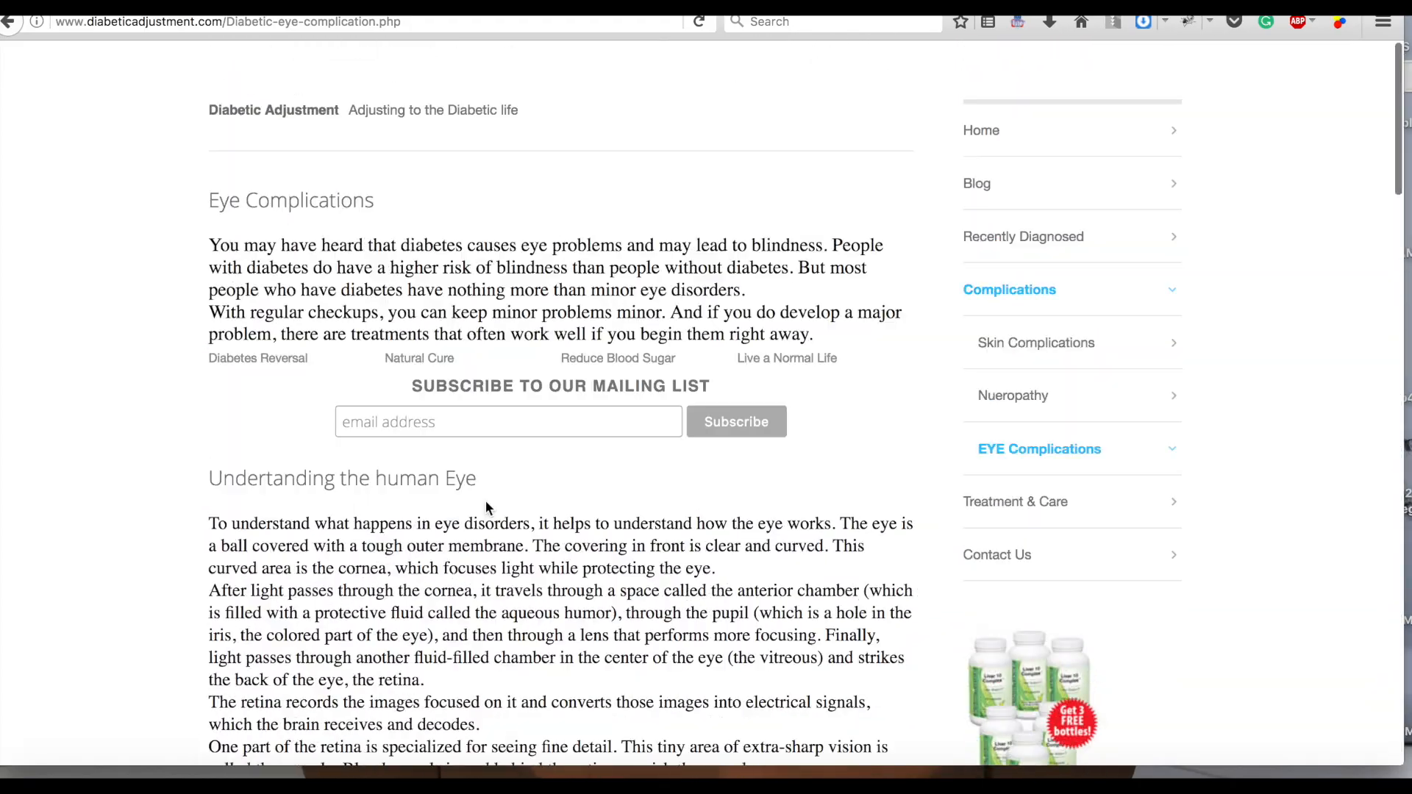
scroll(down, 3)
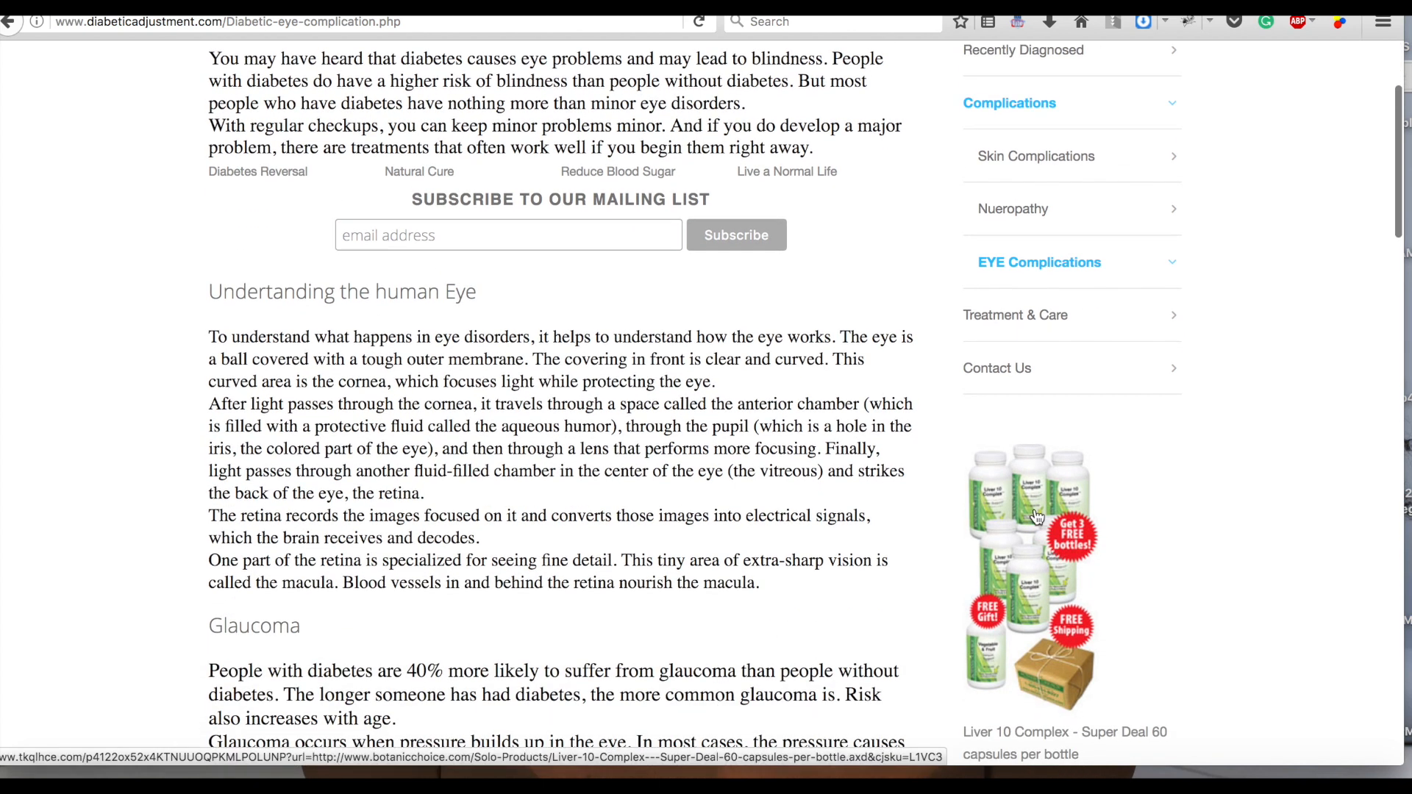
- Follow the Liver 10 Complex ad to Botanic Choice and add the product to the cart
click(1031, 577)
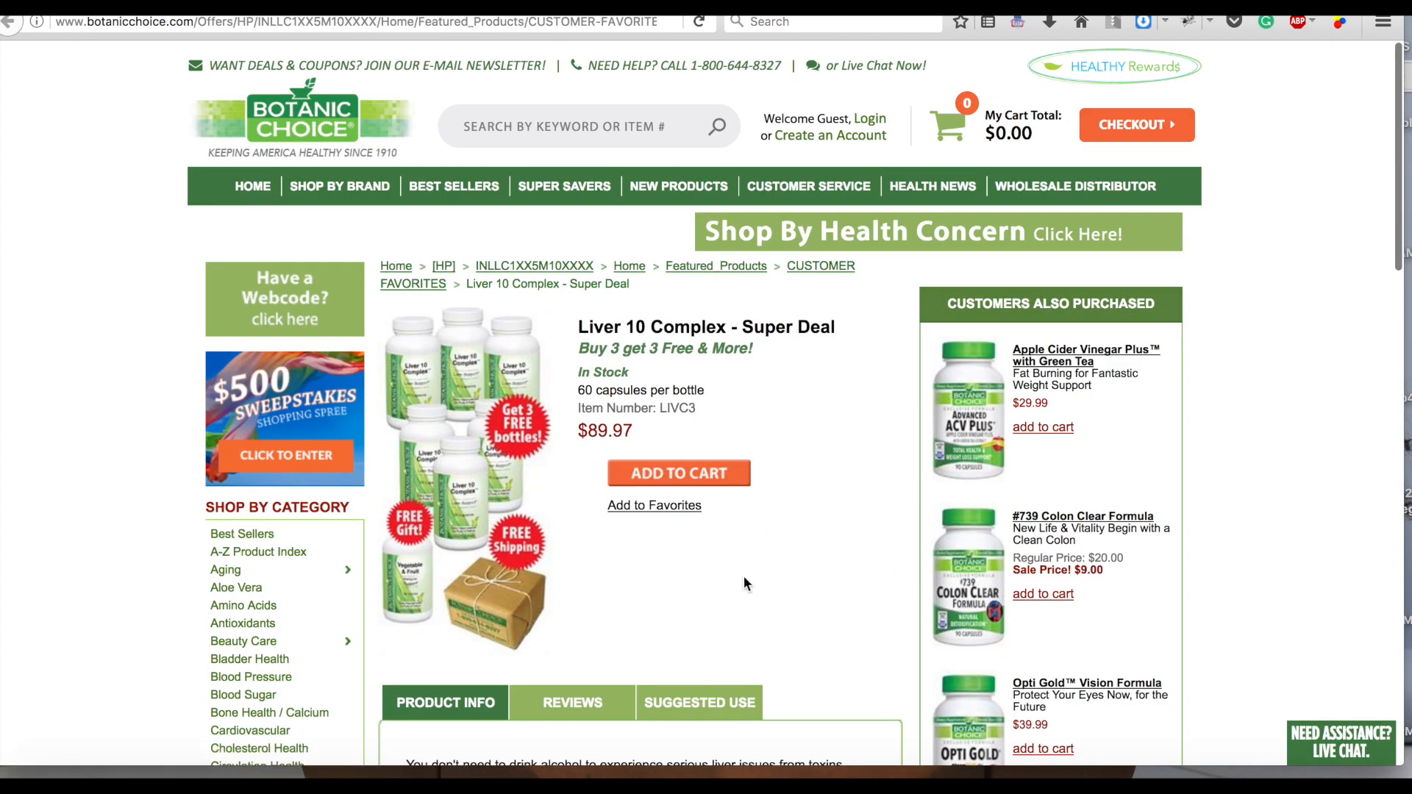
click(678, 473)
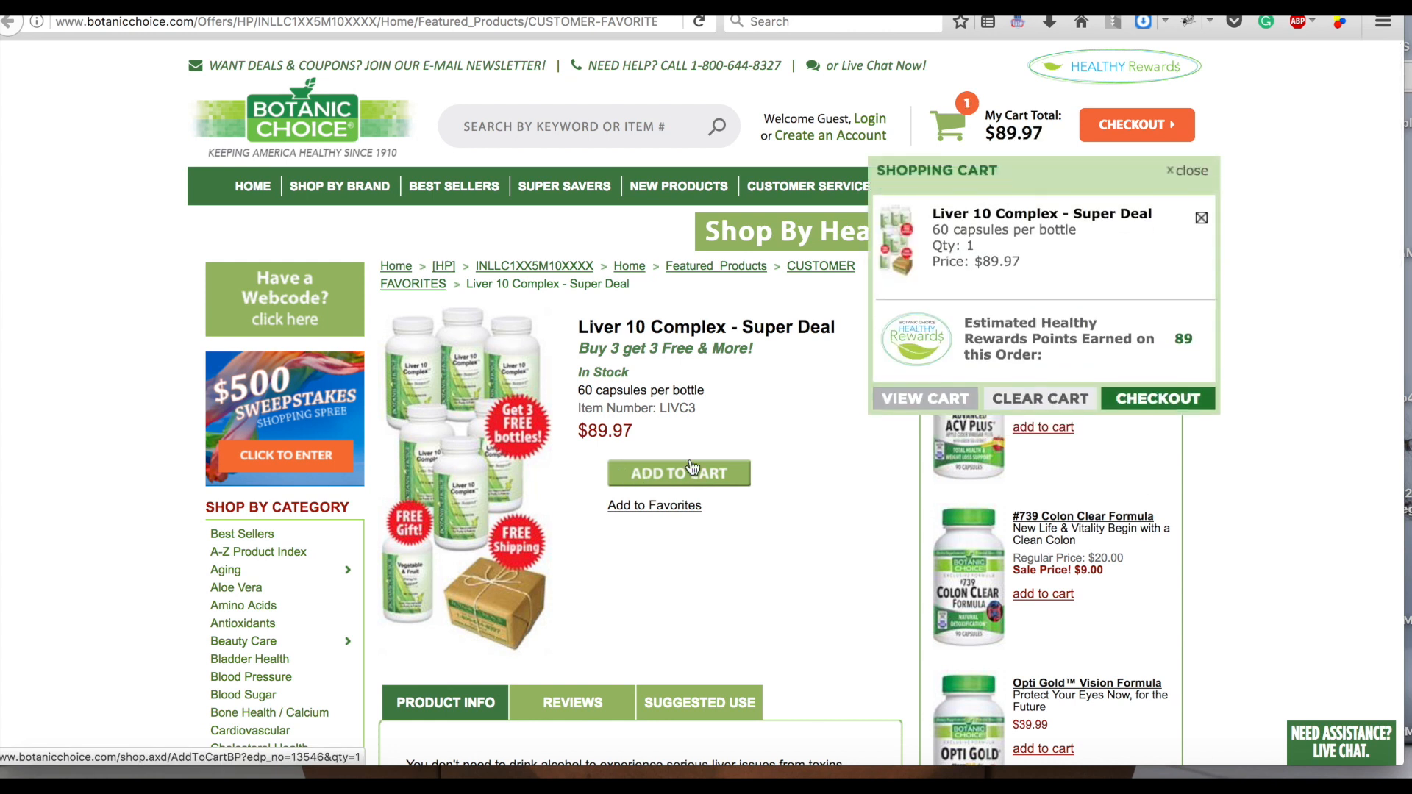
mouse_move(1083, 39)
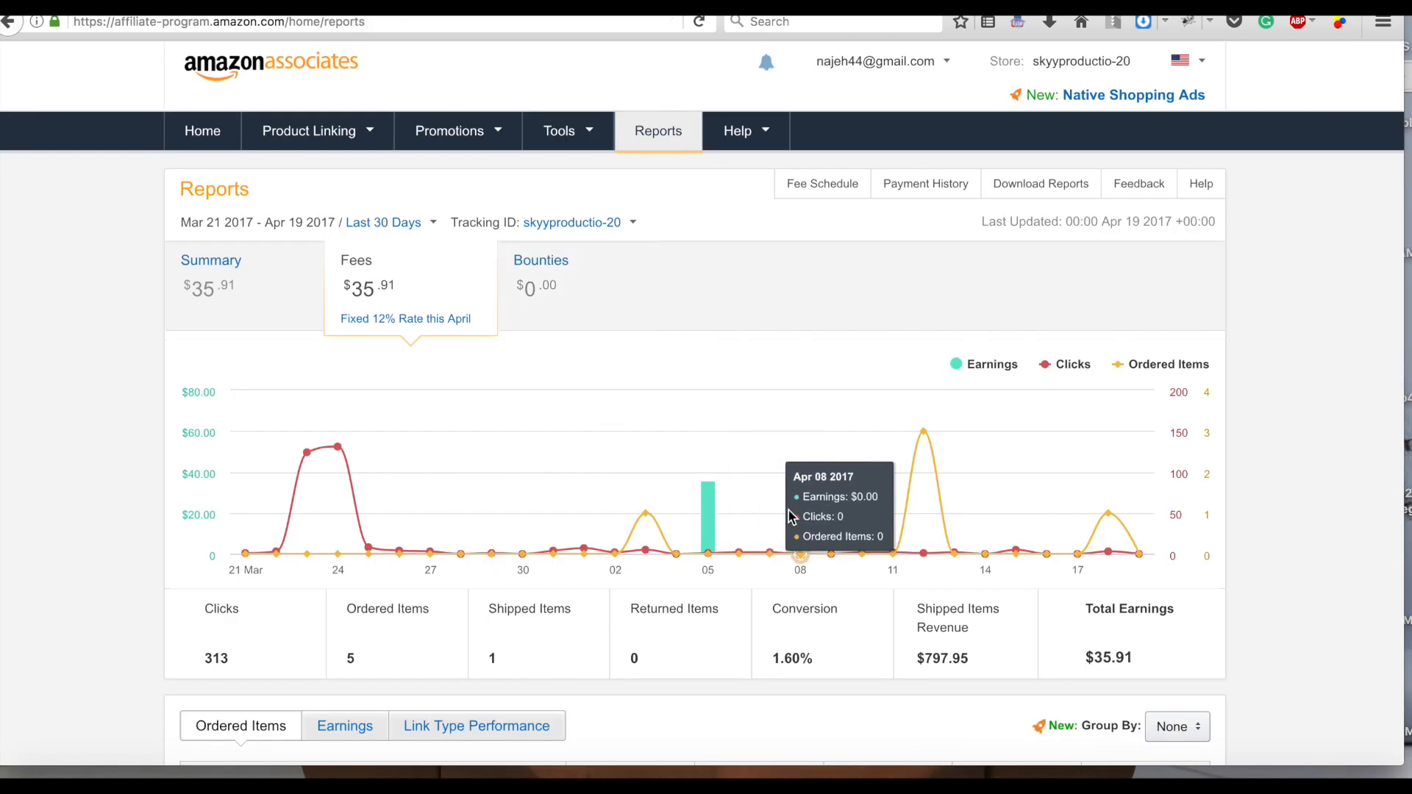
mouse_move(790, 512)
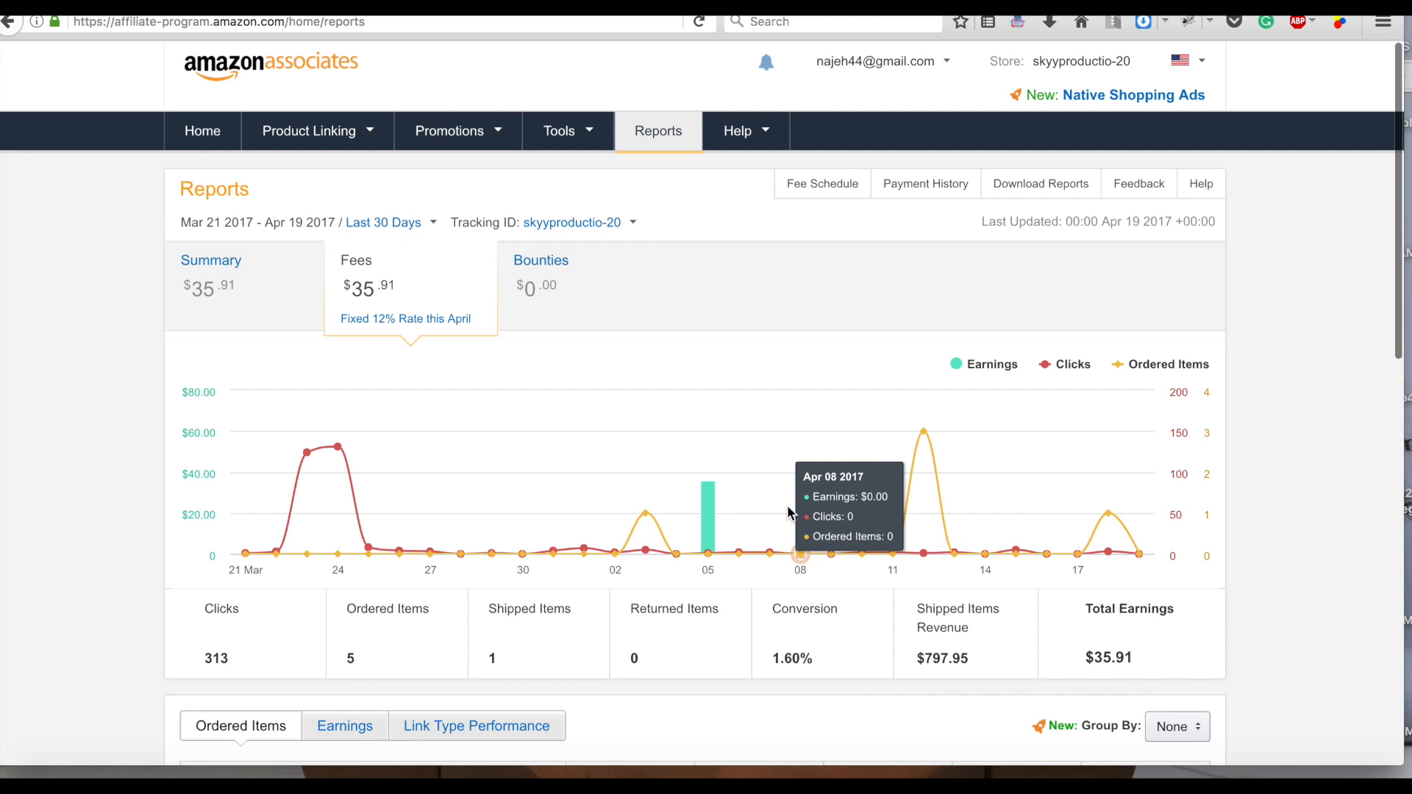
scroll(down, 3)
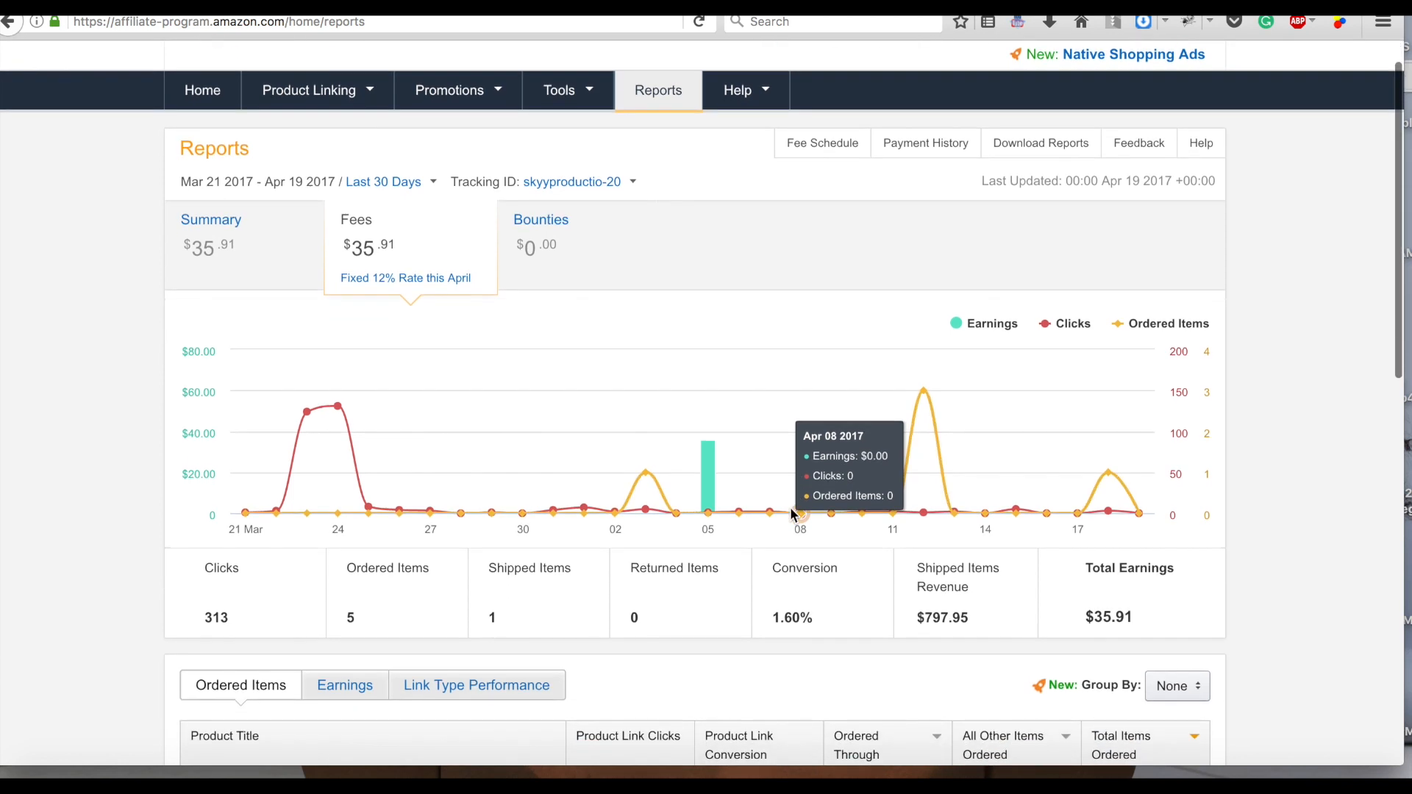
scroll(down, 3)
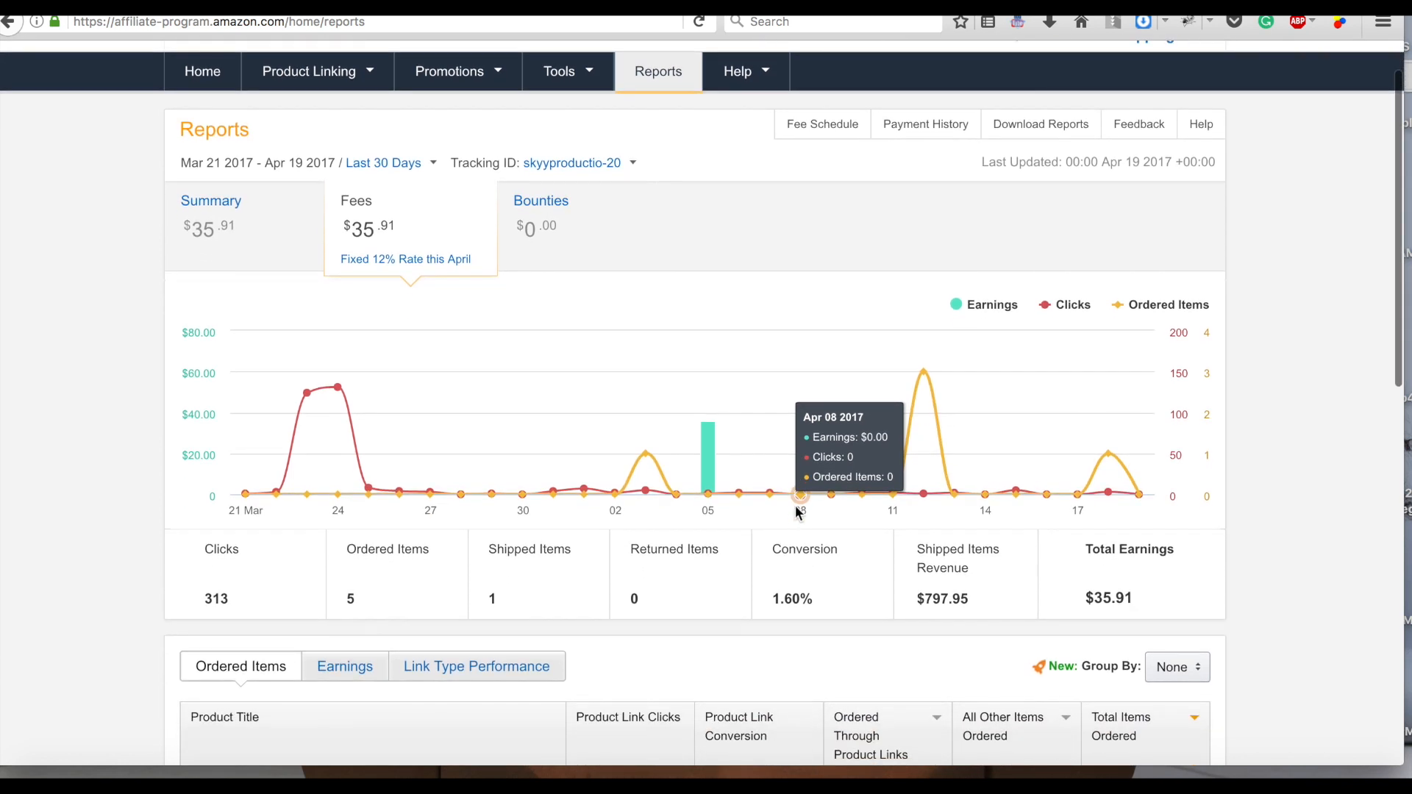
mouse_move(706, 494)
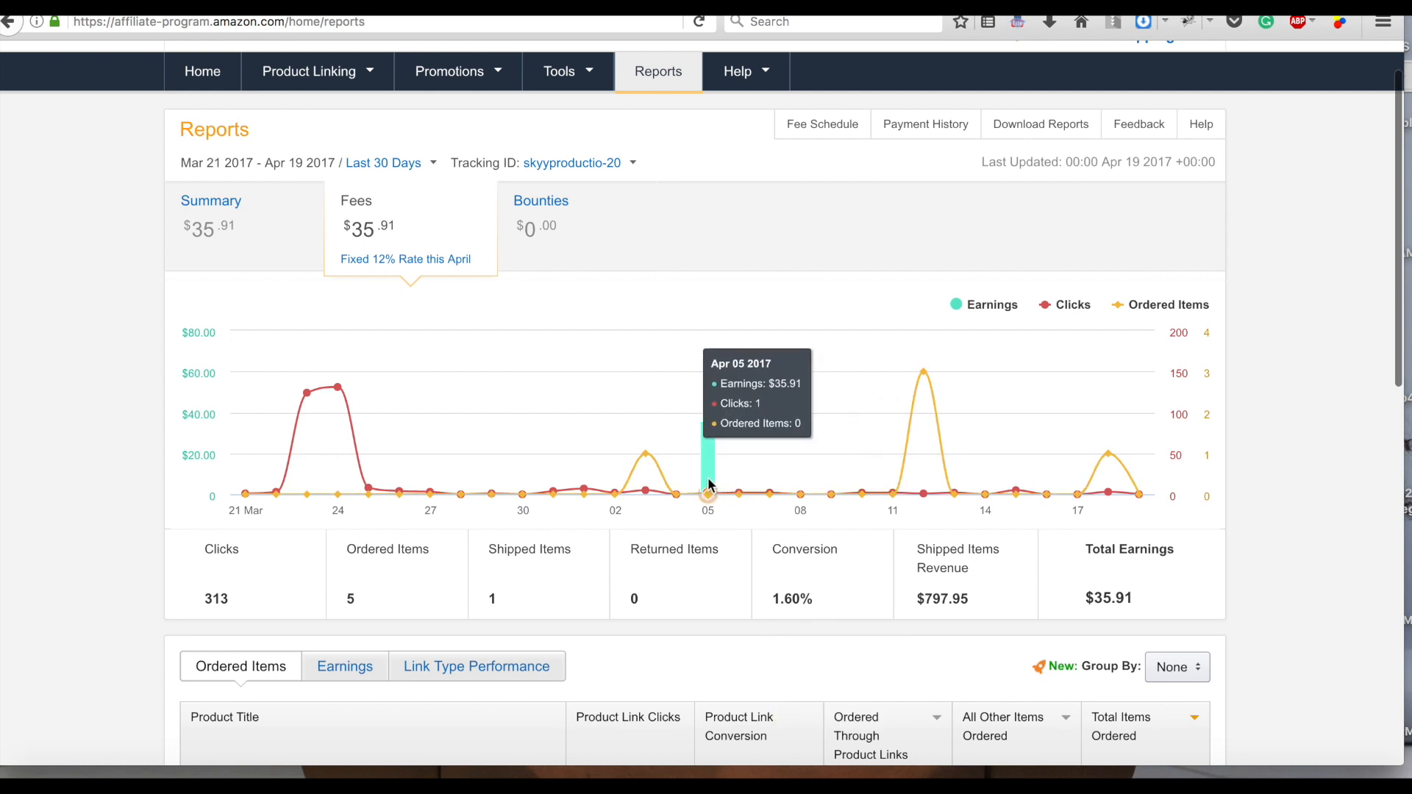
mouse_move(704, 441)
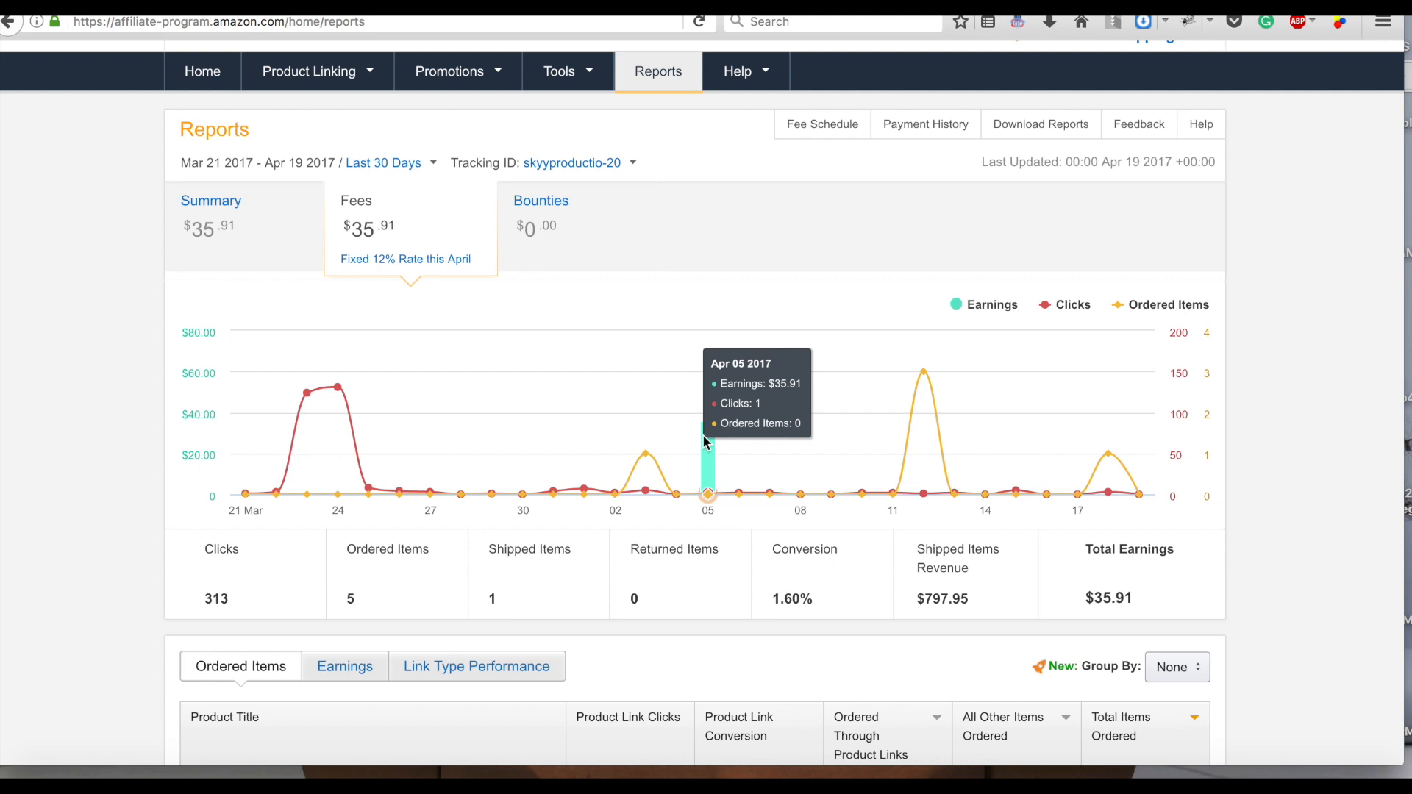
mouse_move(701, 437)
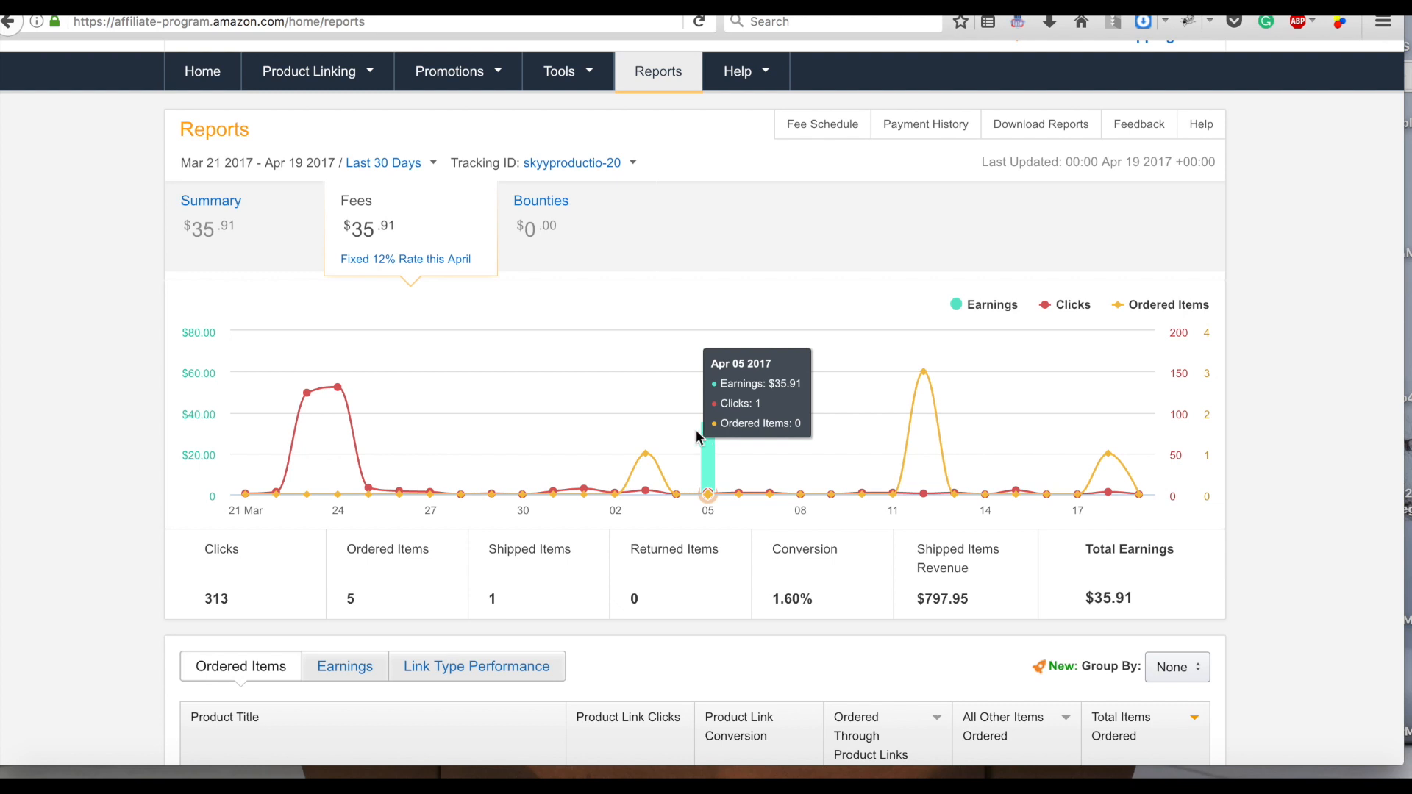
mouse_move(941, 574)
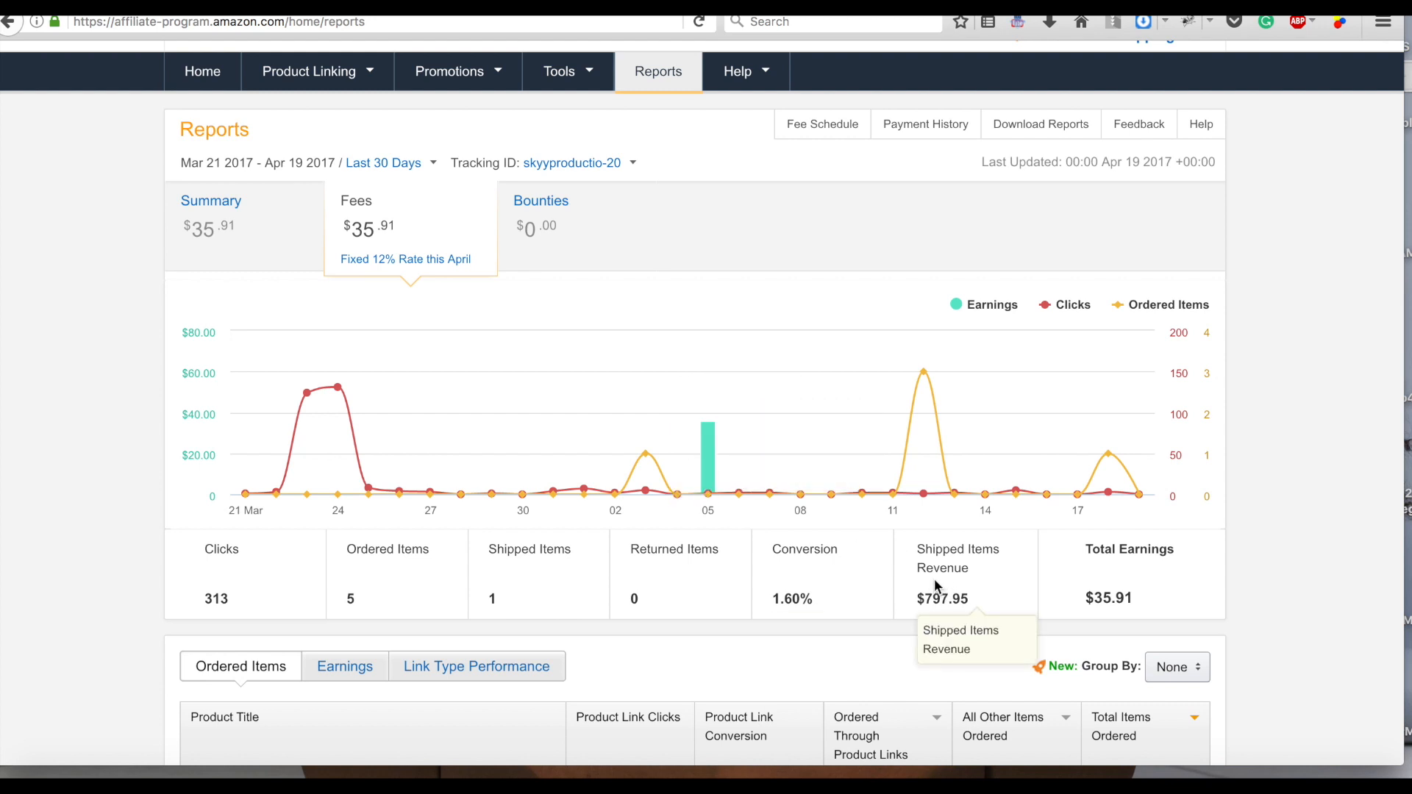
scroll(down, 3)
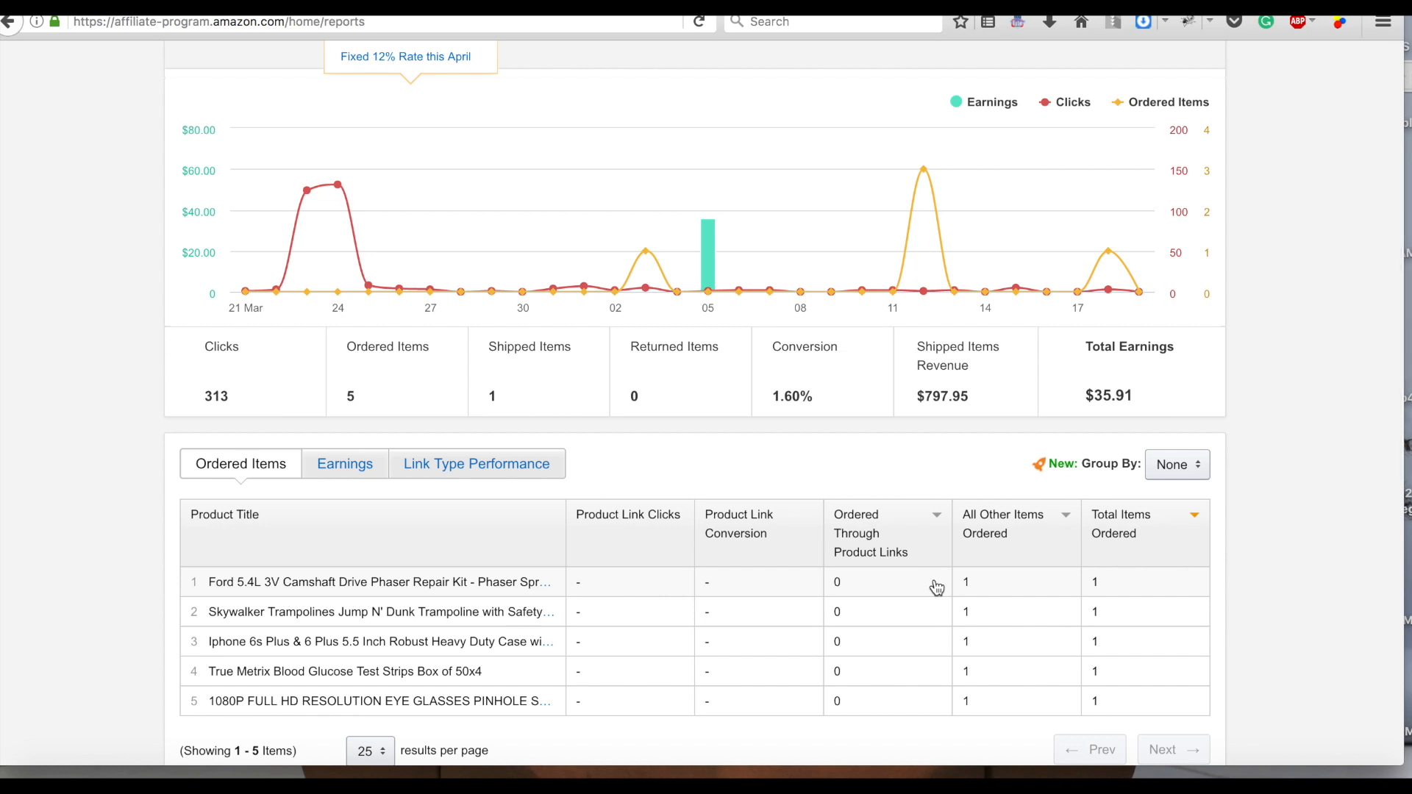
mouse_move(941, 397)
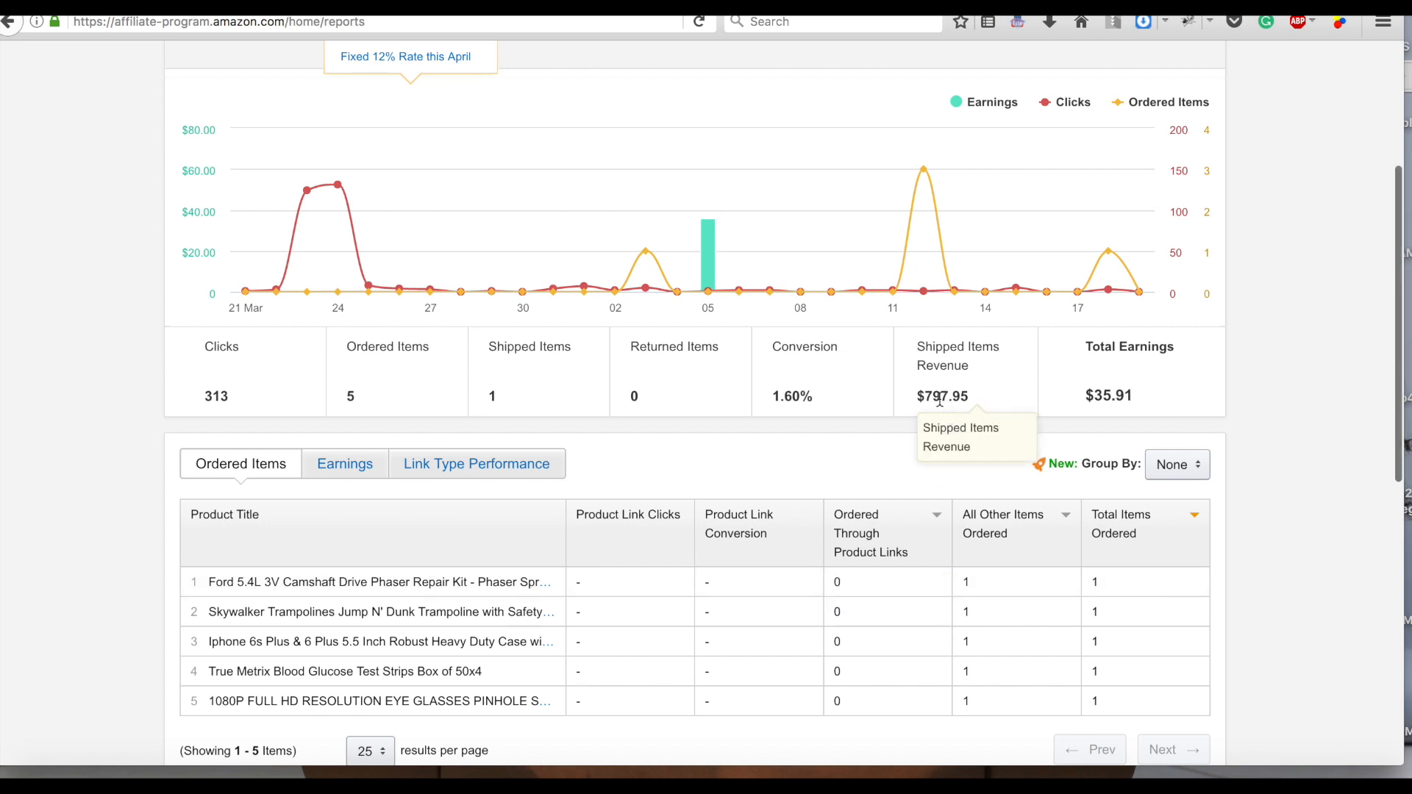
scroll(down, 3)
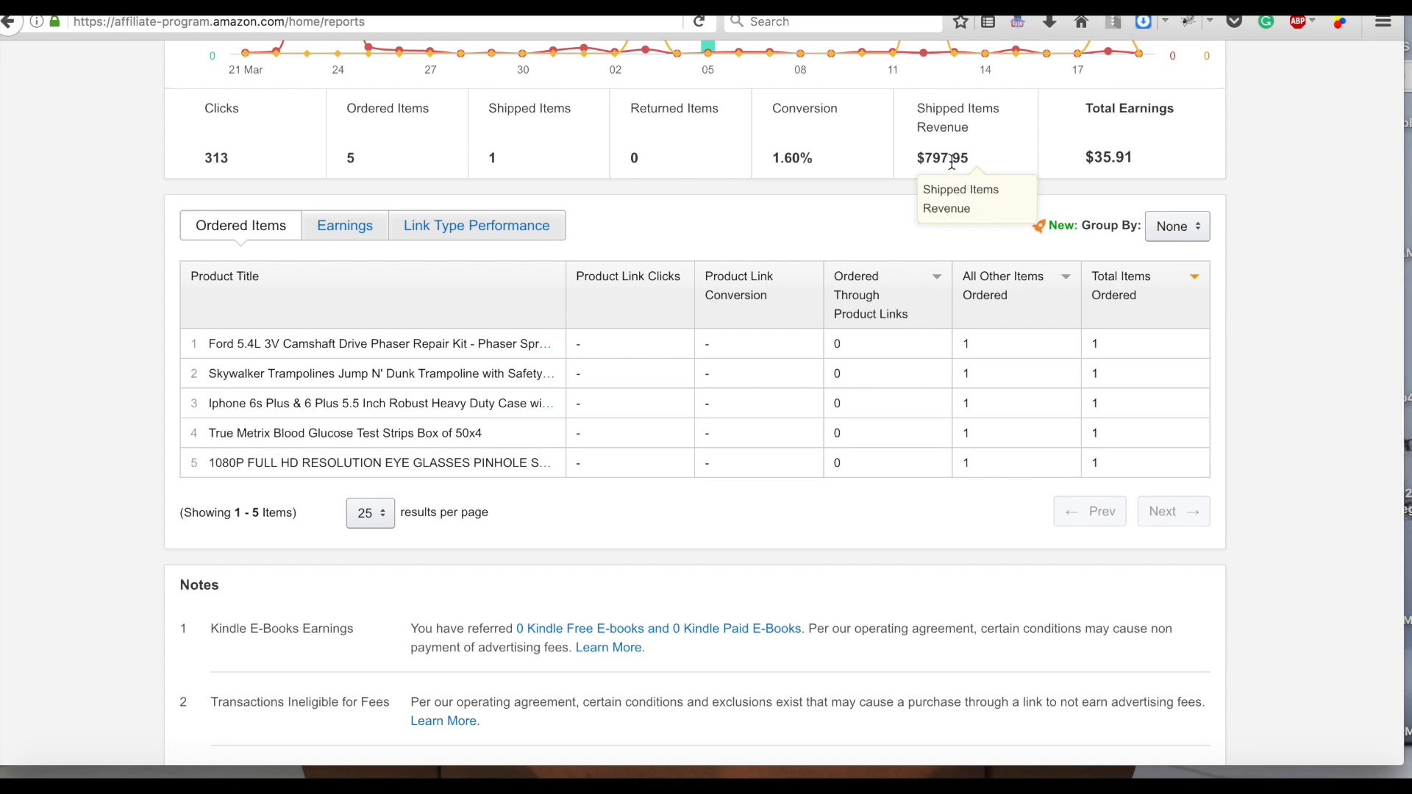
mouse_move(804, 275)
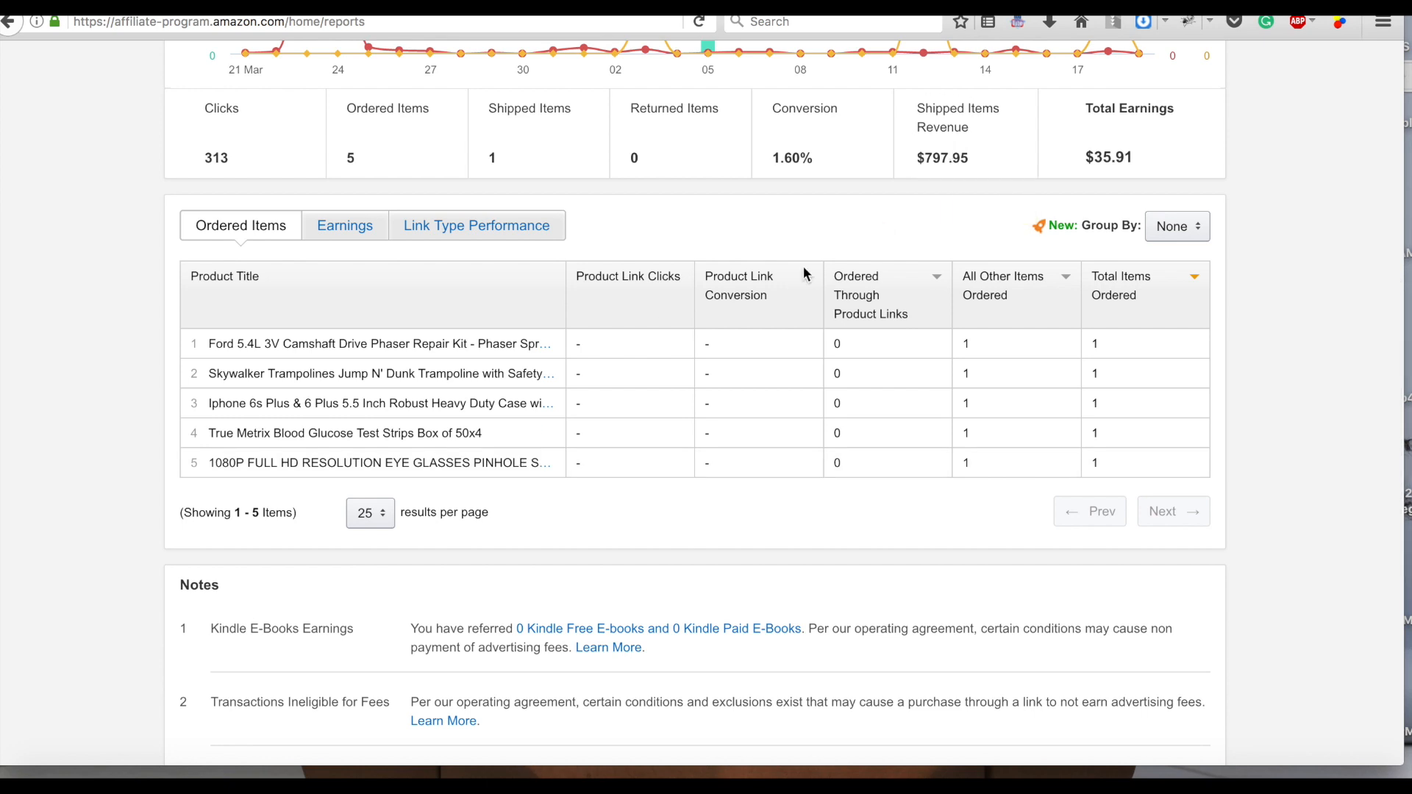
scroll(up, 3)
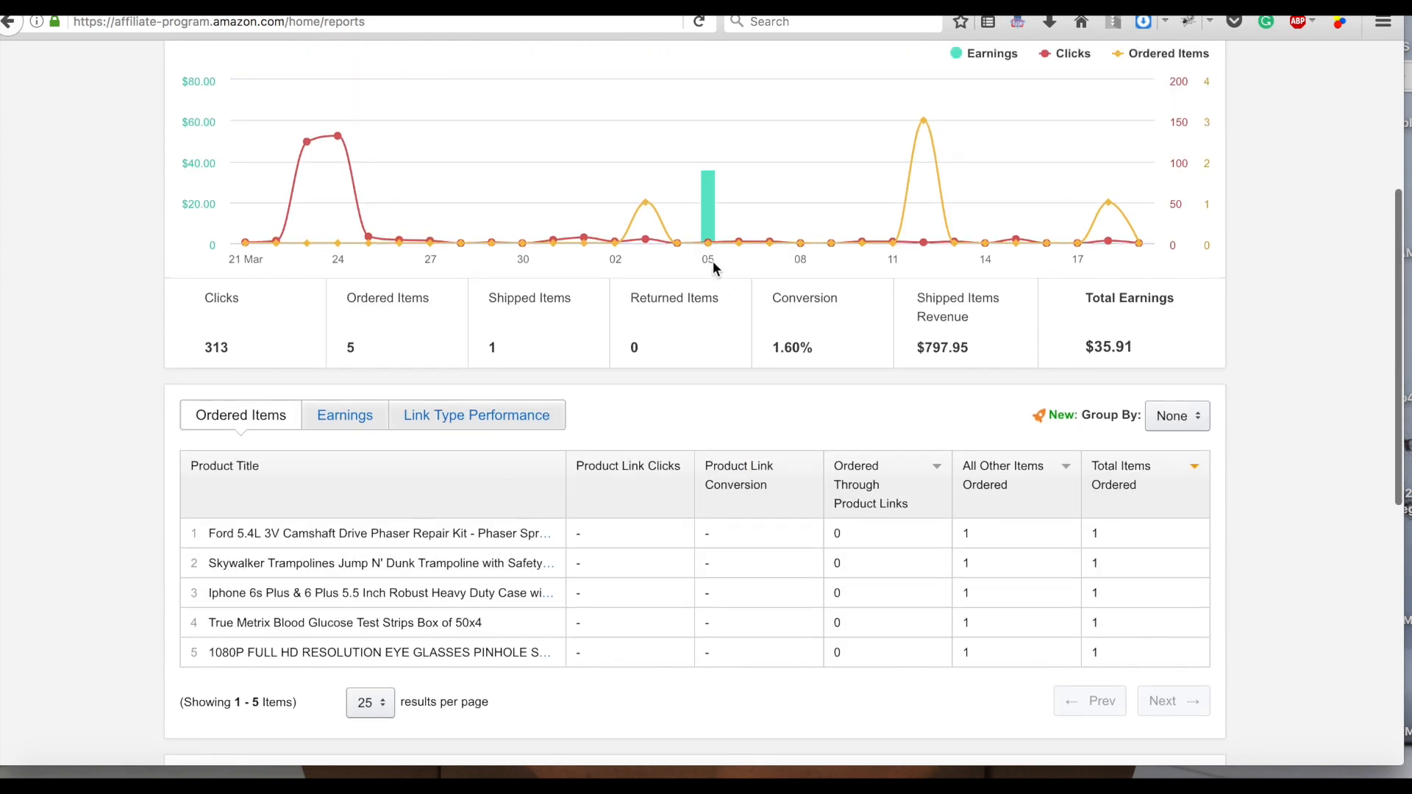
mouse_move(707, 239)
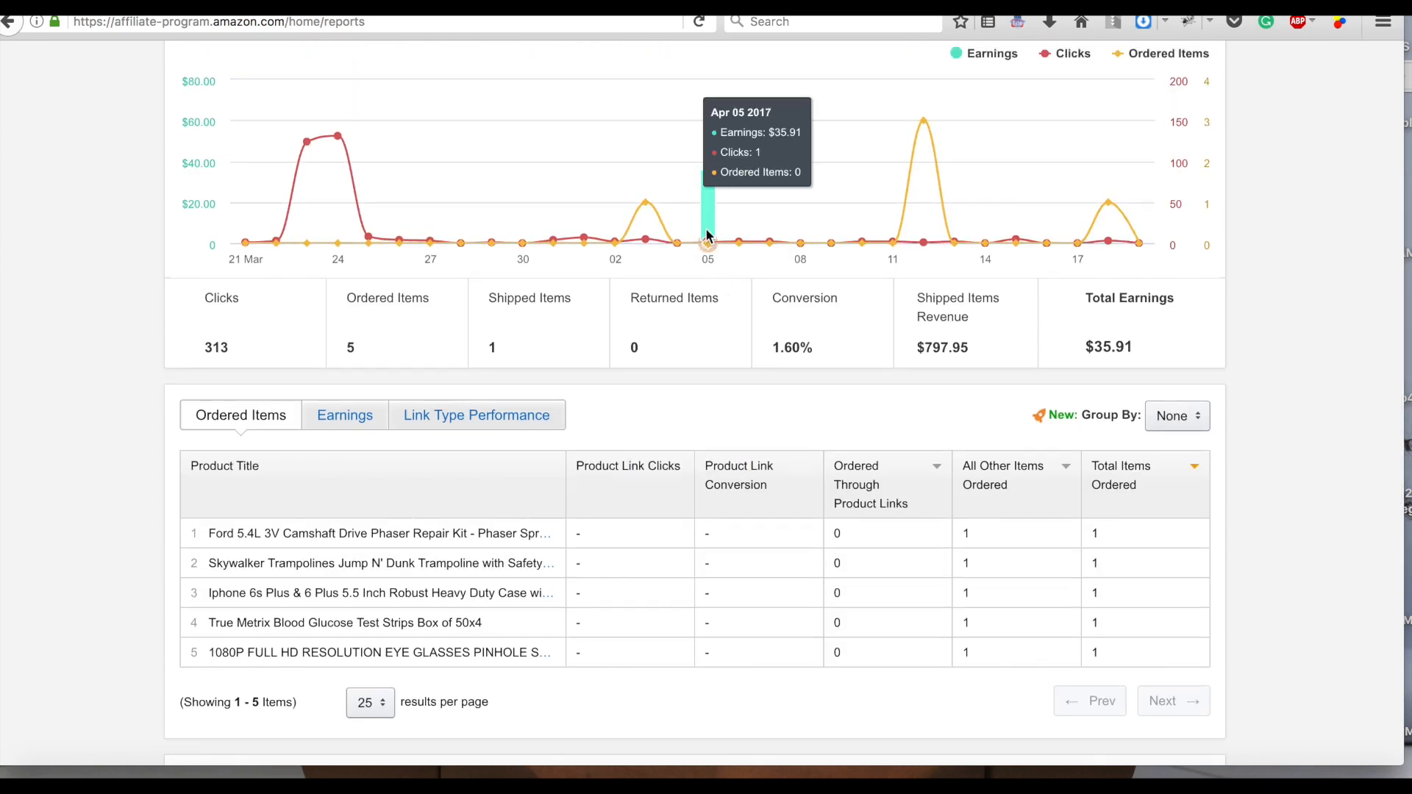
scroll(down, 3)
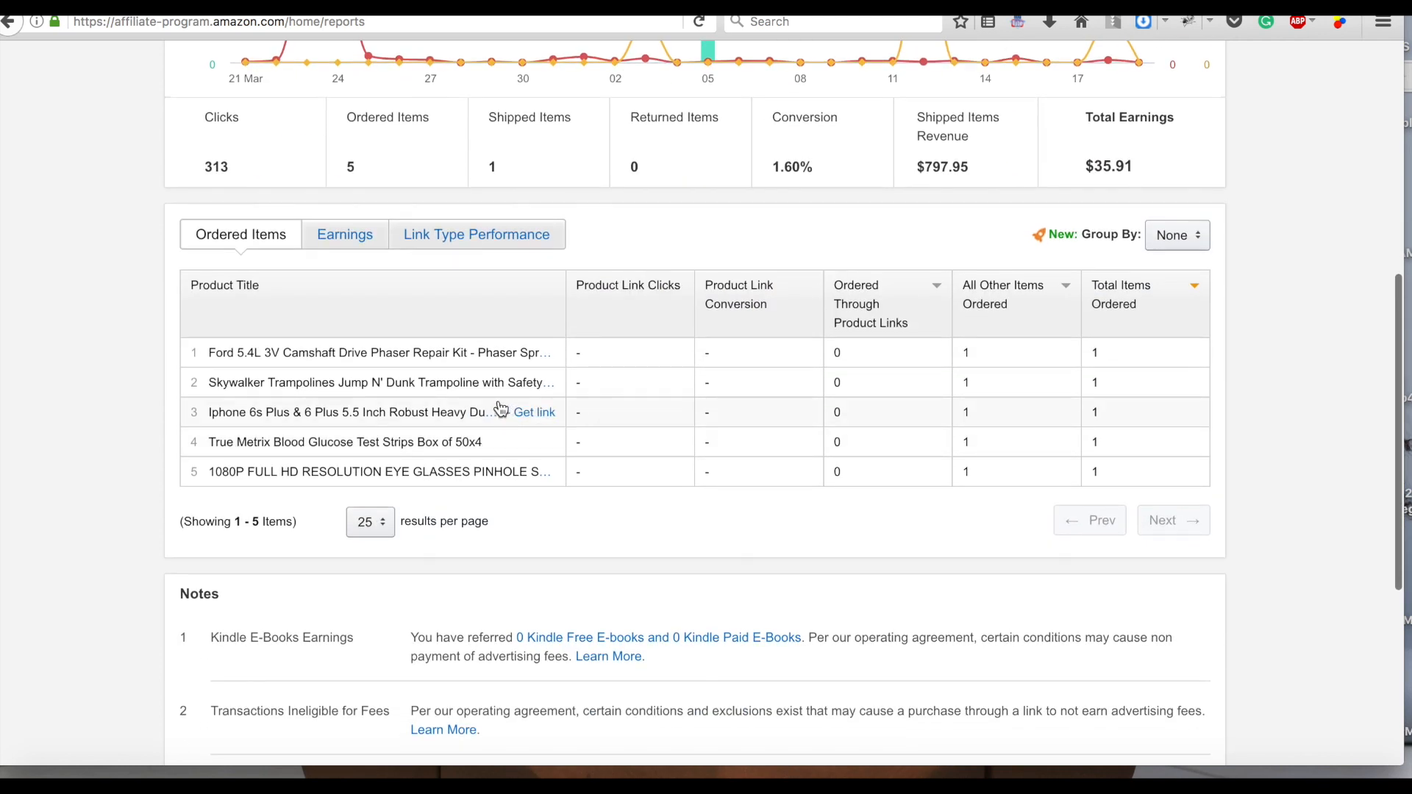
mouse_move(477, 393)
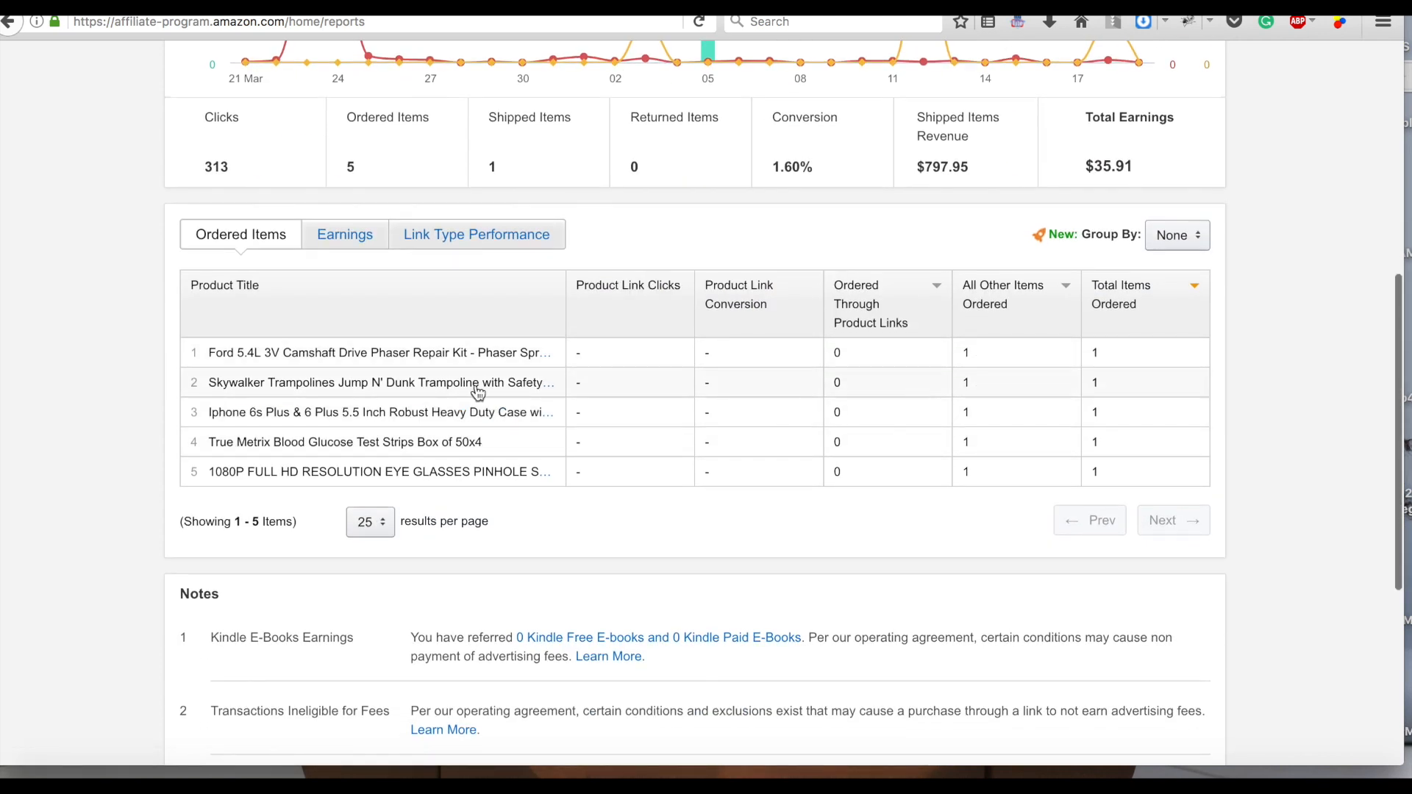
mouse_move(352, 352)
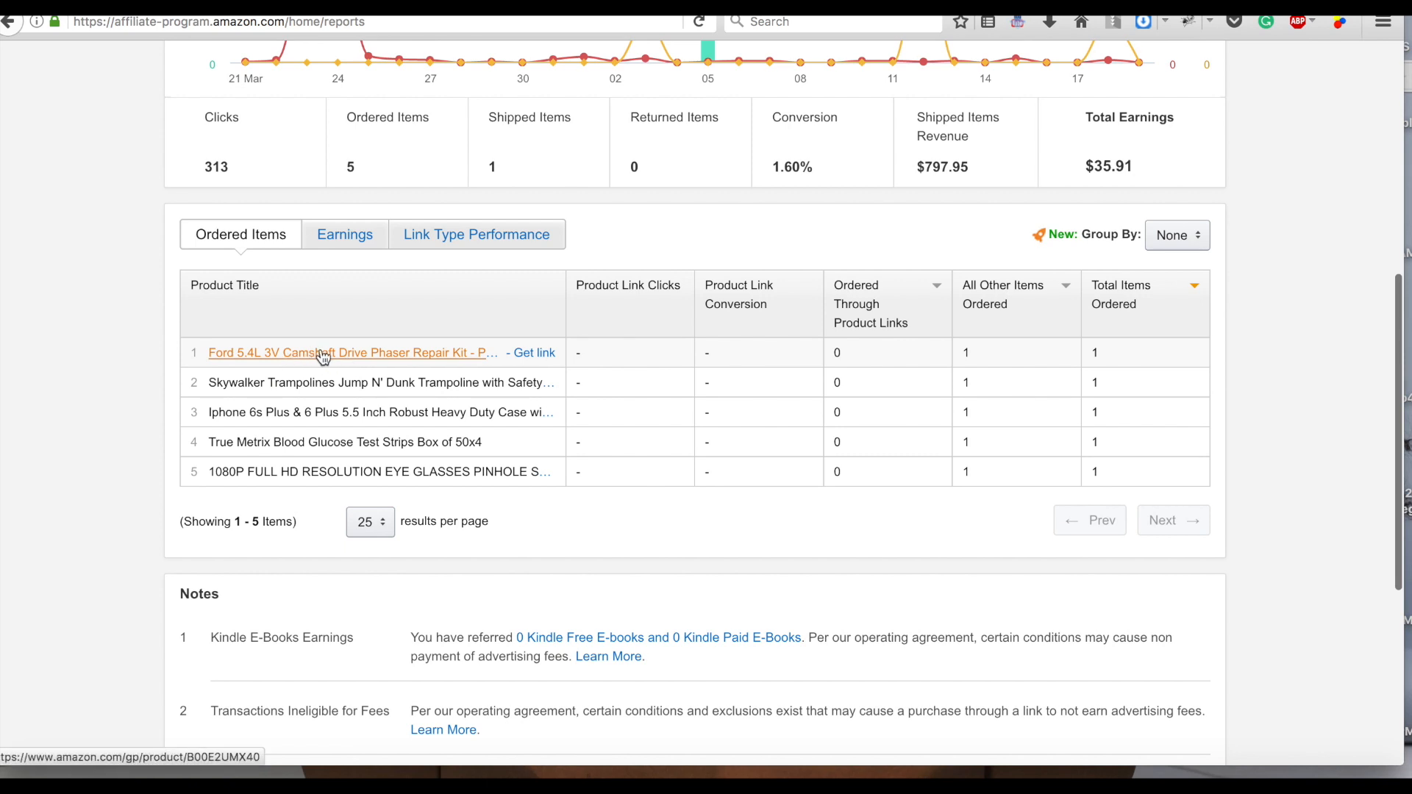
mouse_move(353, 362)
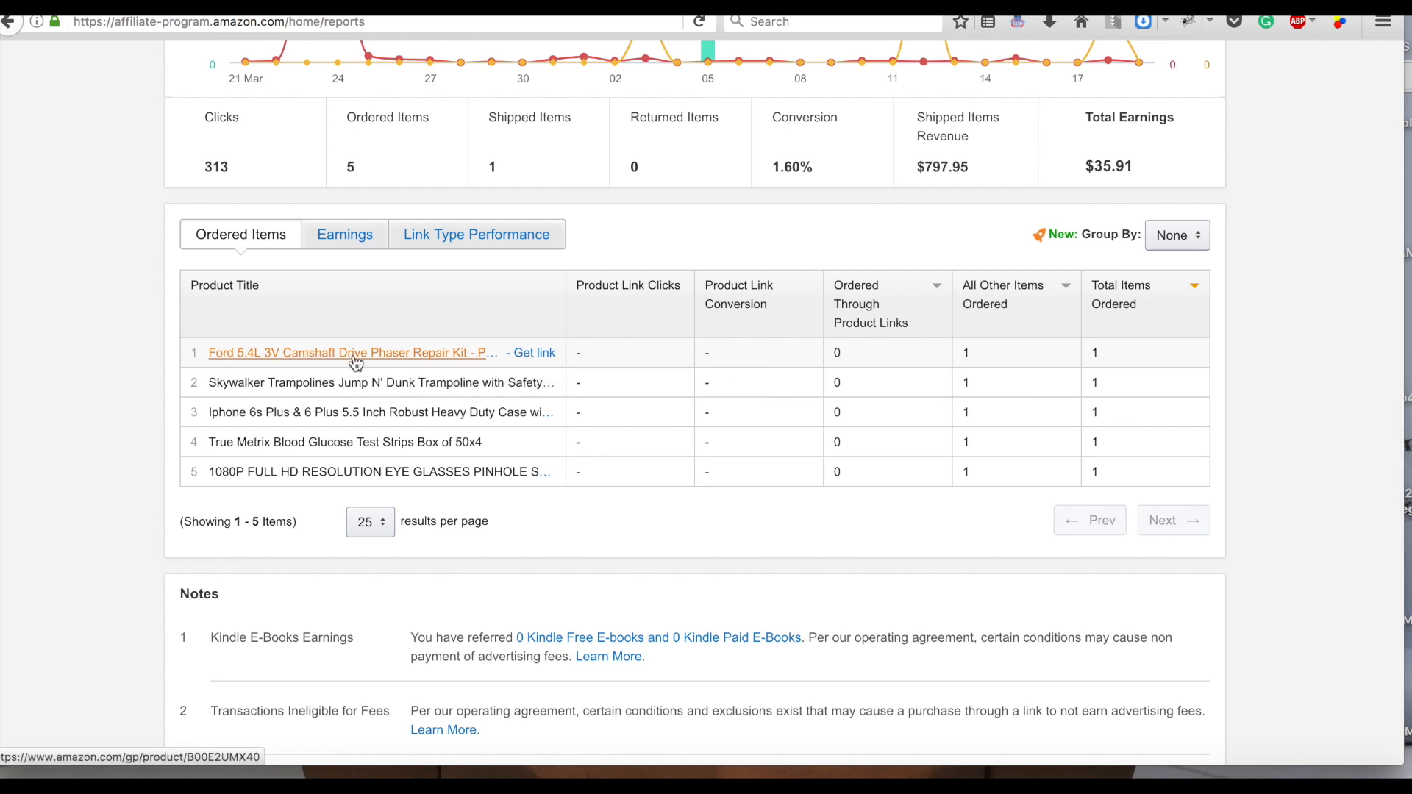
mouse_move(353, 372)
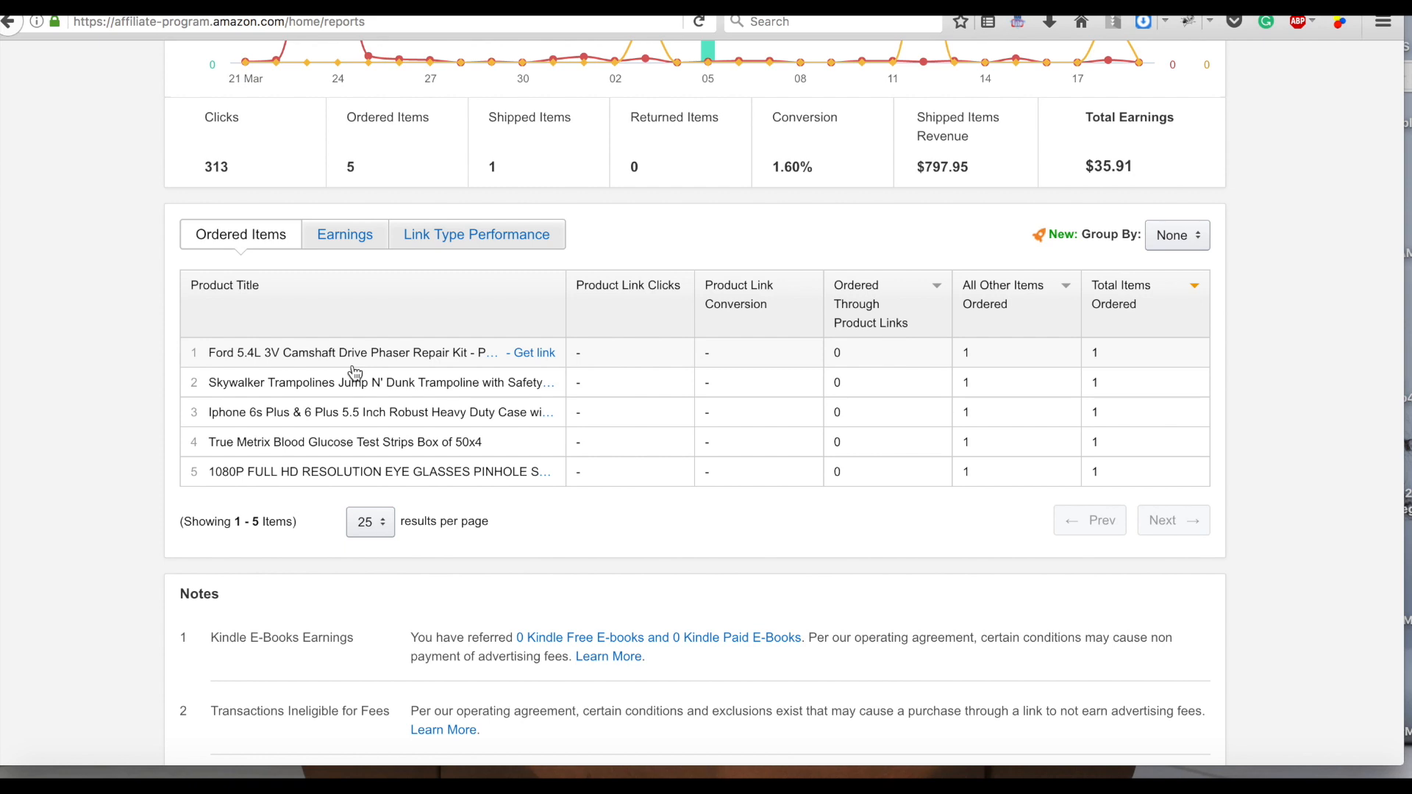
mouse_move(369, 381)
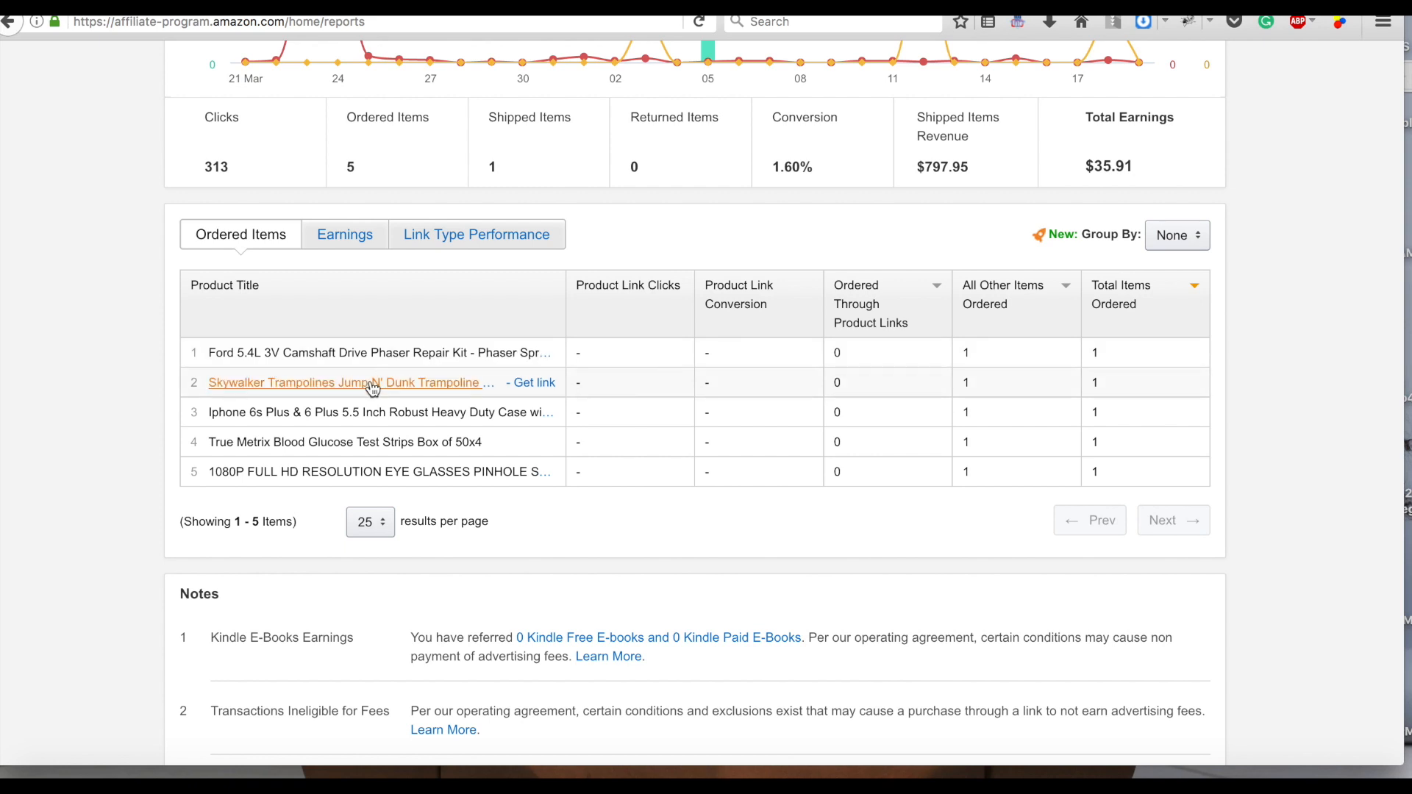
mouse_move(397, 420)
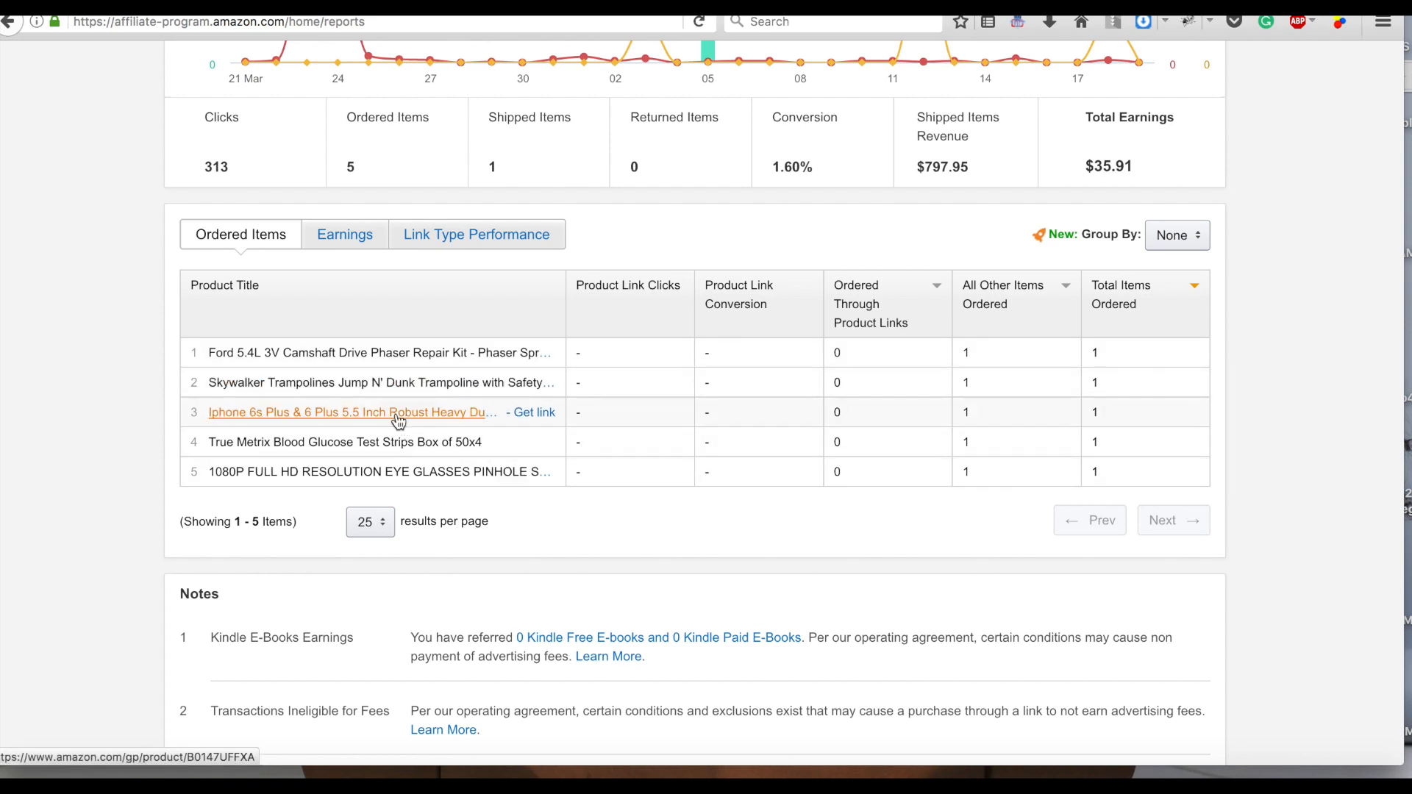
mouse_move(299, 441)
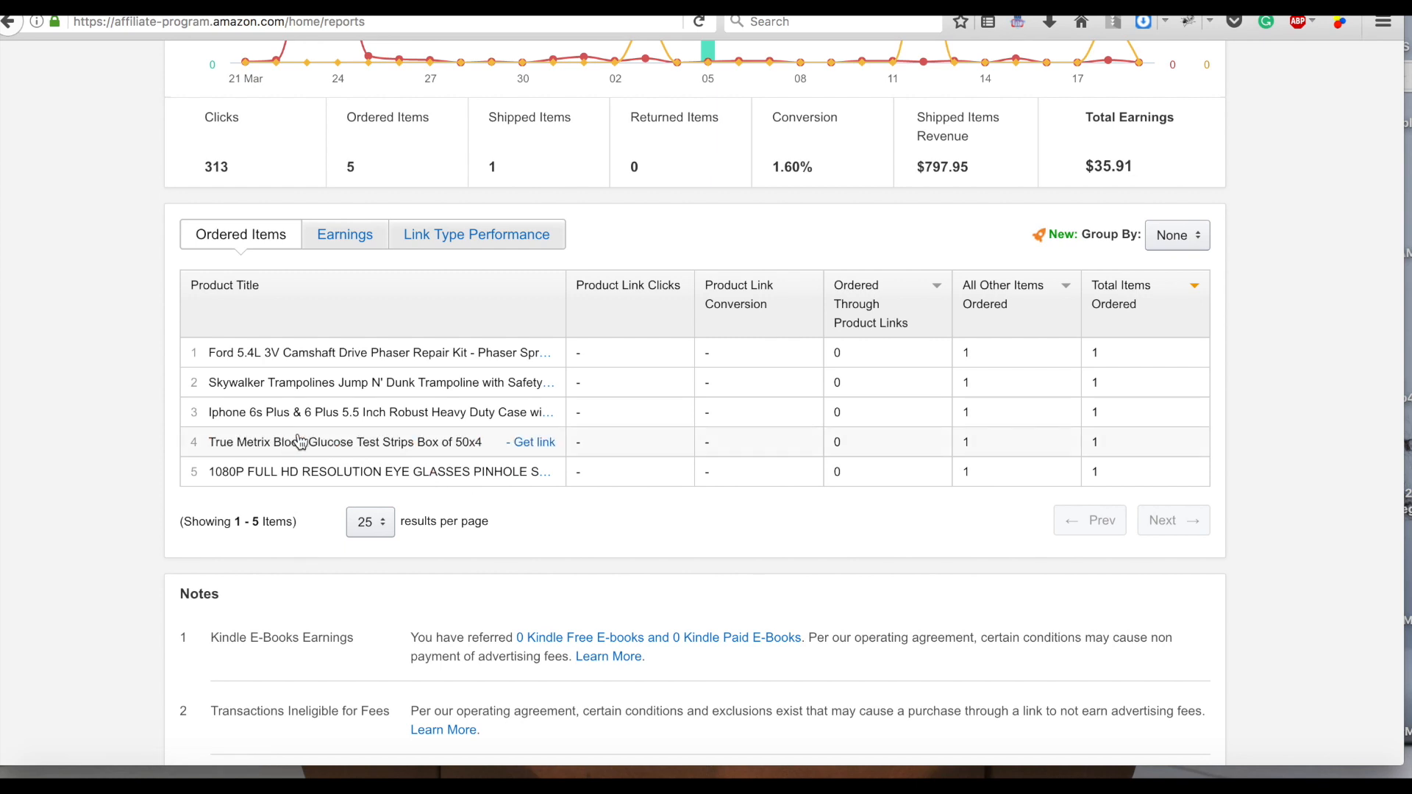
mouse_move(344, 441)
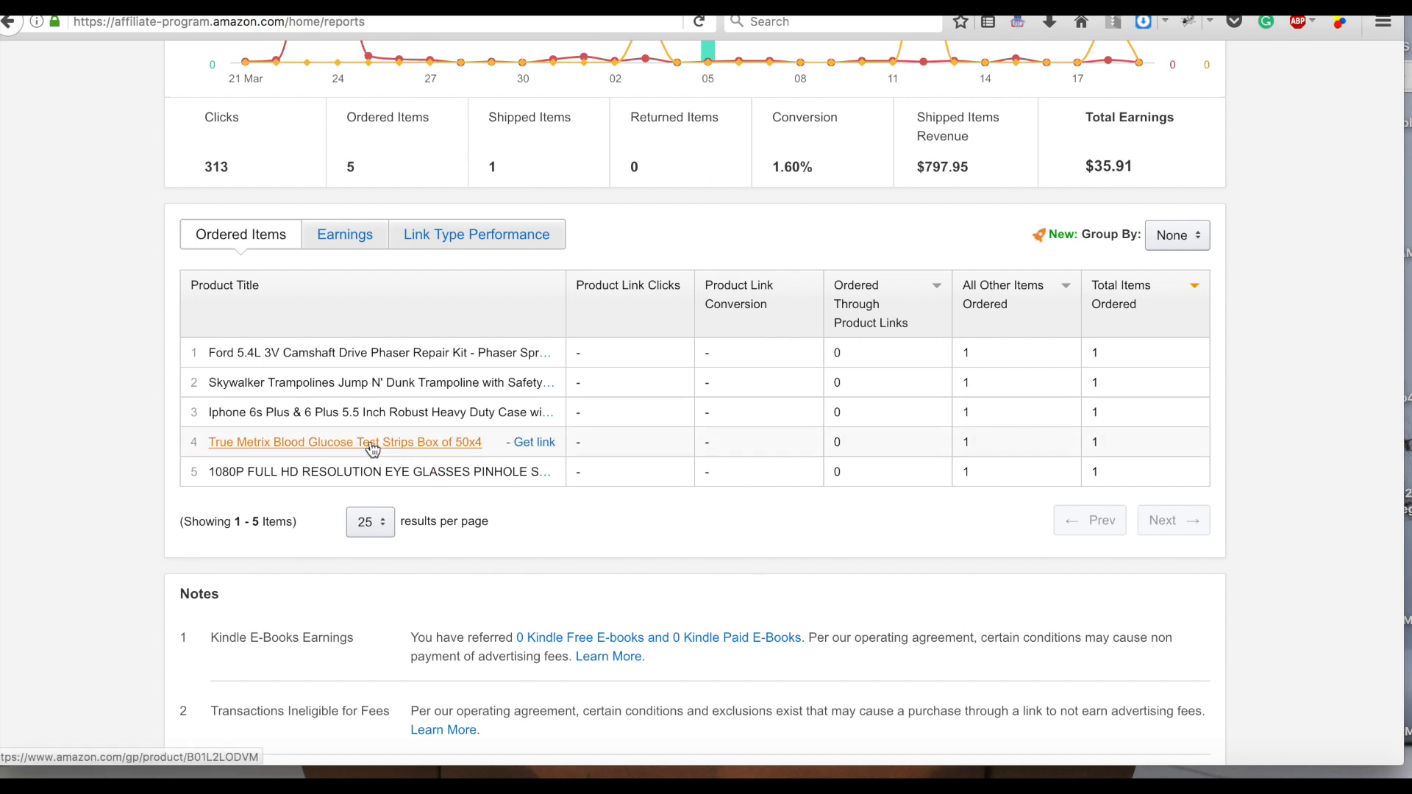
mouse_move(441, 472)
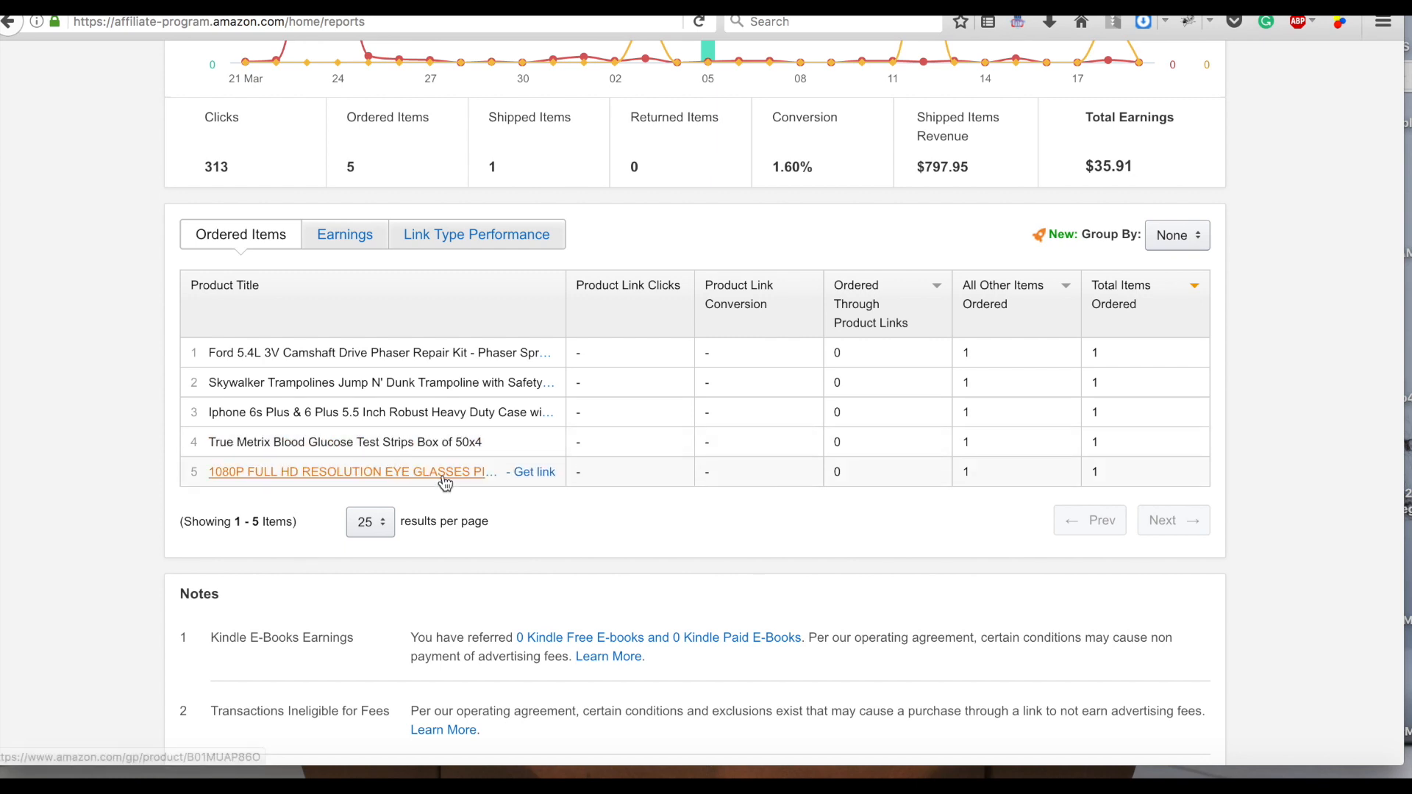
scroll(down, 3)
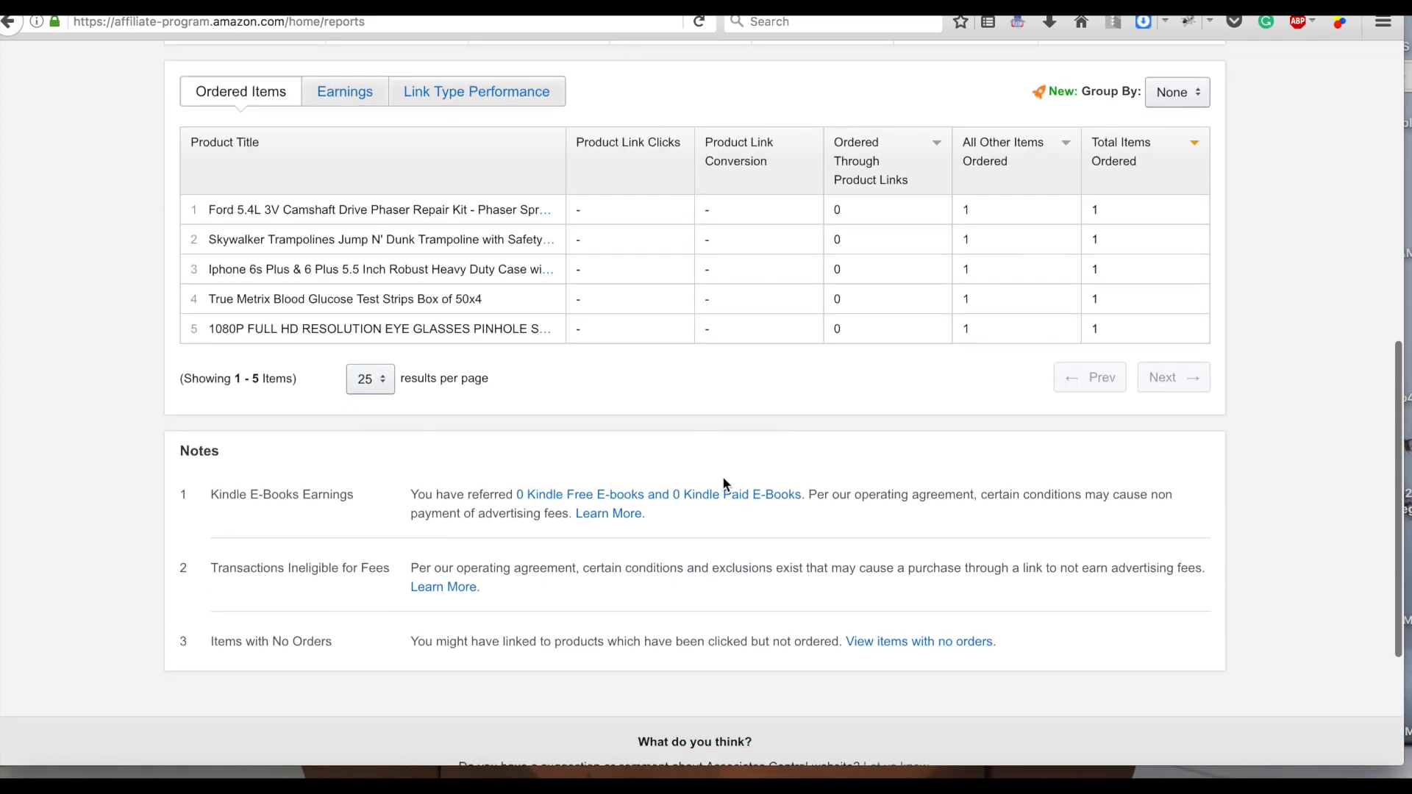
scroll(up, 3)
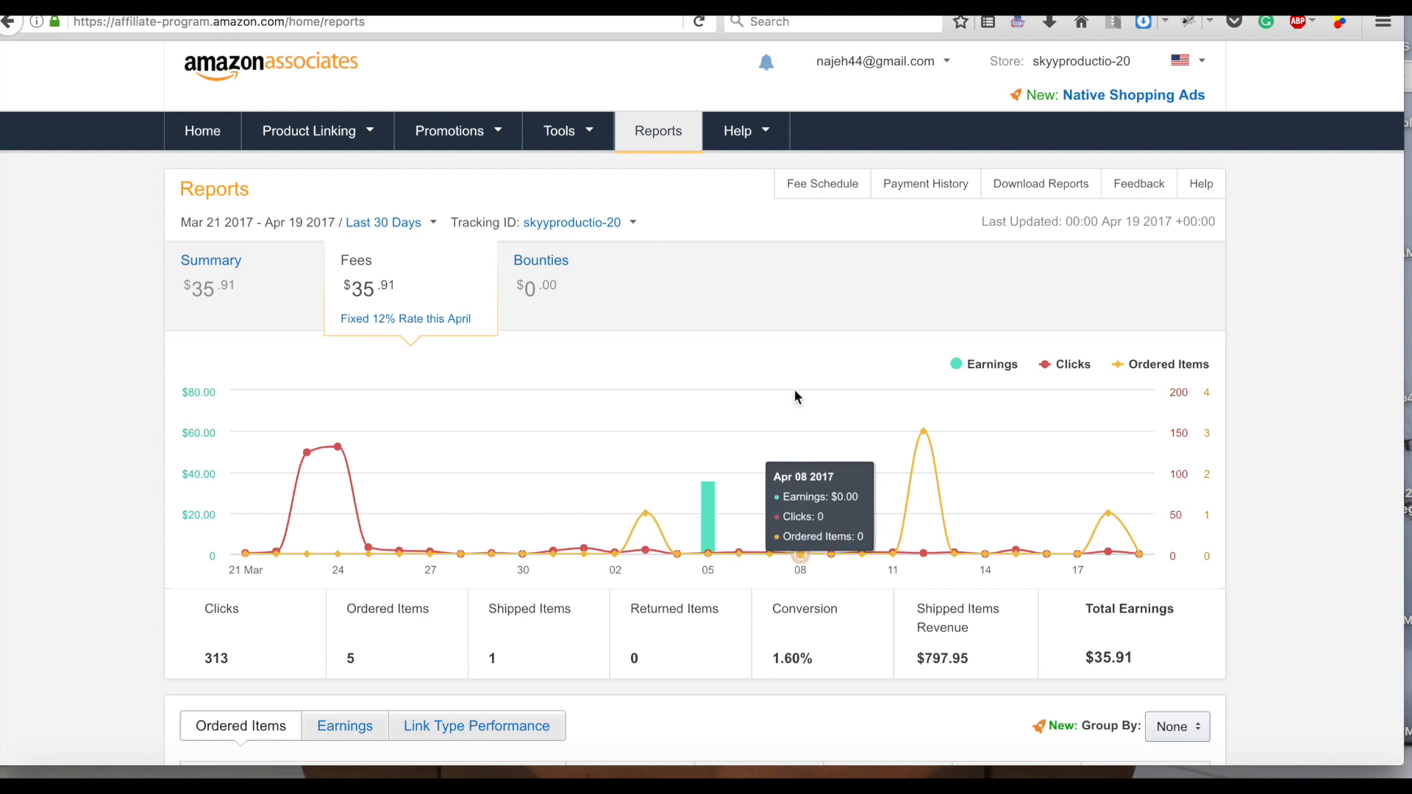
mouse_move(676, 40)
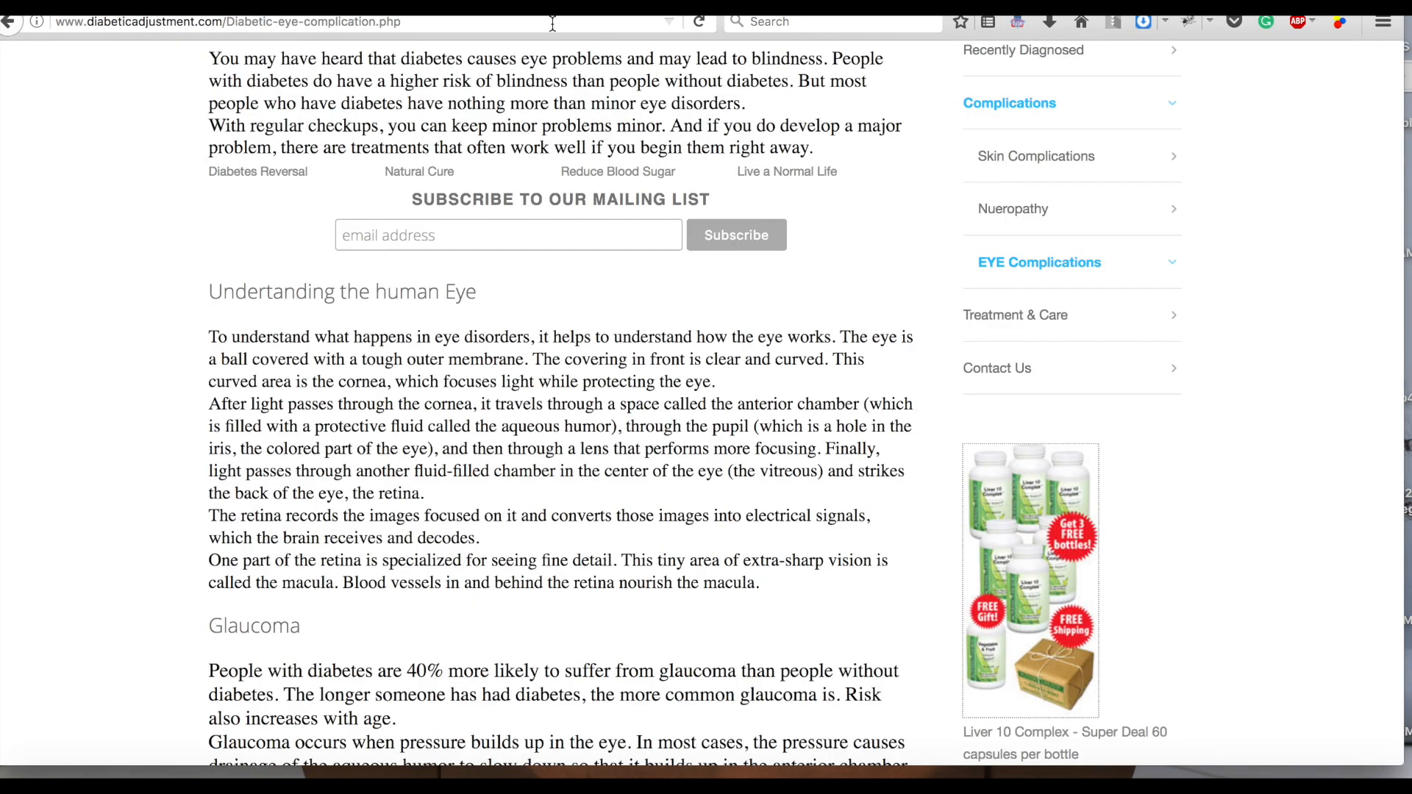
- Enter a new address (wwwnfl.com/) in the address bar to leave the current site
text(wwwnfl.com/)
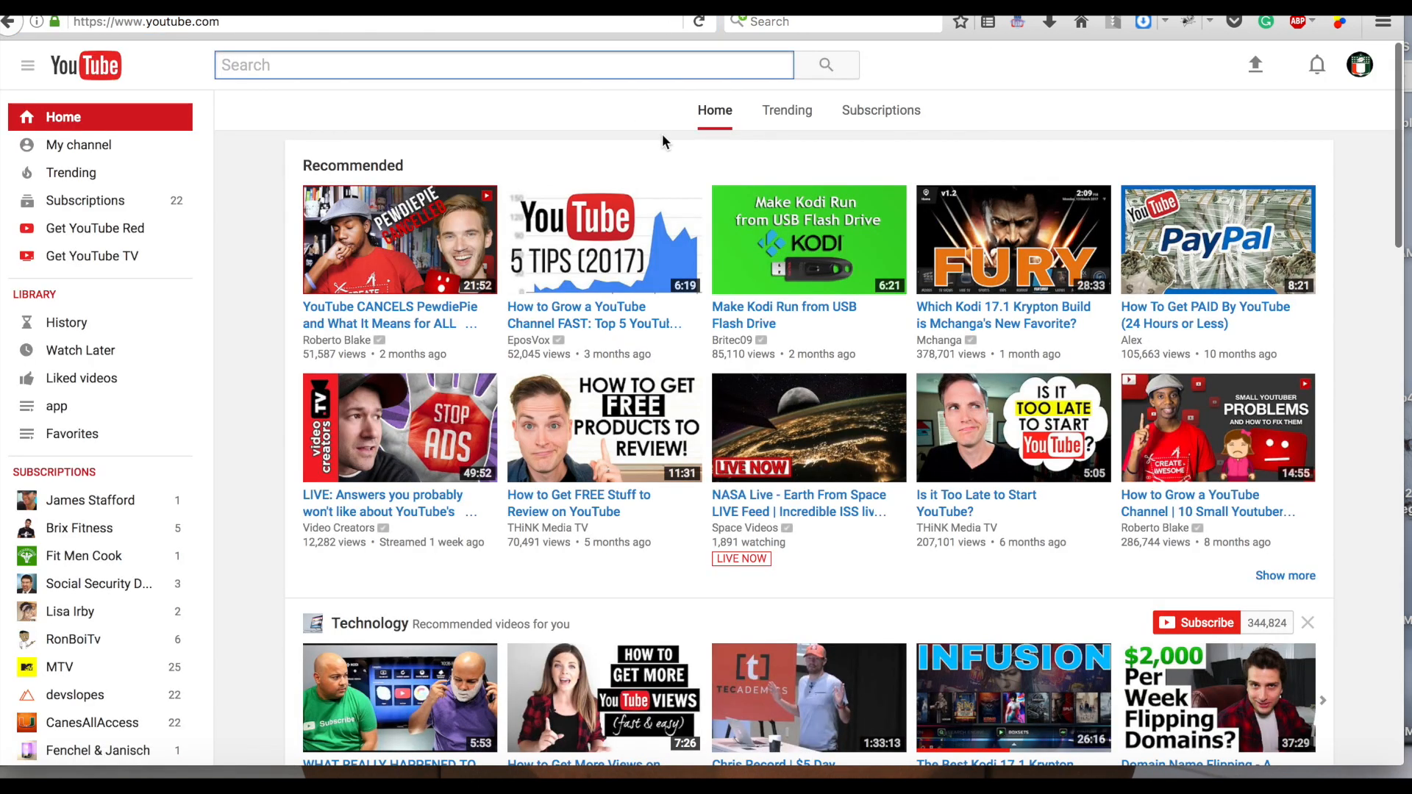
- Search YouTube for 'azon authu' and scroll through the Azon Authority results
text(azon)
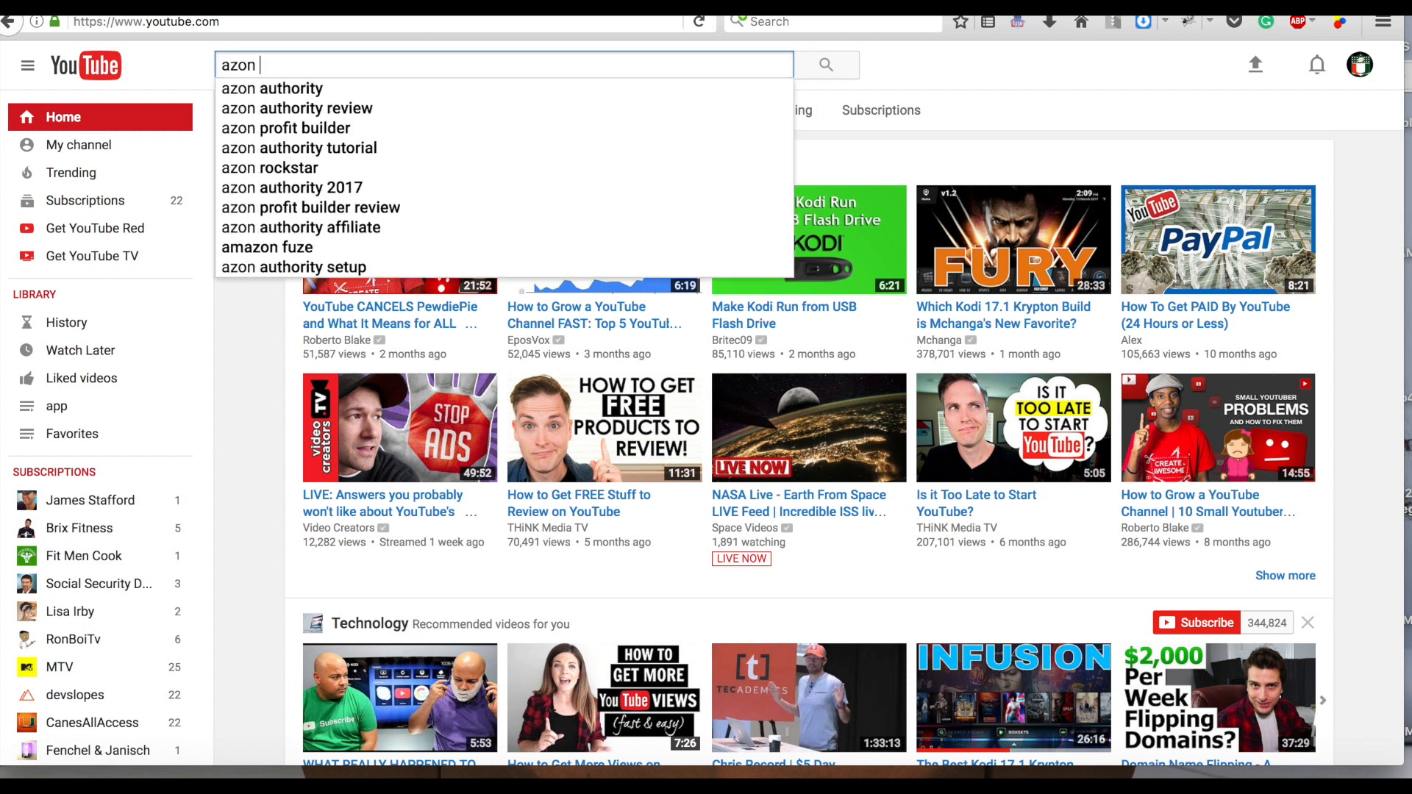
text(authu)
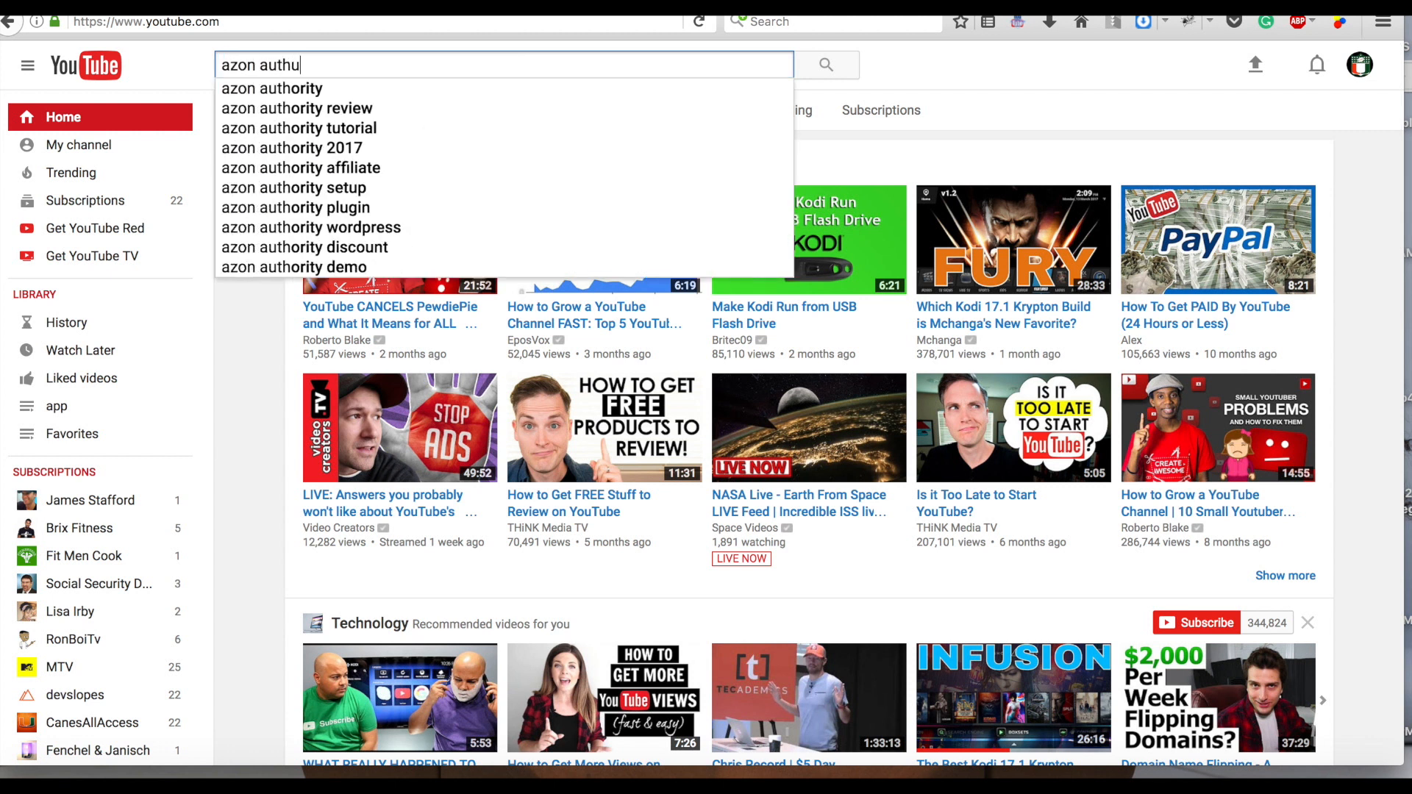
click(271, 87)
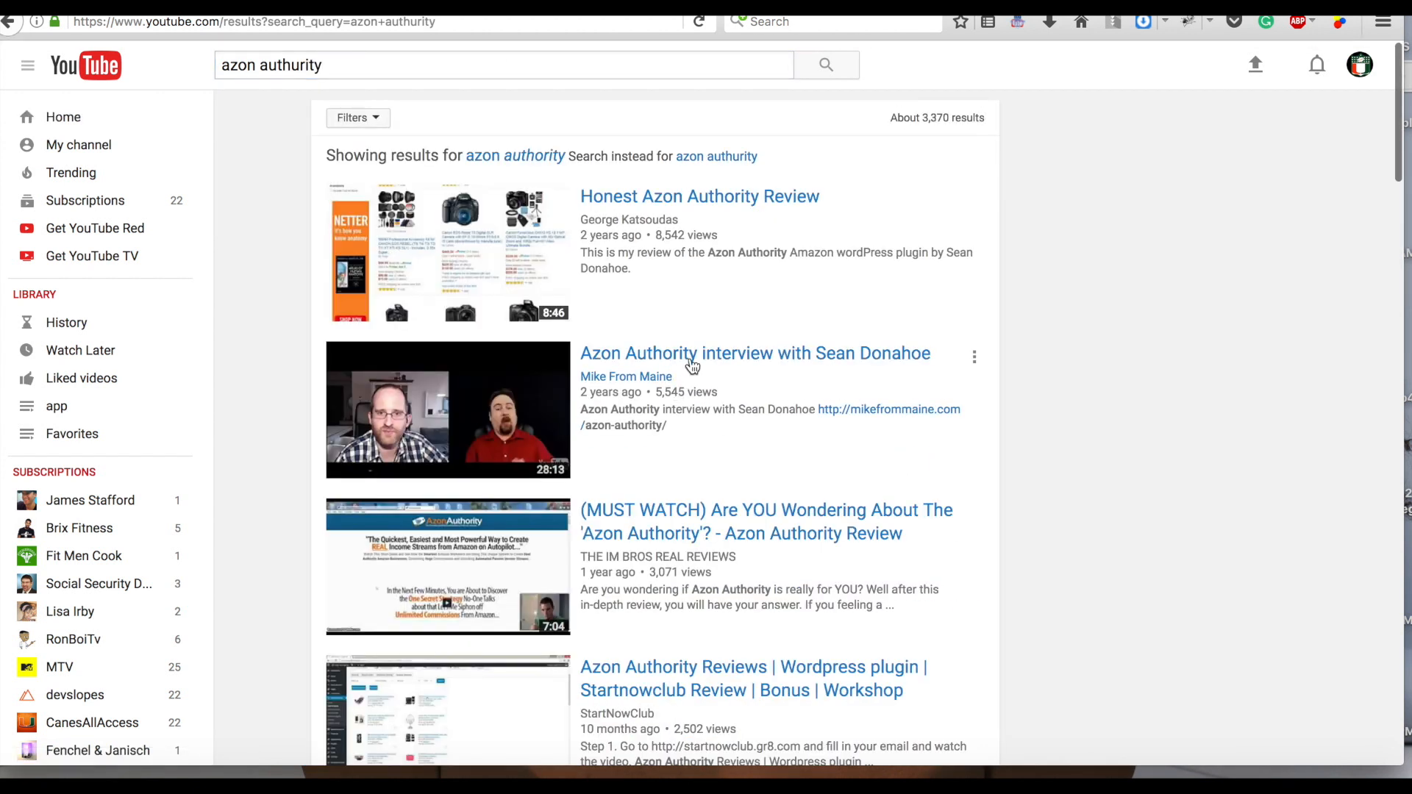
scroll(down, 3)
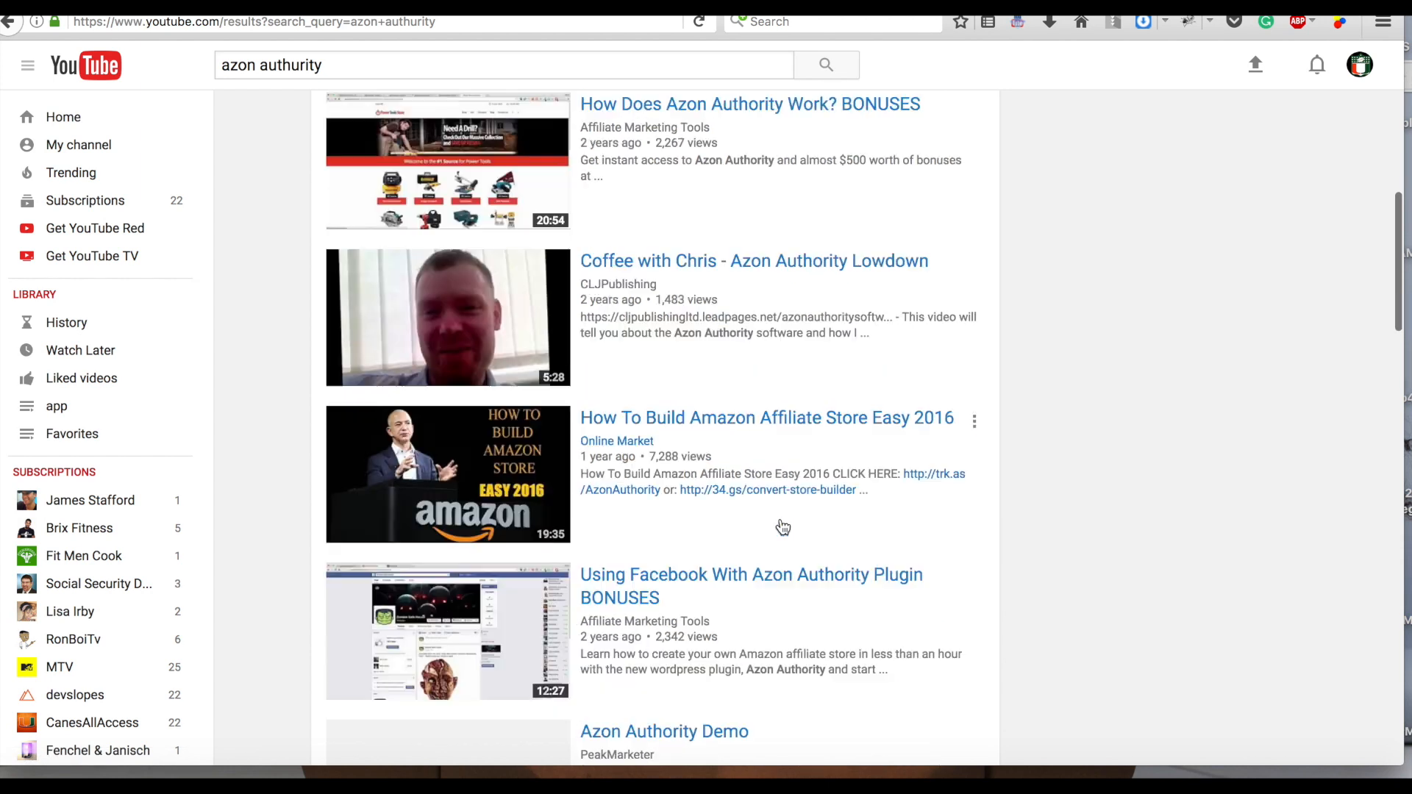
scroll(down, 3)
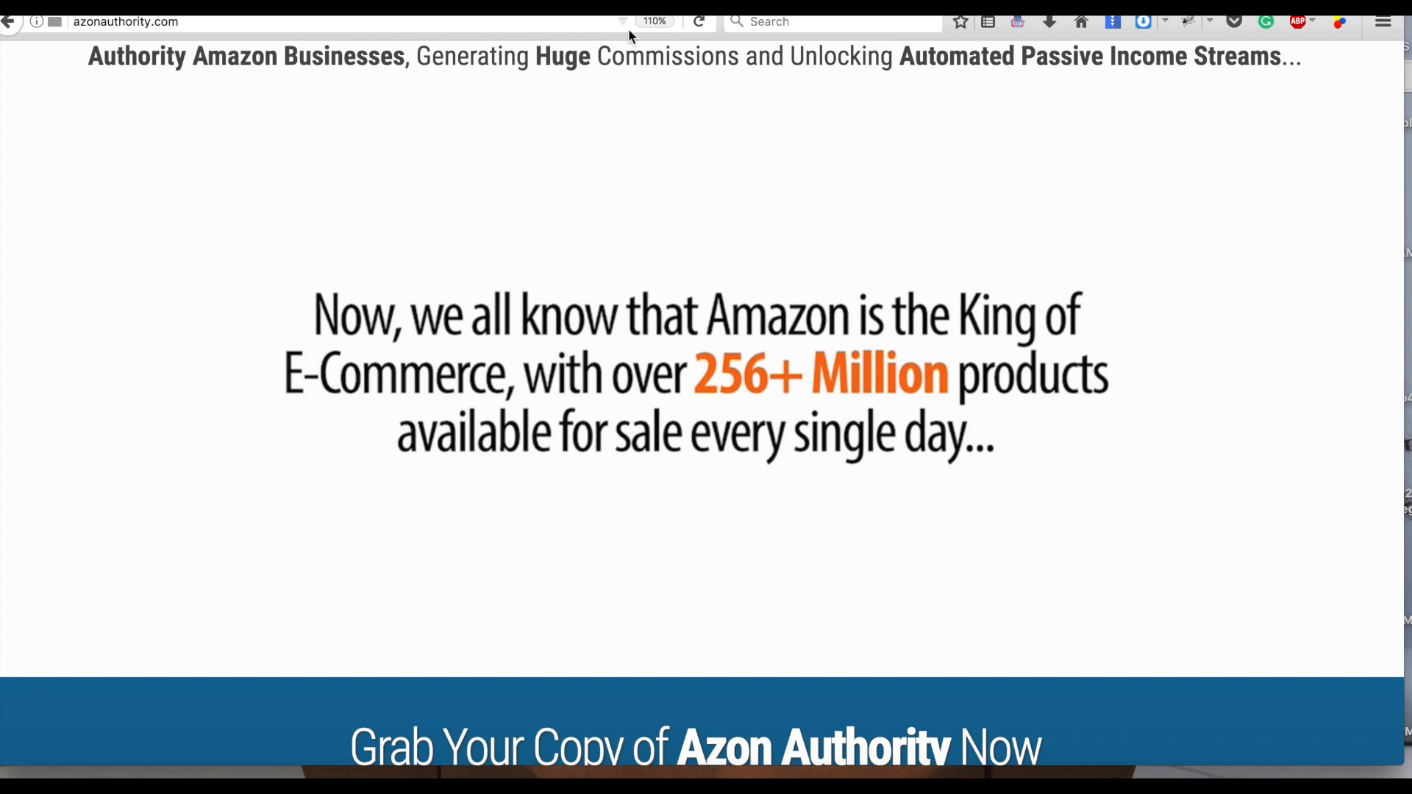
- Scroll the azonauthority.com sales page past demos and testimonials down to the FAQ section
scroll(down, 3)
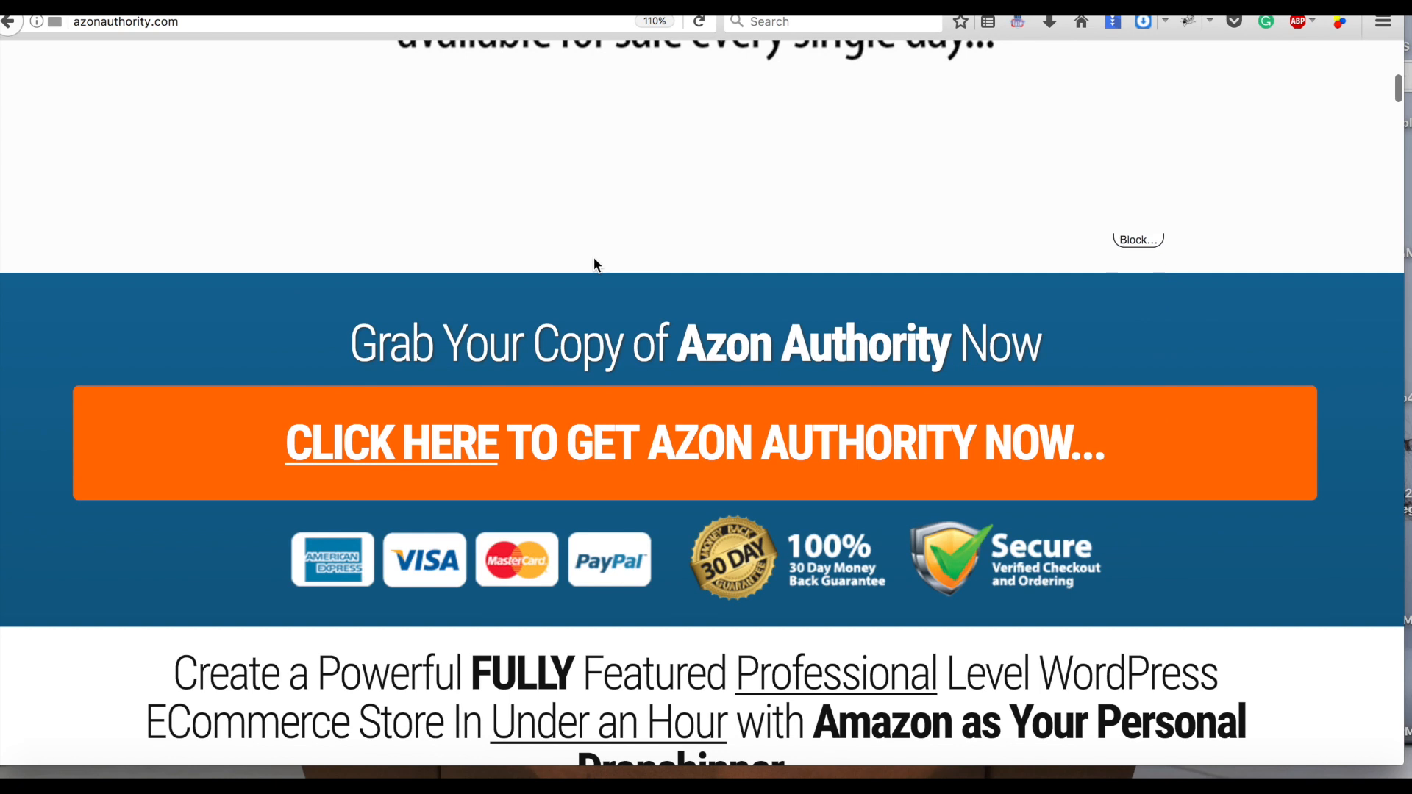
scroll(down, 3)
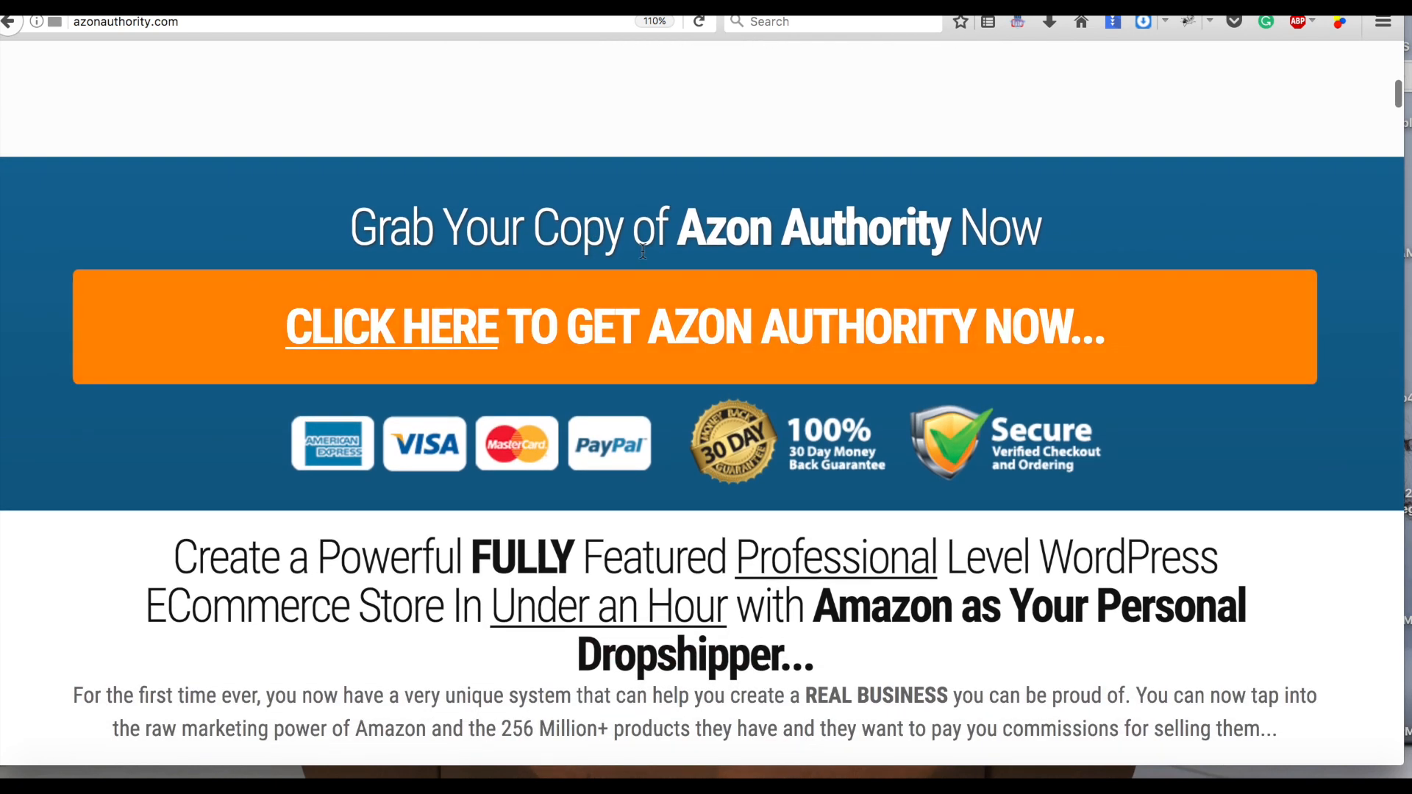
scroll(down, 3)
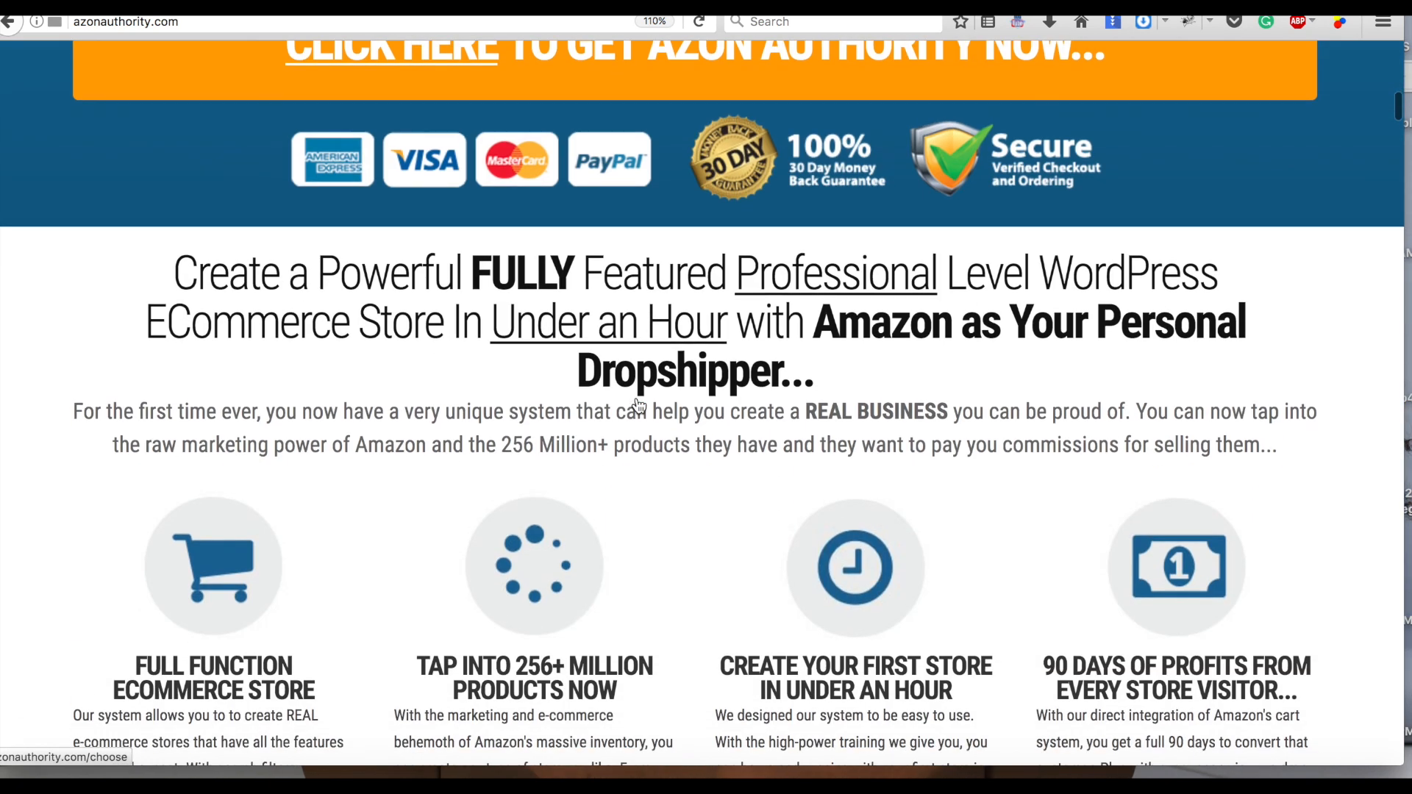
scroll(down, 3)
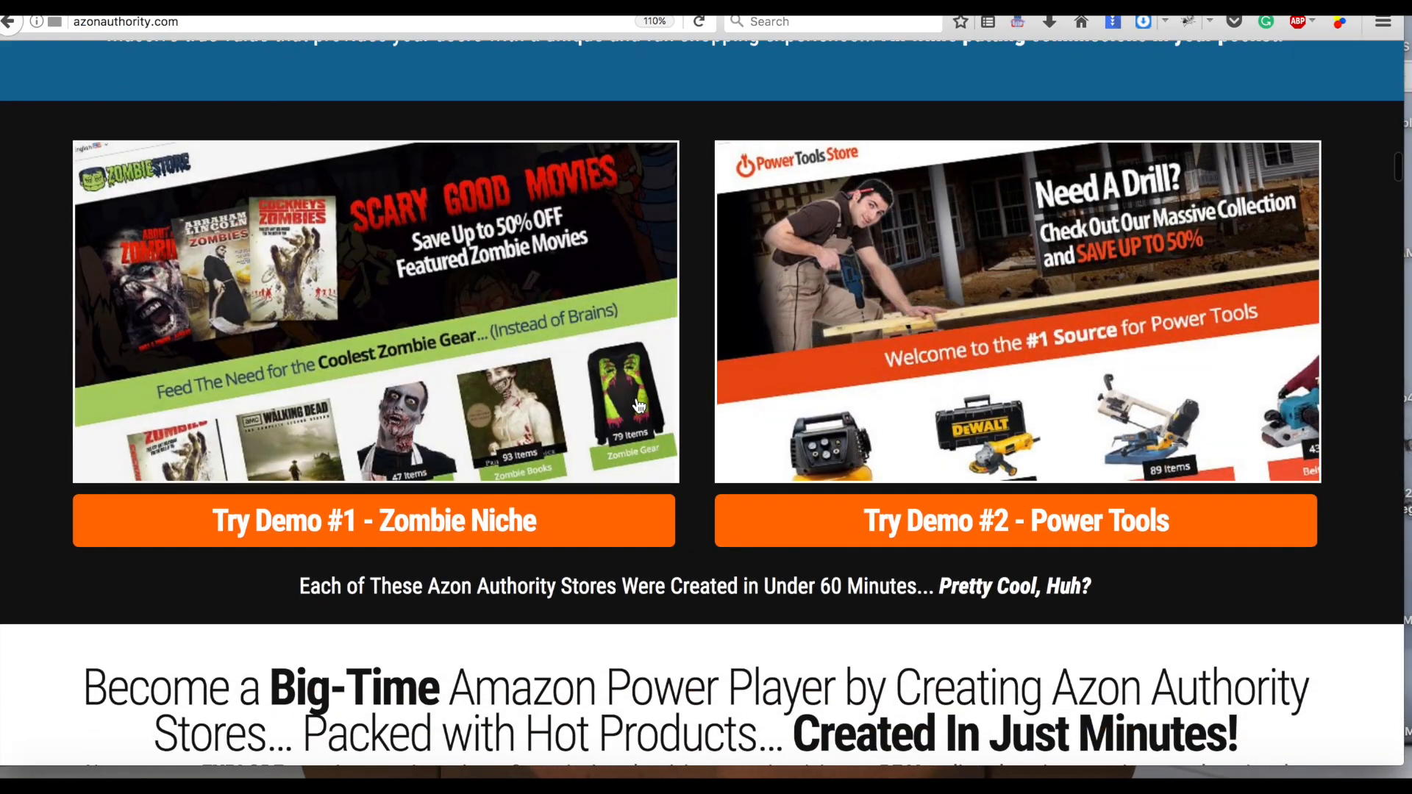
scroll(down, 3)
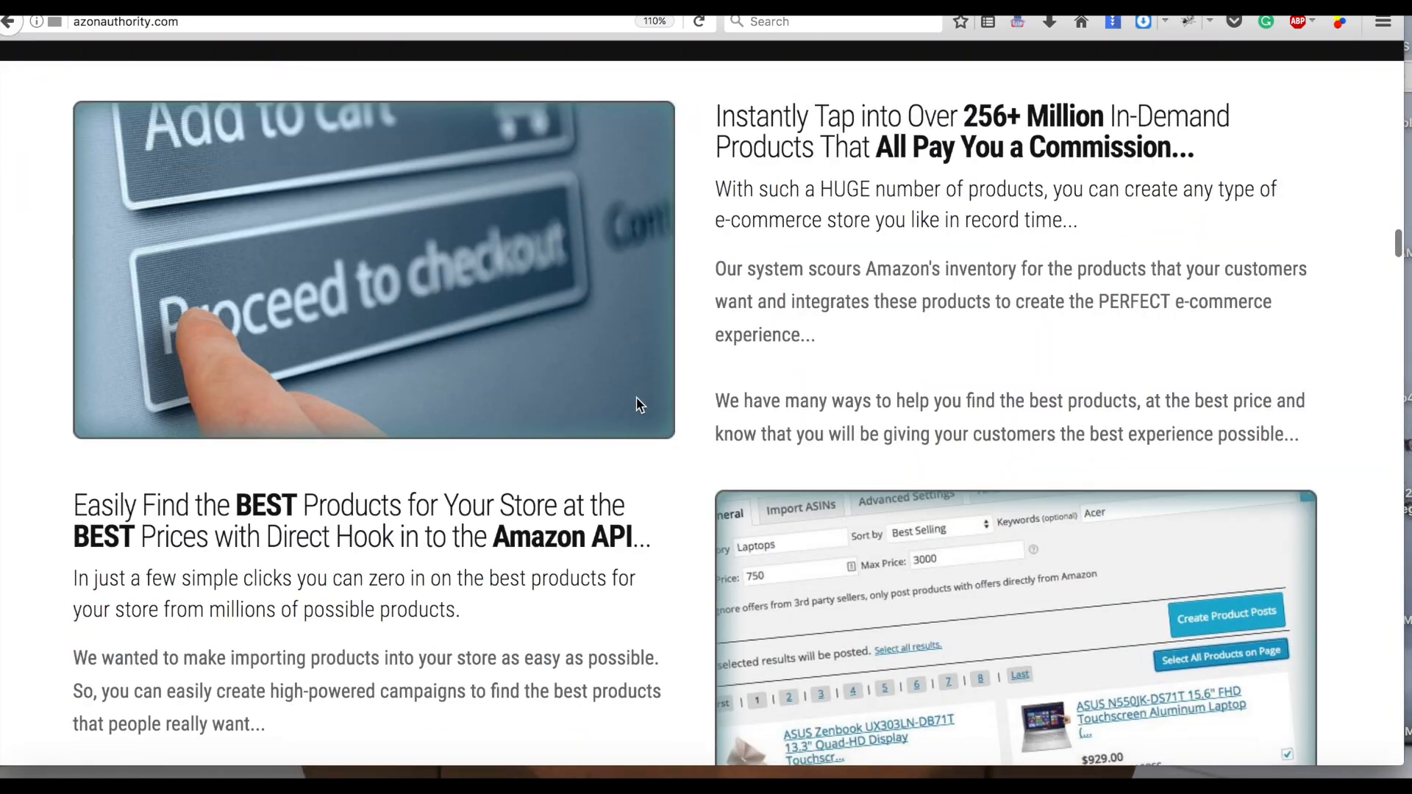
scroll(down, 3)
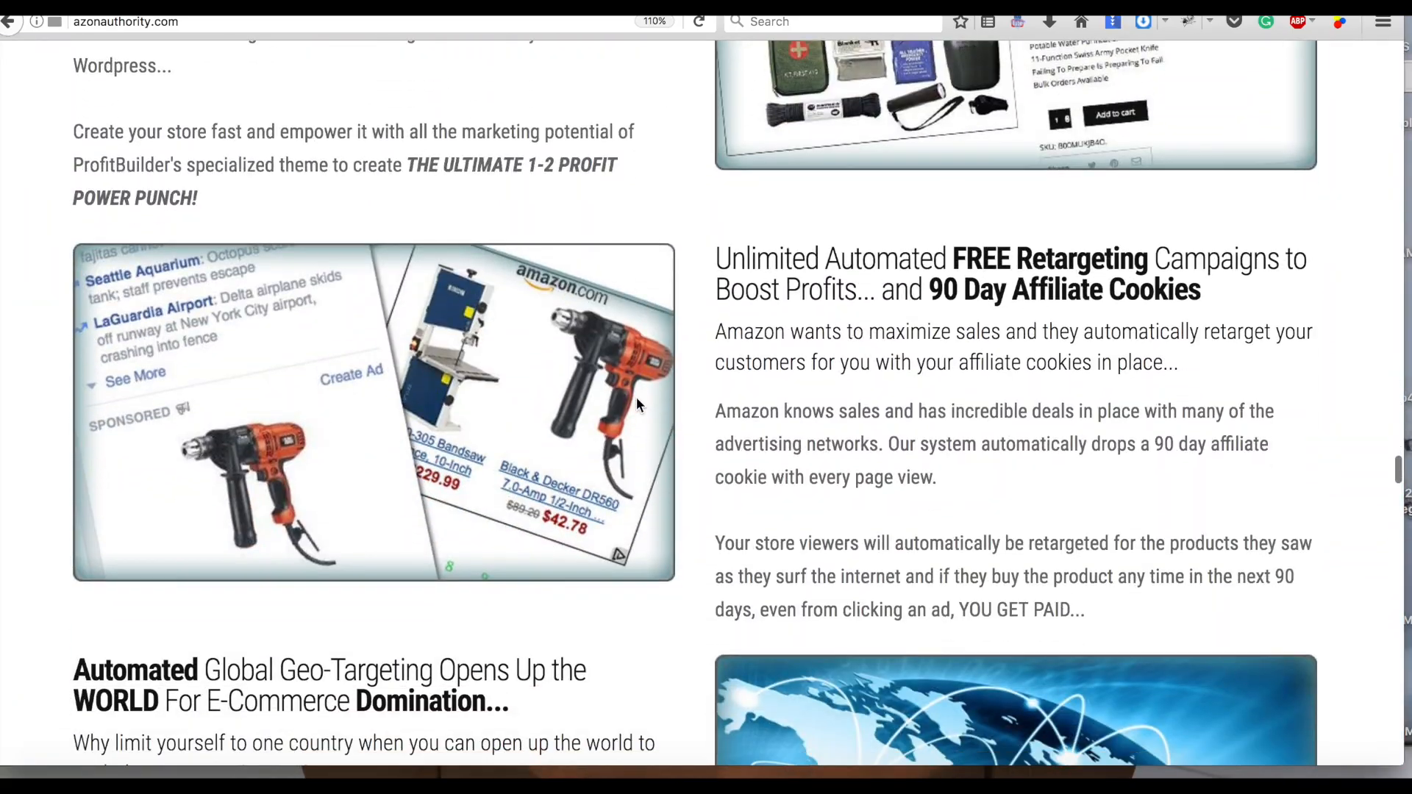
scroll(down, 3)
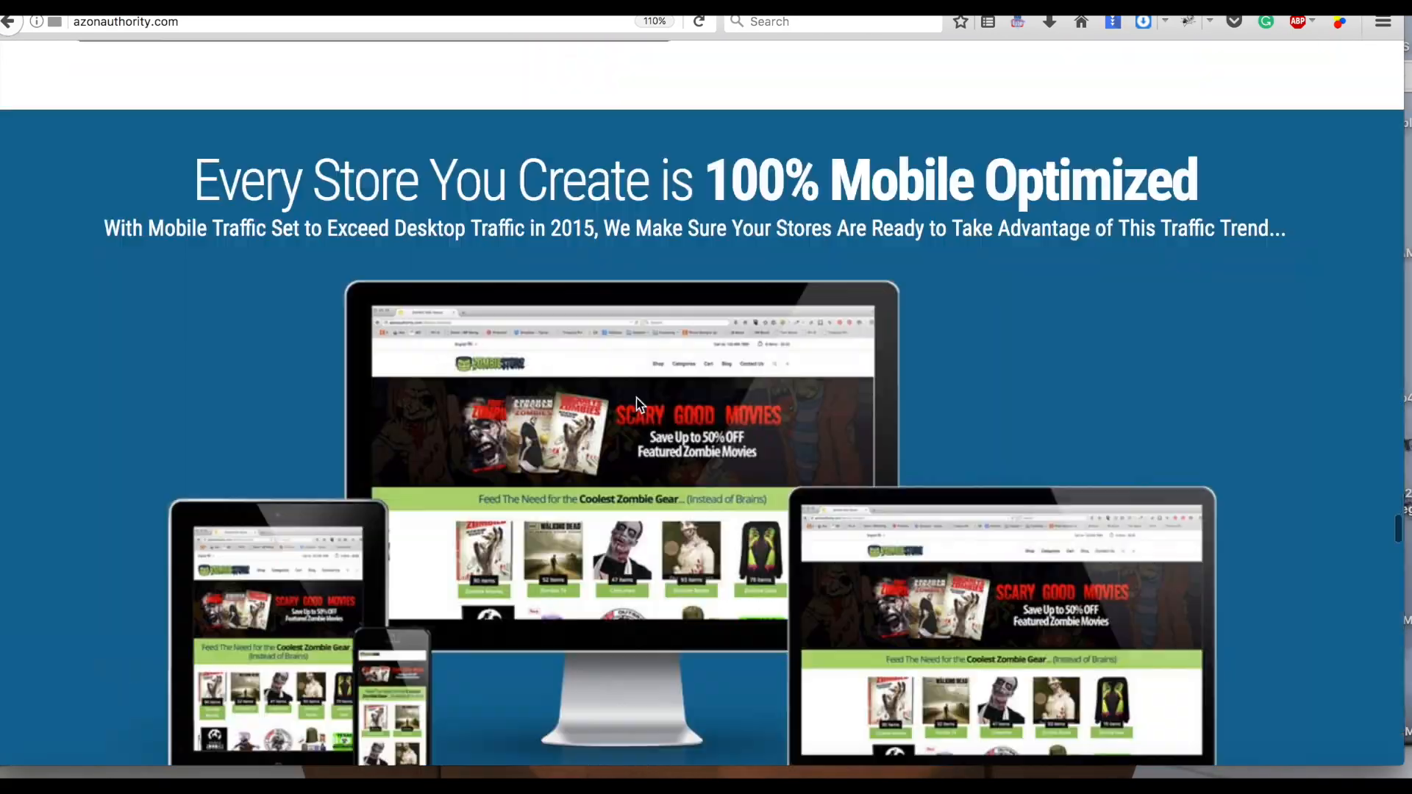
scroll(down, 3)
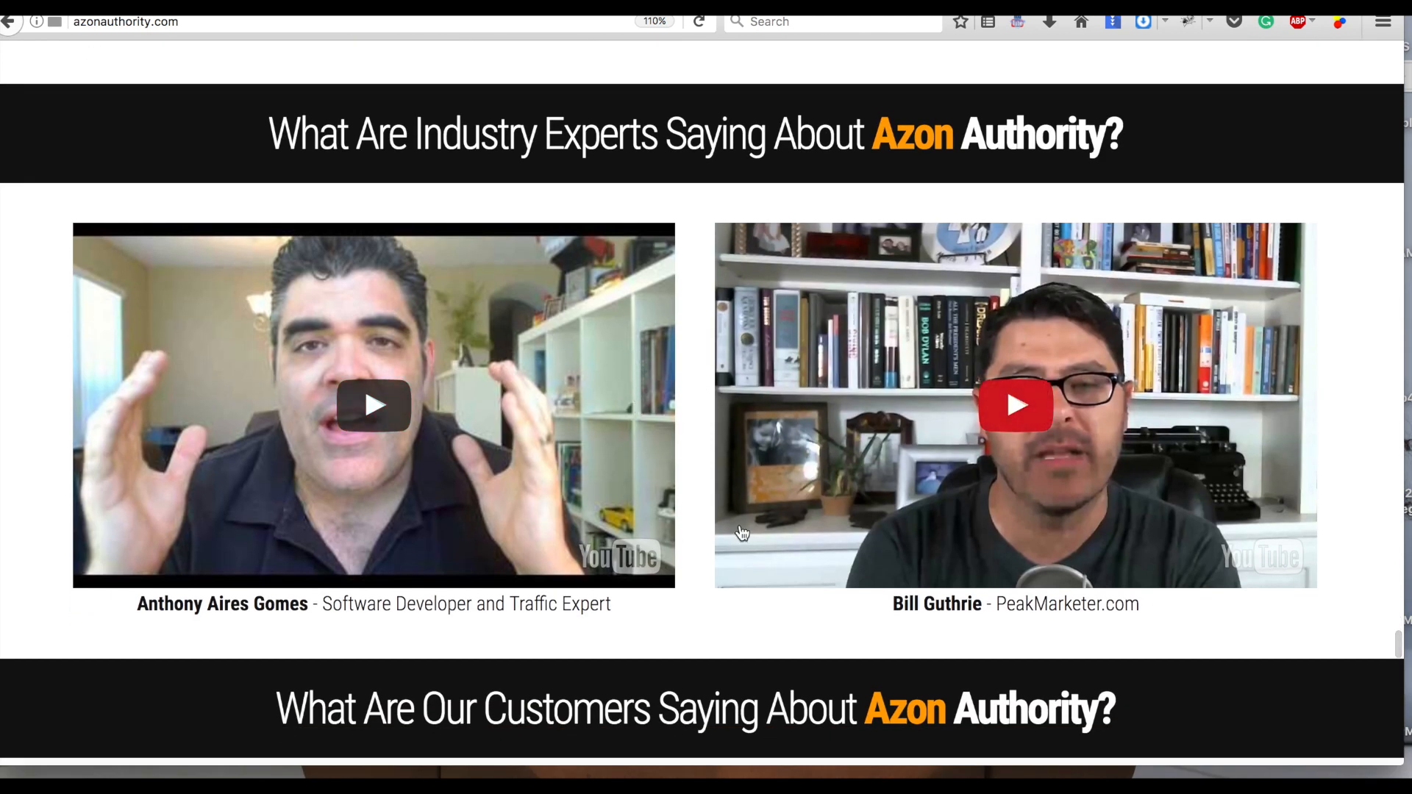
scroll(down, 3)
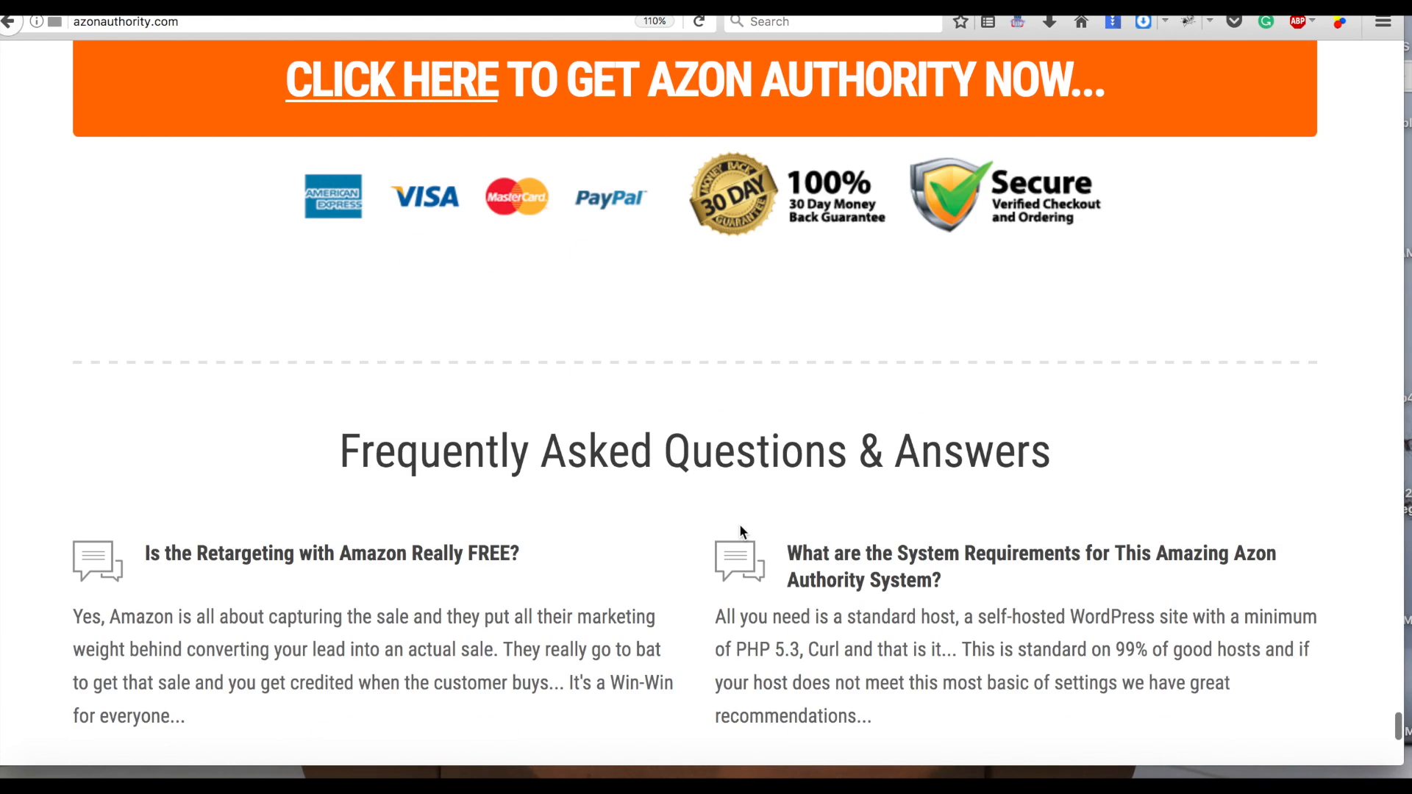
scroll(down, 3)
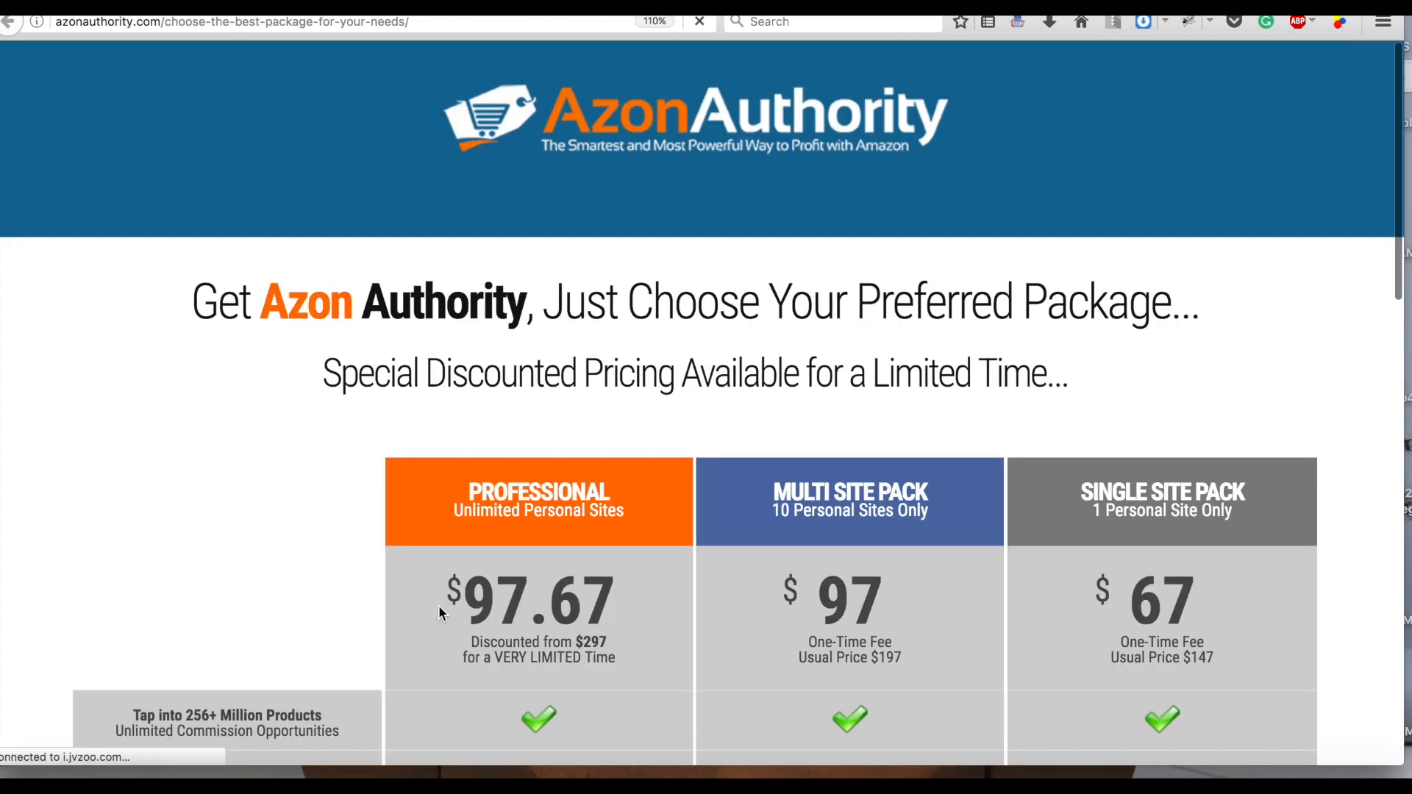
scroll(down, 3)
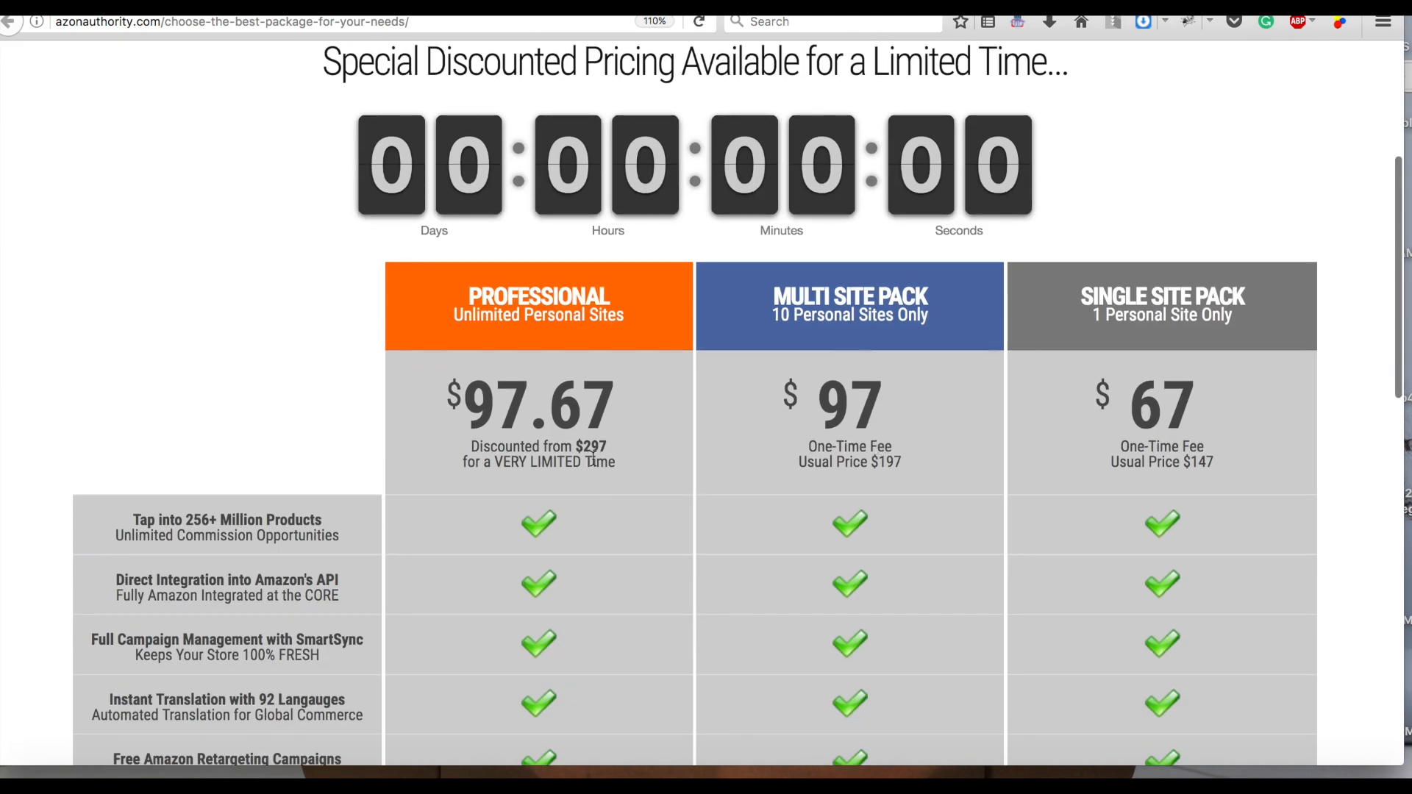
scroll(down, 3)
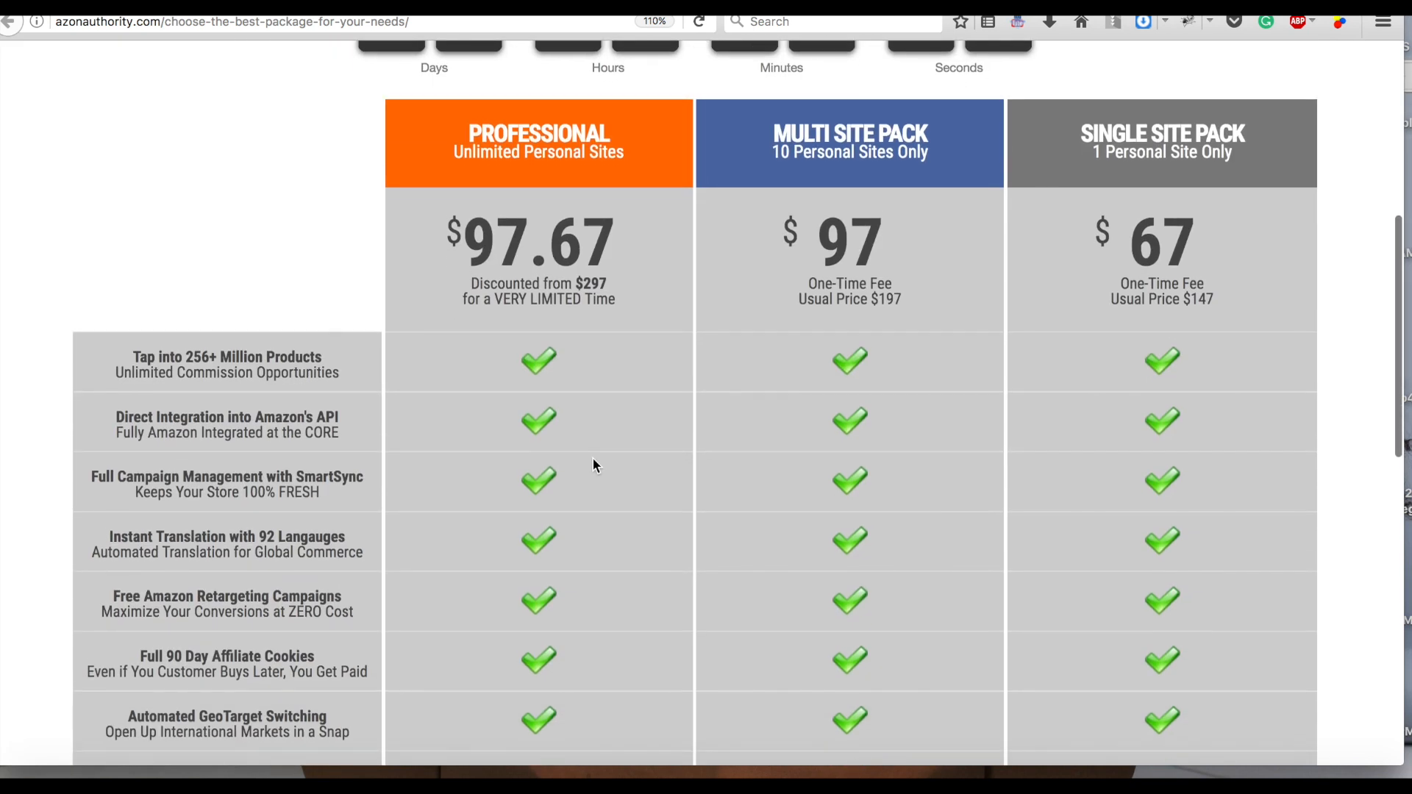
scroll(up, 3)
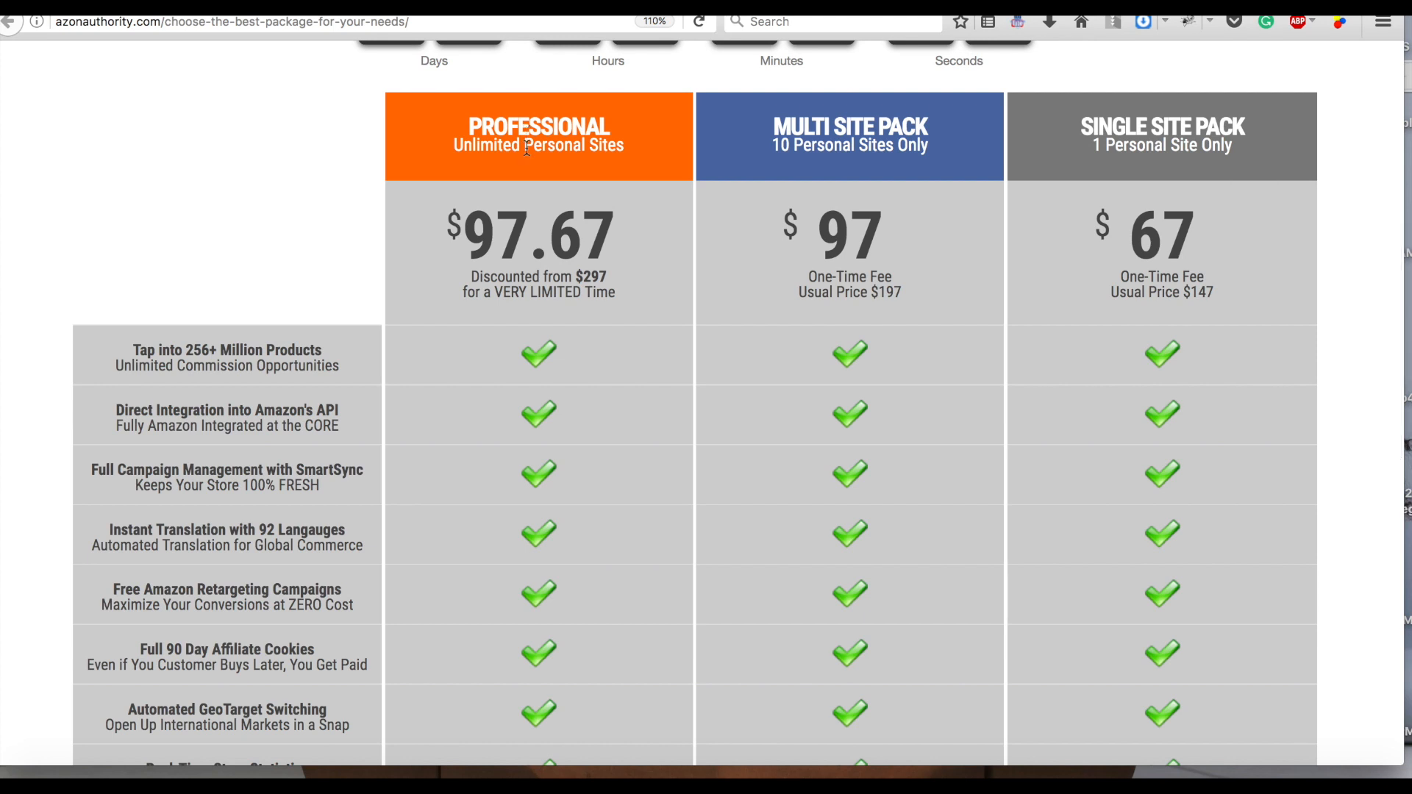
scroll(down, 3)
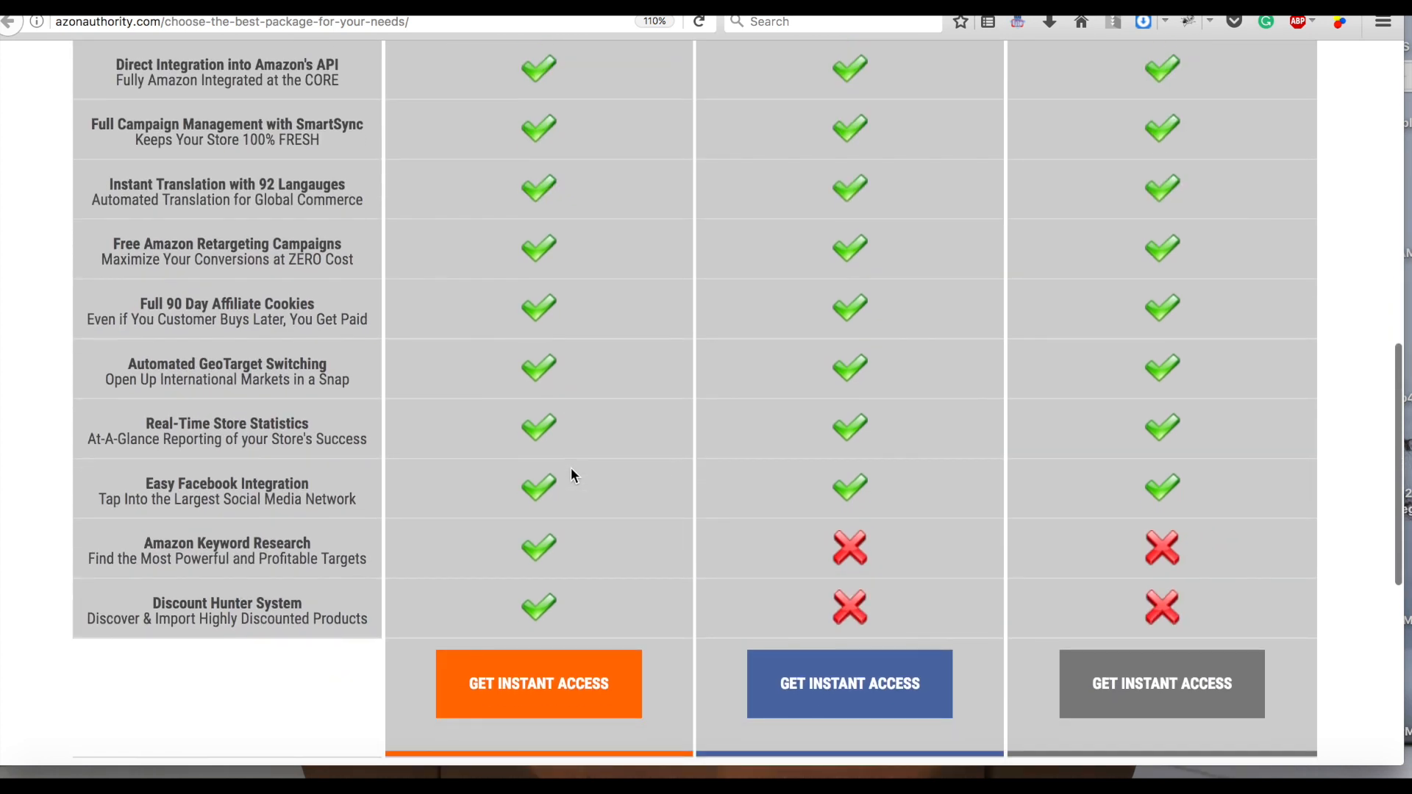
mouse_move(583, 381)
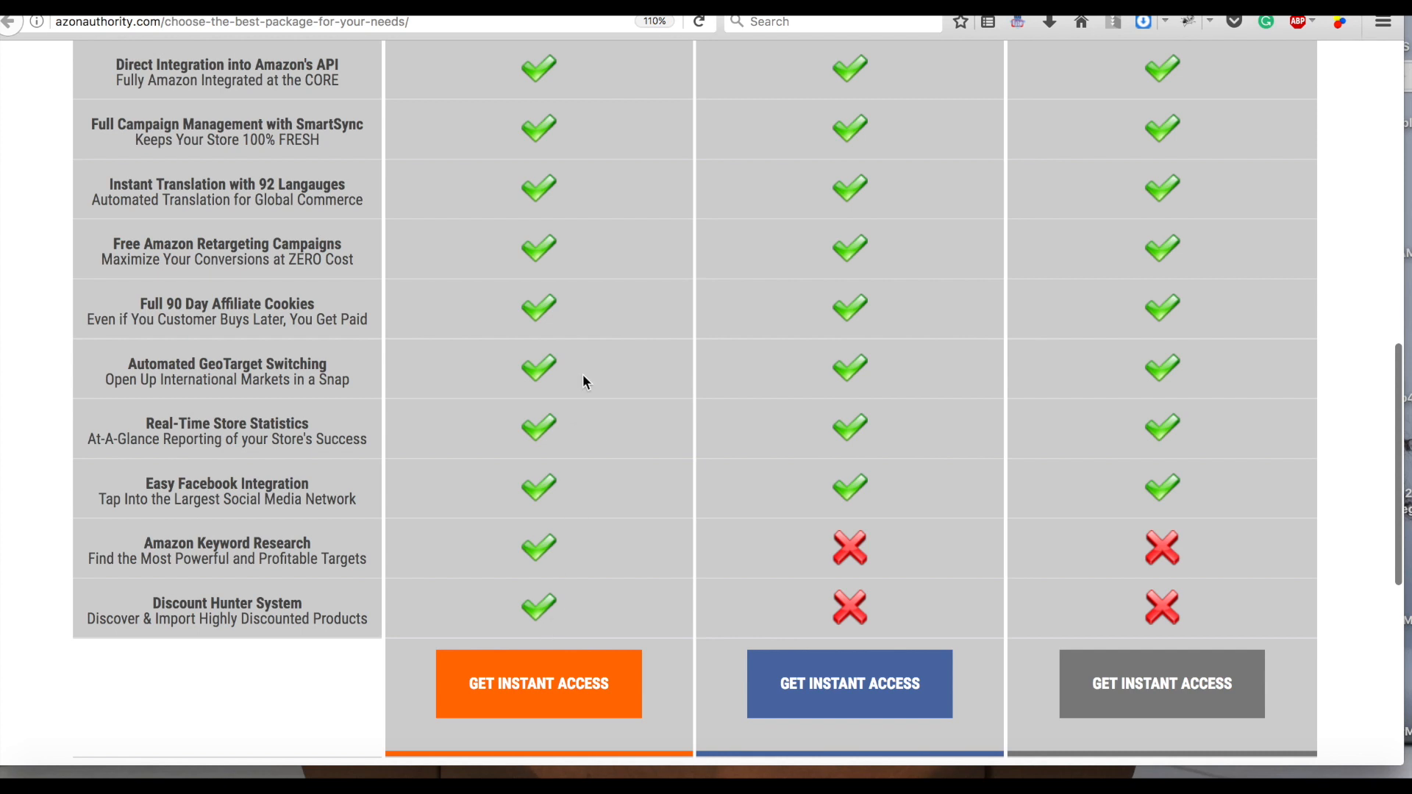
scroll(up, 3)
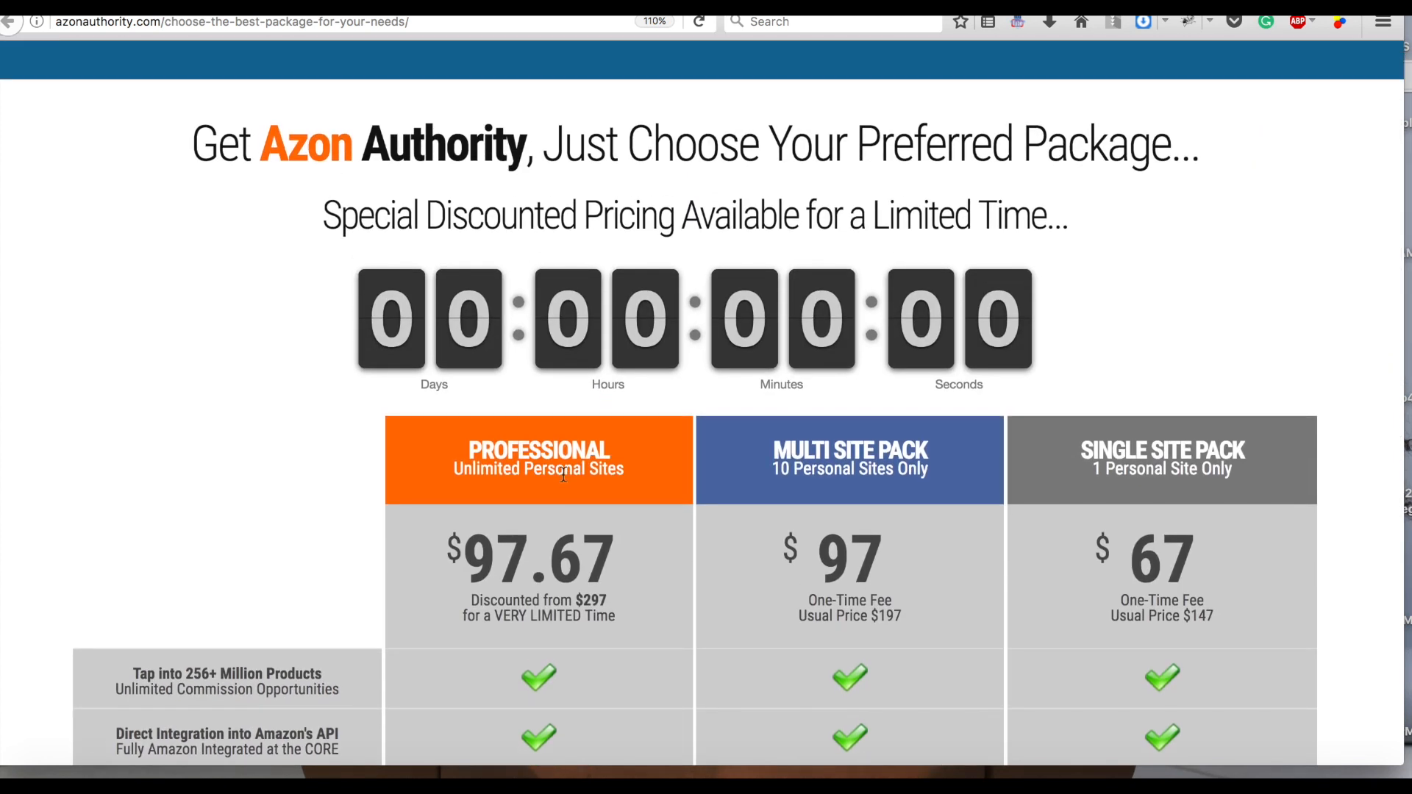
scroll(up, 3)
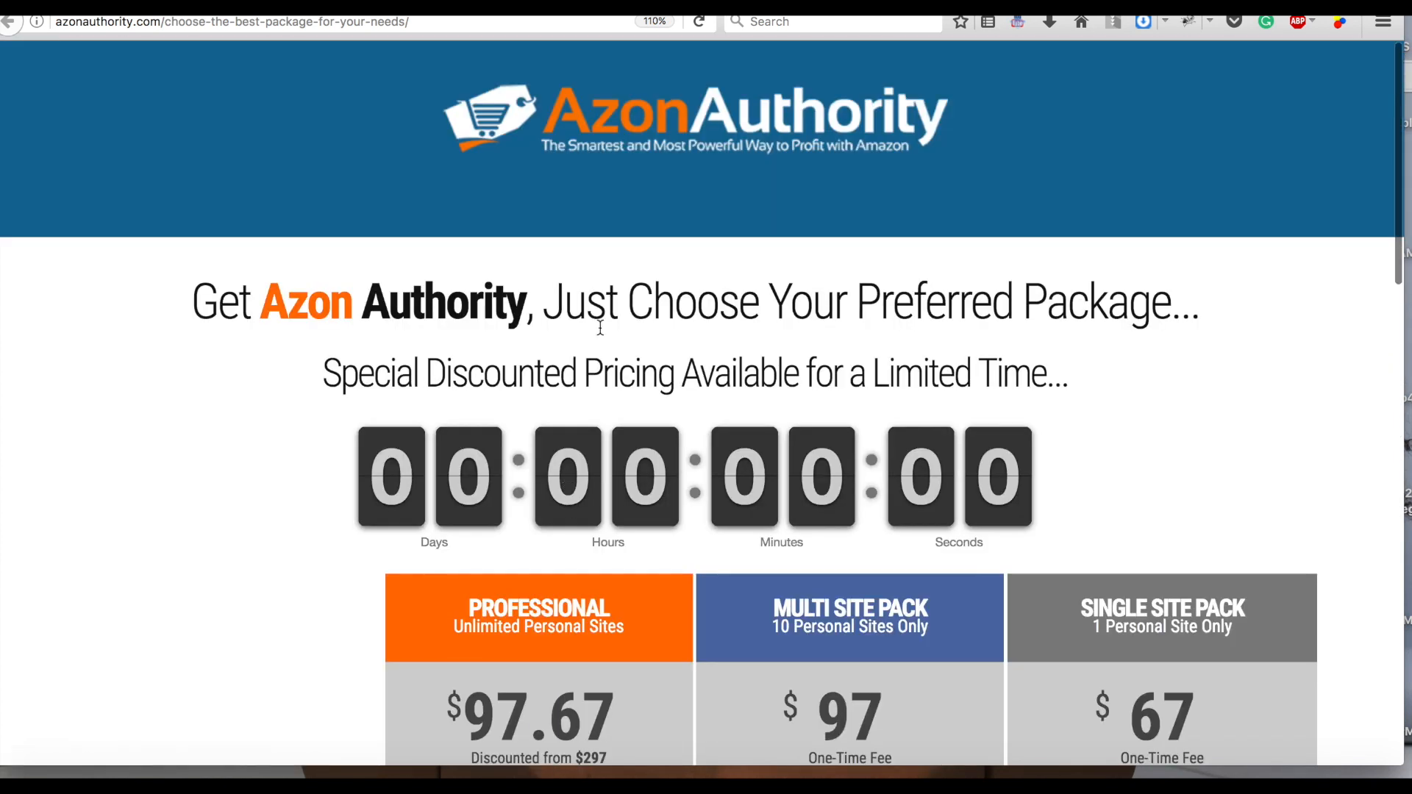
mouse_move(846, 324)
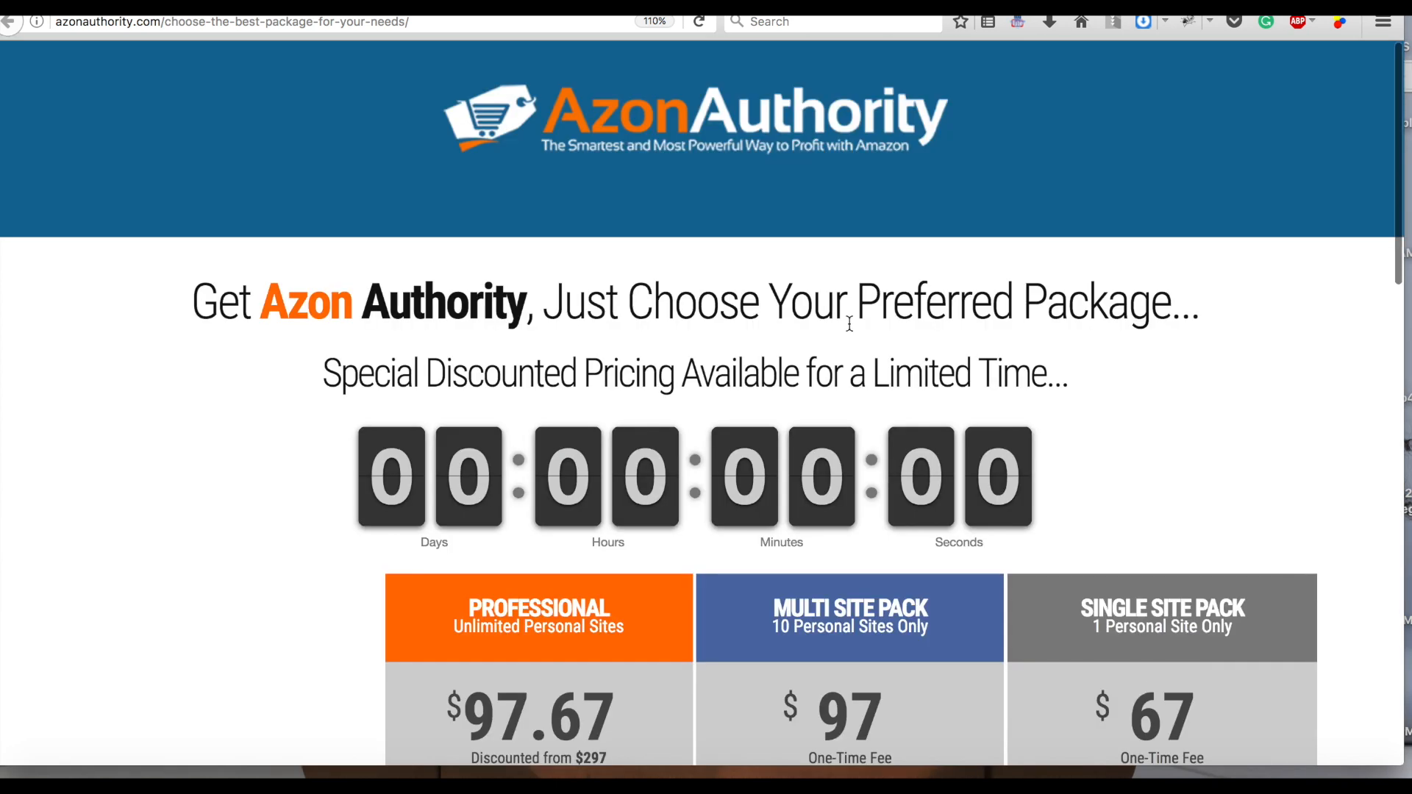
mouse_move(963, 75)
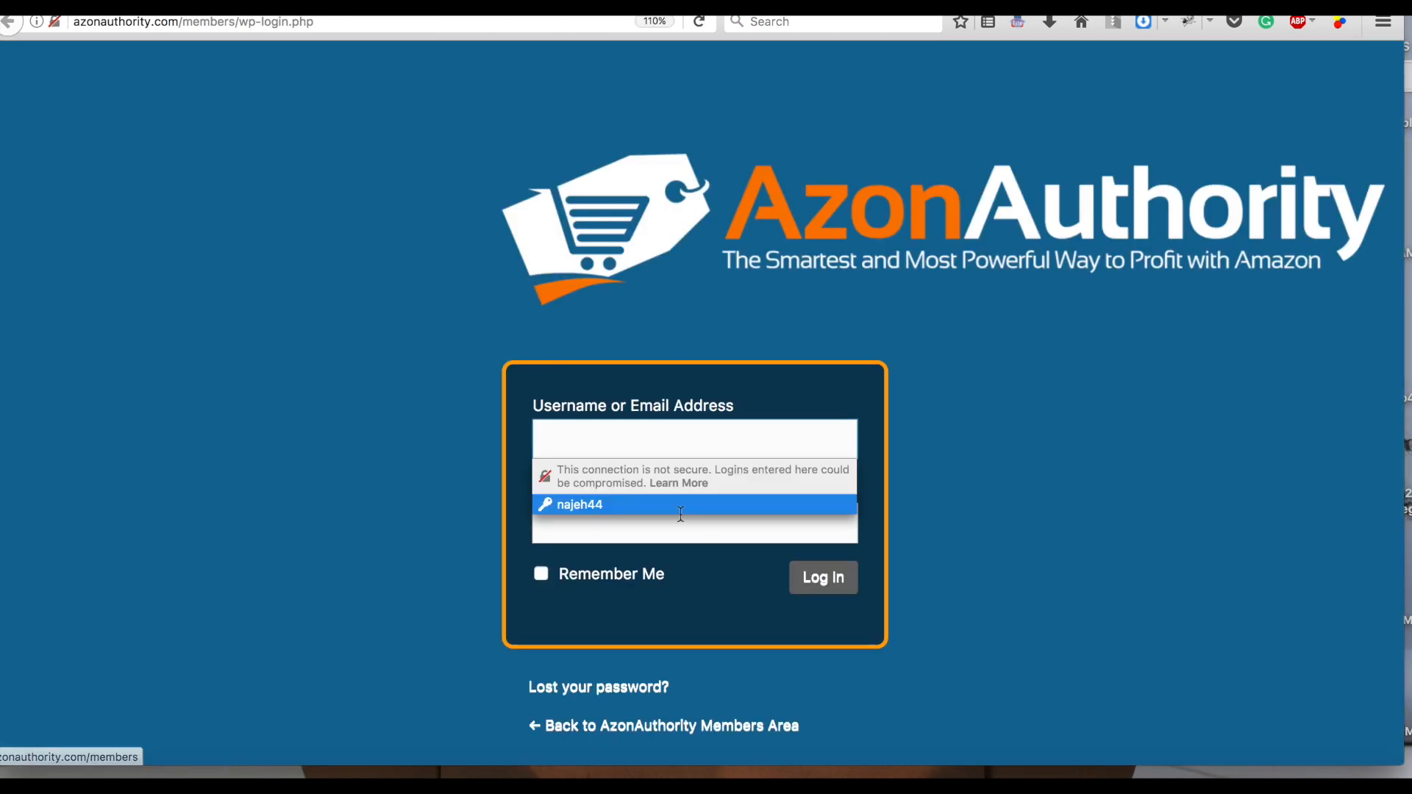
- Pick the saved username from autofill and log in to the Azon Authority members area
click(694, 504)
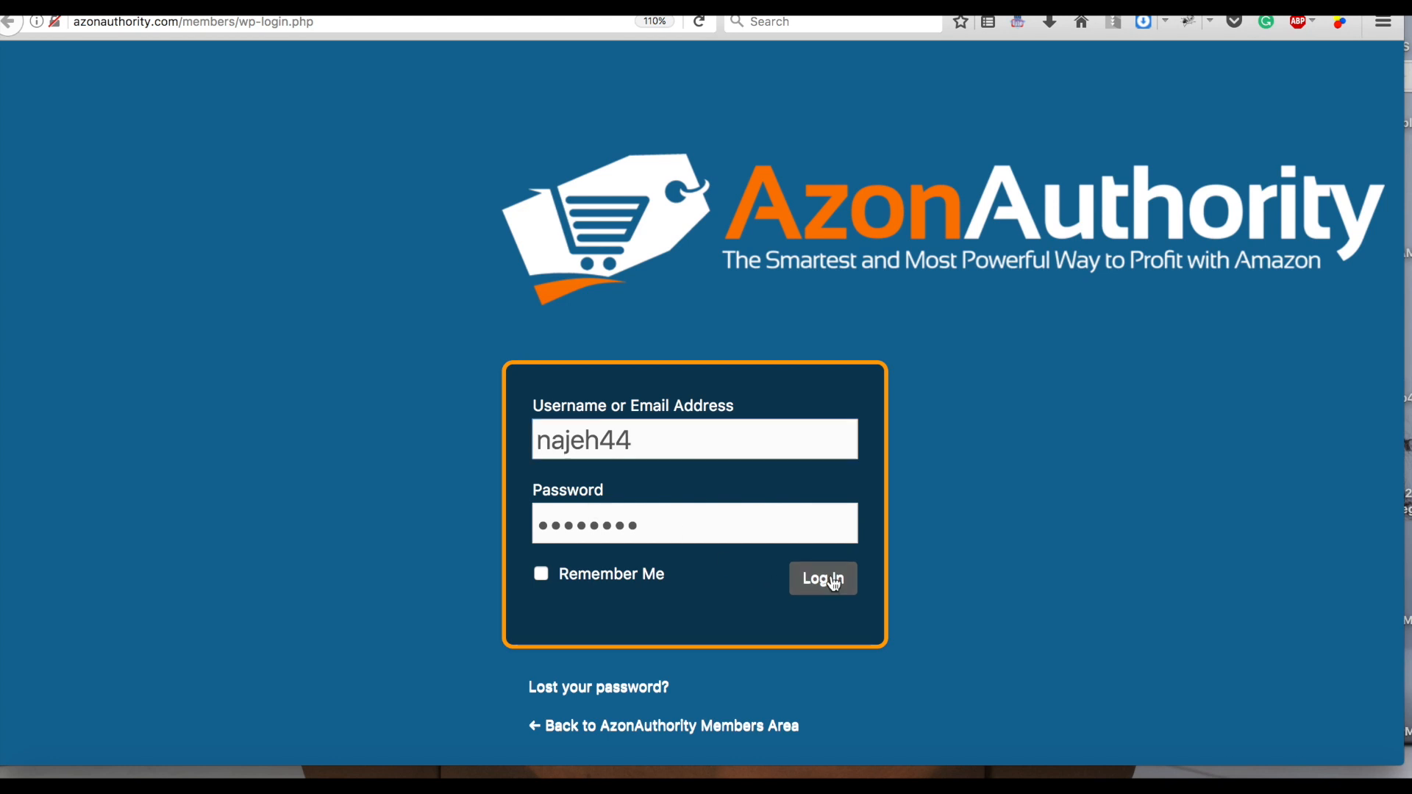
click(821, 577)
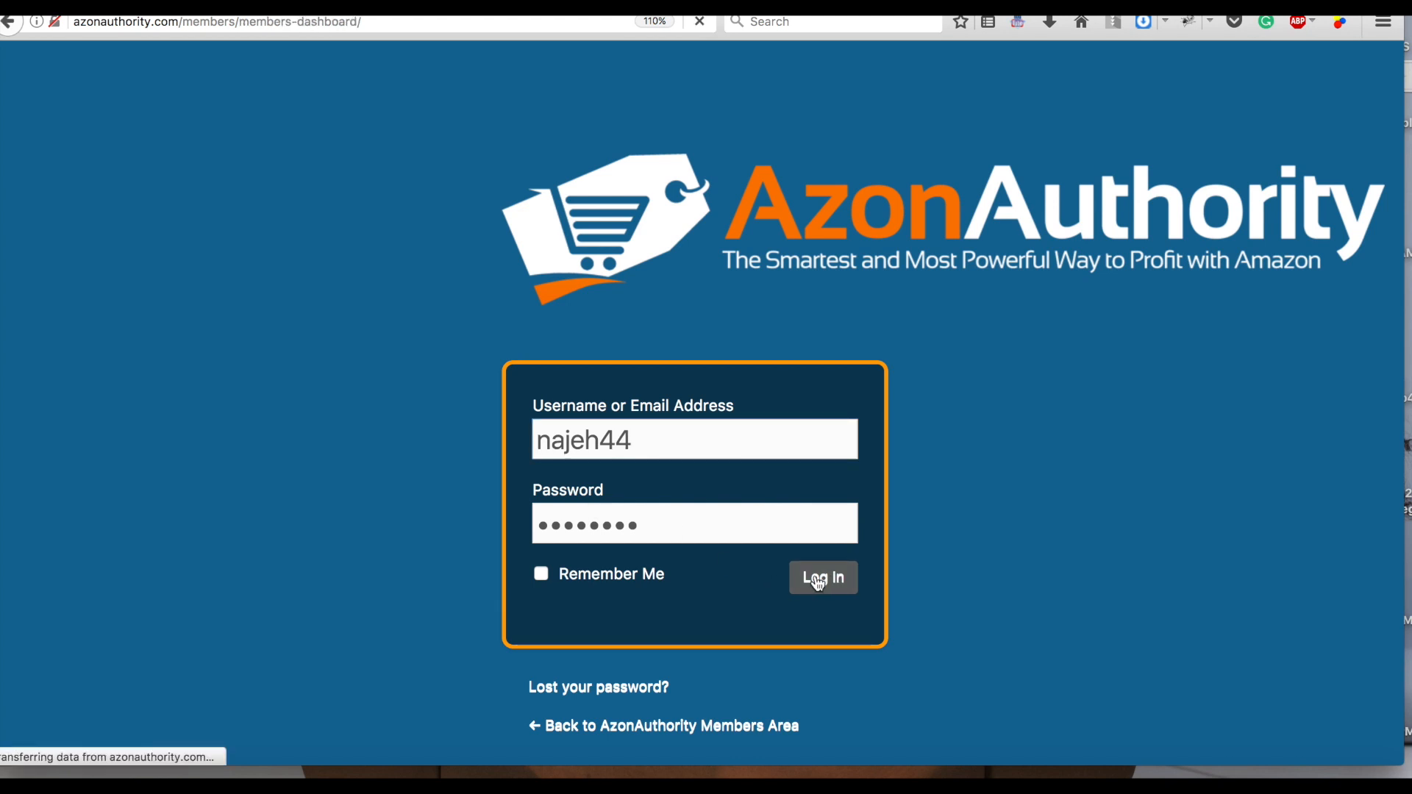
click(821, 577)
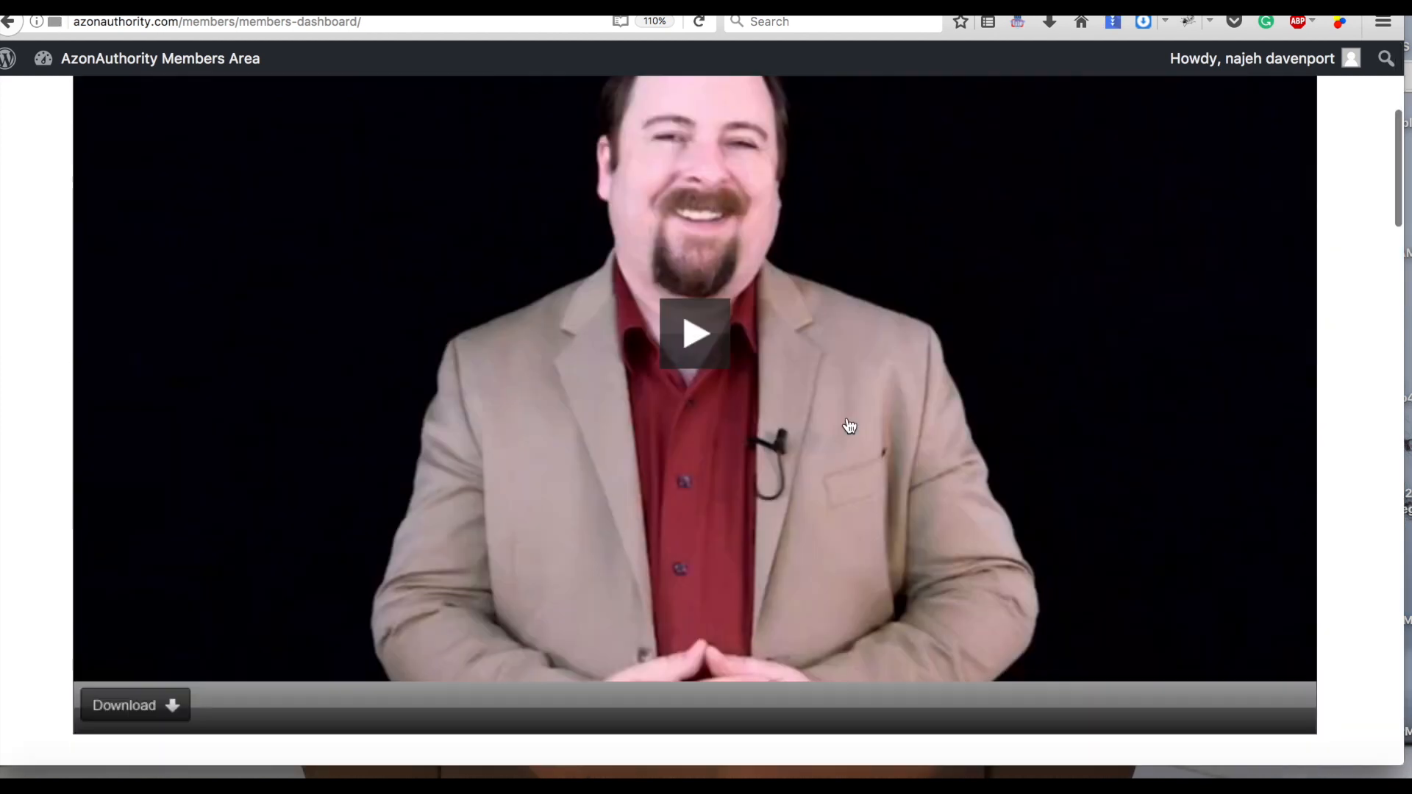
scroll(up, 3)
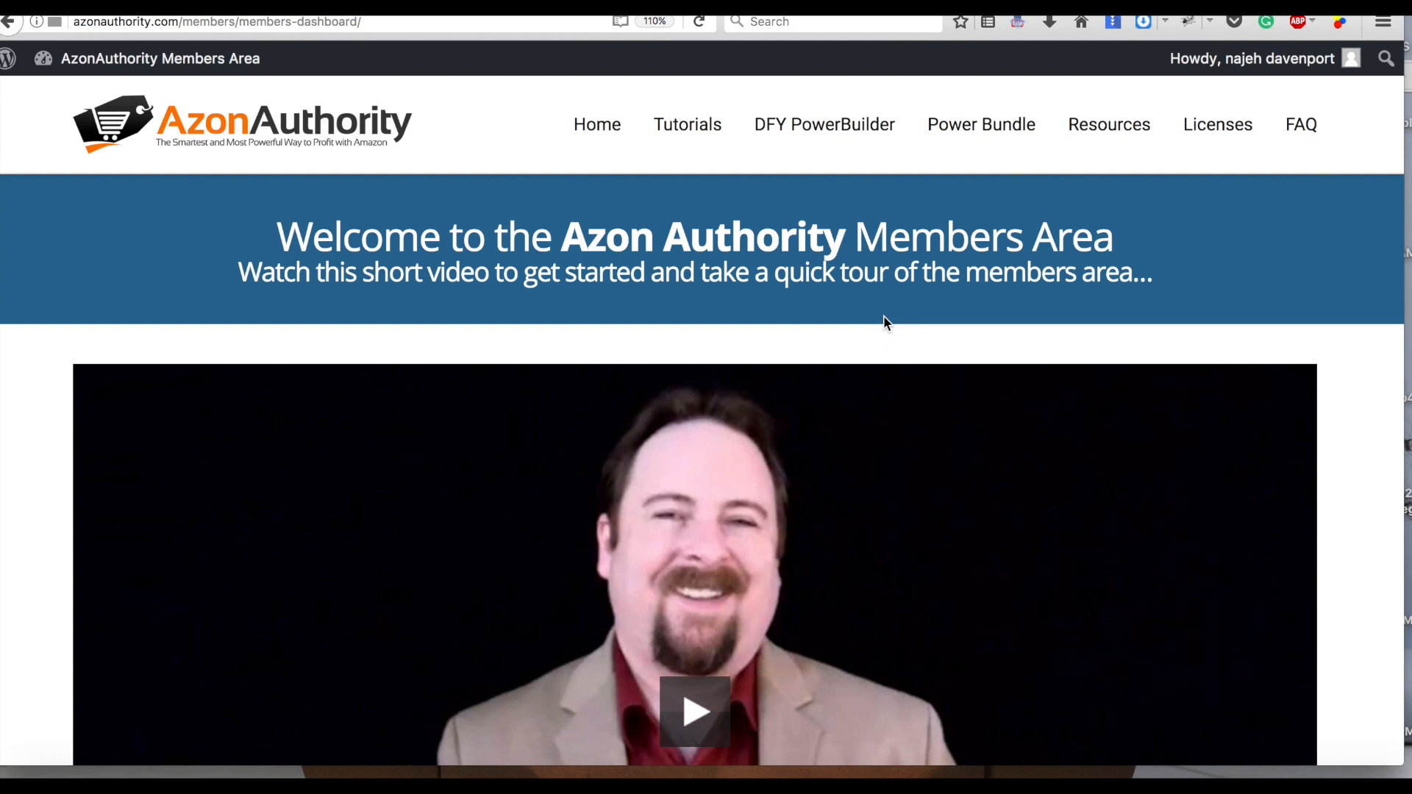
mouse_move(1066, 214)
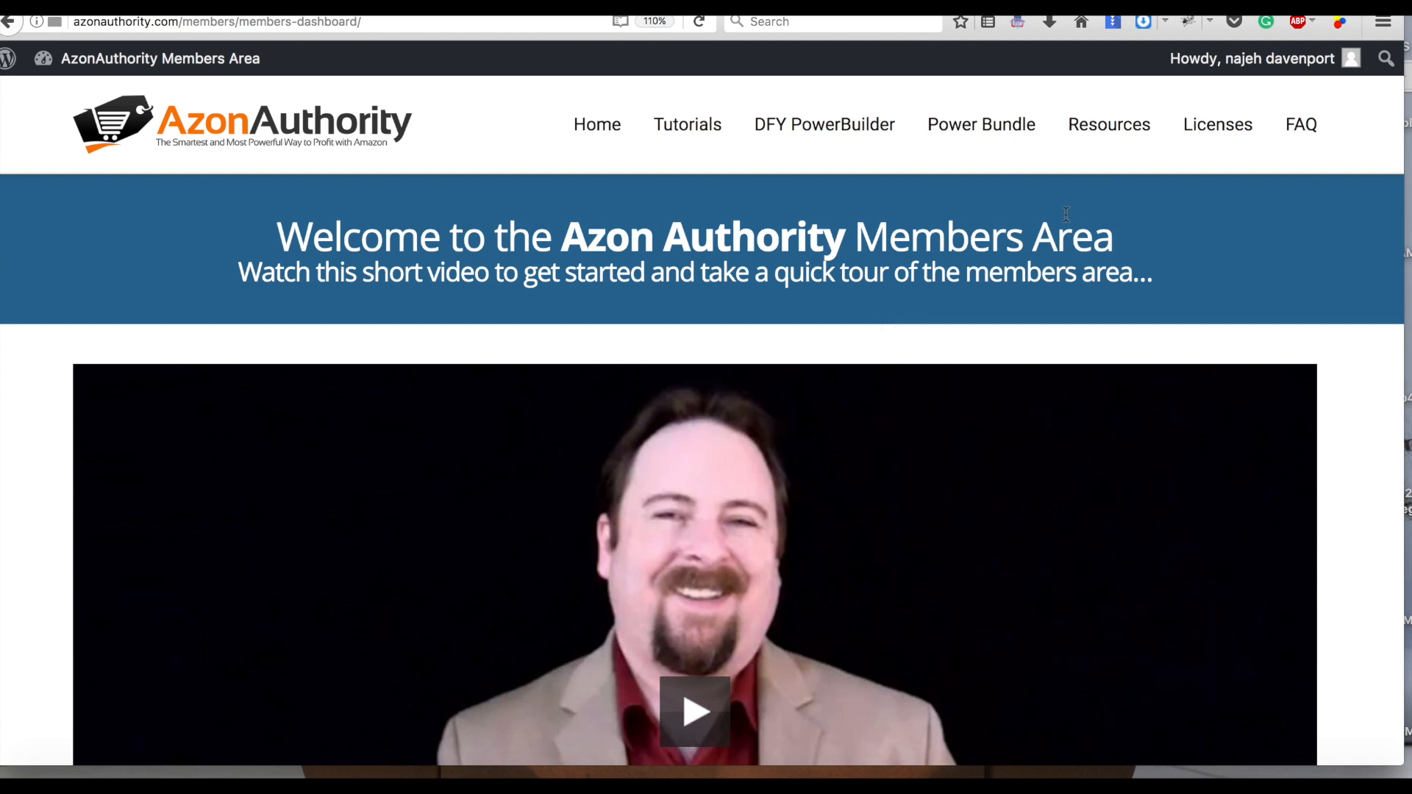
scroll(down, 3)
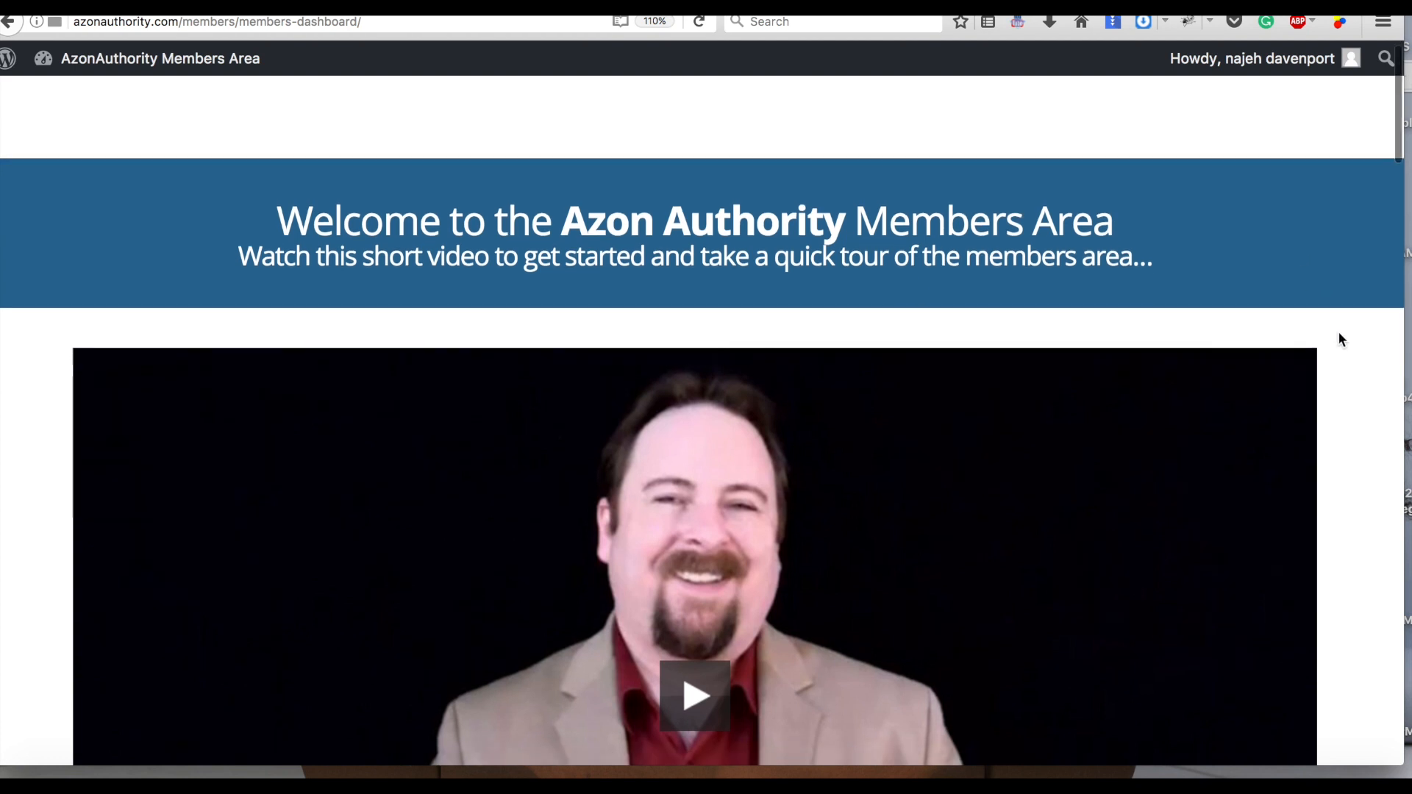
scroll(down, 3)
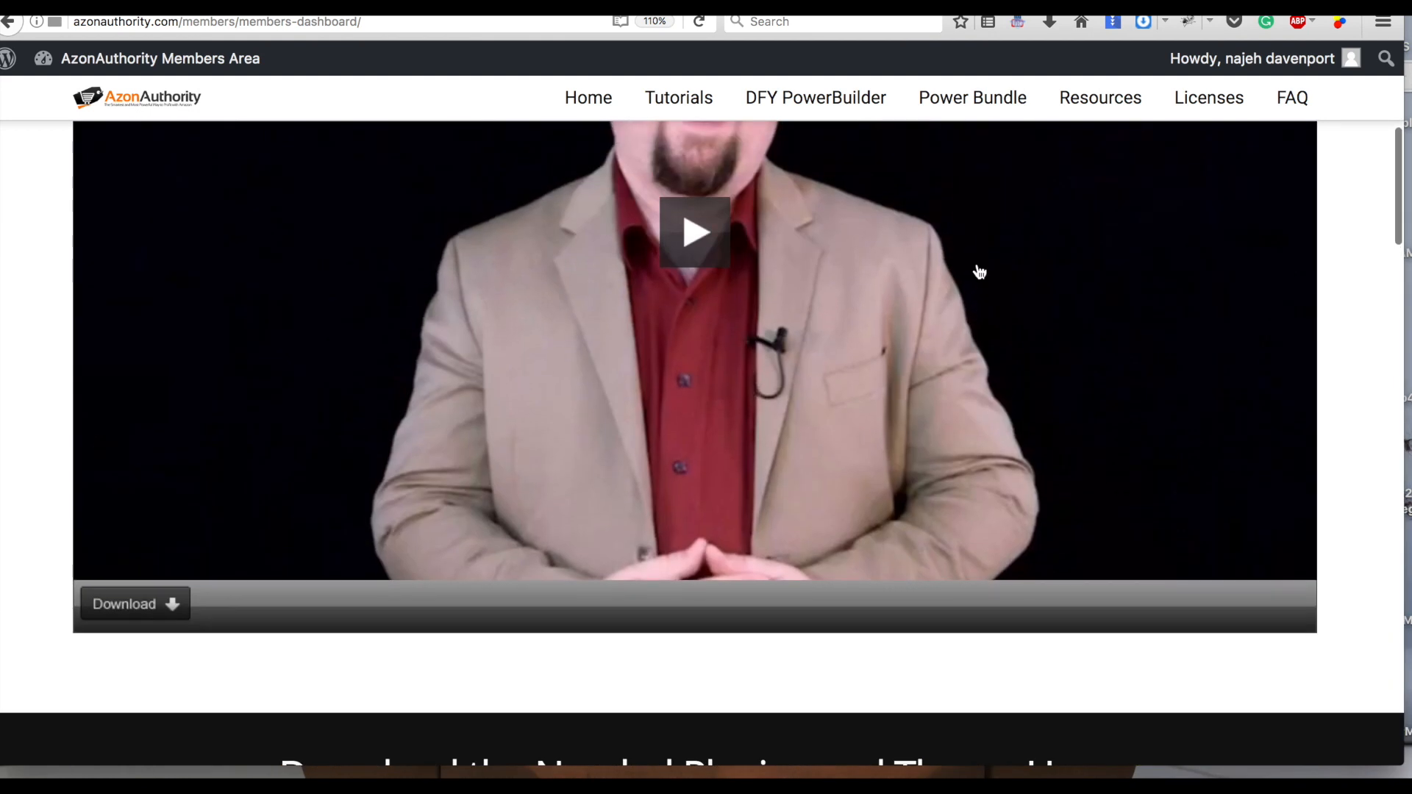
scroll(down, 3)
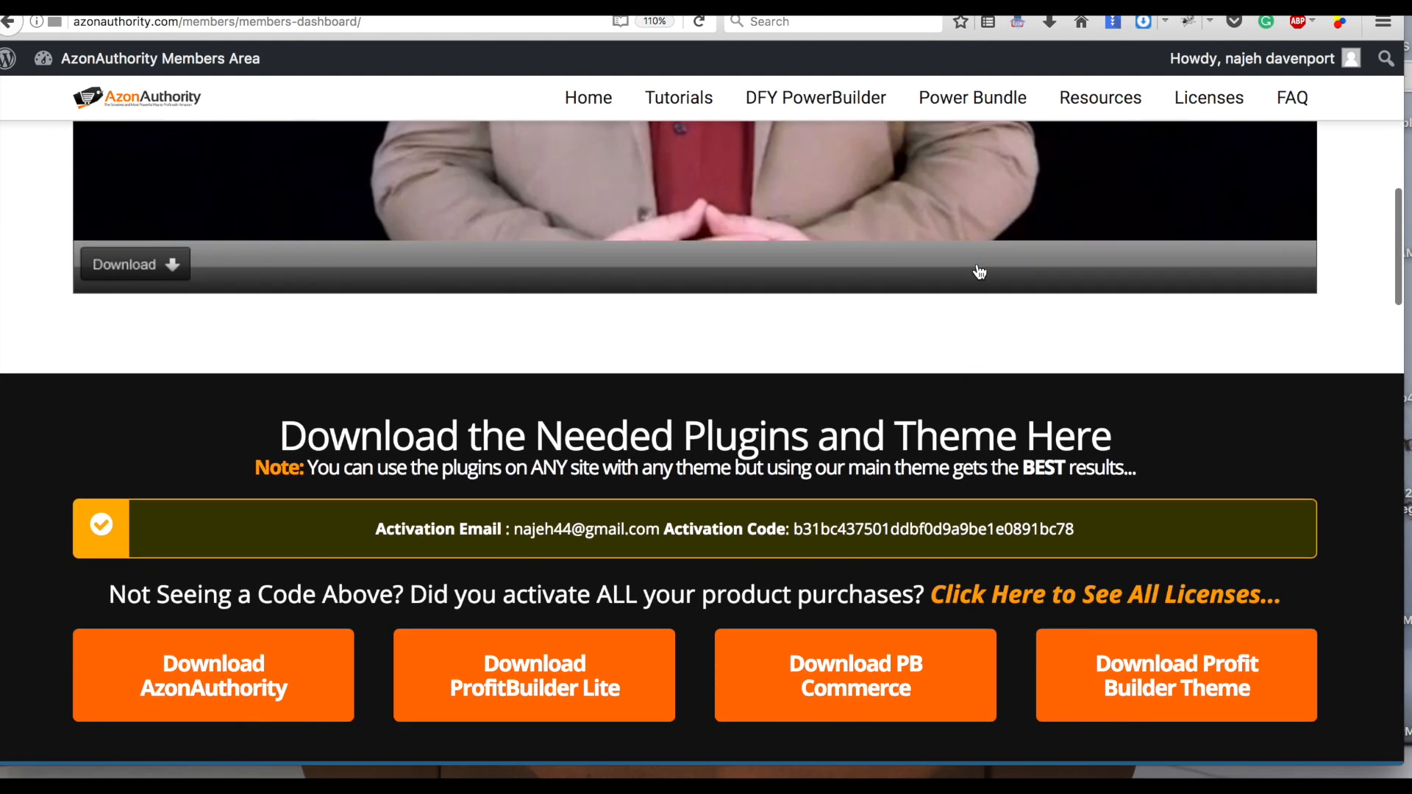
scroll(down, 3)
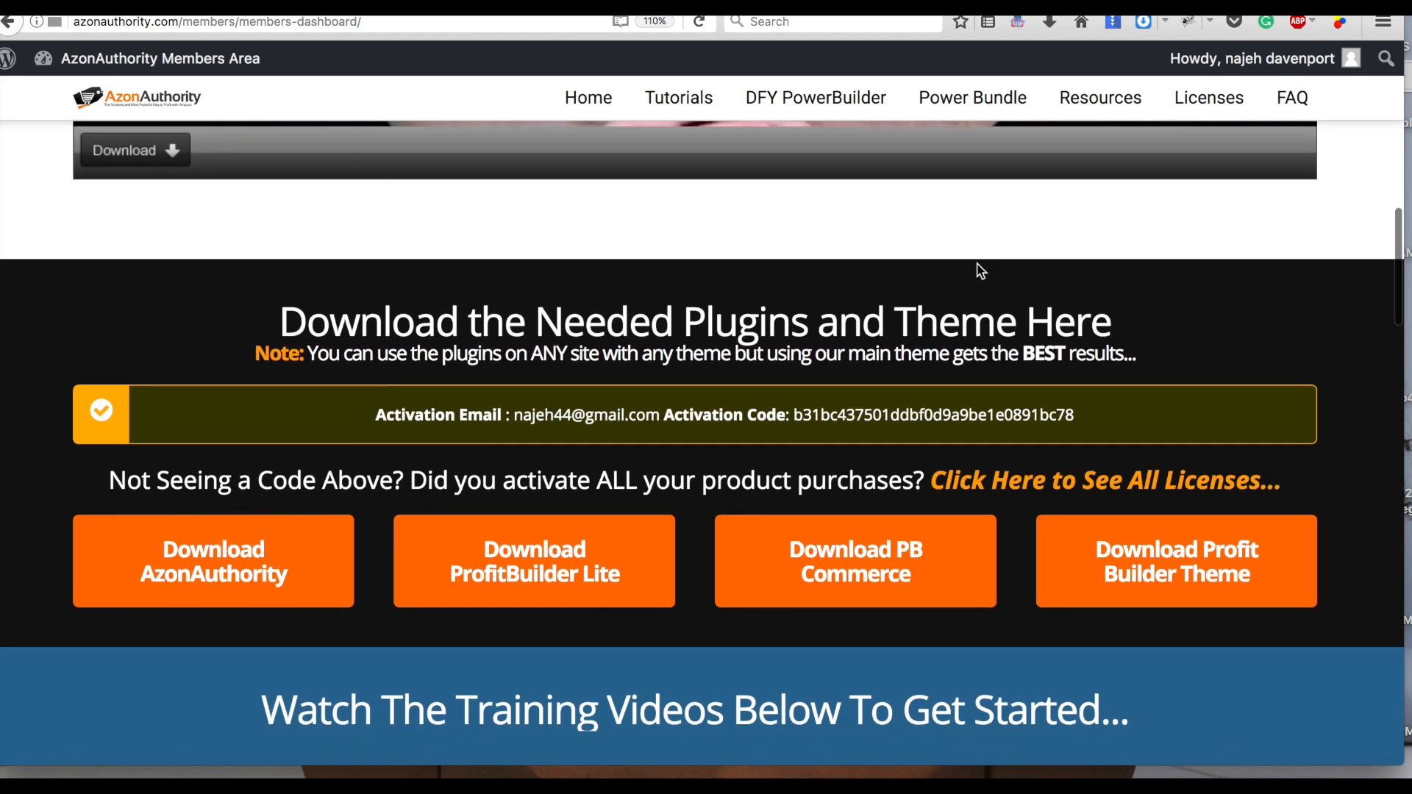
scroll(down, 3)
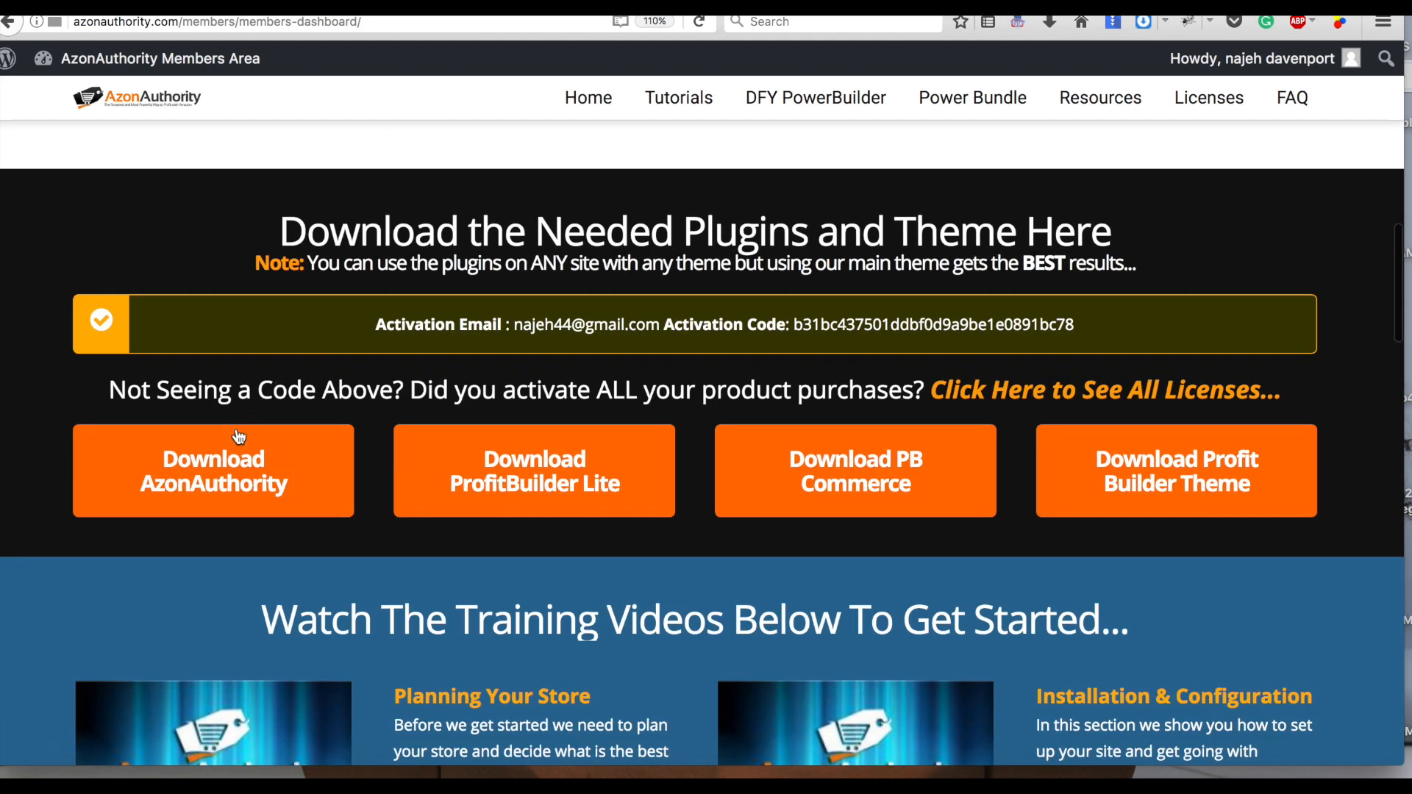
mouse_move(534, 470)
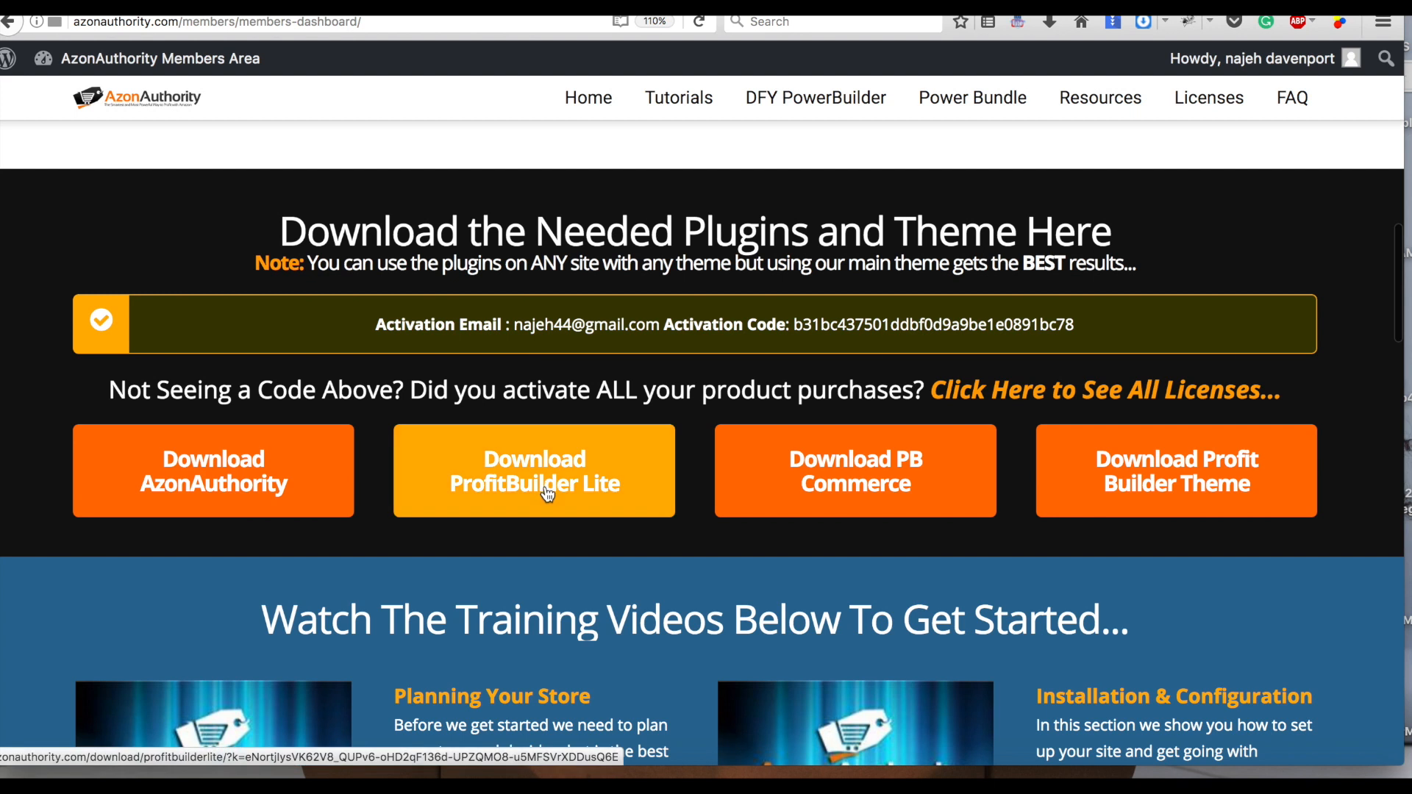
mouse_move(854, 484)
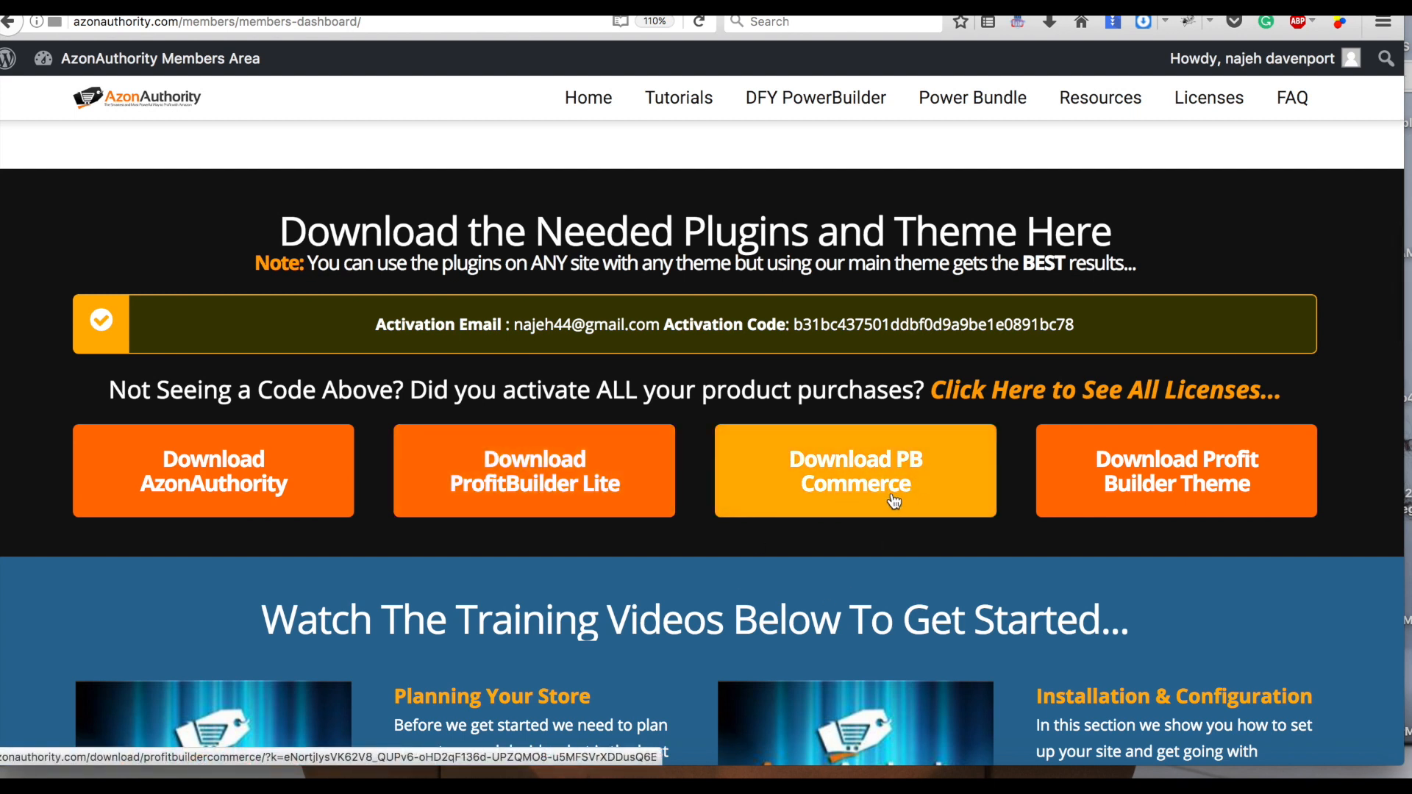
scroll(down, 3)
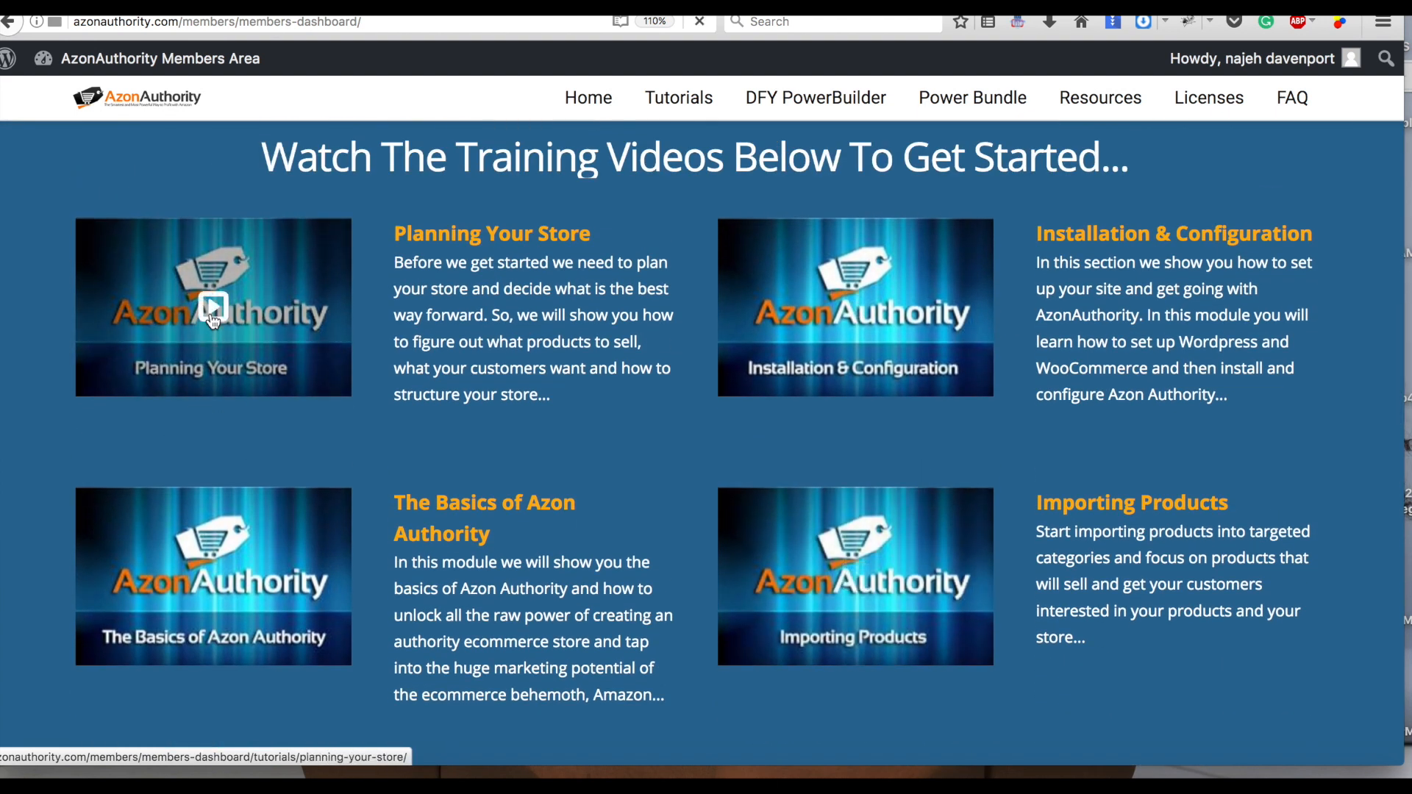
- Open the Planning Your Store tutorial and continue via Watch The Next Video to Installation & Configuration
click(213, 308)
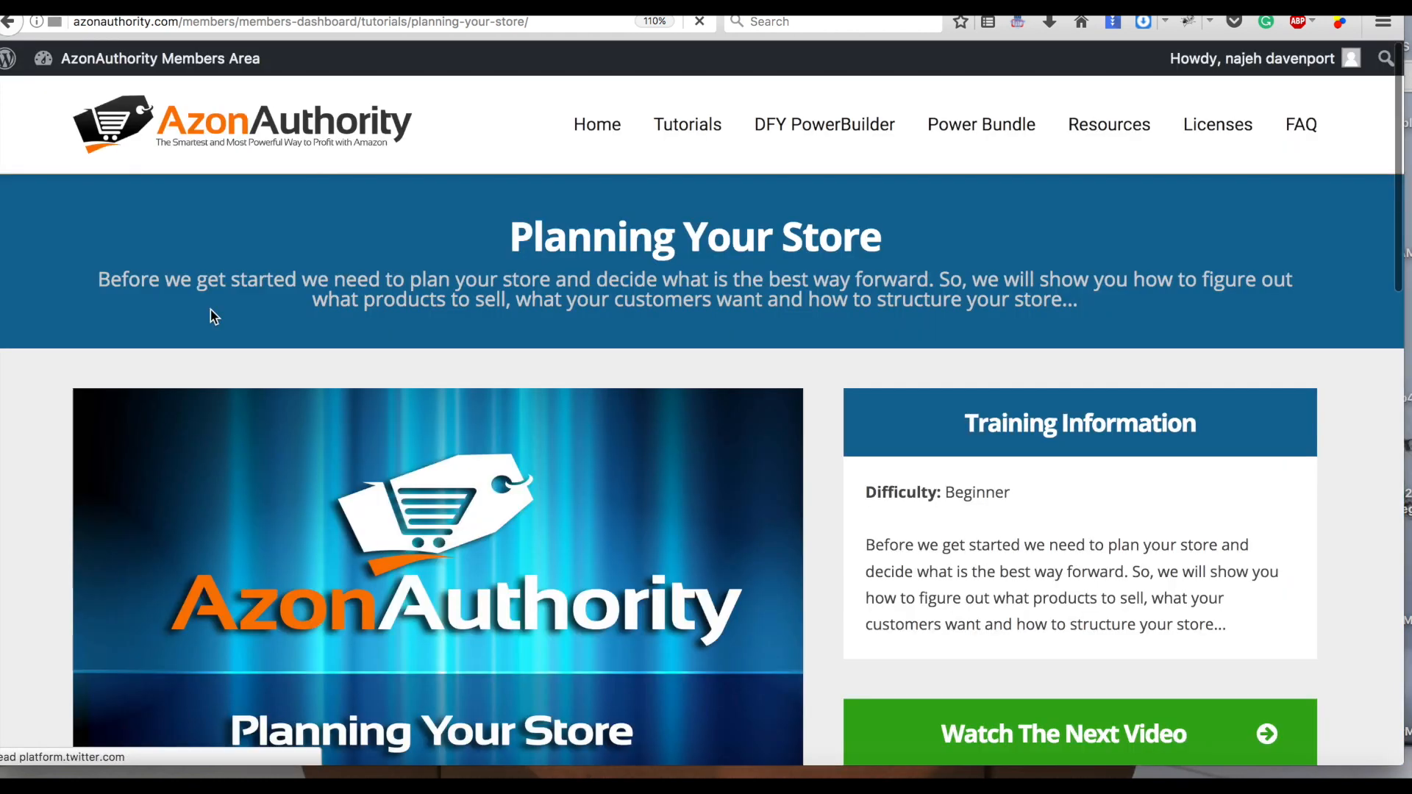
scroll(down, 3)
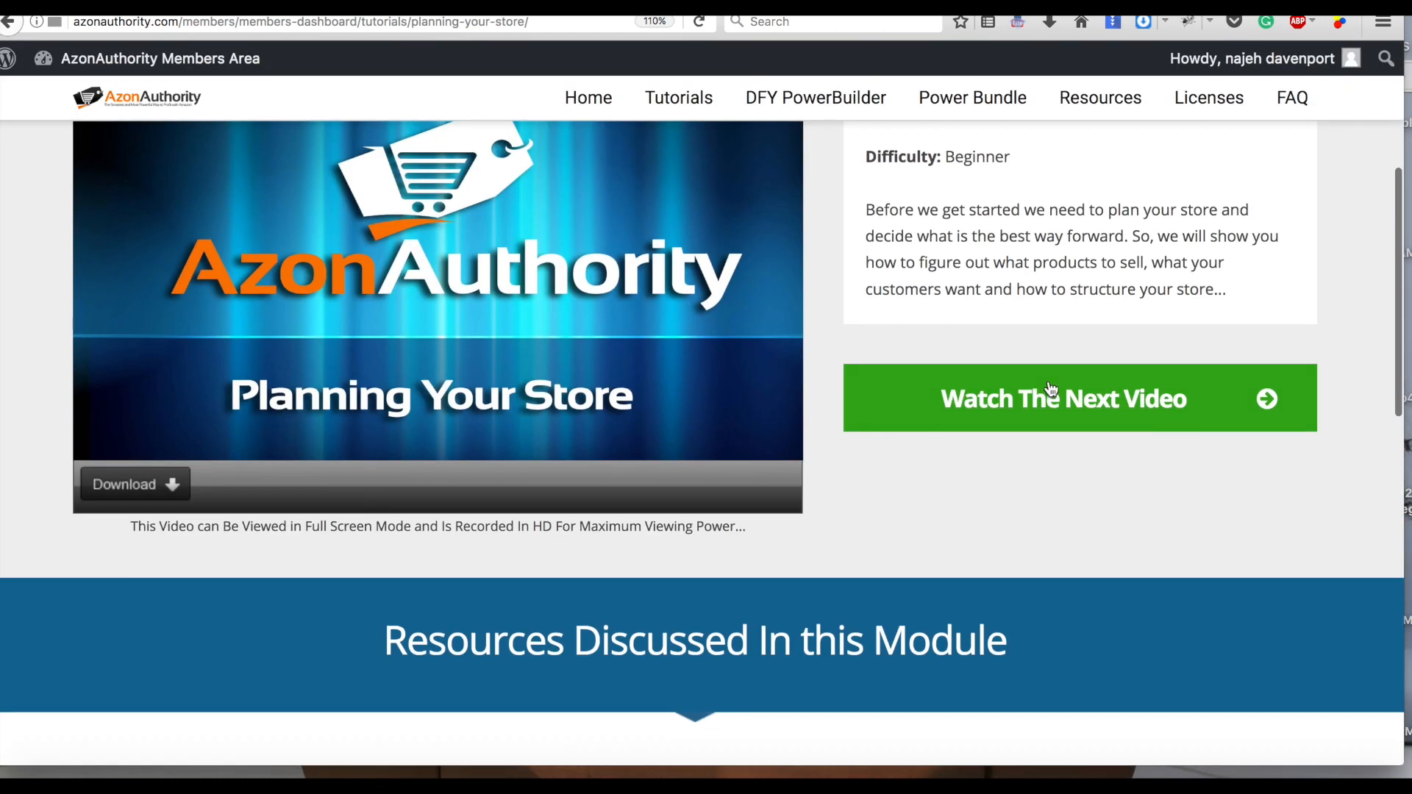
click(1063, 398)
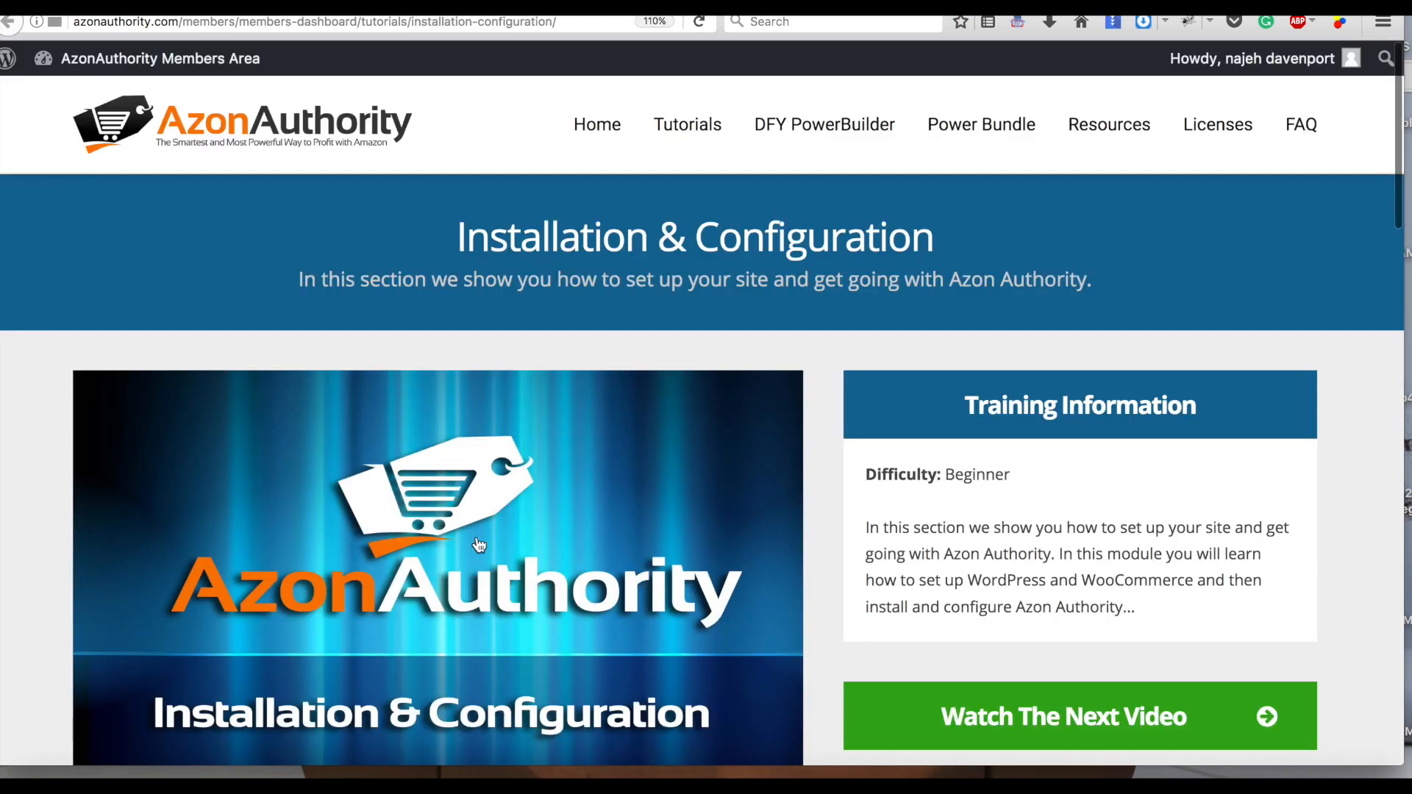
- Briefly play and pause the Installation & Configuration video and scroll the tutorial page
scroll(down, 3)
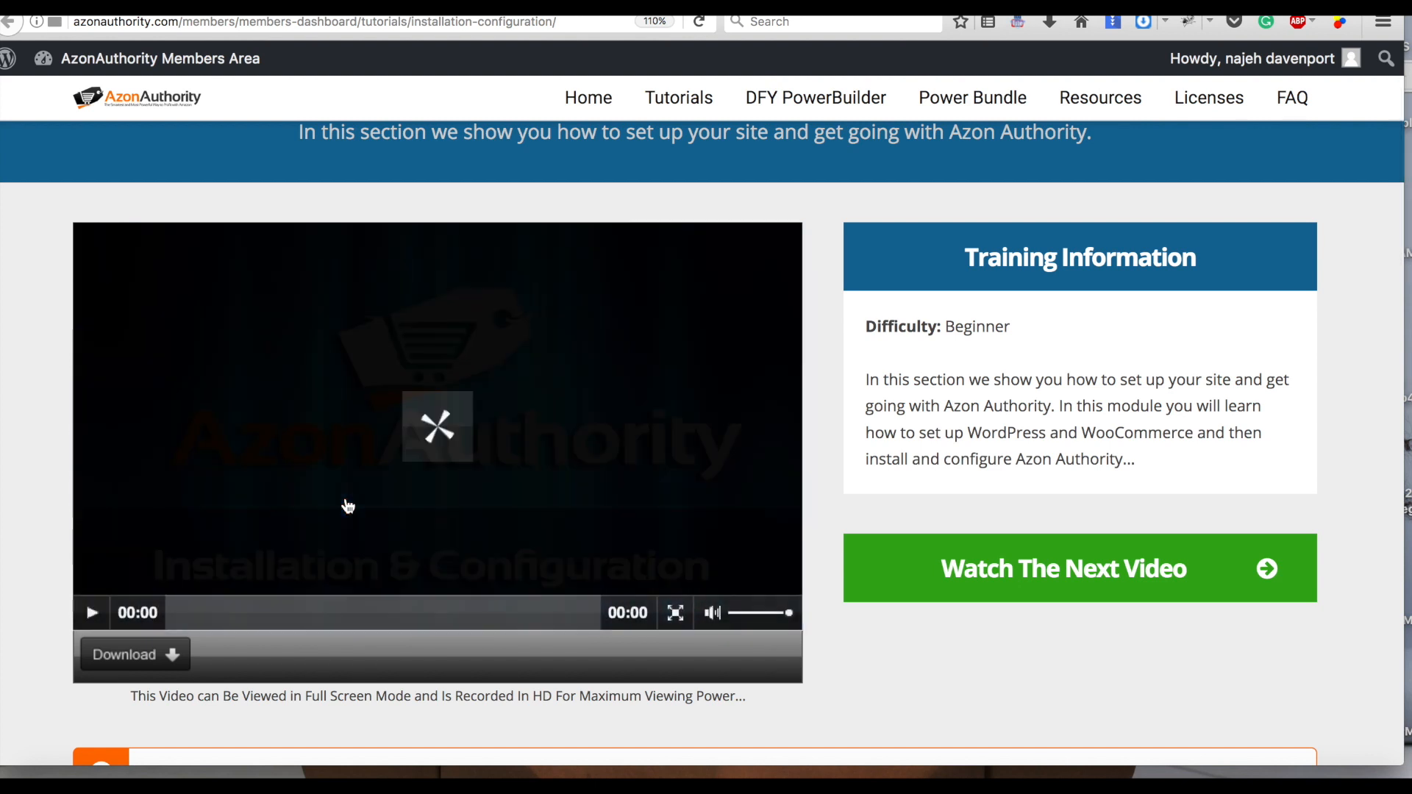
click(92, 613)
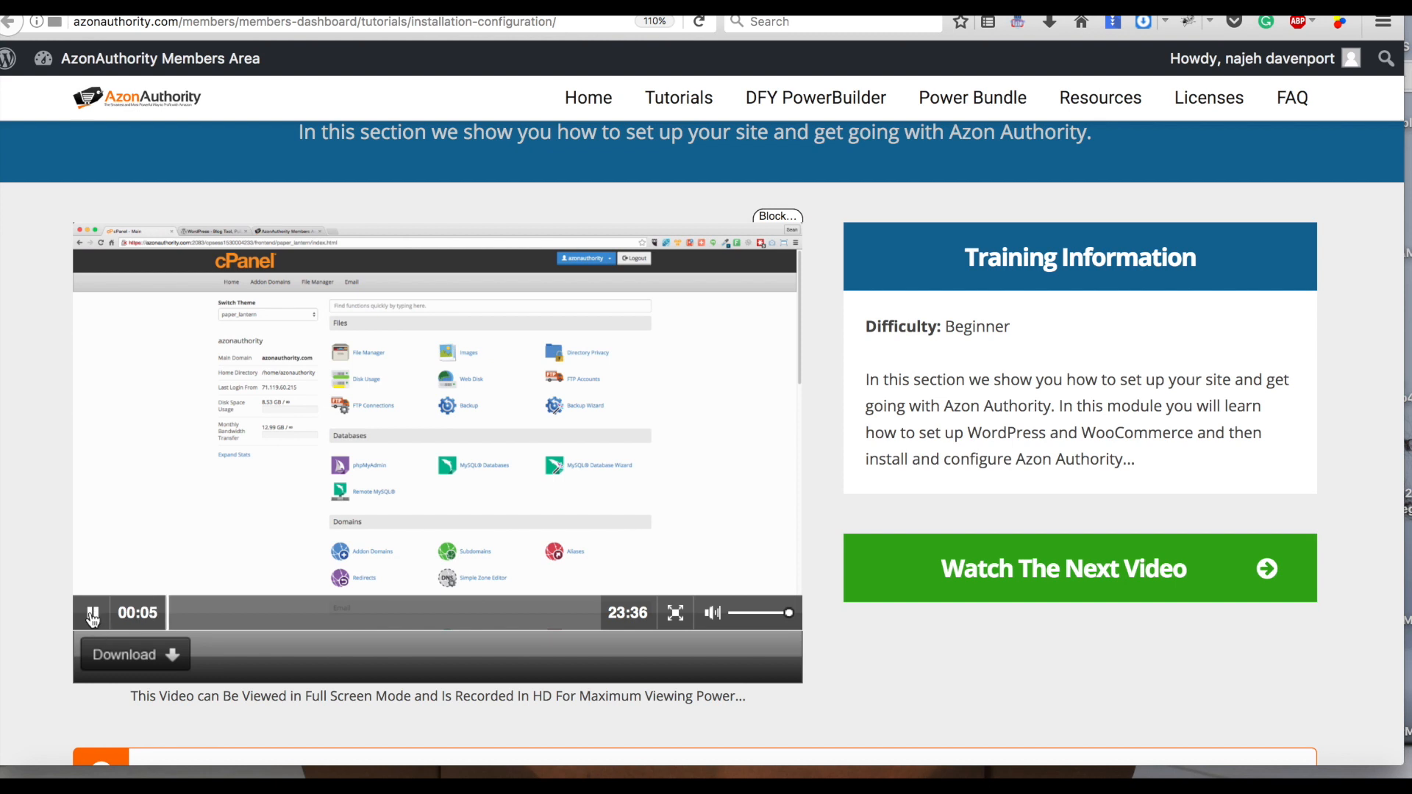
click(89, 613)
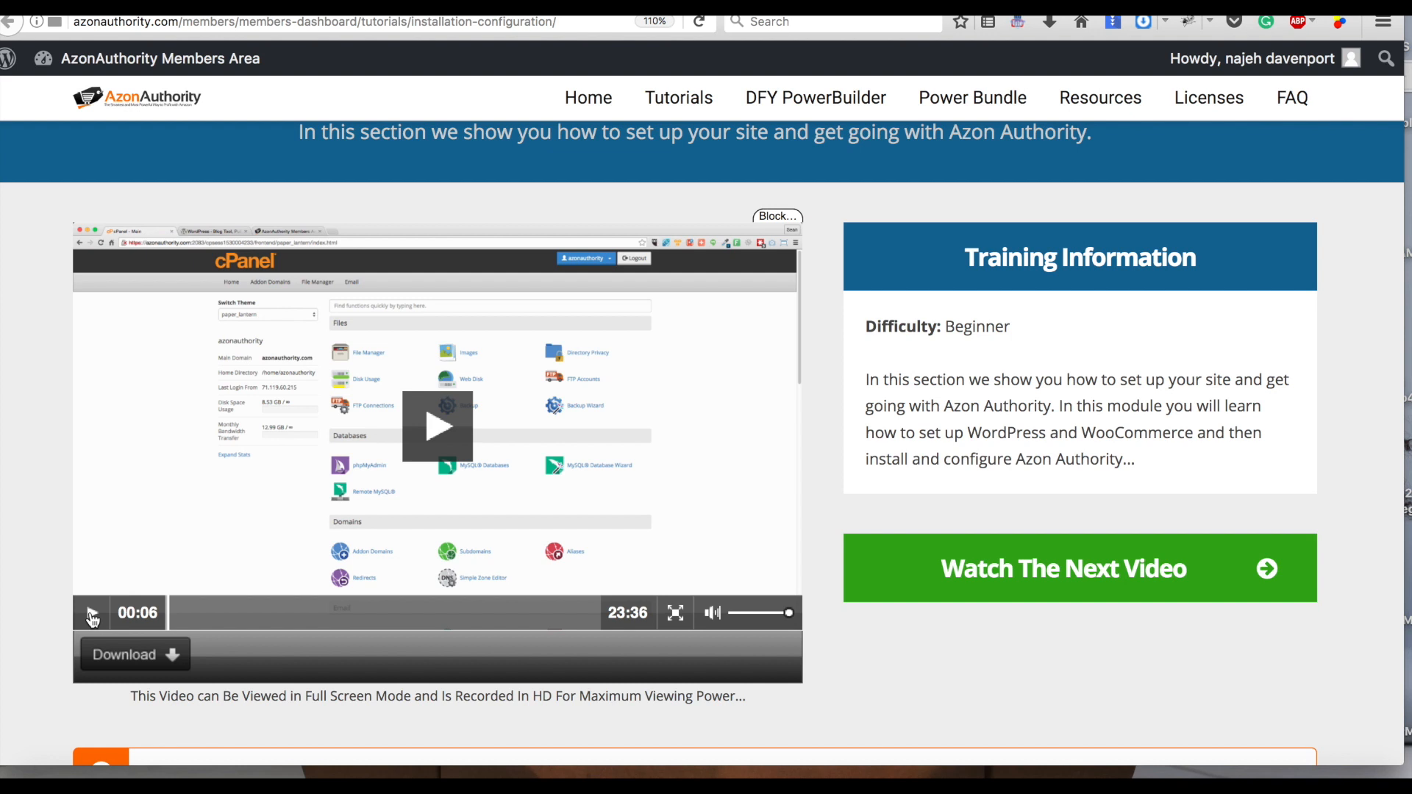
mouse_move(755, 474)
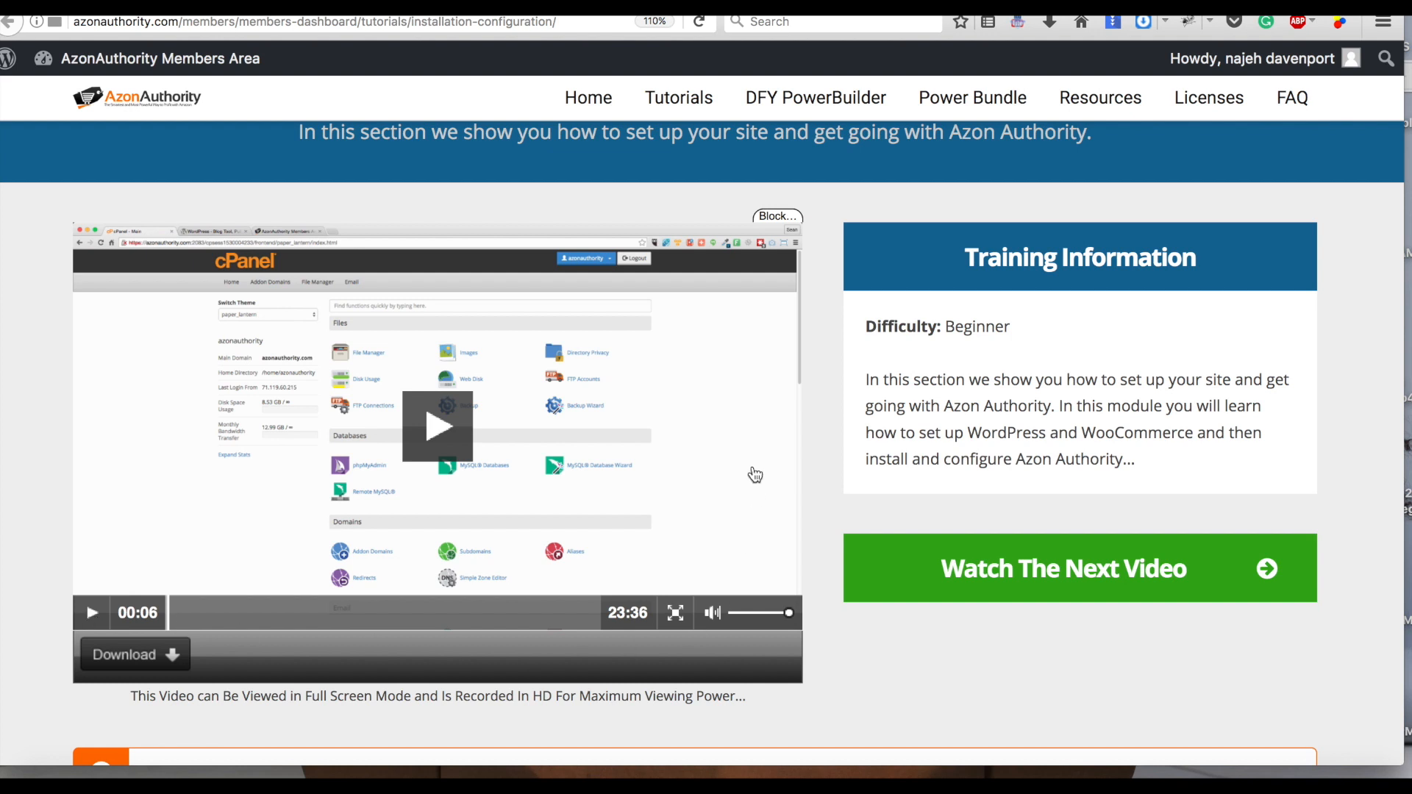
scroll(down, 3)
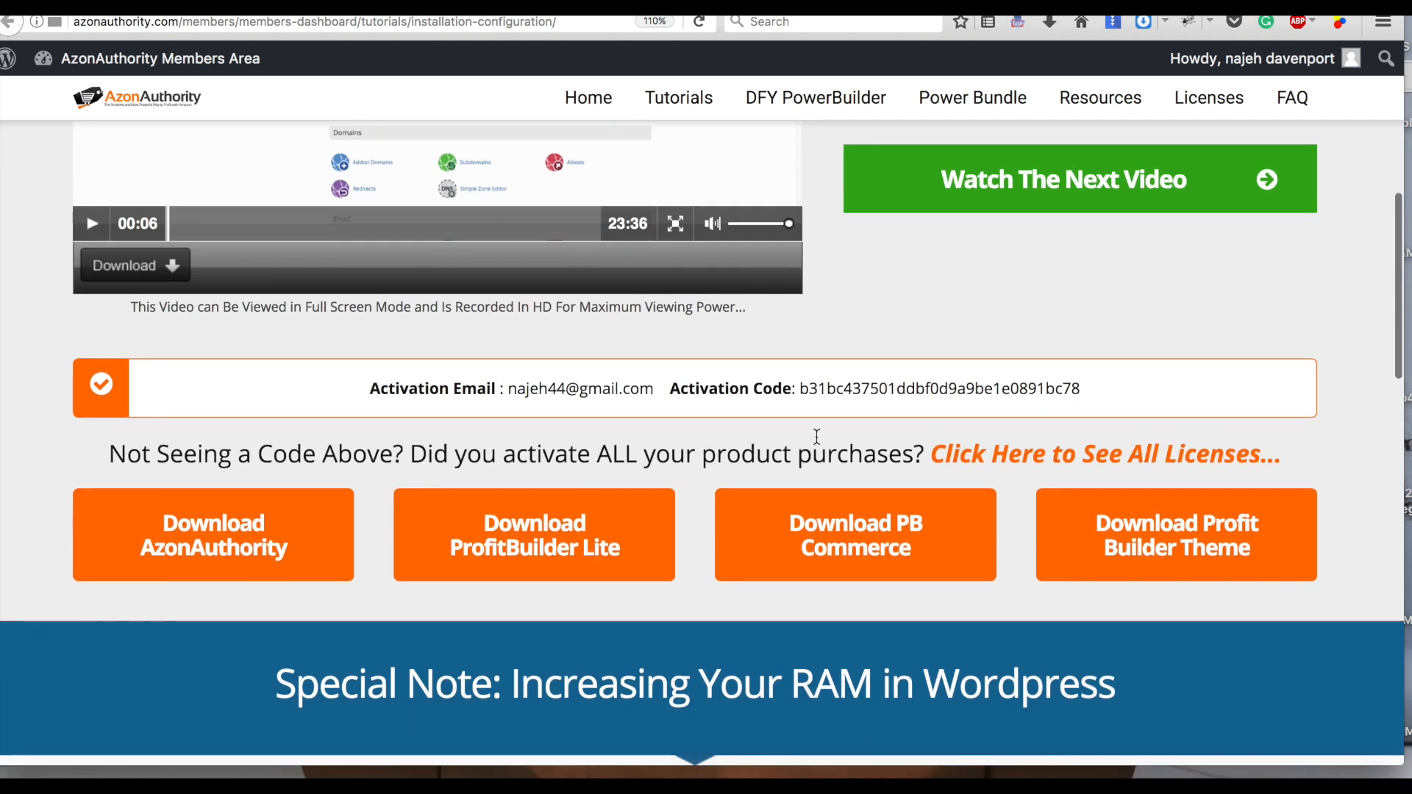
scroll(down, 3)
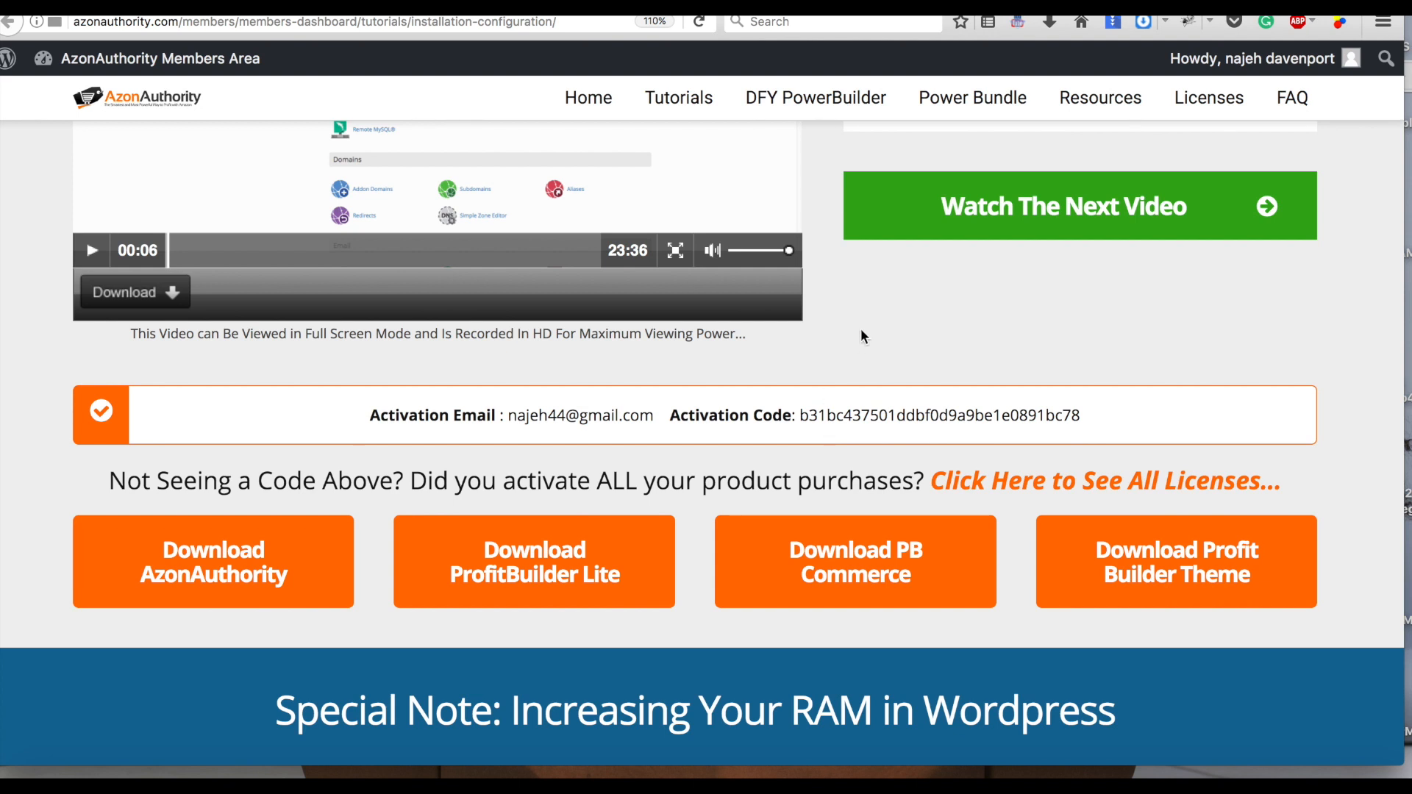
scroll(up, 3)
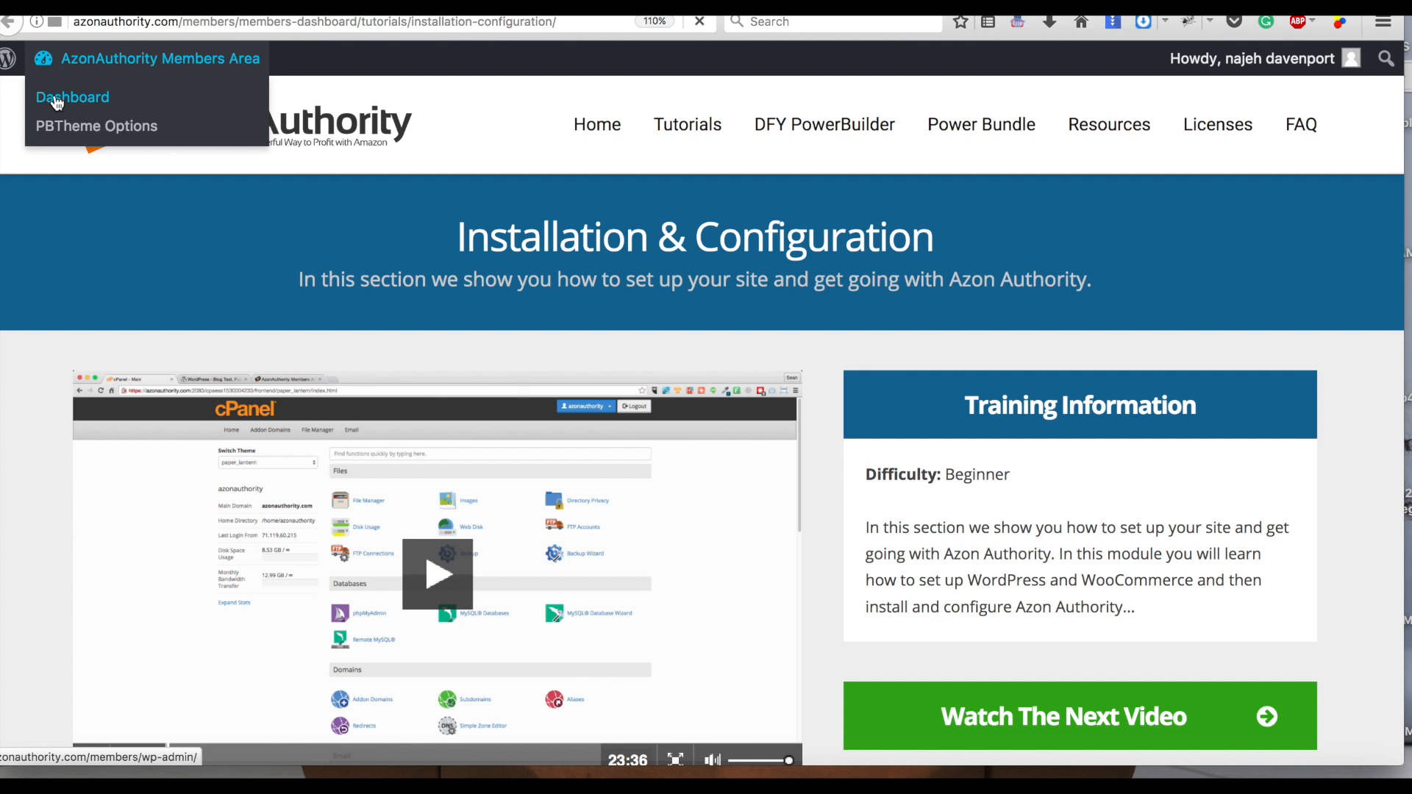
- Go to the members-area WordPress Dashboard from the admin bar menu
click(72, 97)
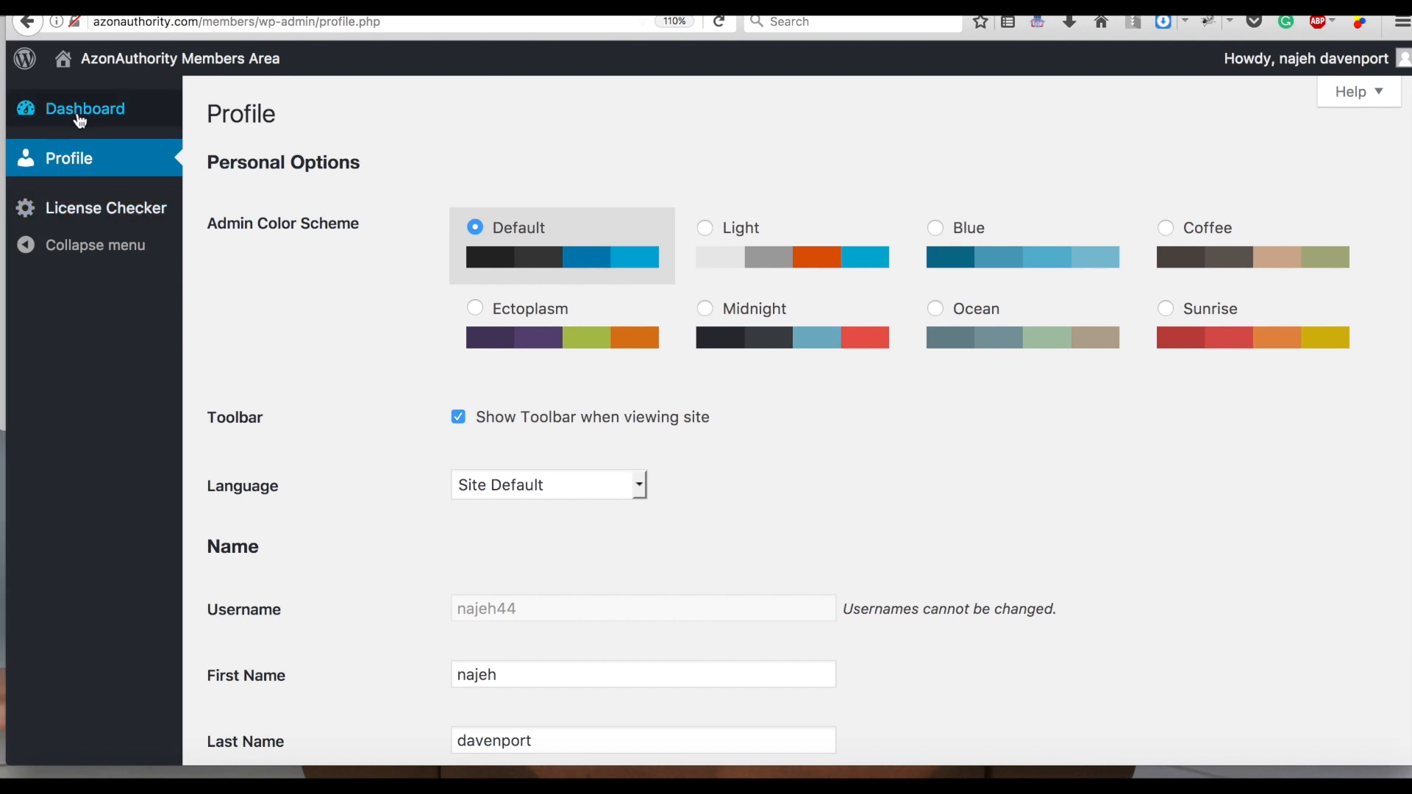
- Scroll the wp-admin Profile page down to its contact info and back up
scroll(down, 3)
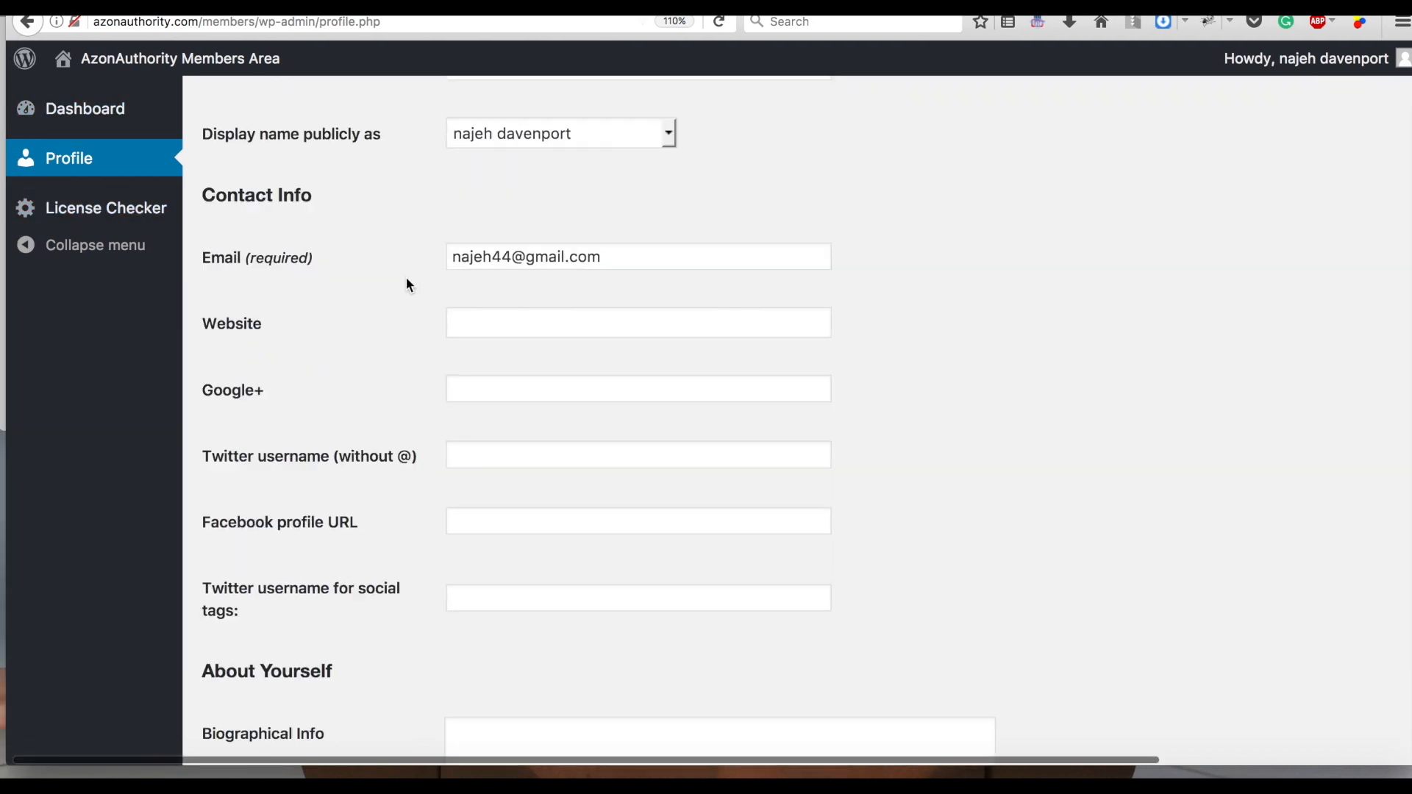
scroll(up, 3)
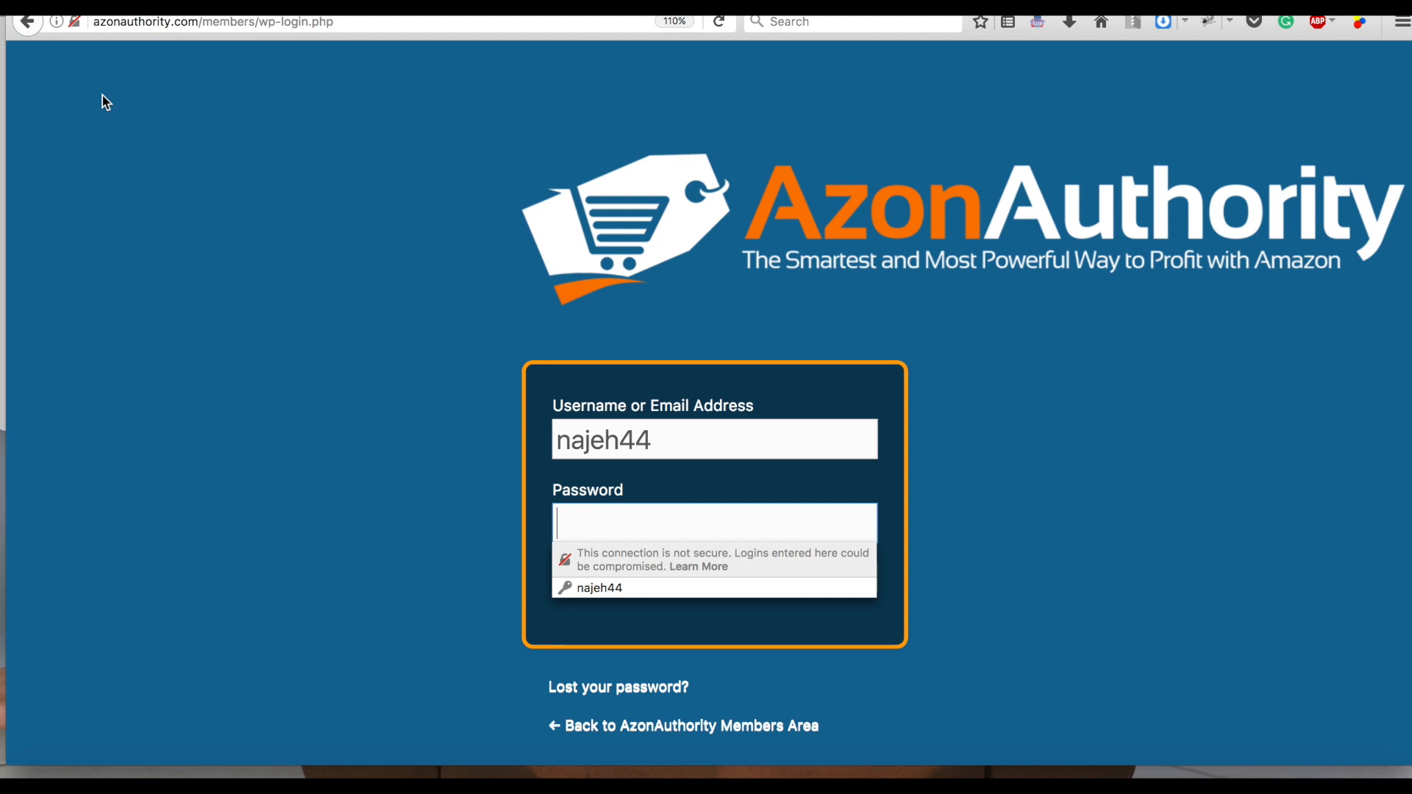
- Enter the account password and submit the login, which comes back with an incorrect-password error
click(714, 522)
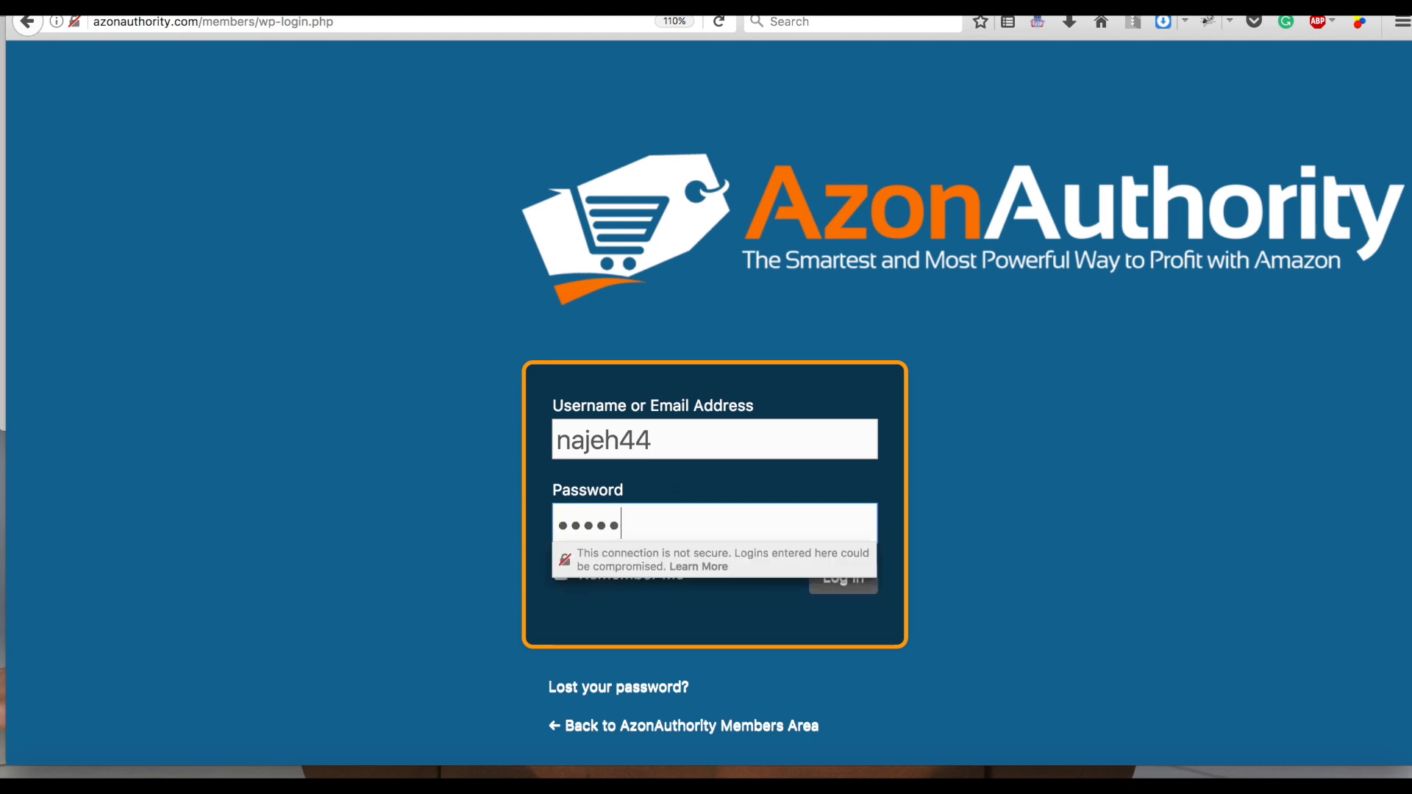
text(••)
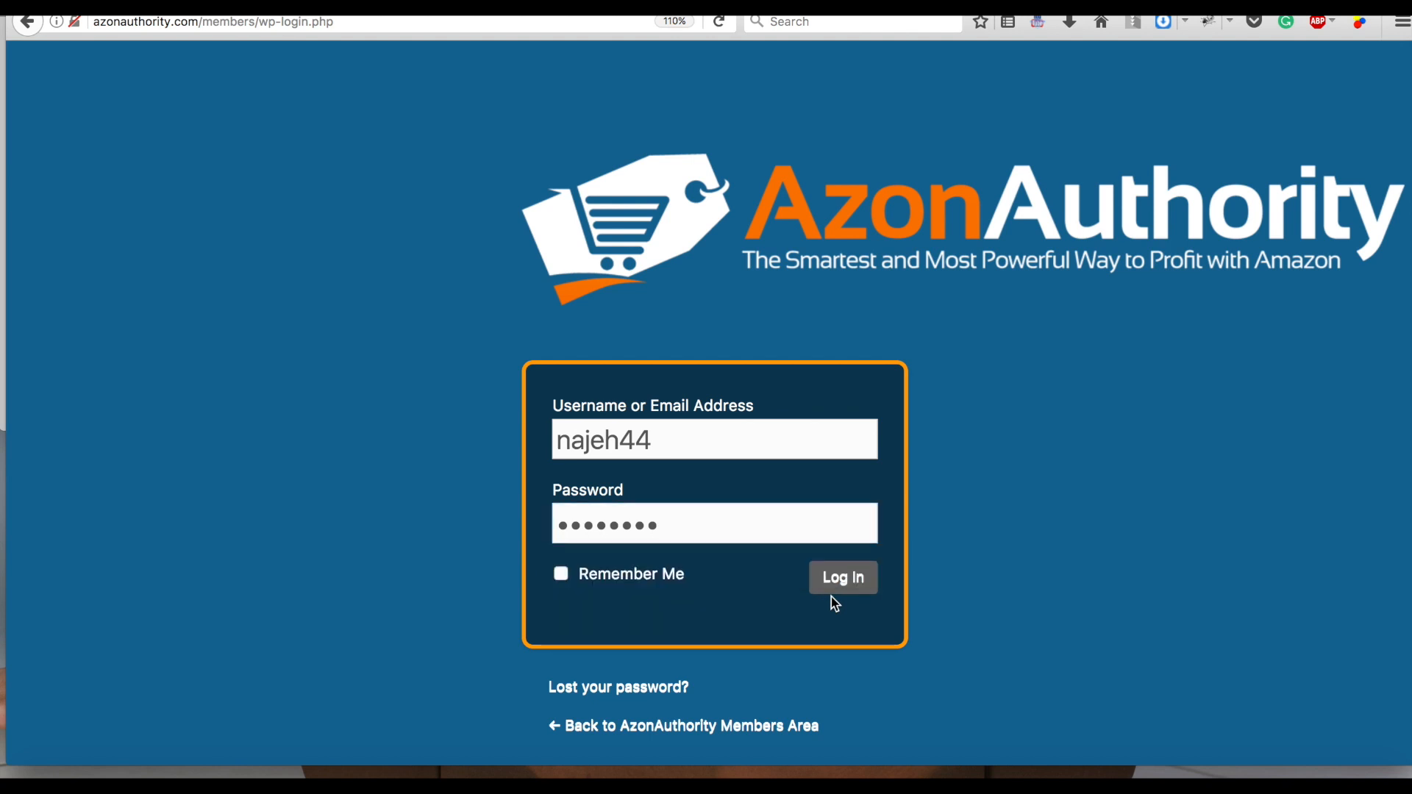
click(841, 577)
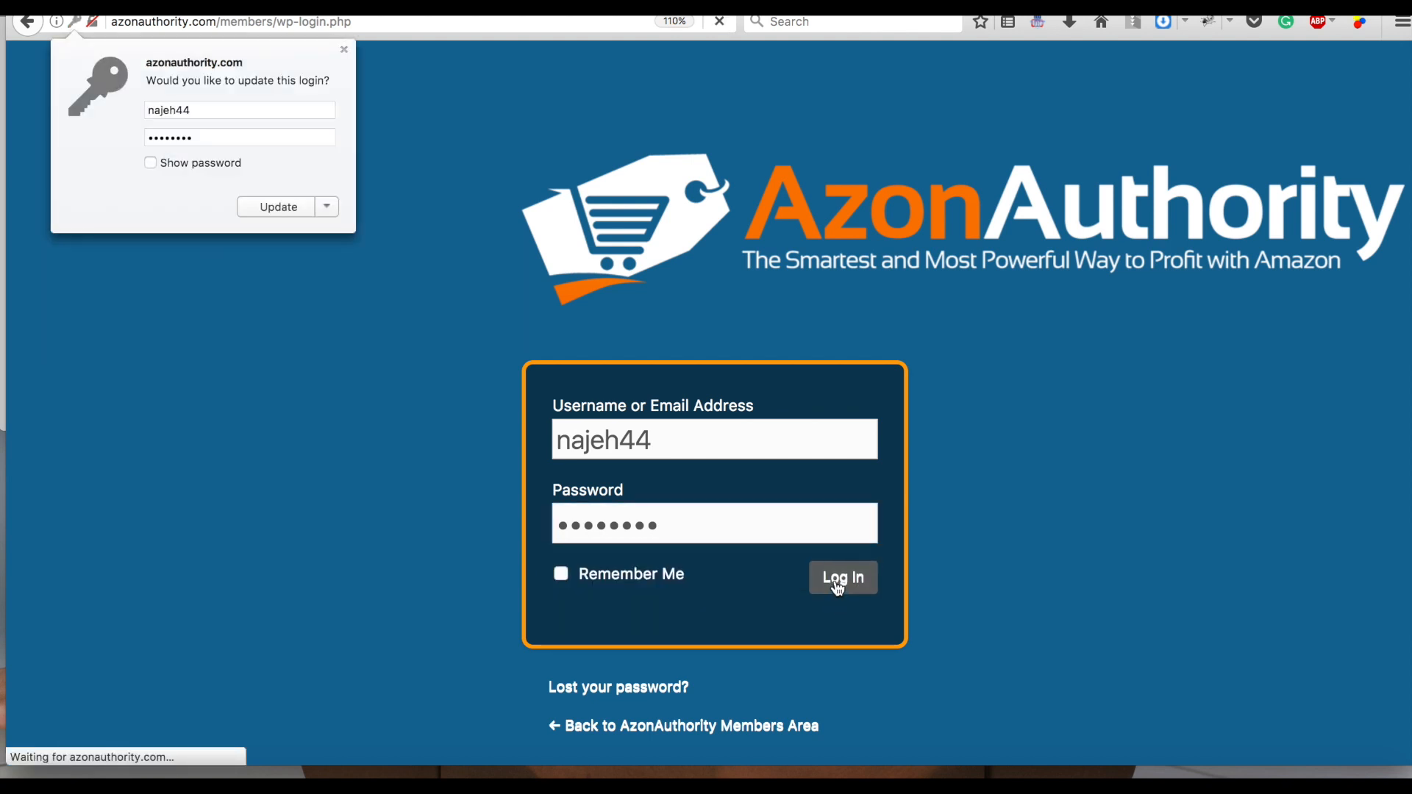
click(842, 577)
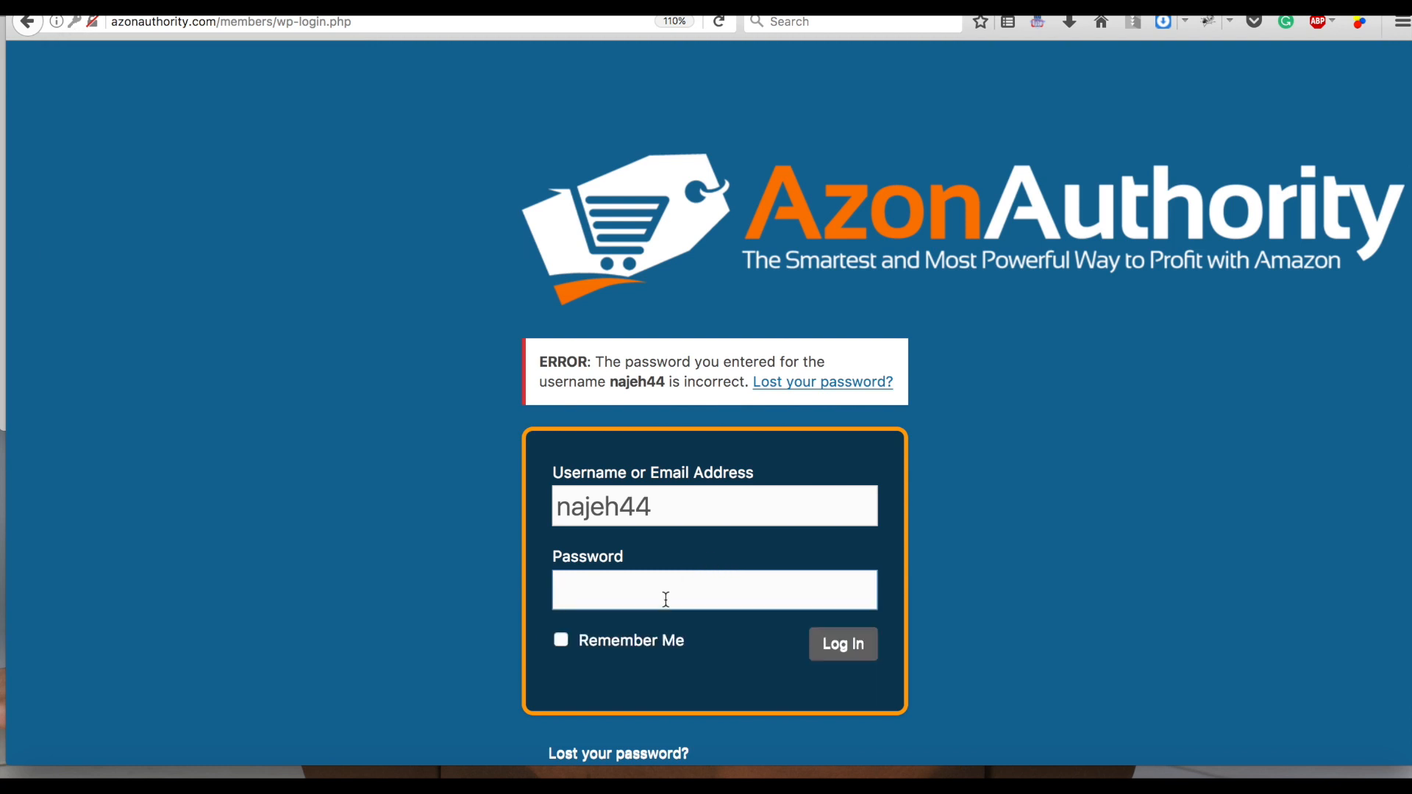
- Retype the password and log in again to reach the AzonAuthority members welcome page
text(password)
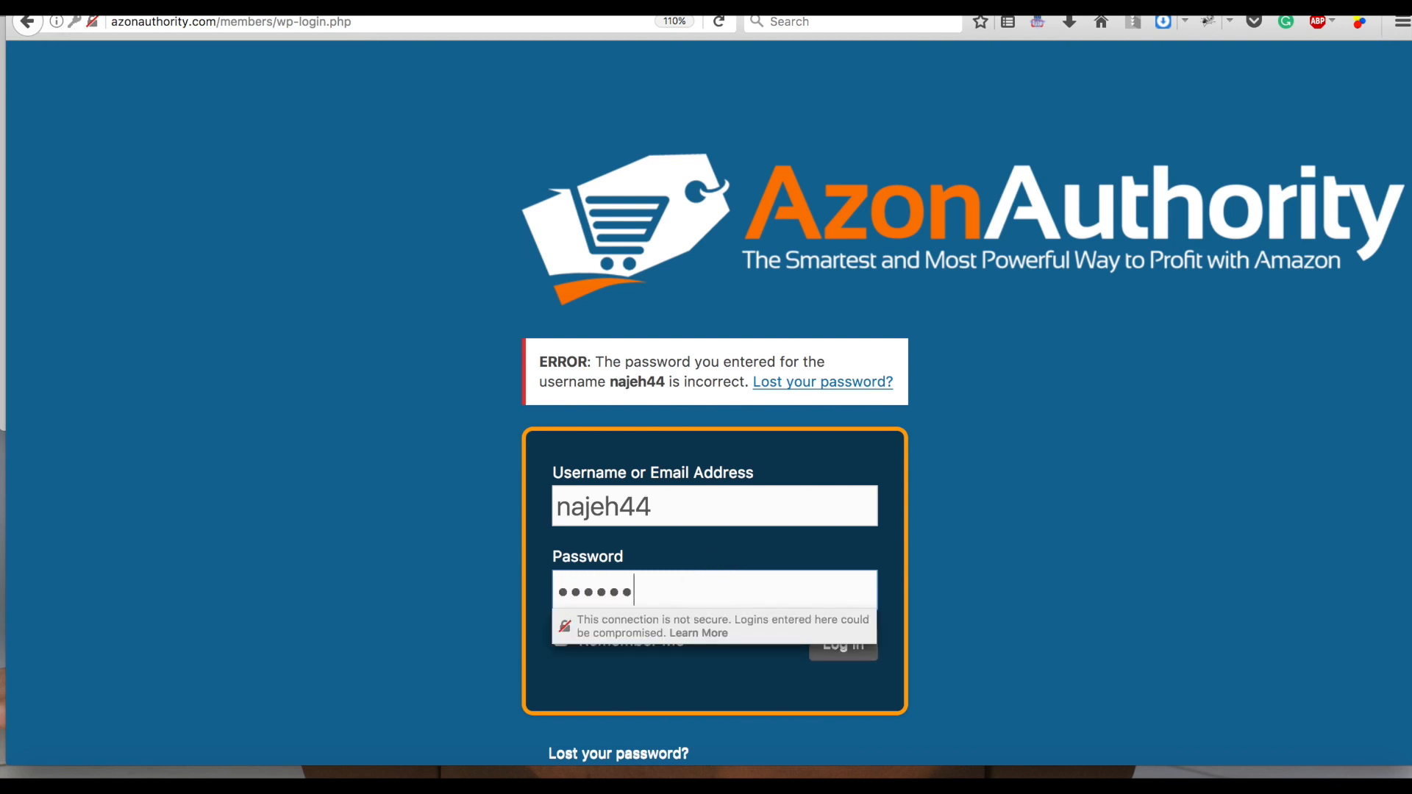
click(841, 644)
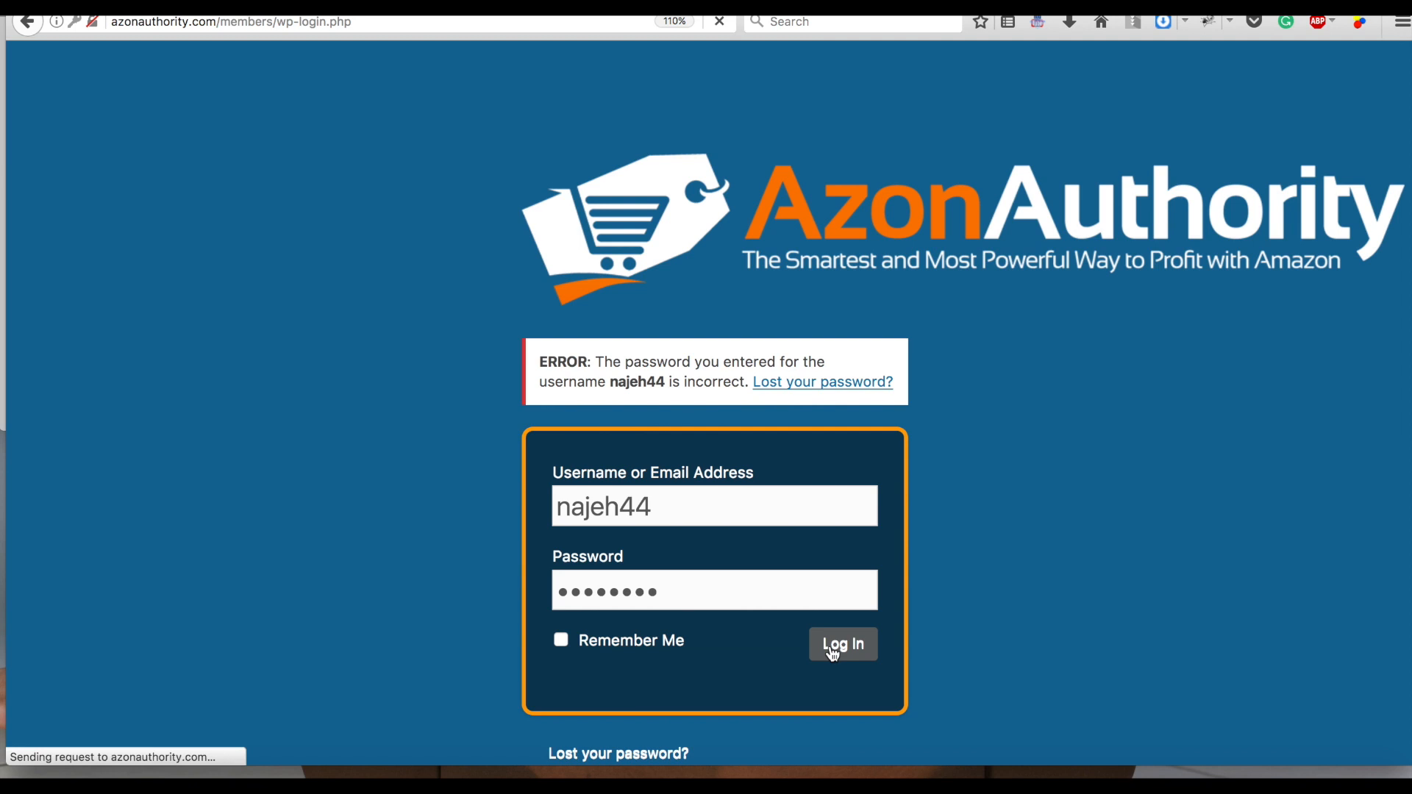
click(842, 644)
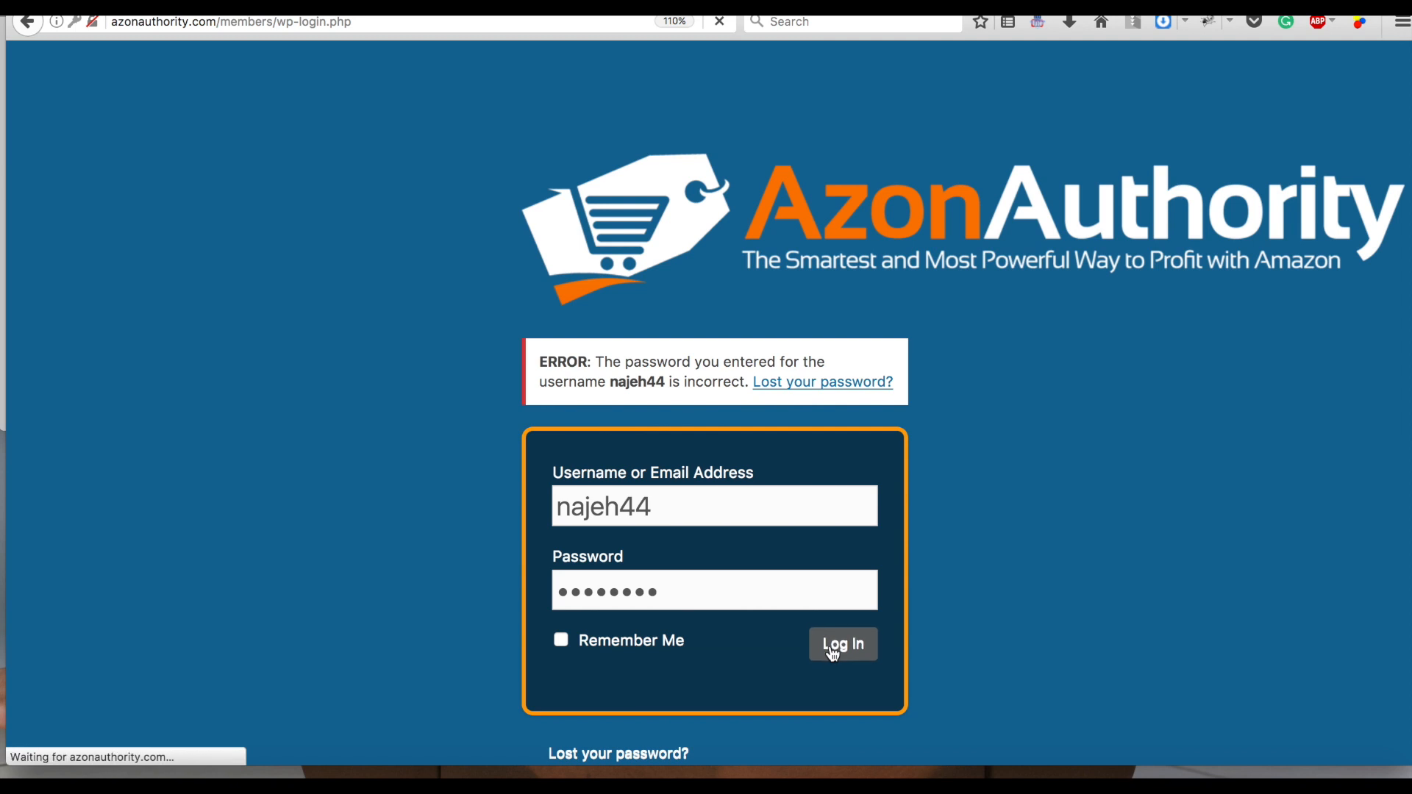
click(842, 644)
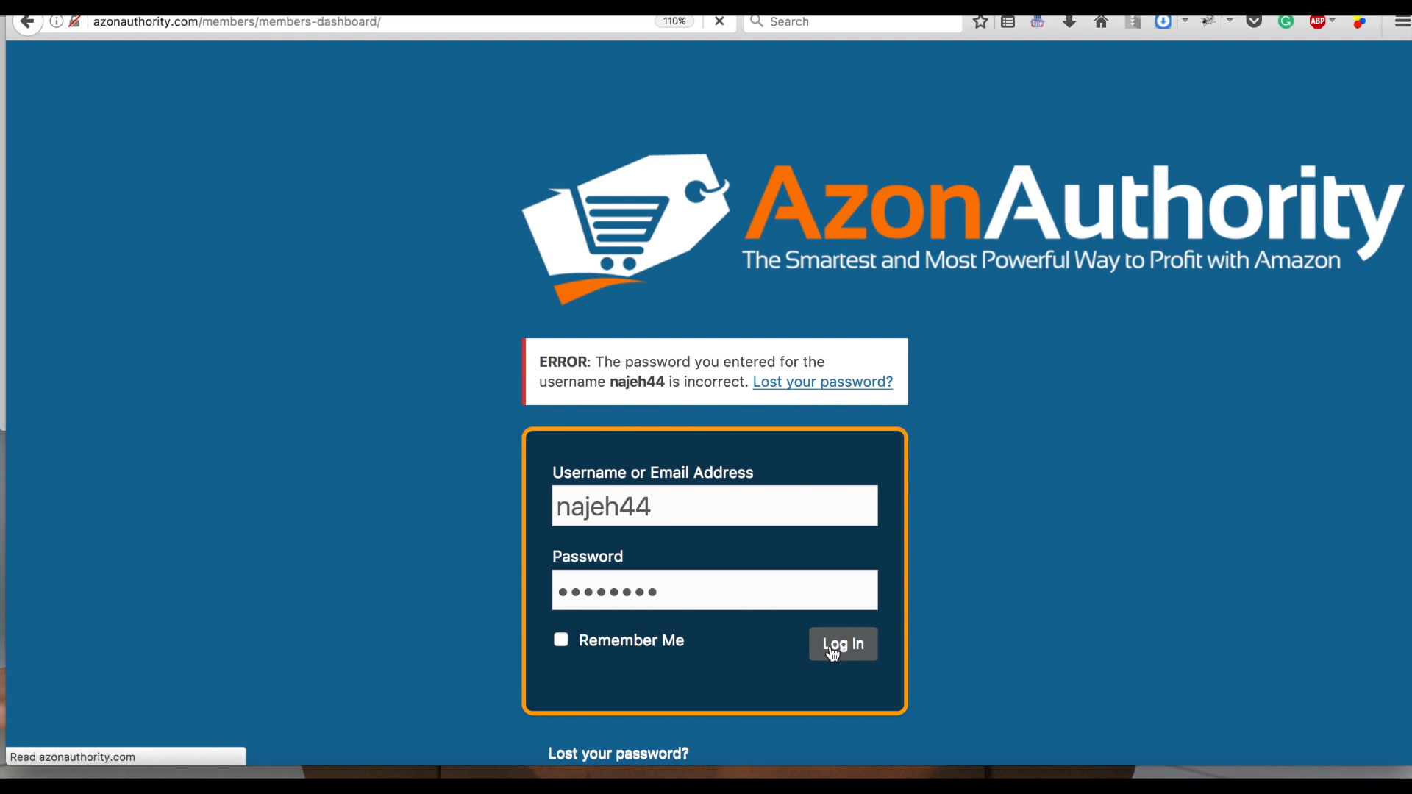
click(841, 644)
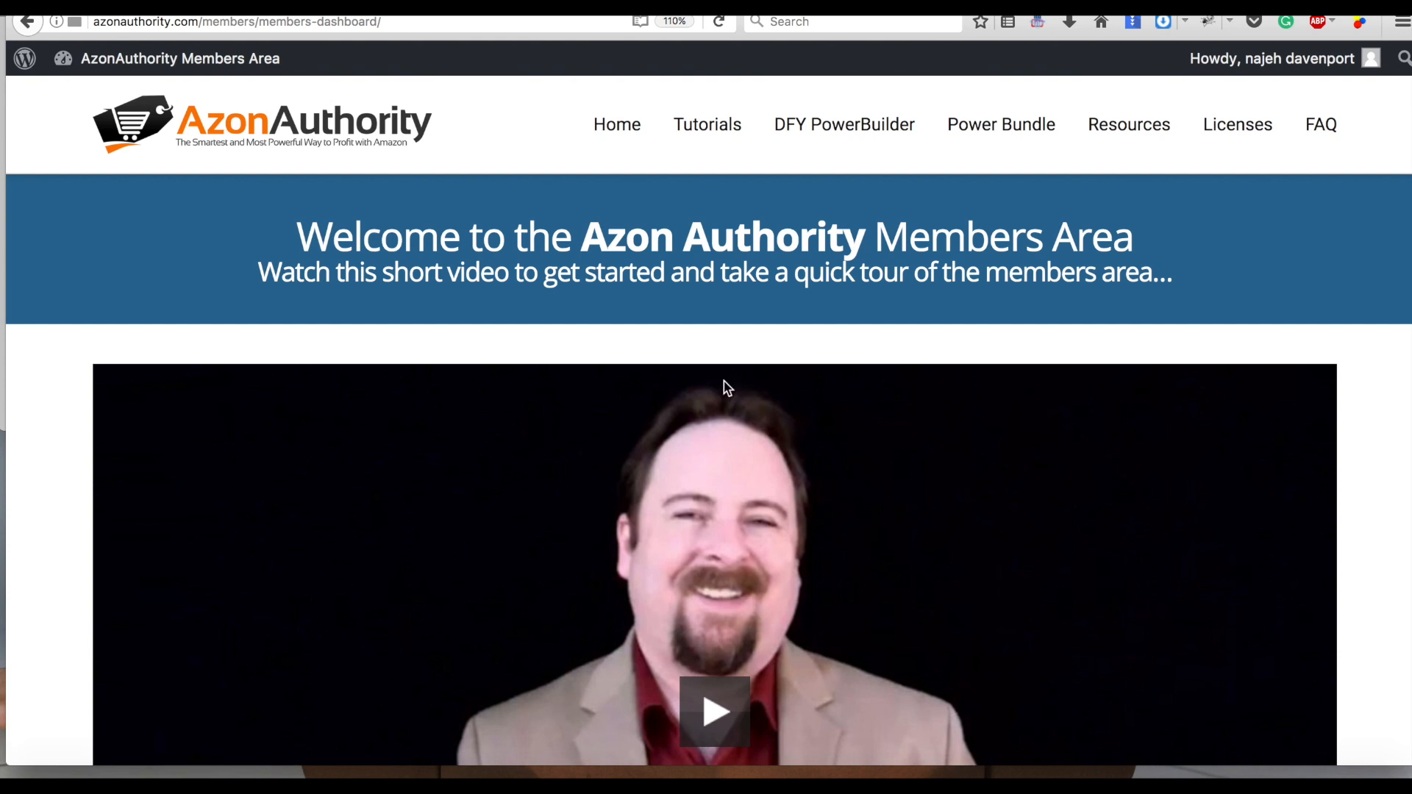
mouse_move(841, 184)
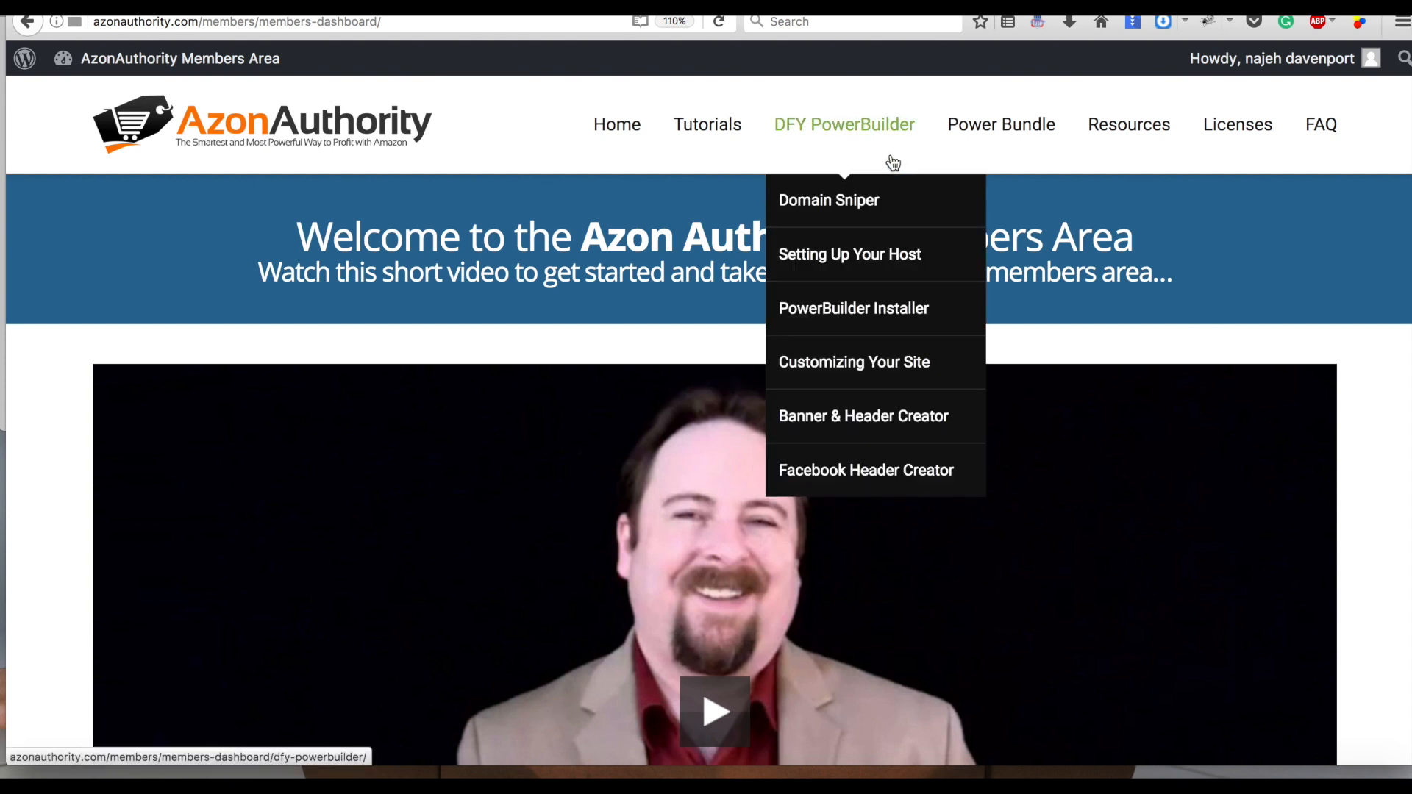
mouse_move(540, 136)
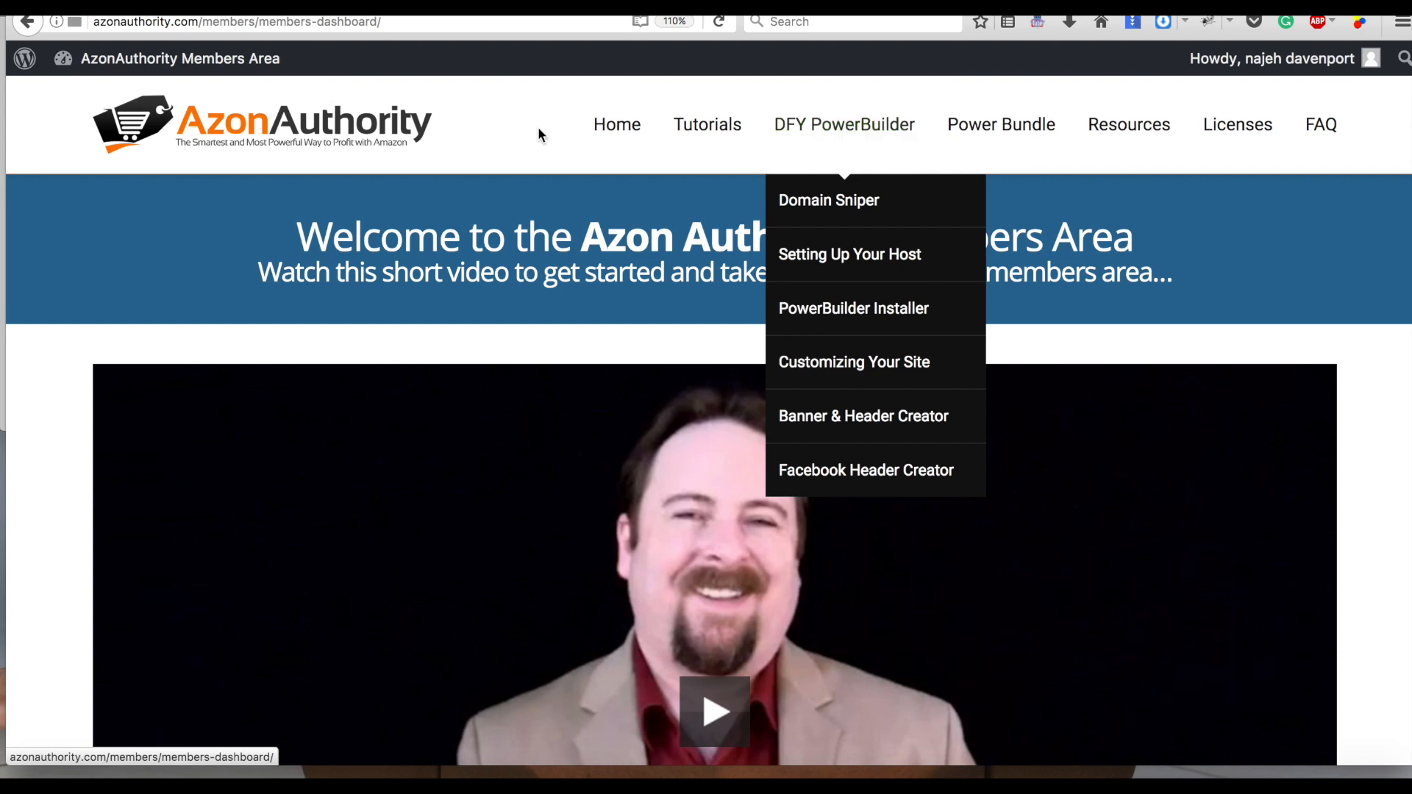
- Scroll down through the training module tiles on the members dashboard
scroll(down, 3)
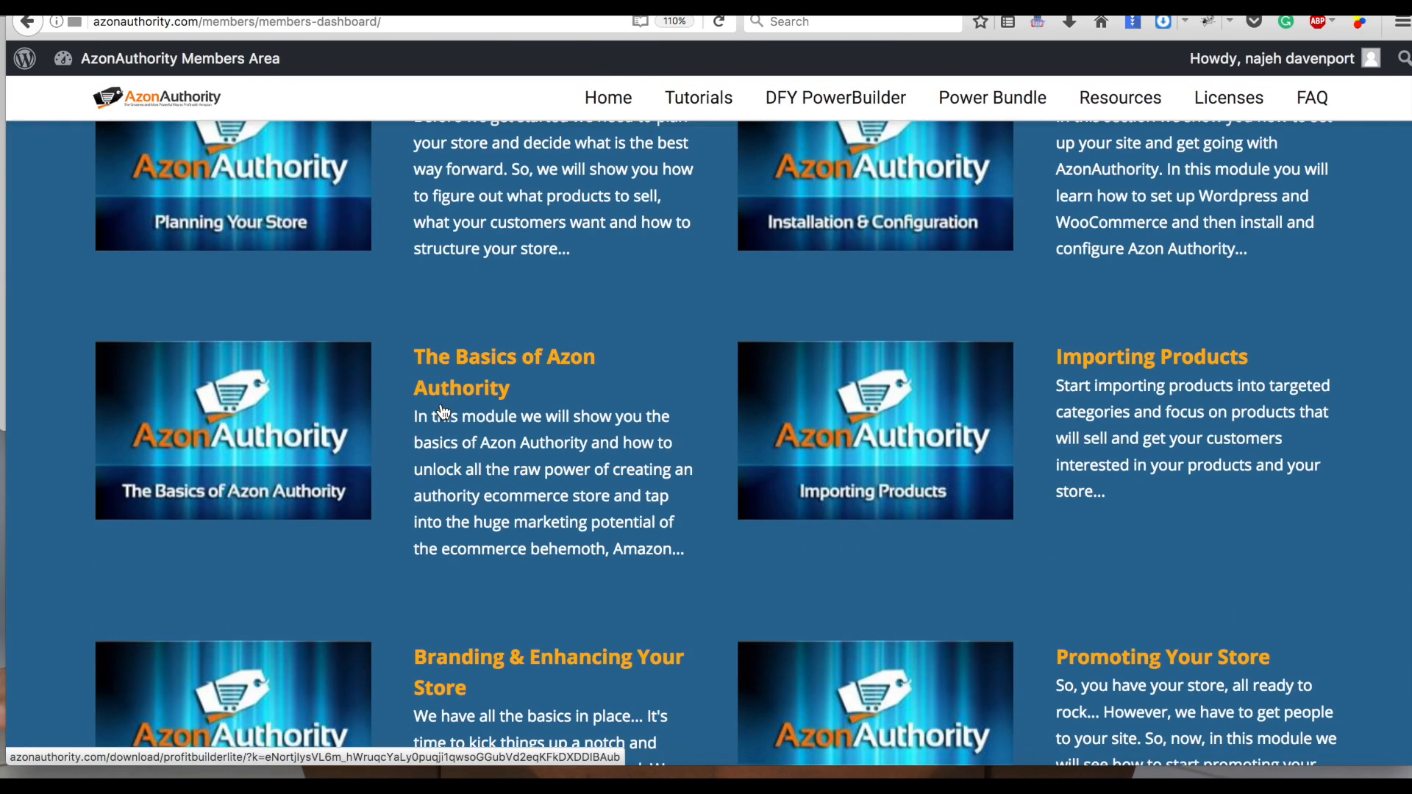
scroll(down, 3)
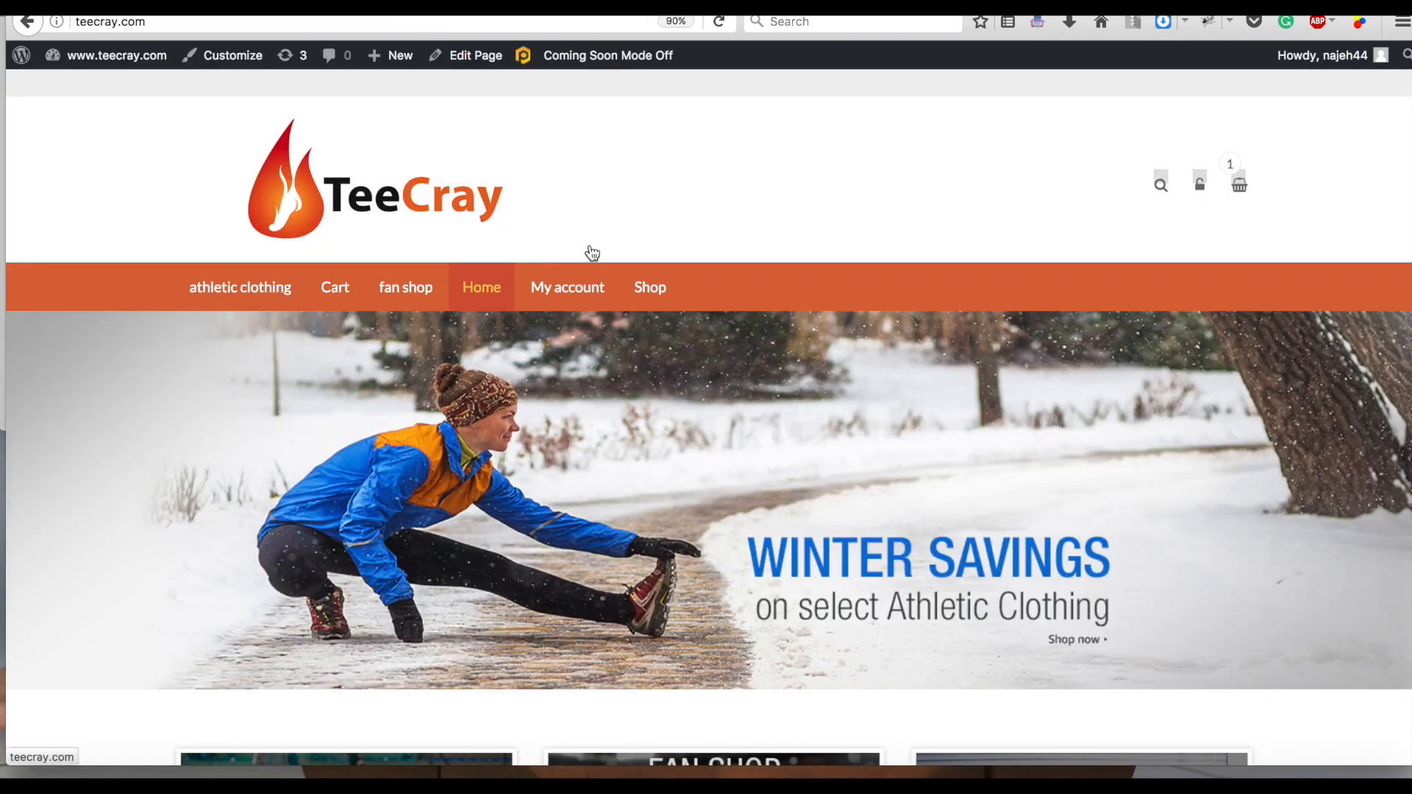
mouse_move(649, 287)
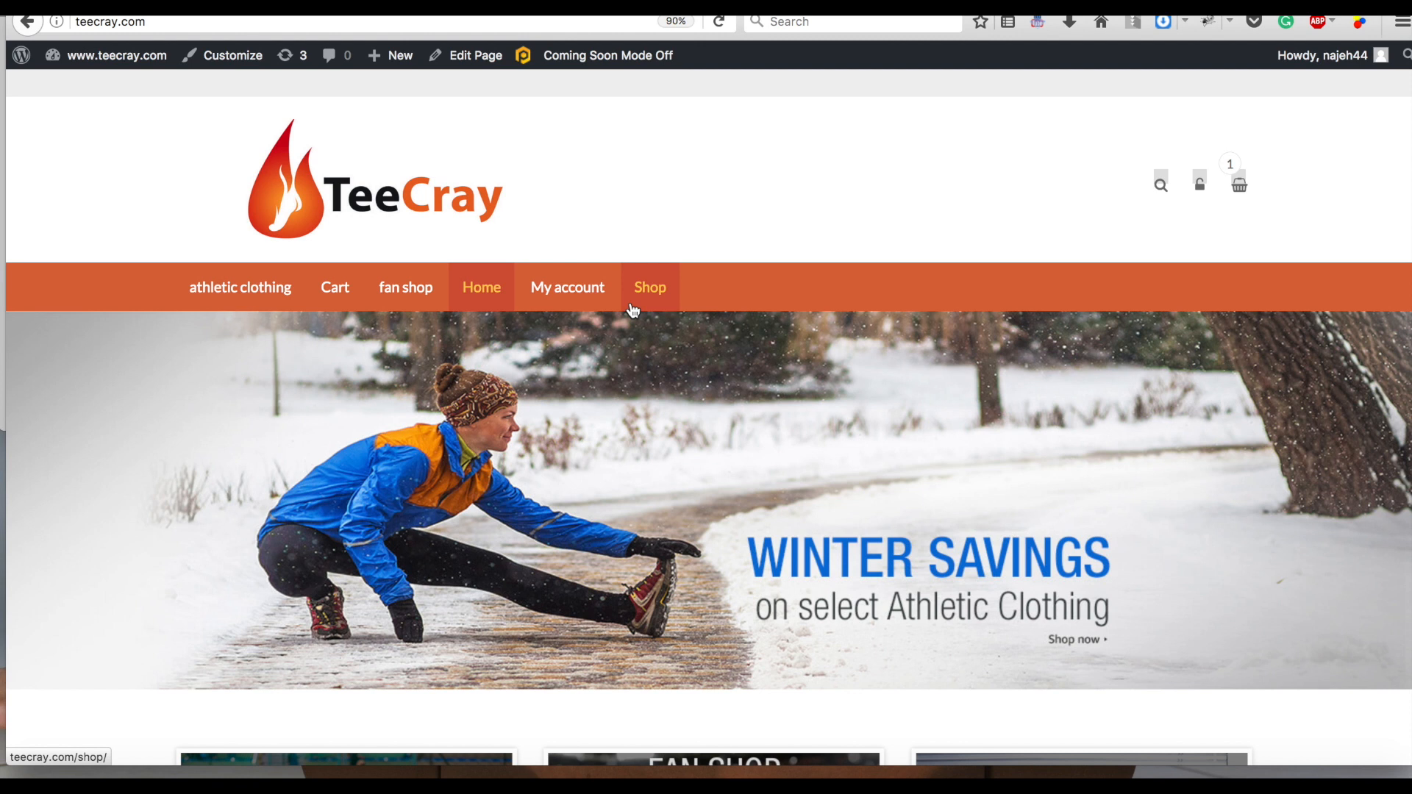
mouse_move(277, 146)
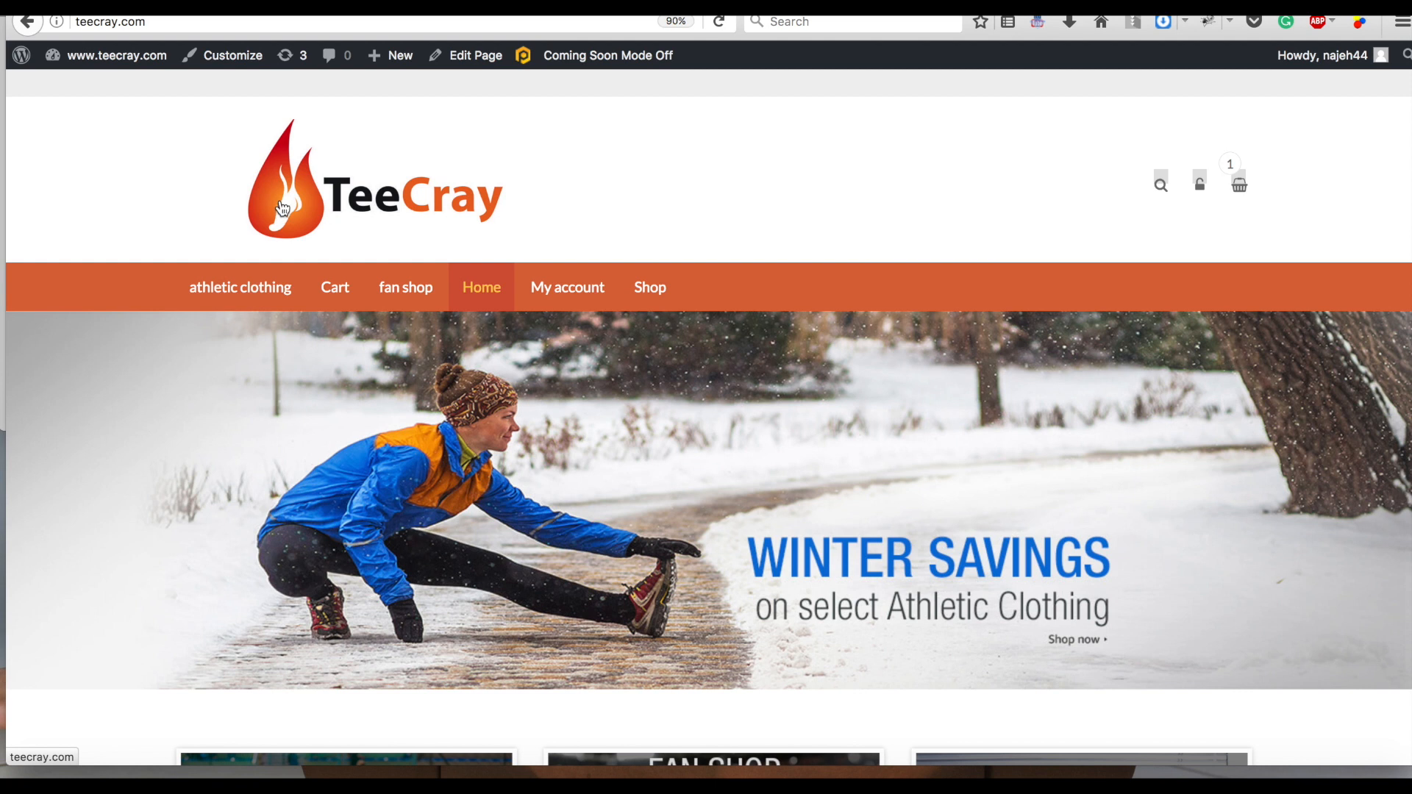
mouse_move(557, 236)
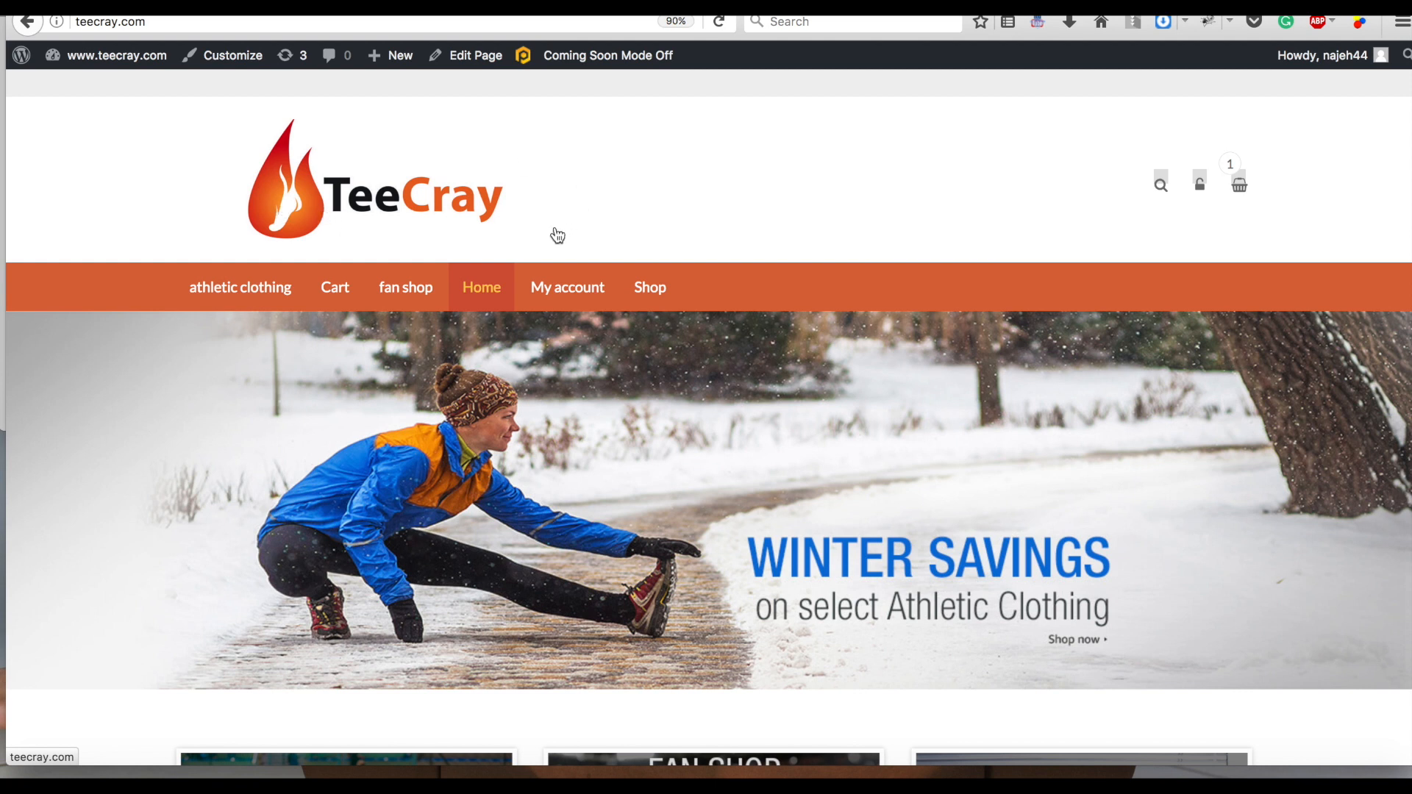
mouse_move(697, 295)
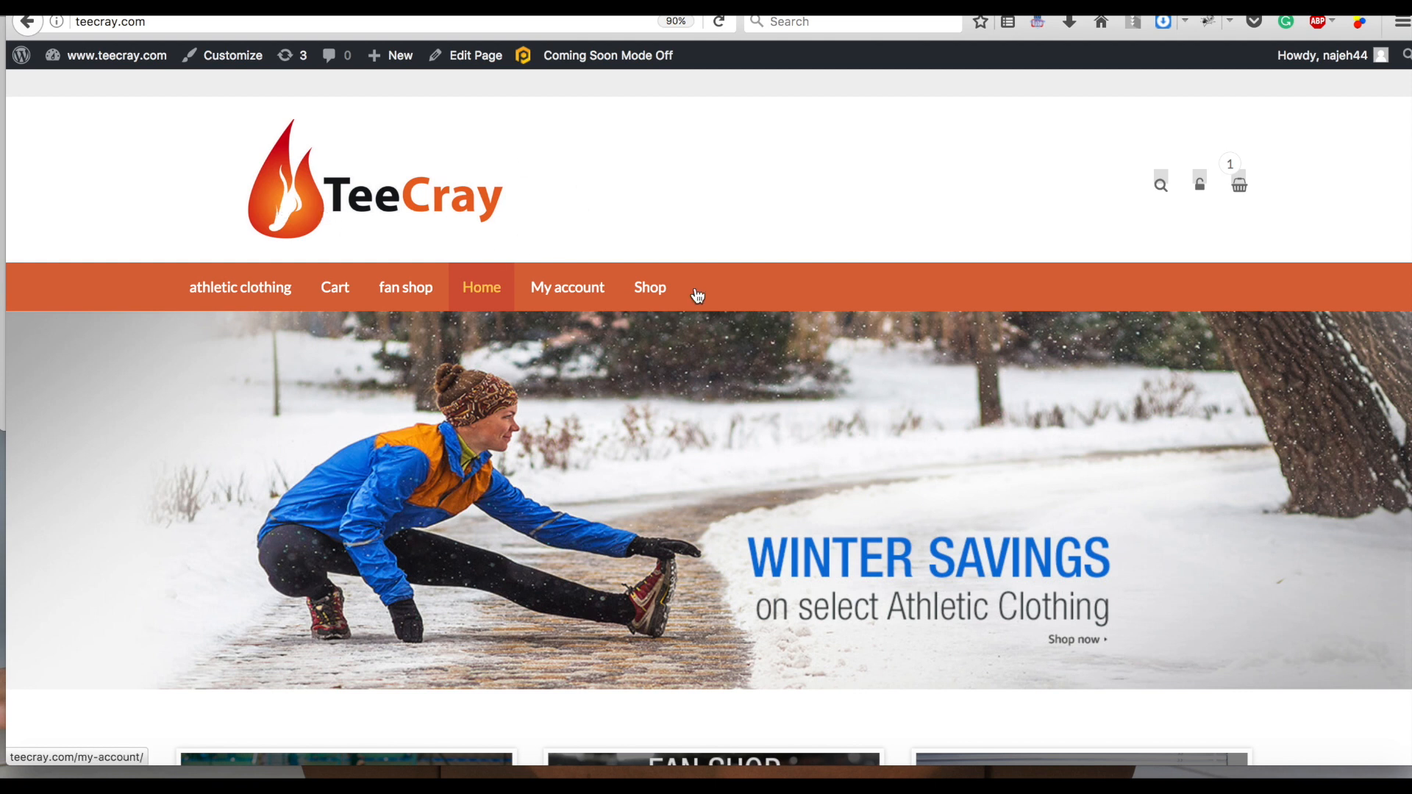
scroll(down, 3)
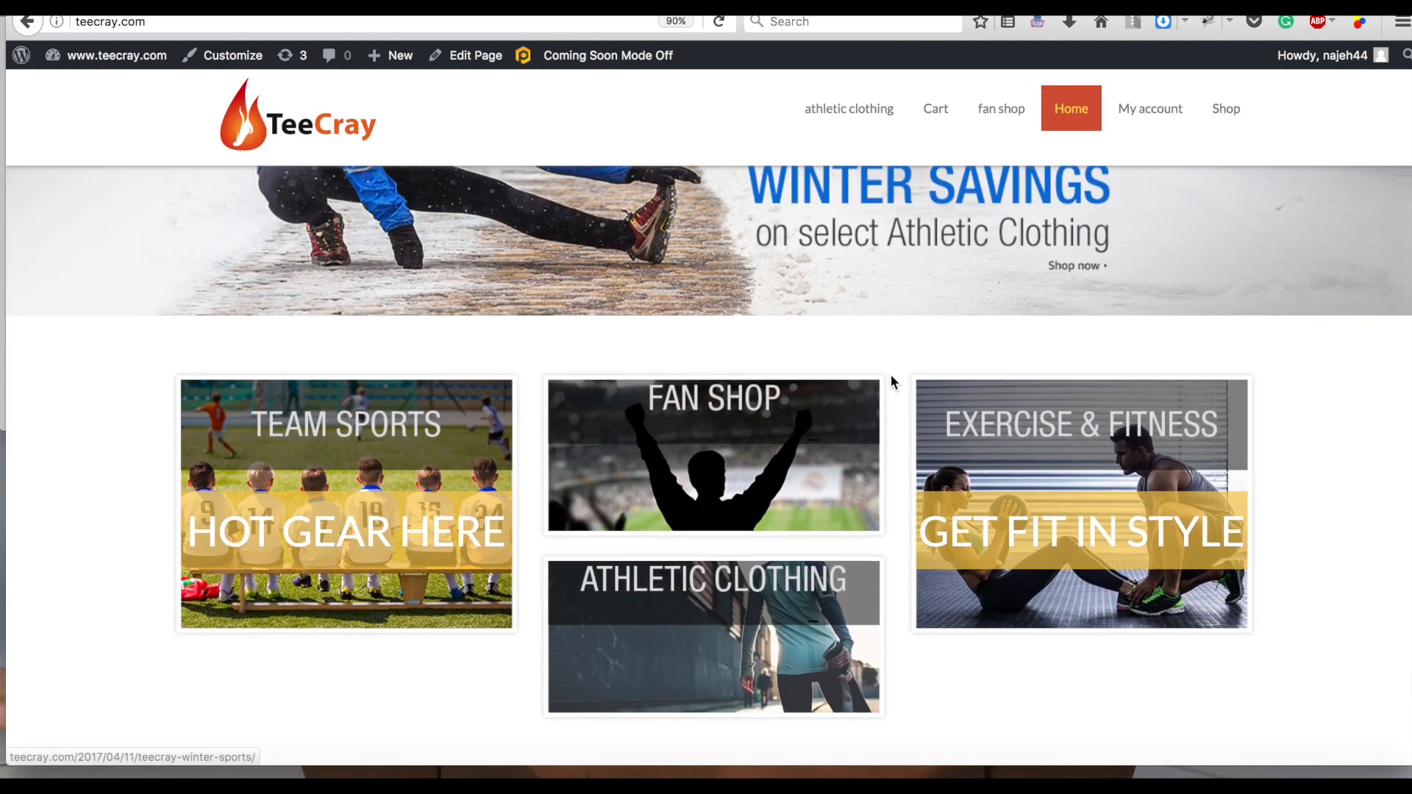
scroll(down, 3)
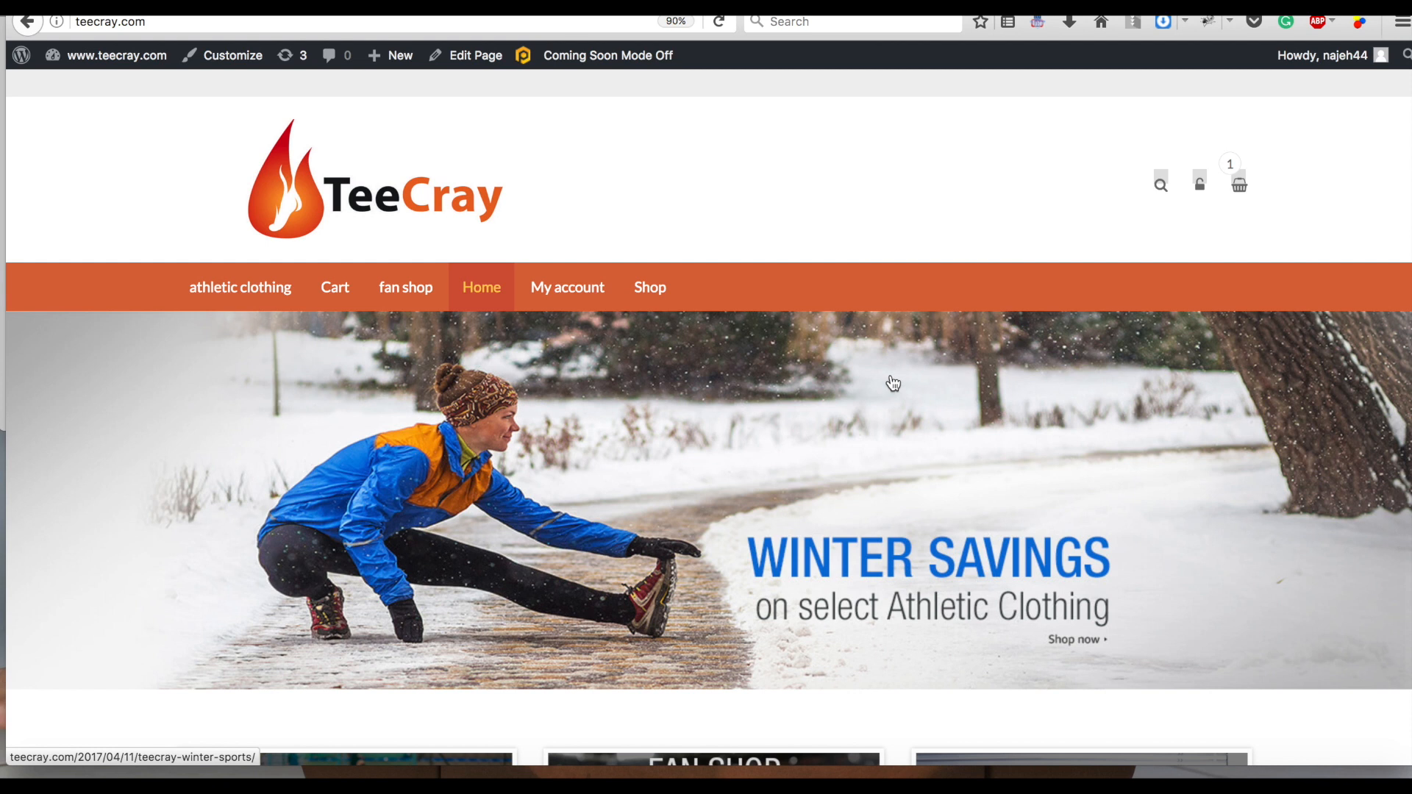
scroll(down, 3)
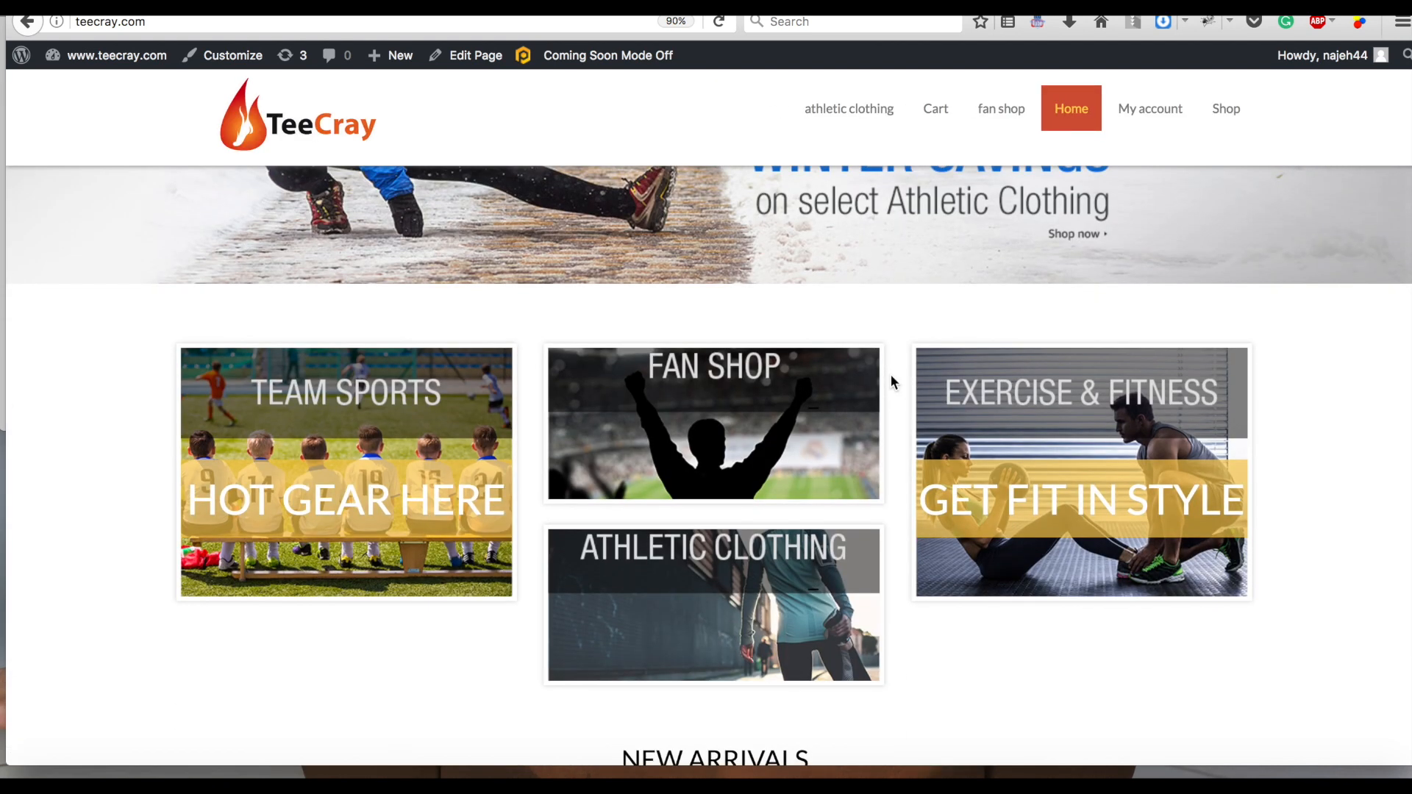
click(117, 55)
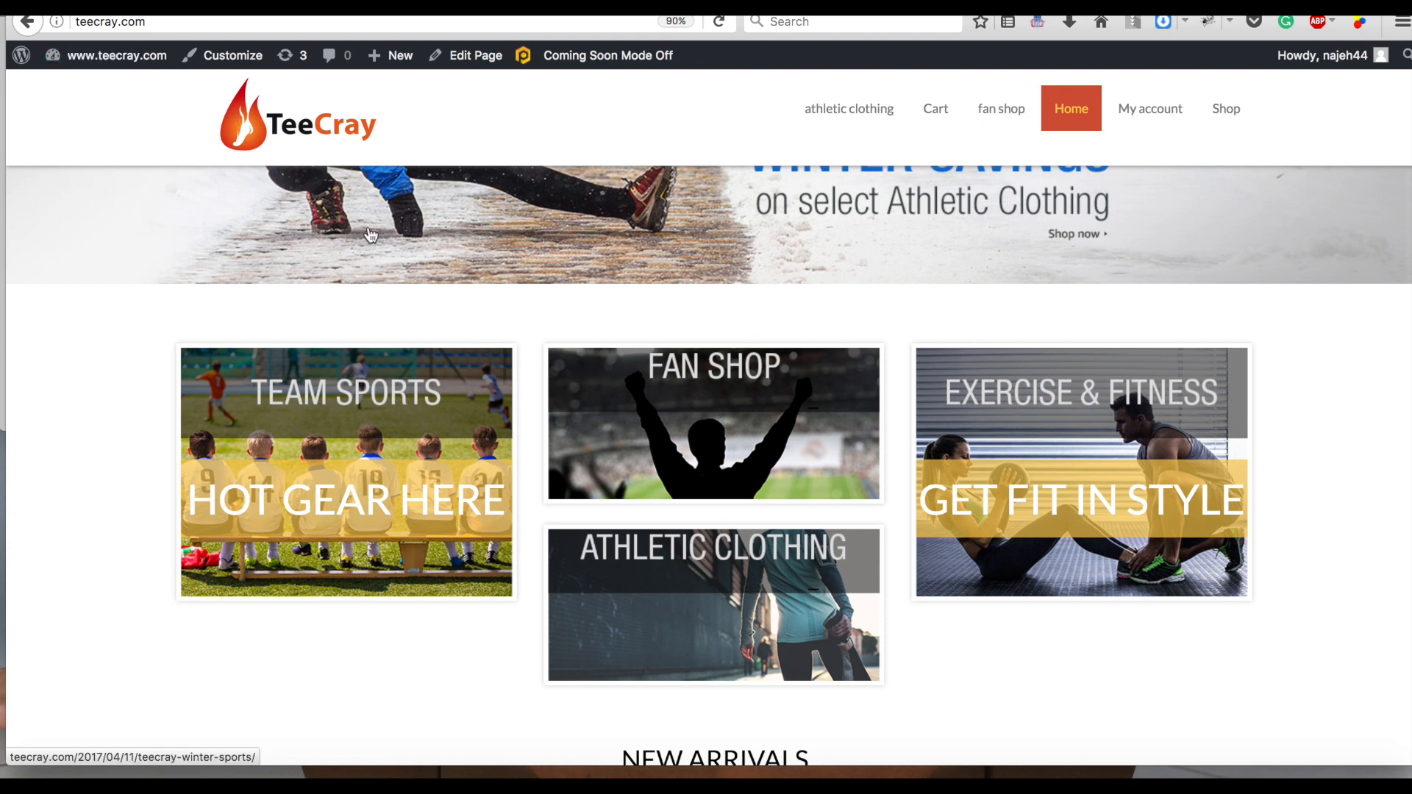
scroll(down, 3)
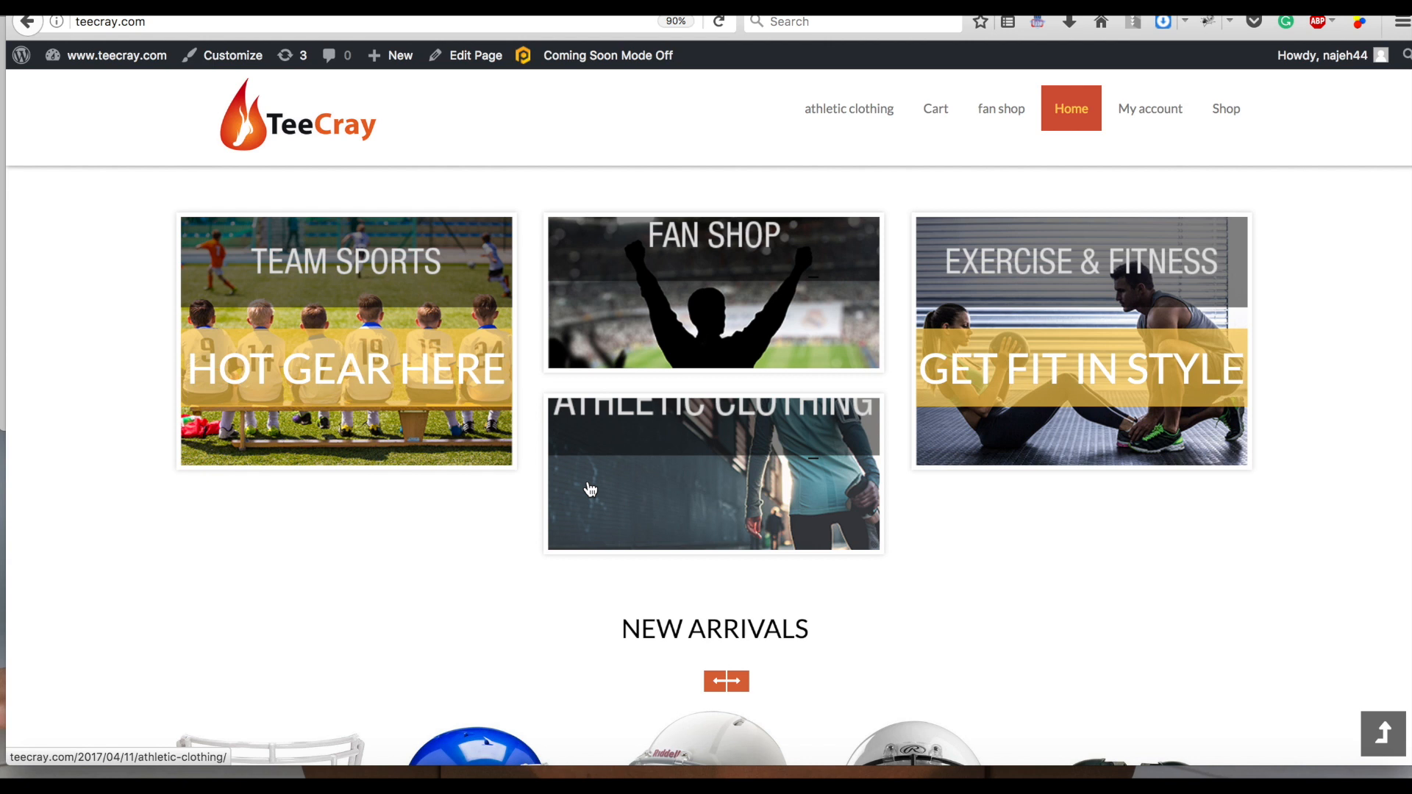
mouse_move(659, 263)
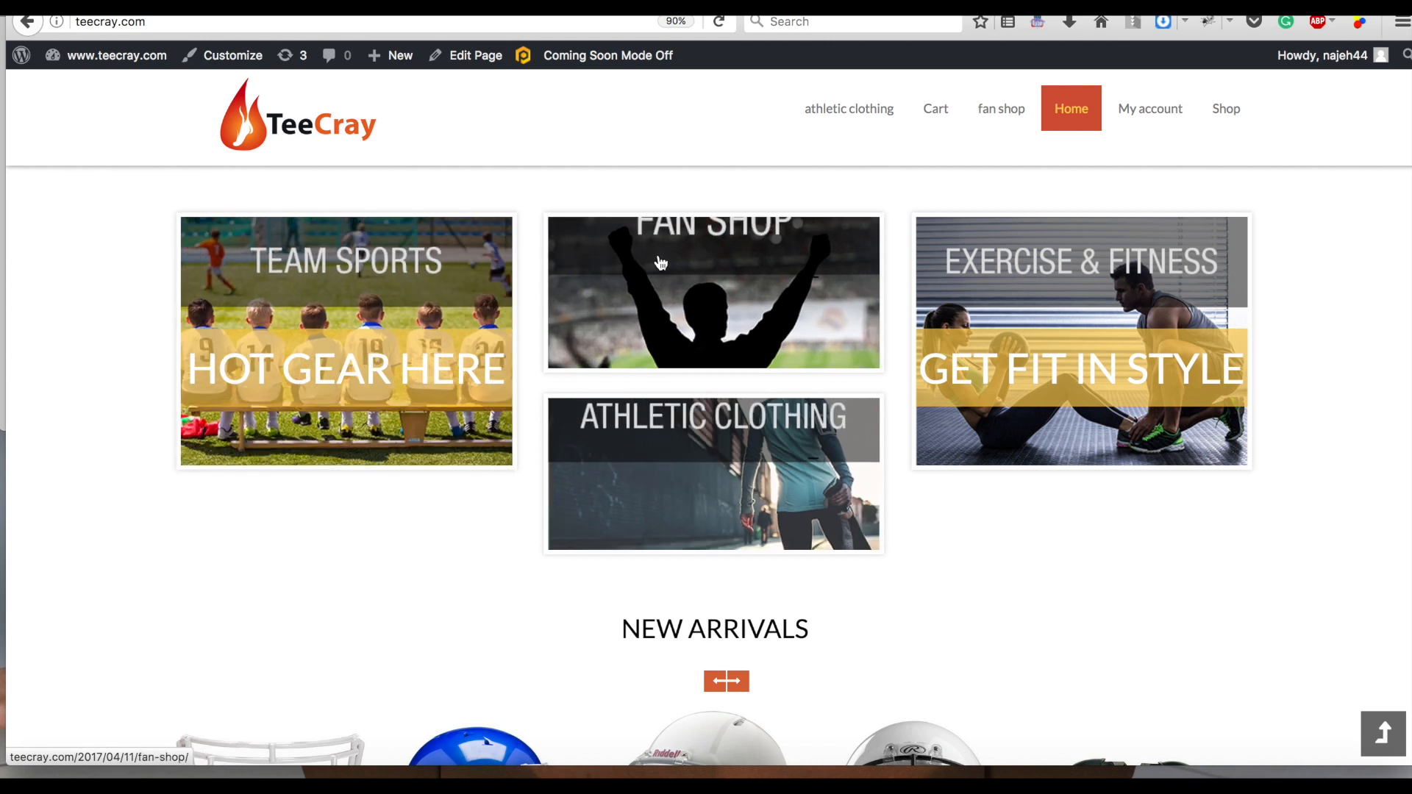
- Browse down the TeeCray home page and advance the Fitness Technology product carousel twice
scroll(down, 3)
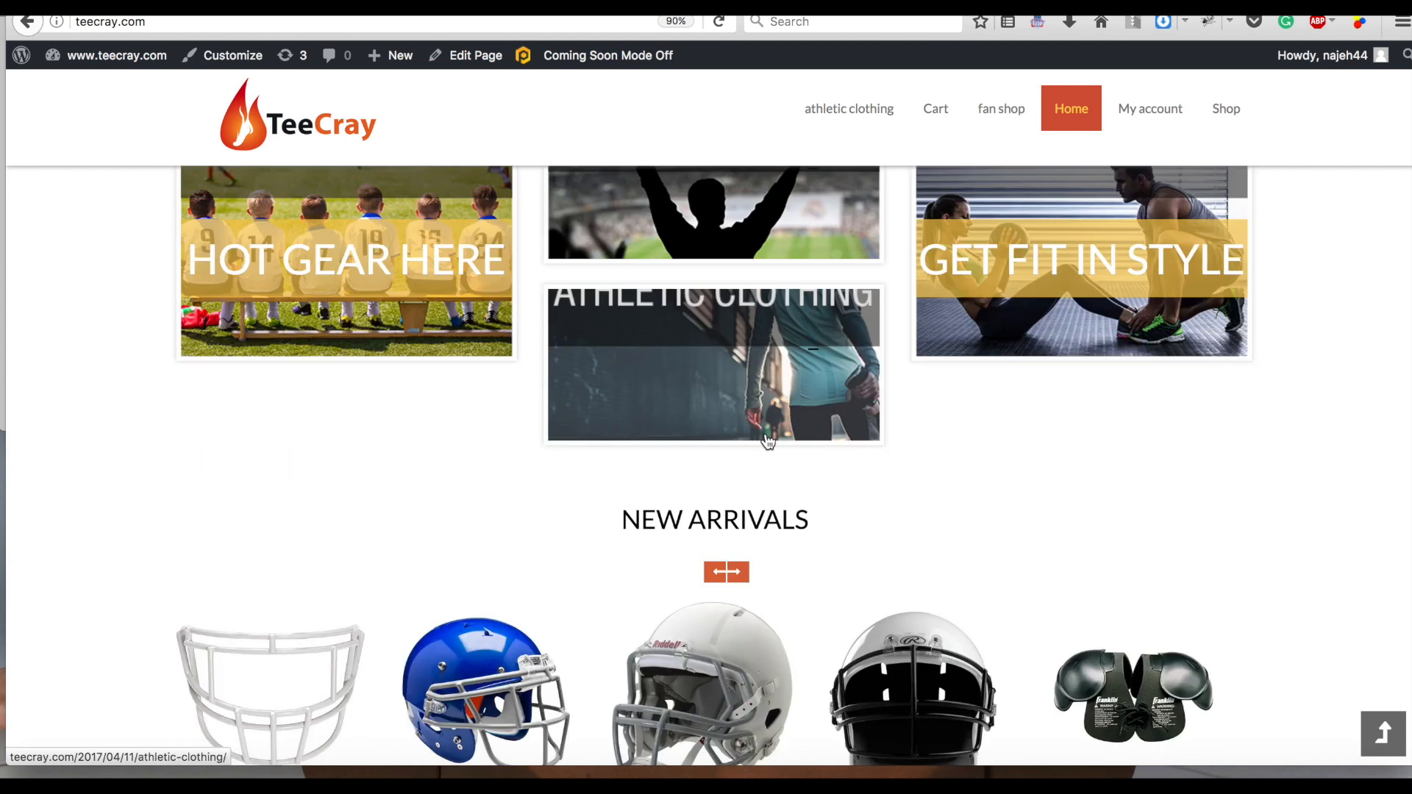
scroll(down, 3)
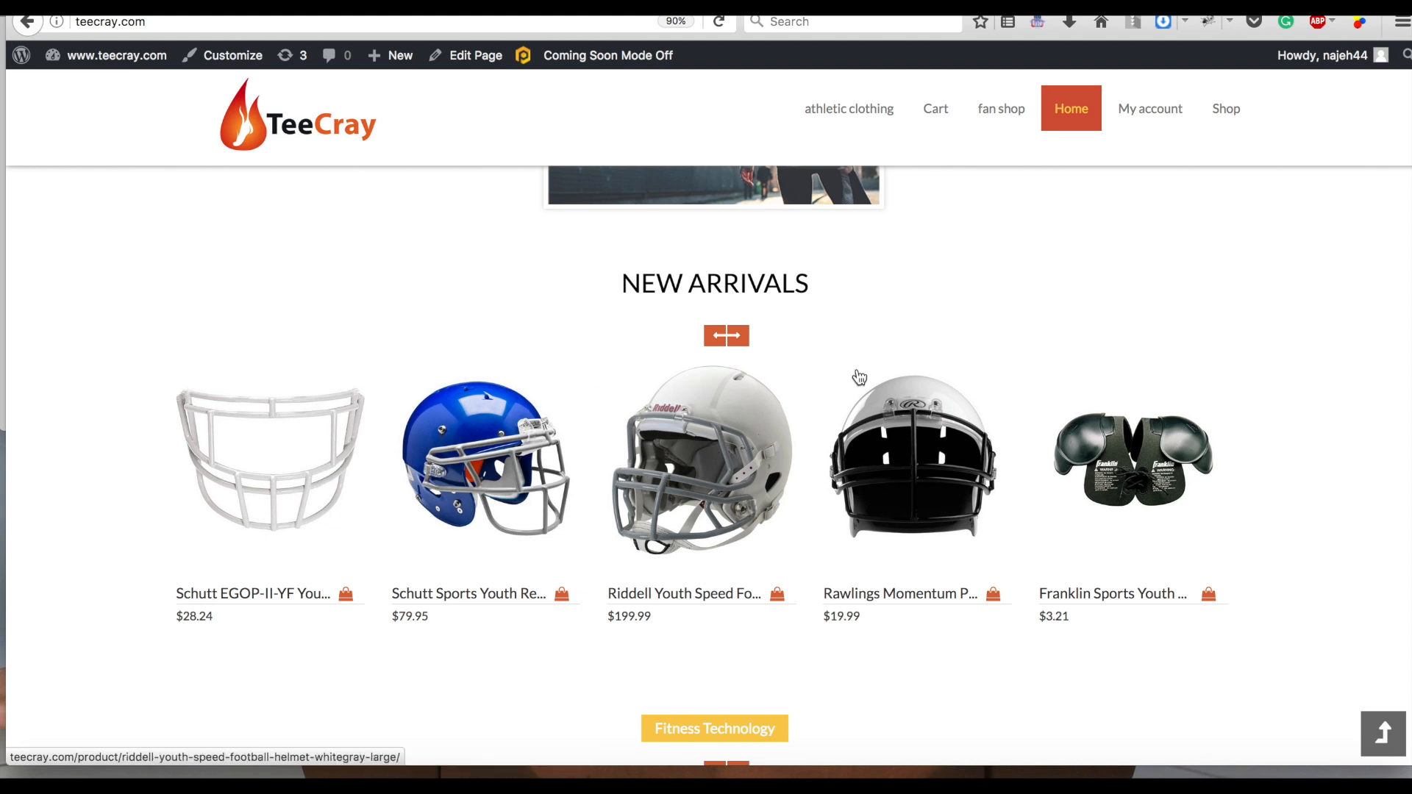
mouse_move(975, 429)
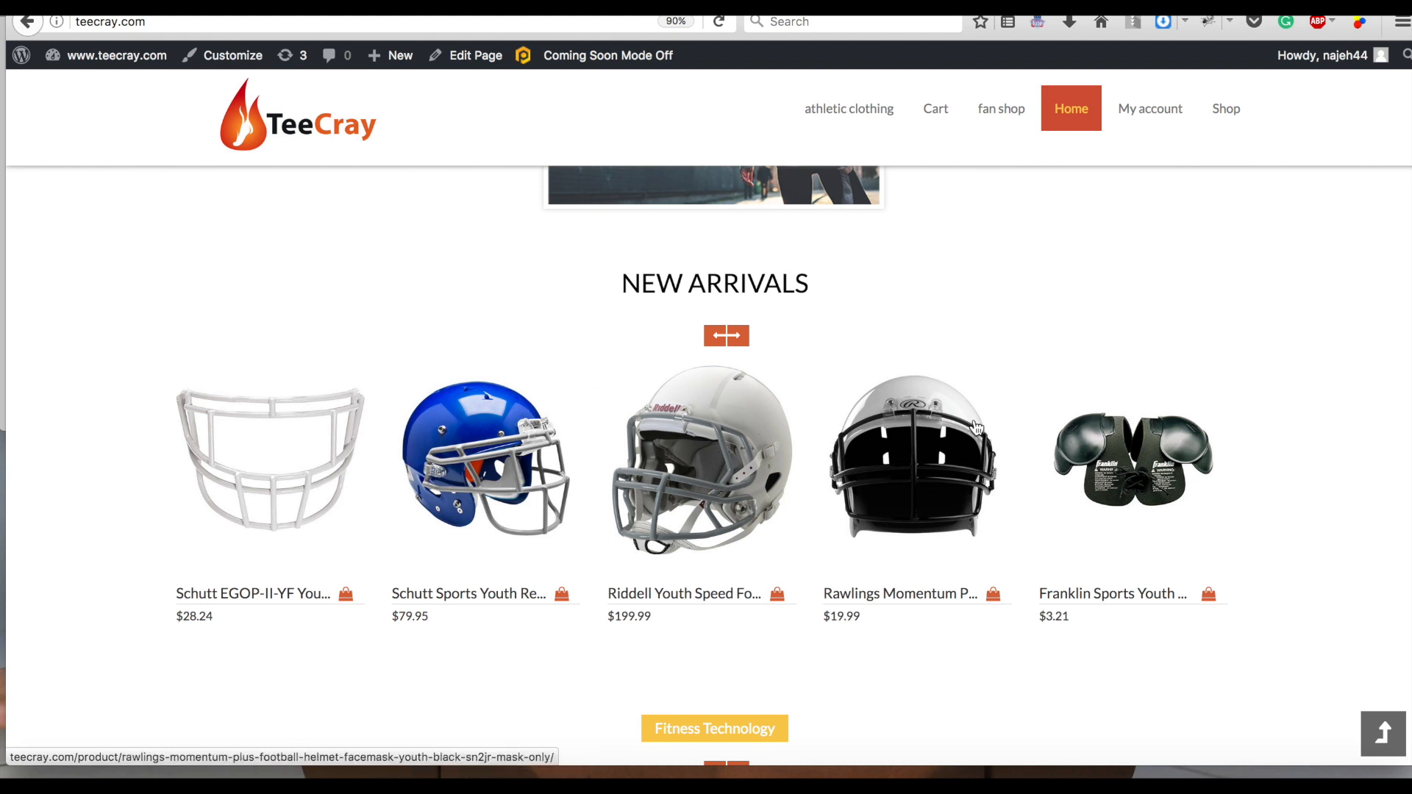
scroll(up, 3)
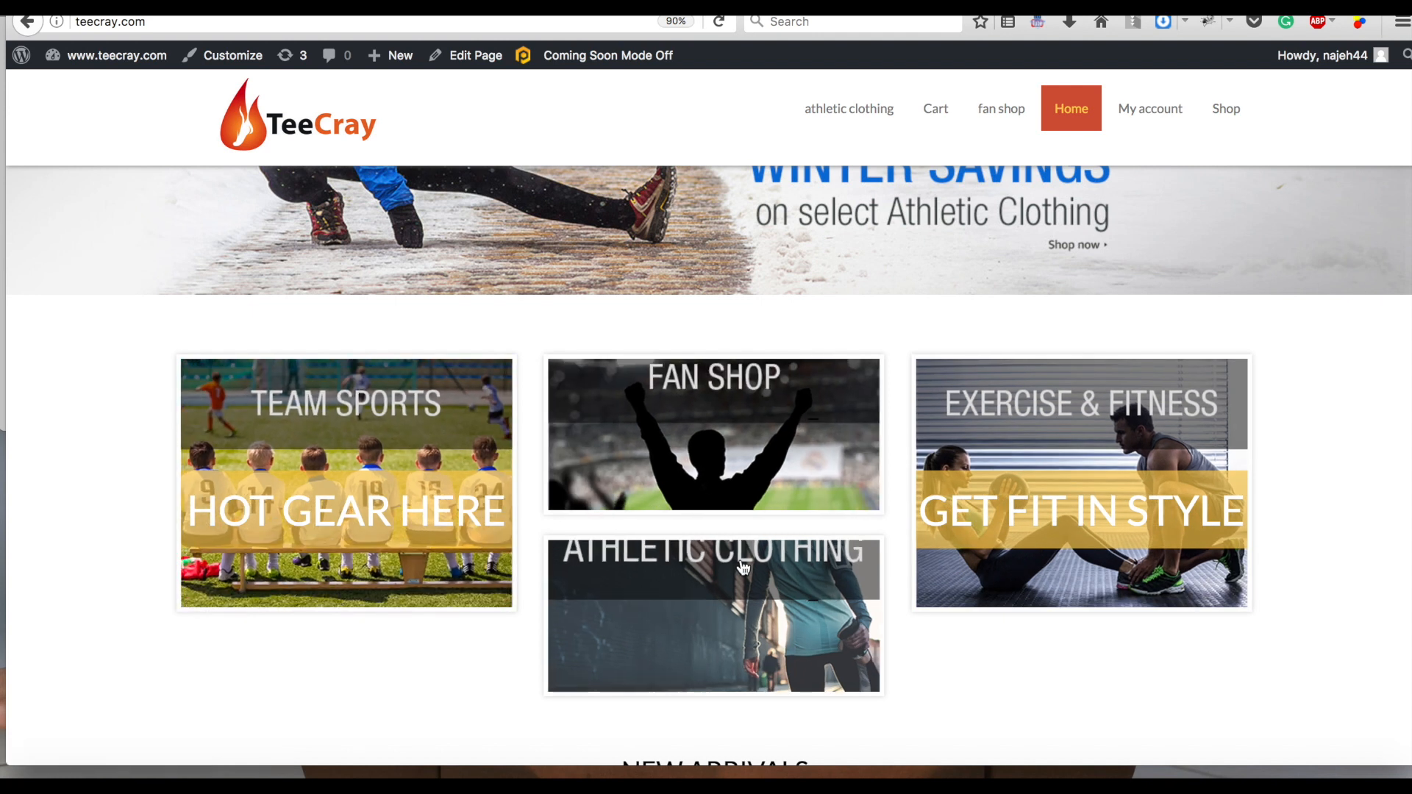
mouse_move(783, 453)
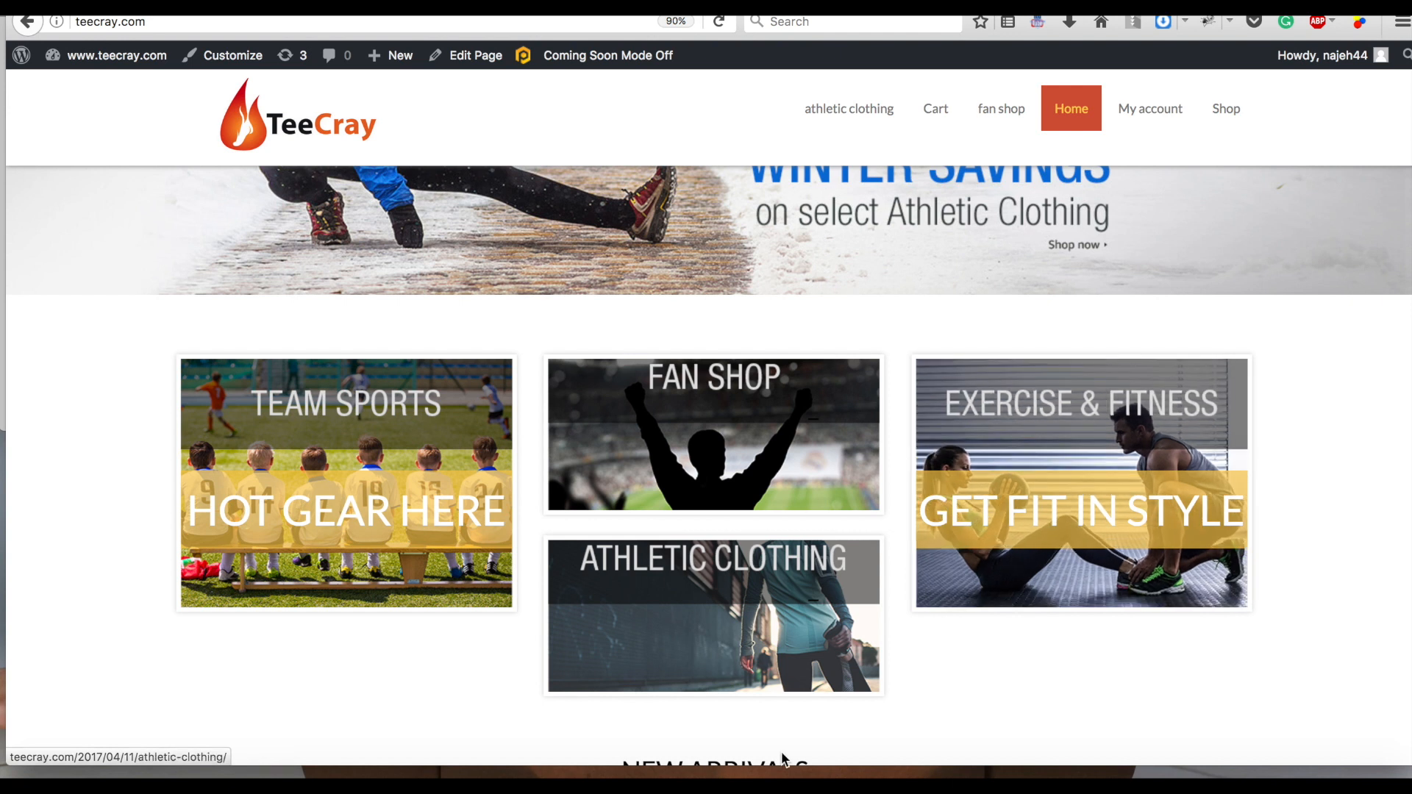
scroll(down, 3)
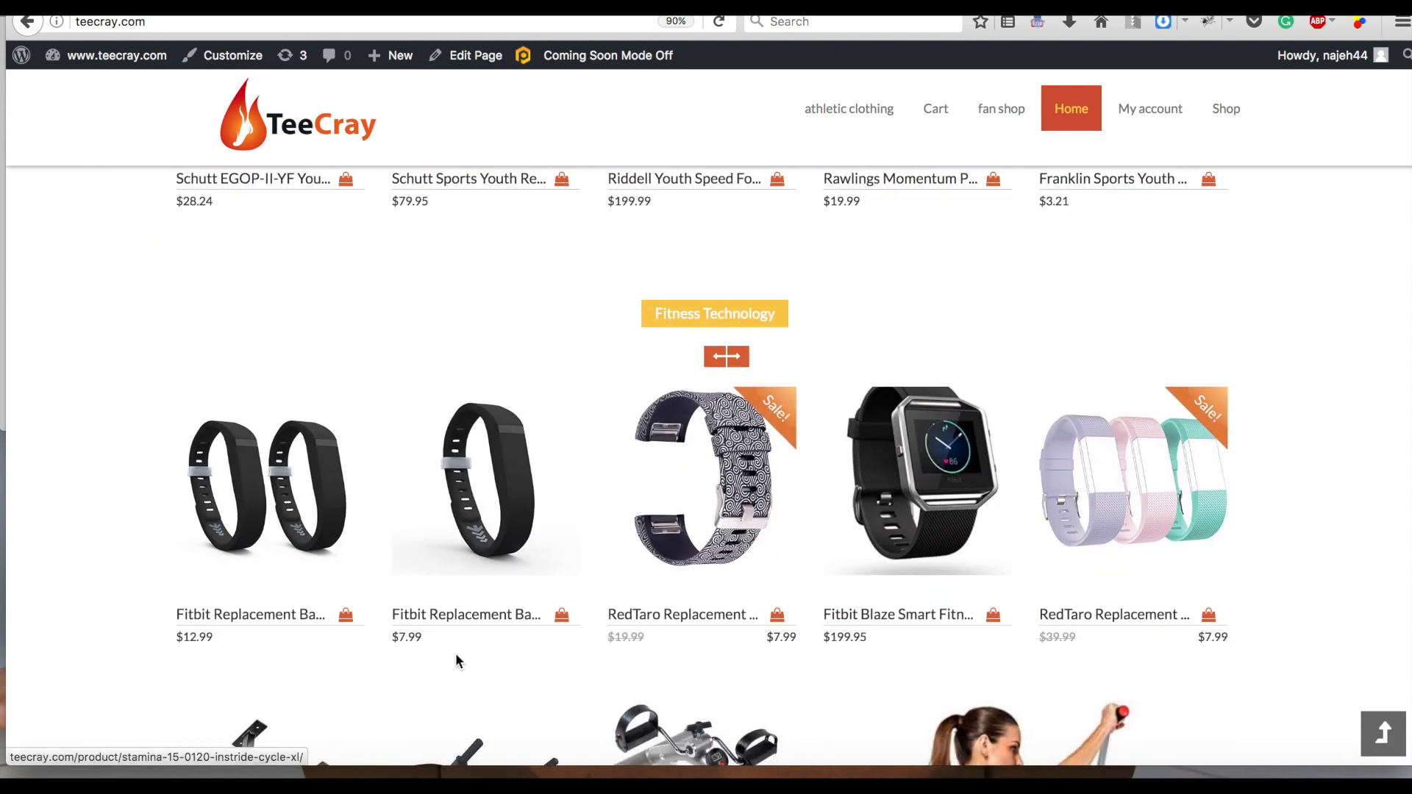
click(737, 356)
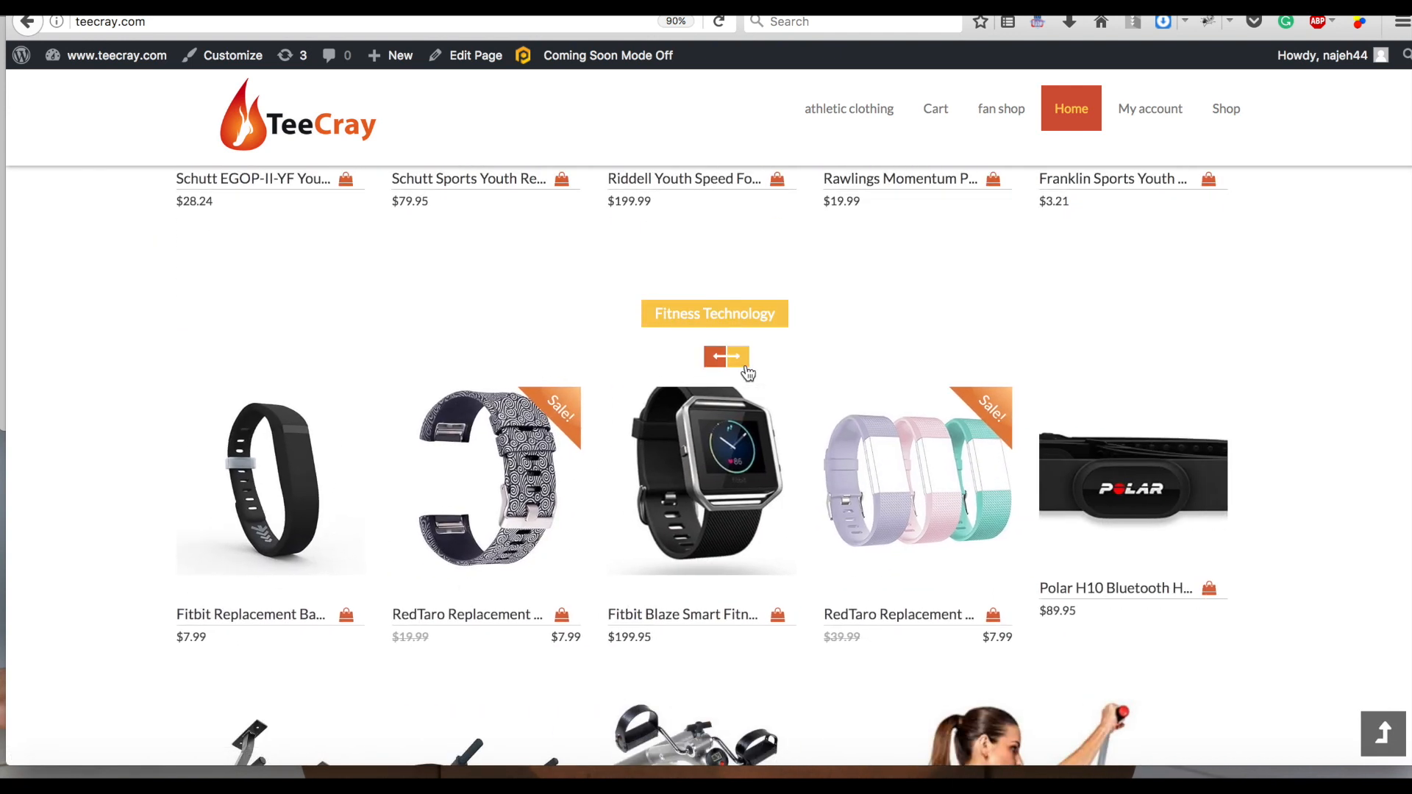
click(736, 357)
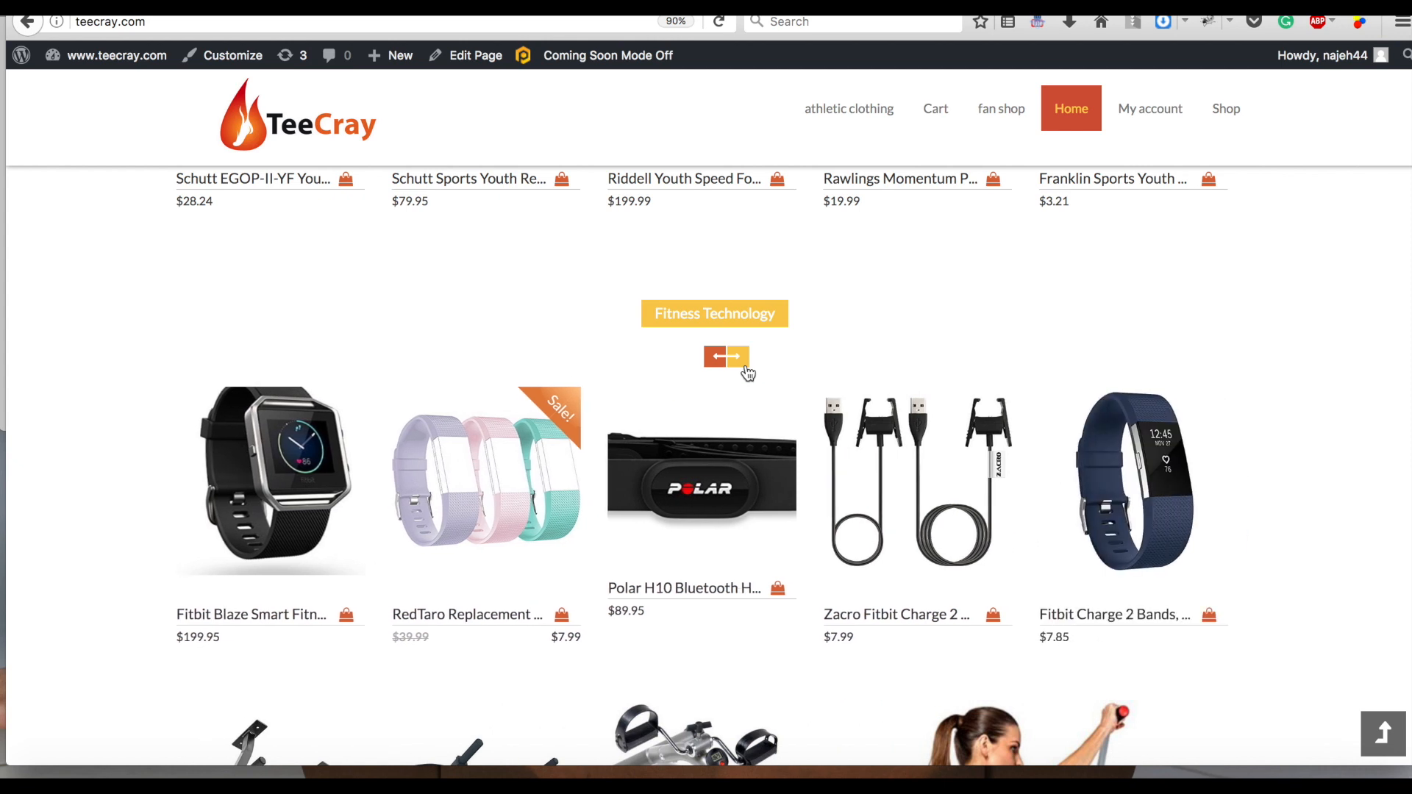
- Cycle the Home Gym carousel, then open the Riddell Youth Speed Football Helmet under New Arrivals
scroll(down, 3)
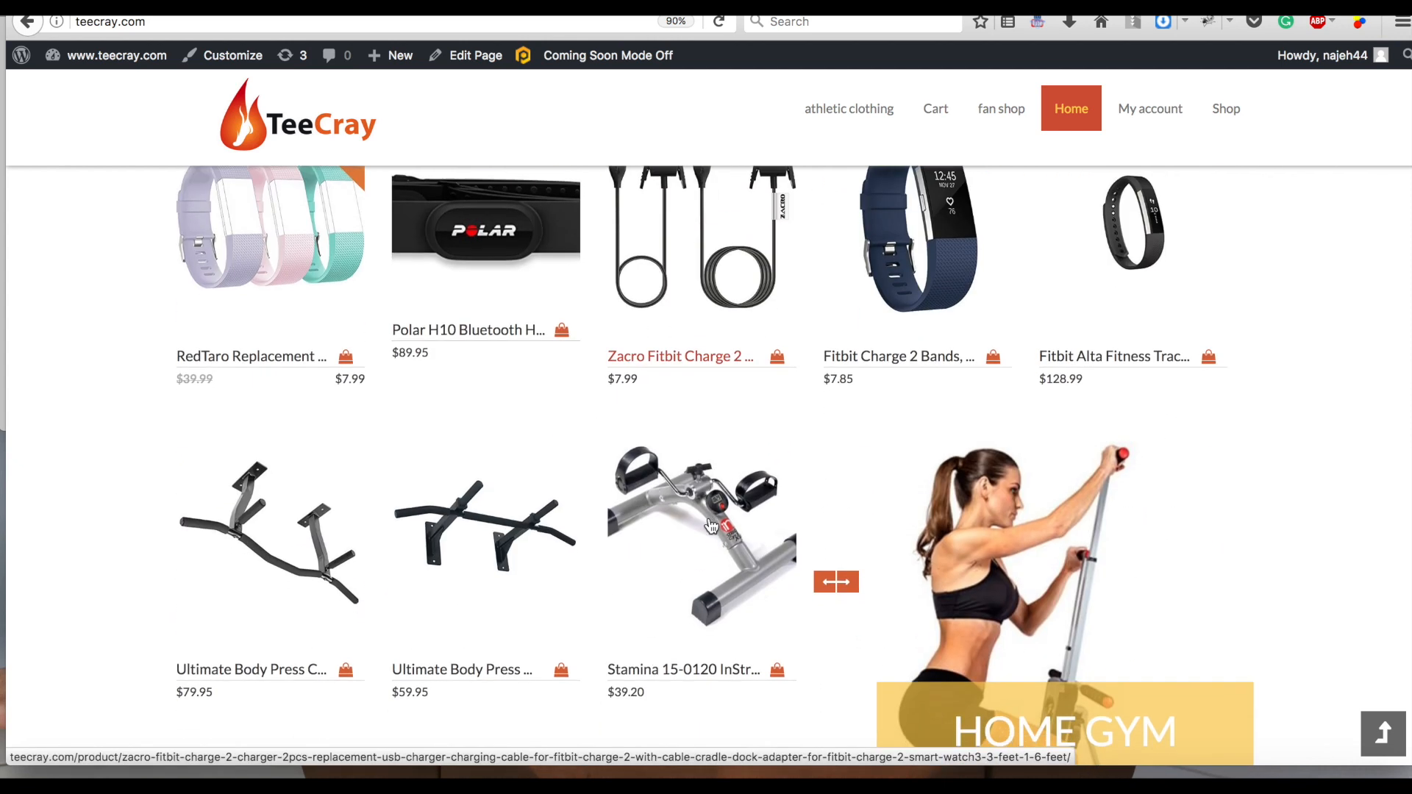
scroll(down, 3)
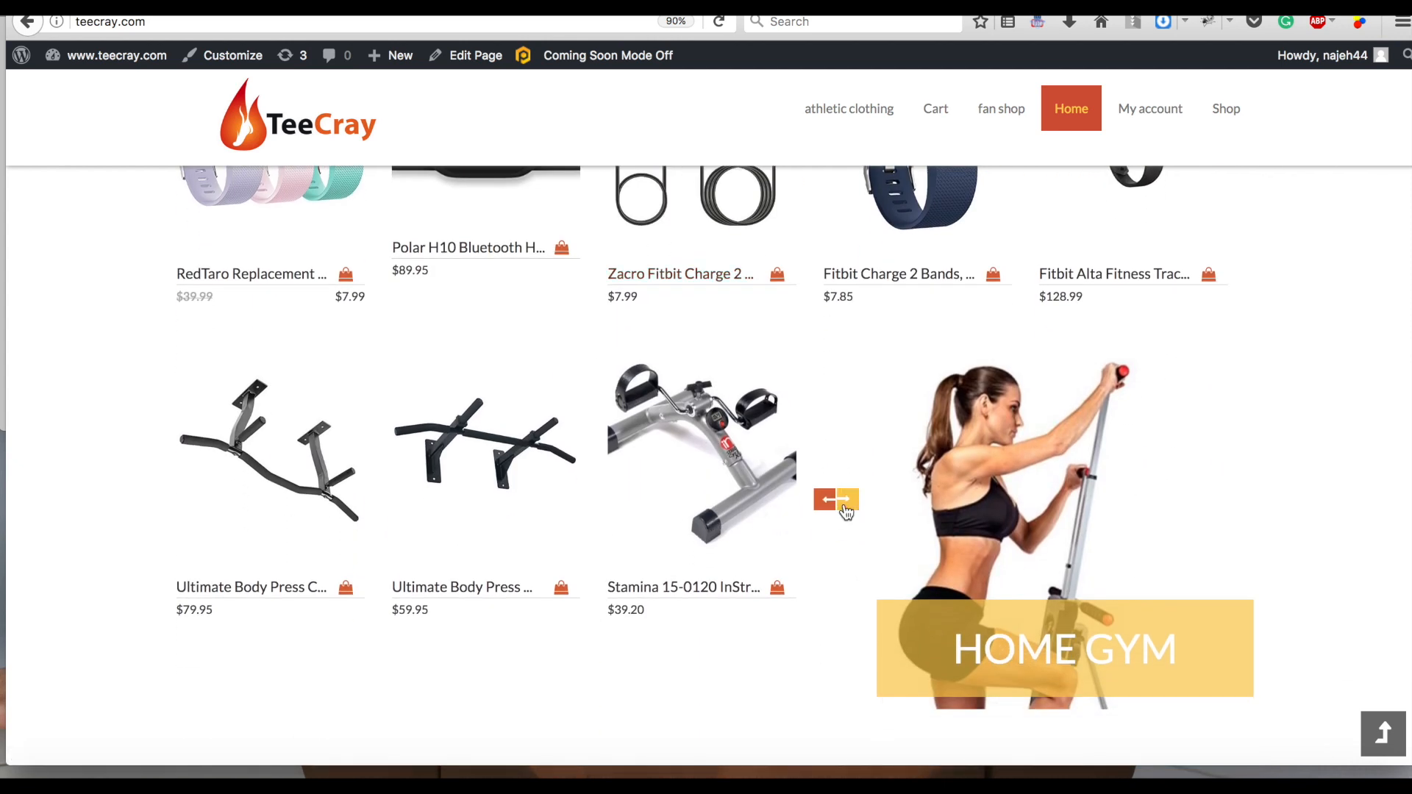
click(820, 500)
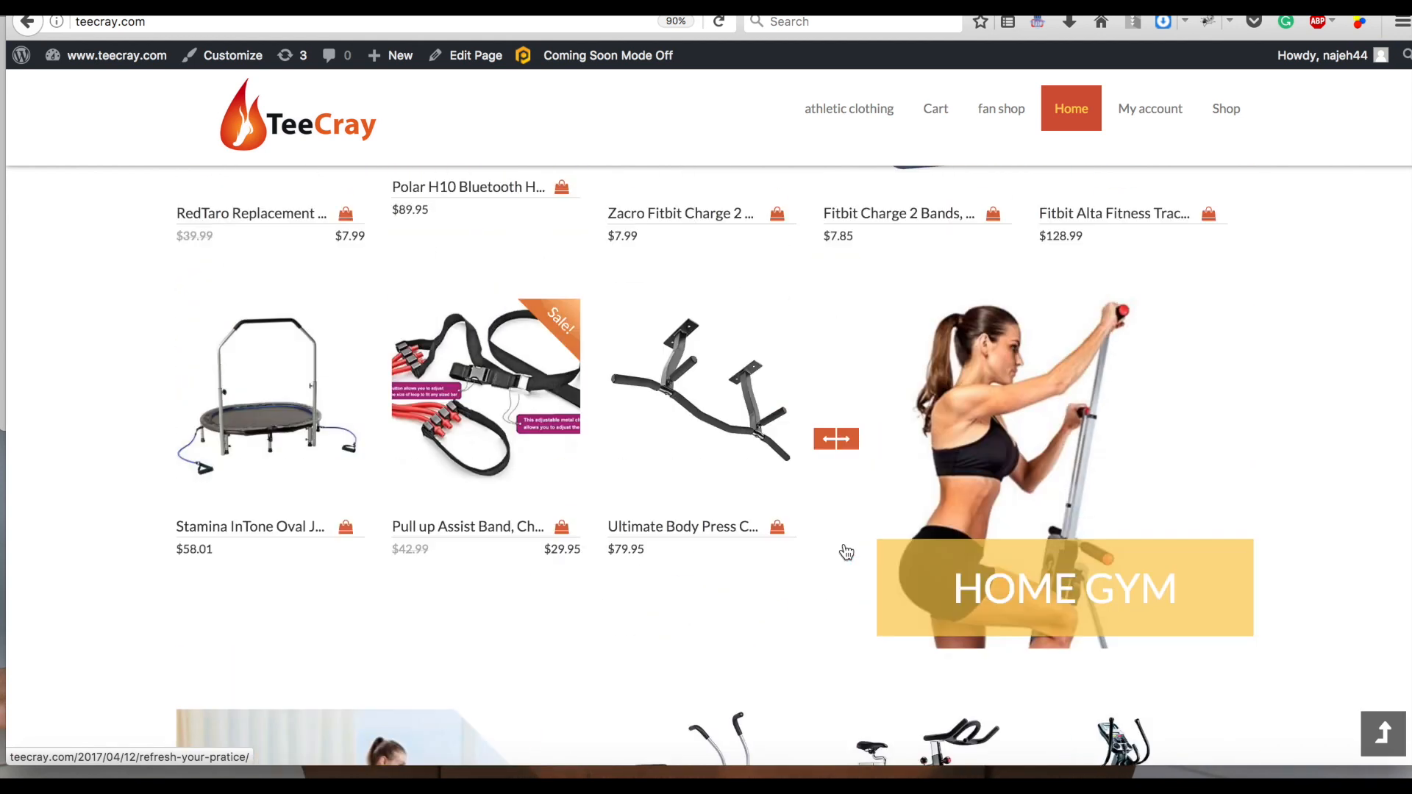
scroll(down, 3)
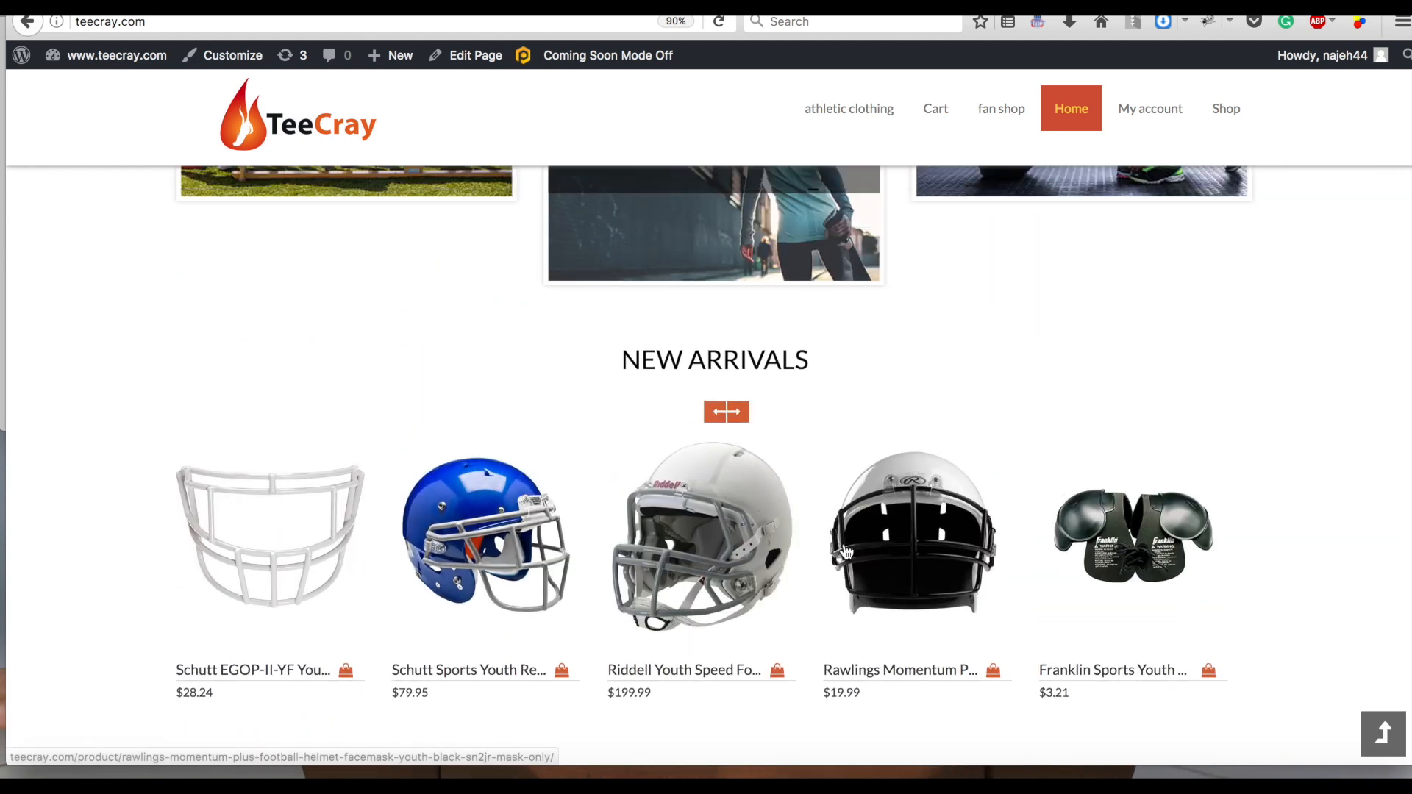
mouse_move(709, 536)
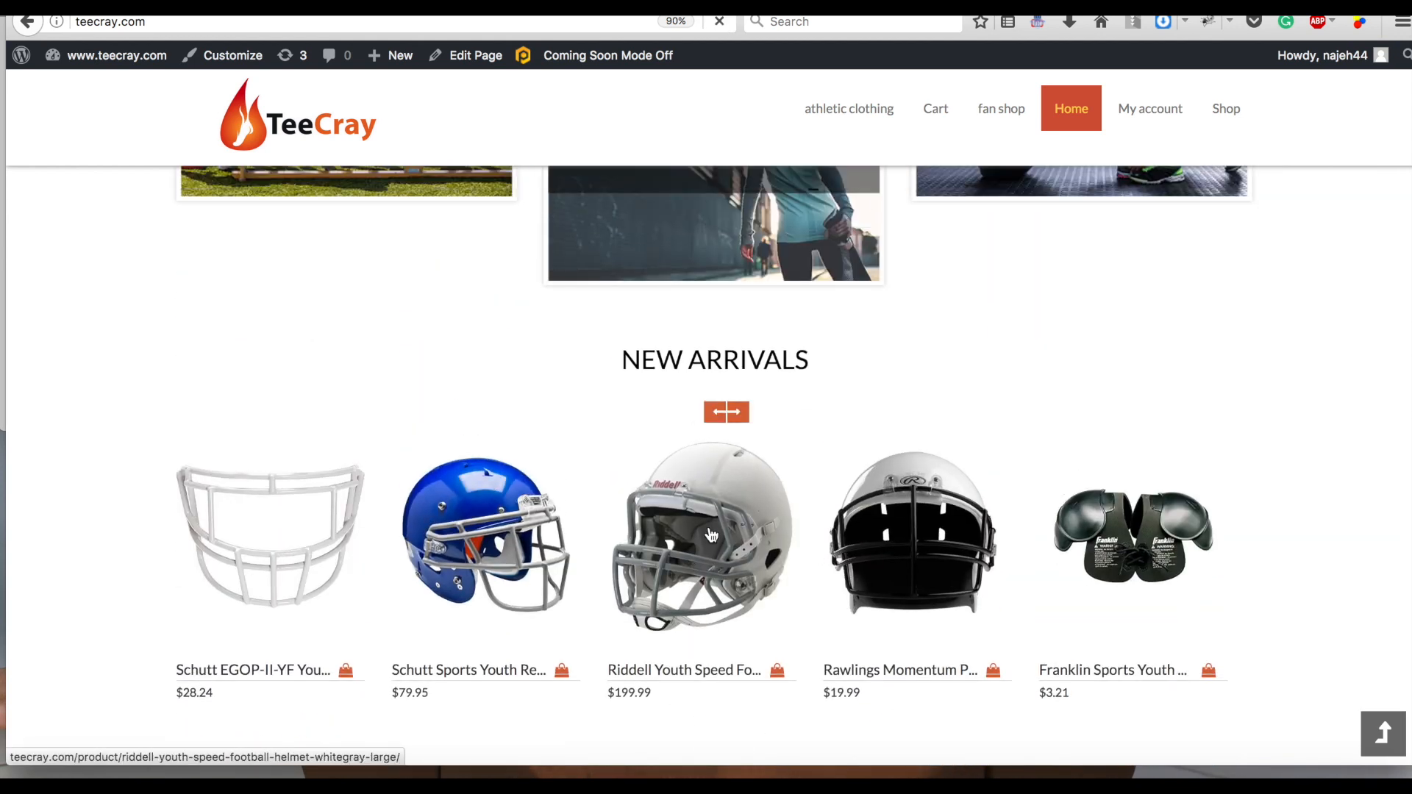
click(703, 536)
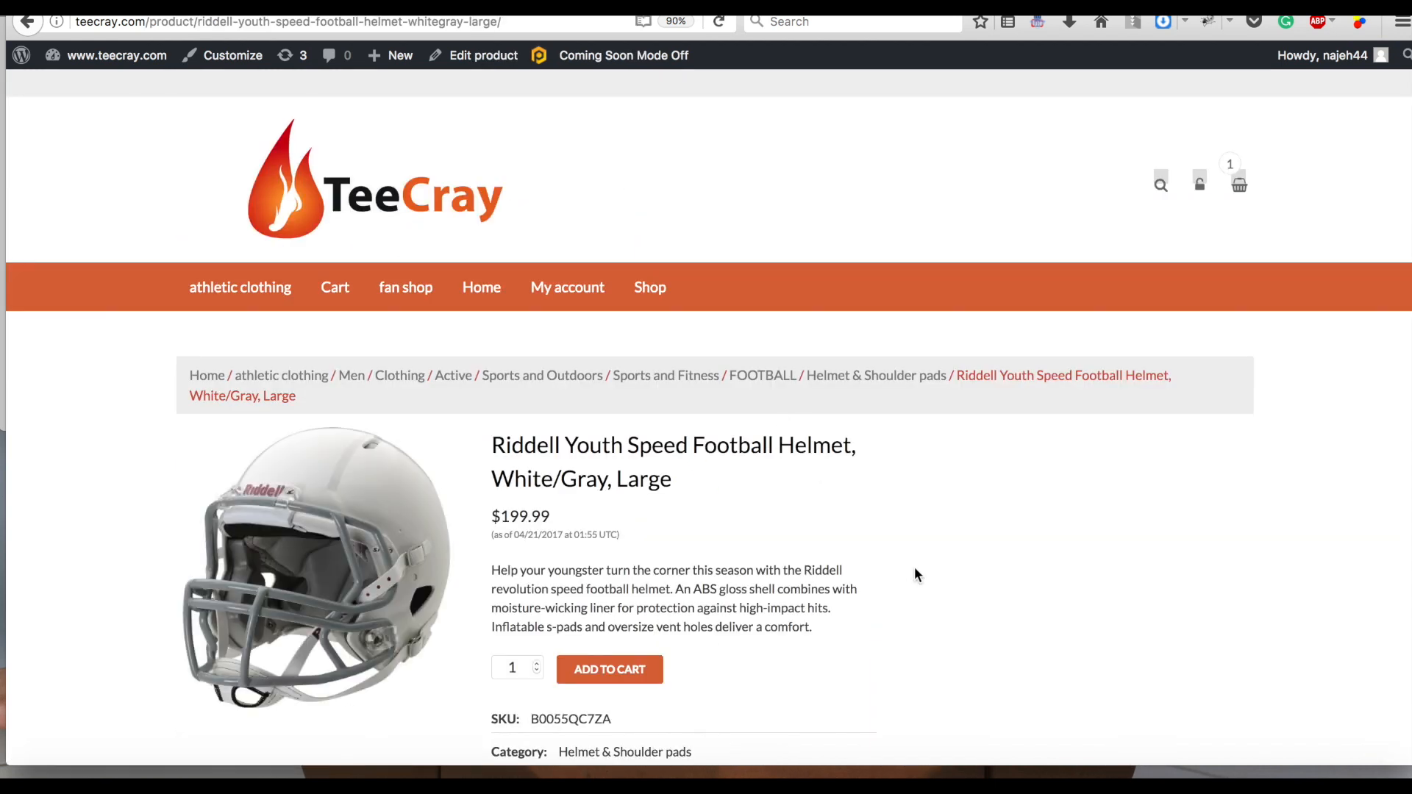
mouse_move(908, 575)
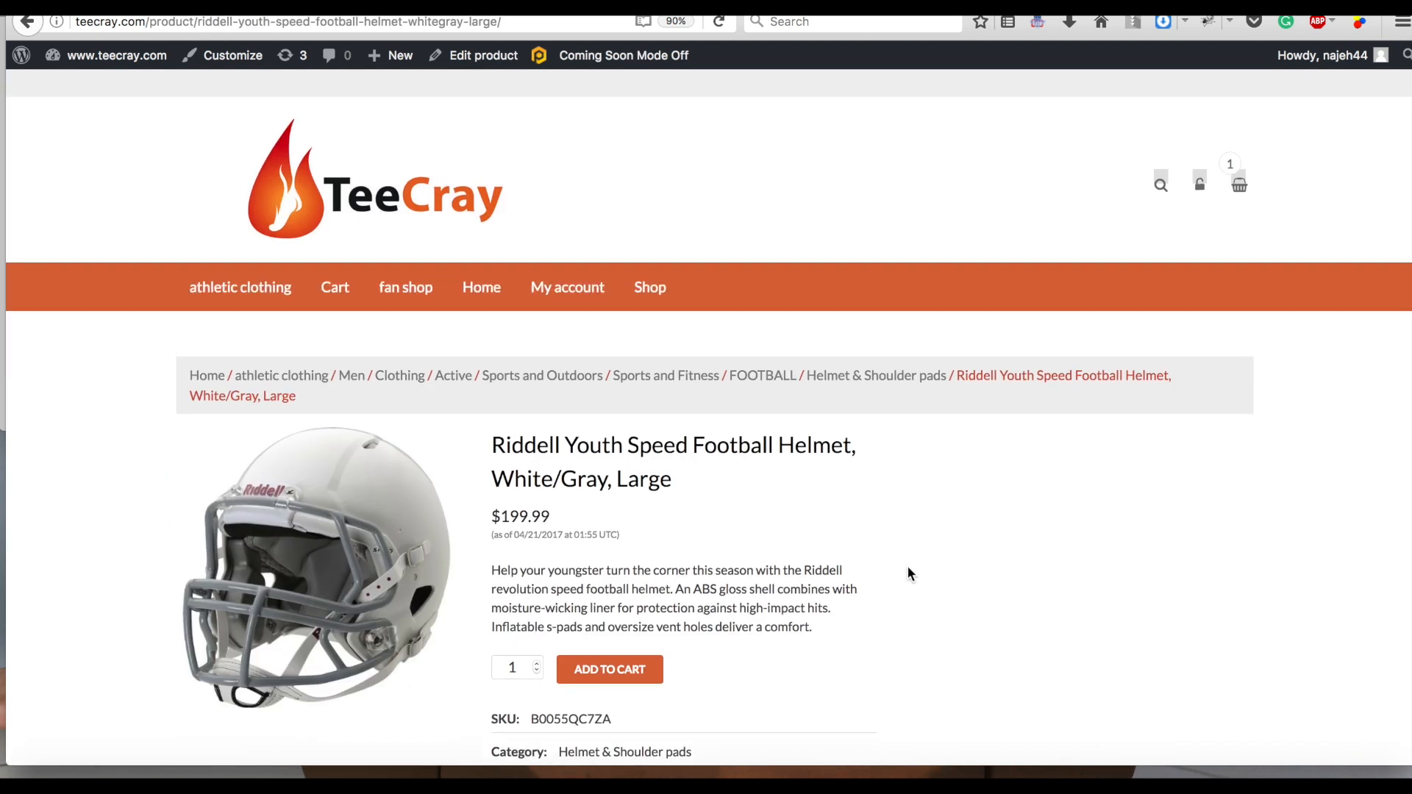
- Add the Riddell Youth Speed Football Helmet to the cart from its product page
scroll(down, 3)
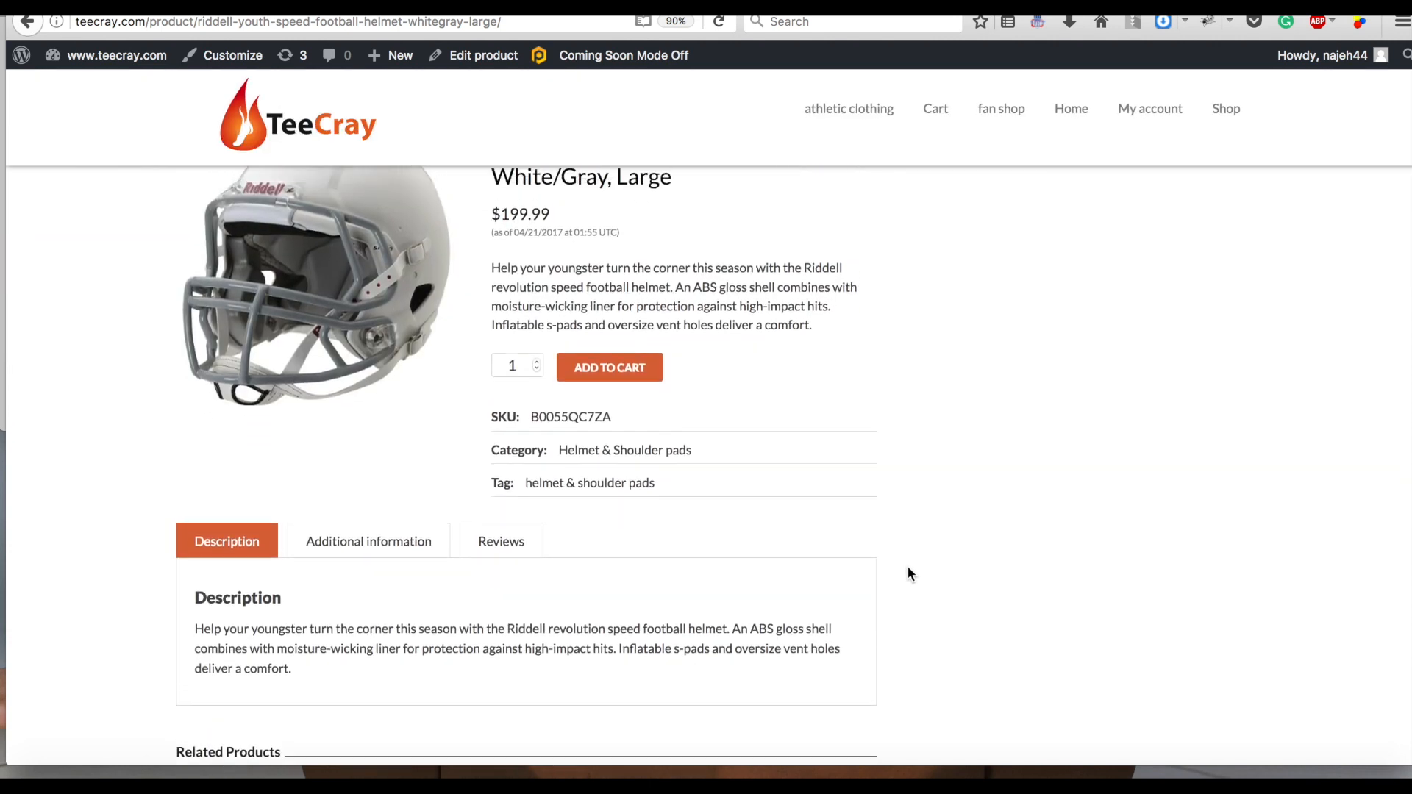
scroll(up, 3)
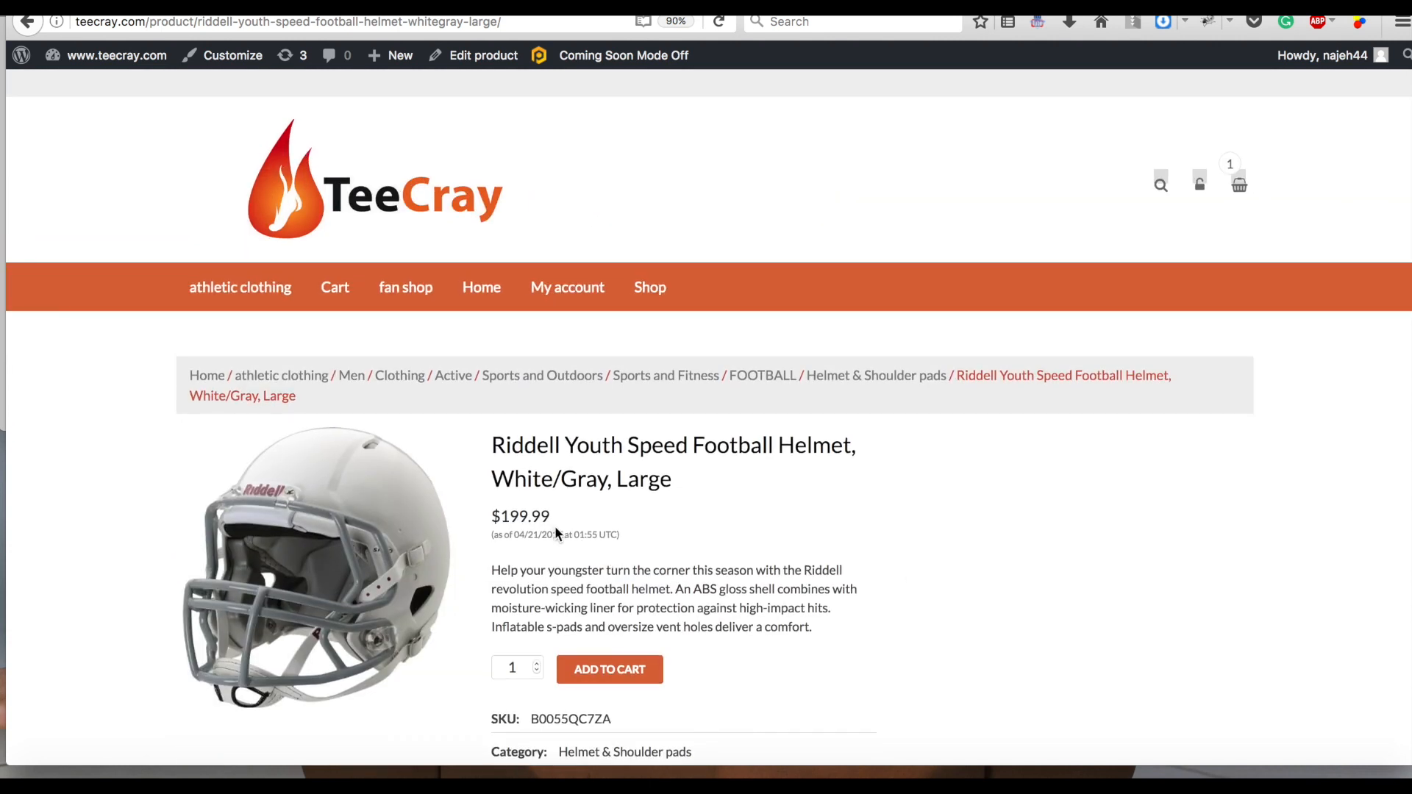
mouse_move(873, 618)
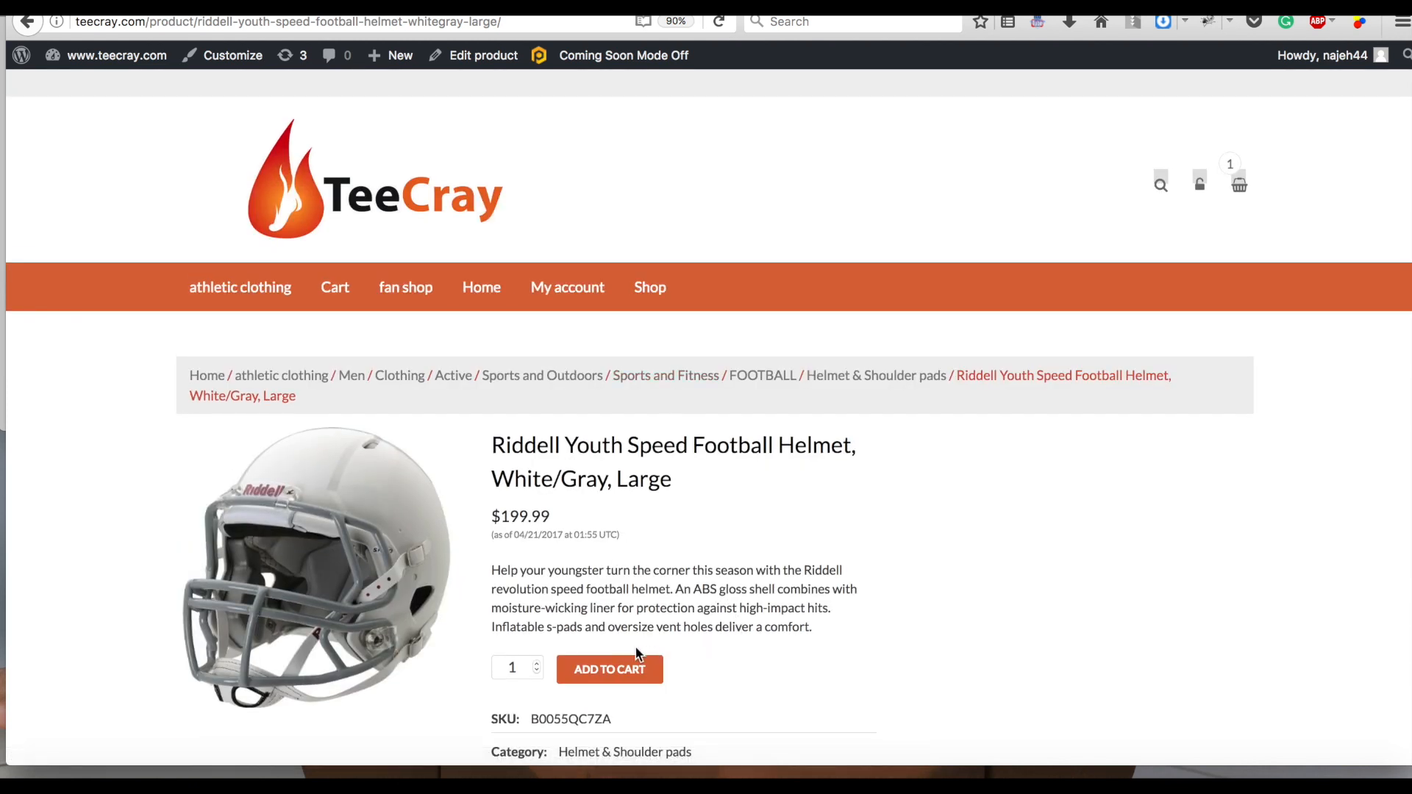
click(609, 669)
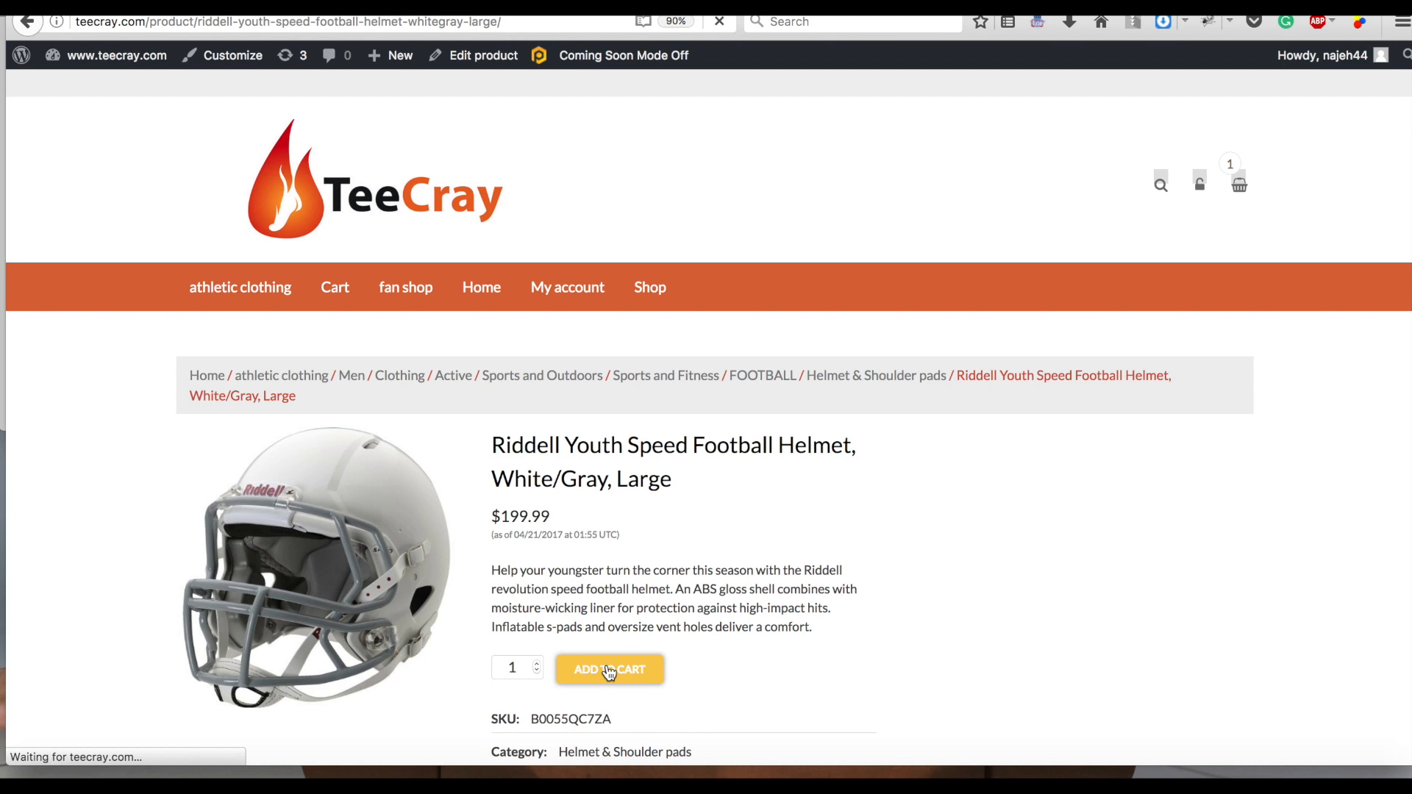
click(609, 670)
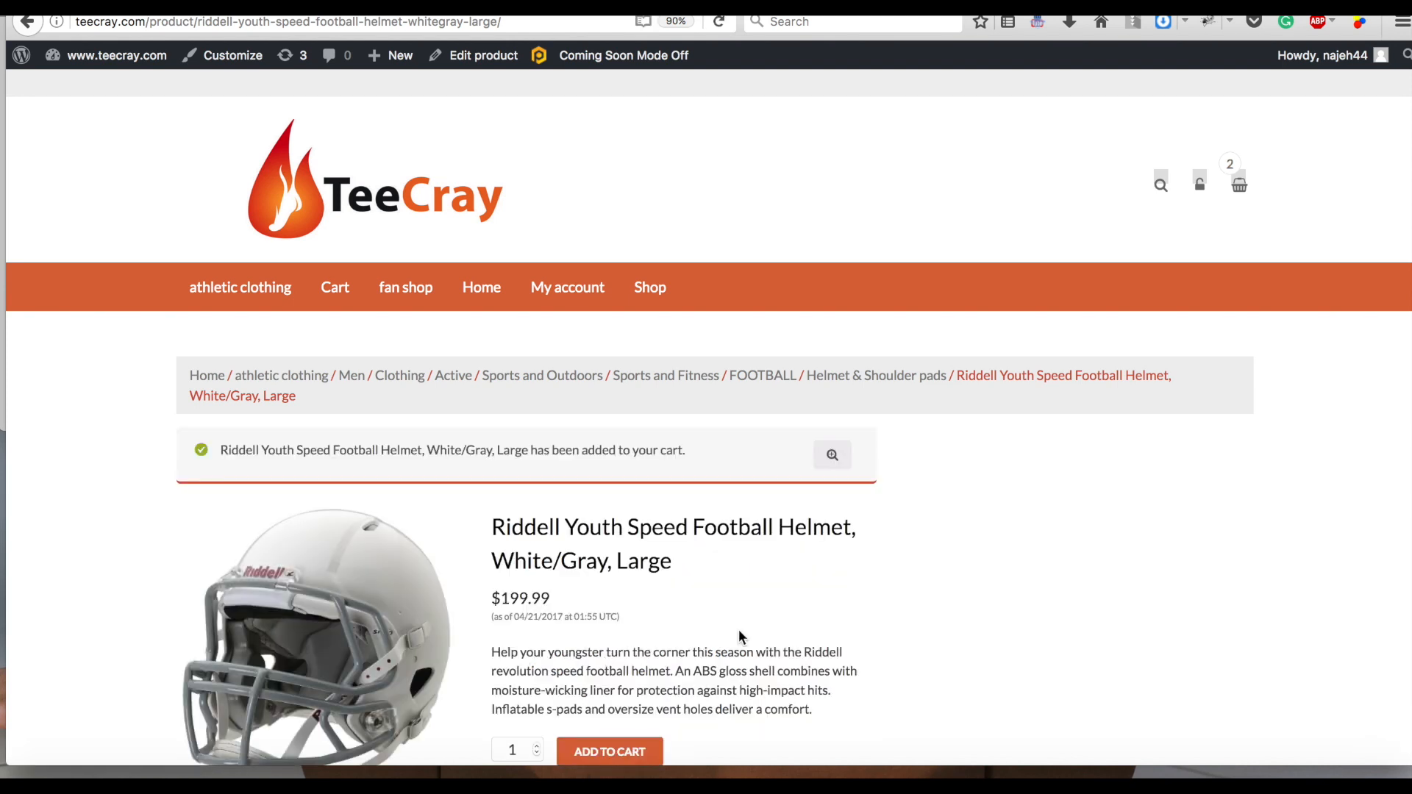
mouse_move(904, 650)
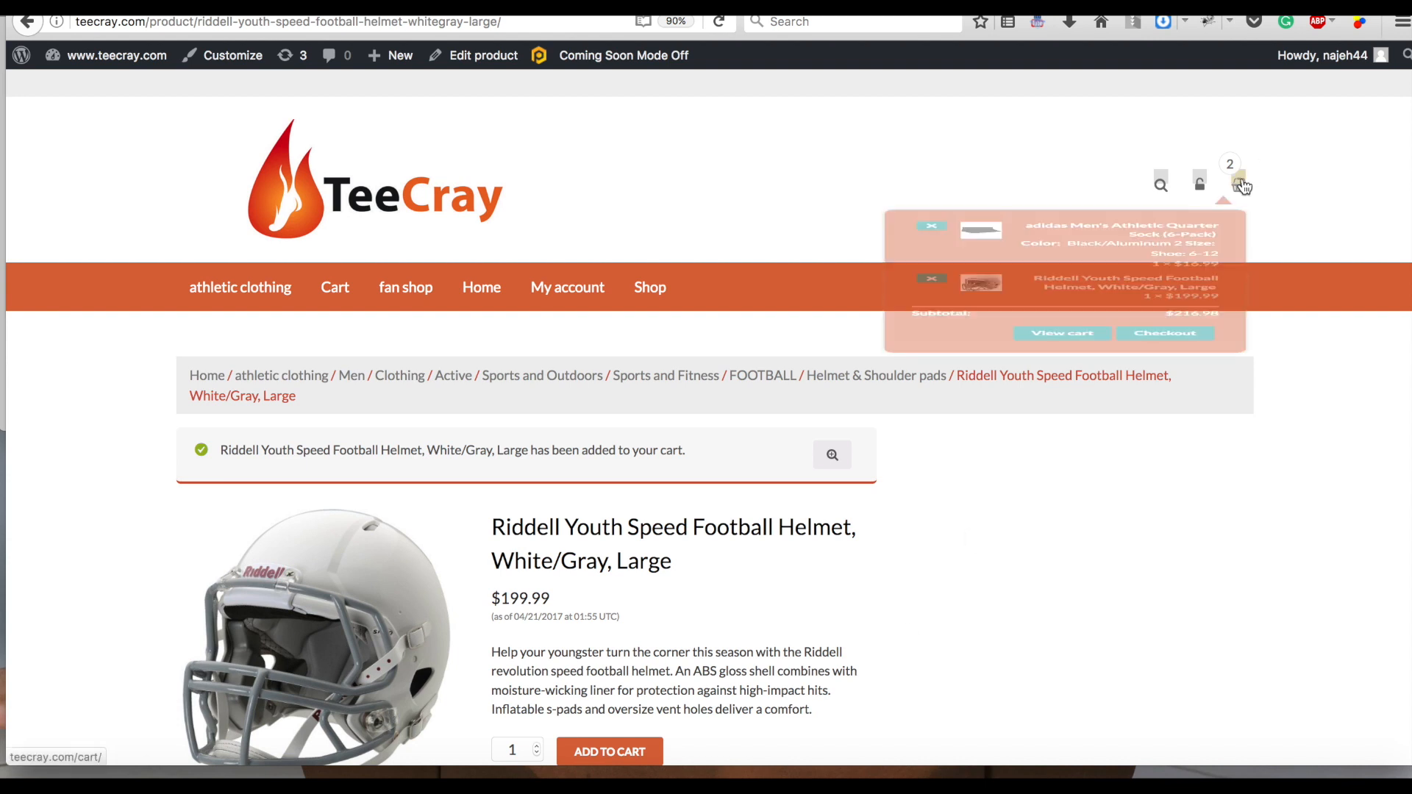
- Open the cart page listing the adidas socks and helmet totalling $216.98
click(1239, 183)
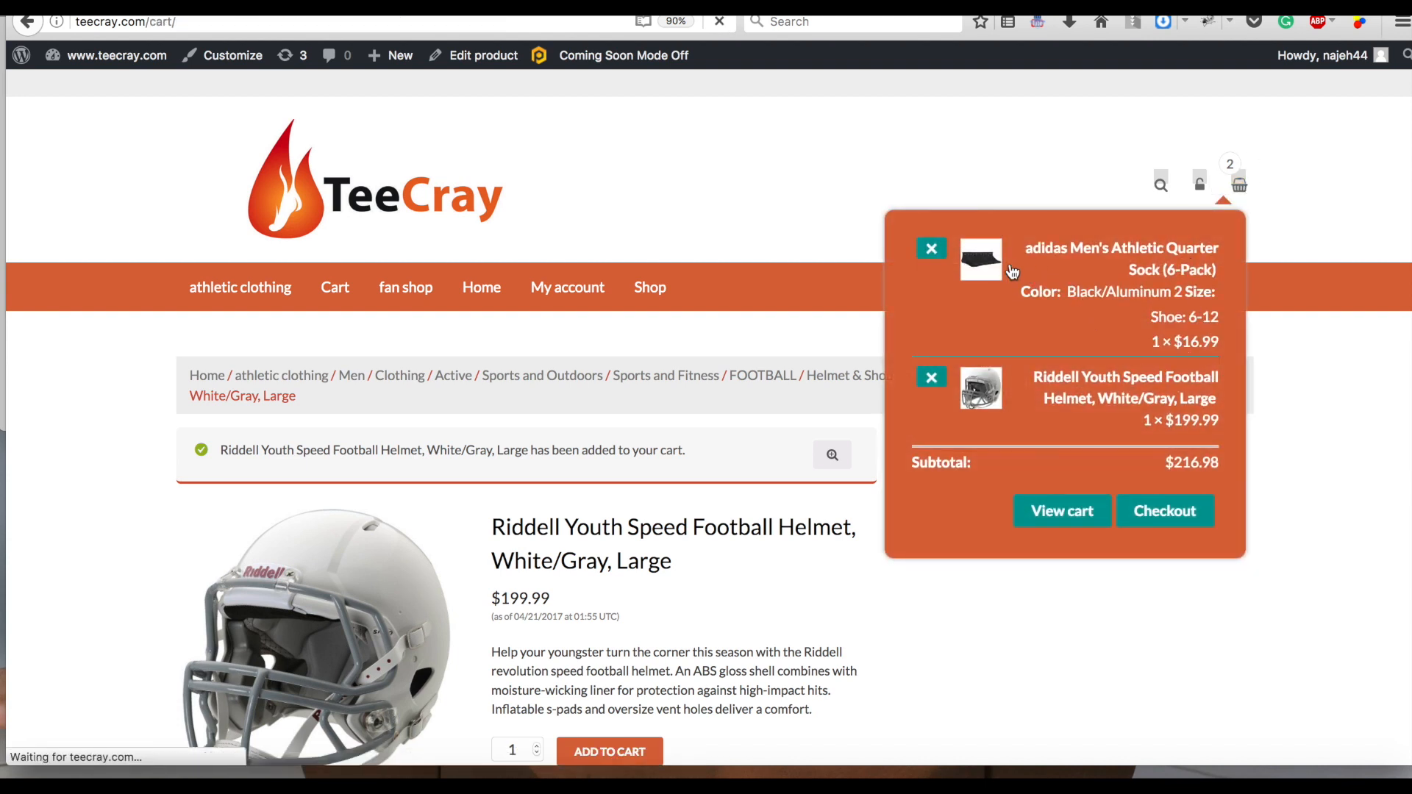
click(1062, 510)
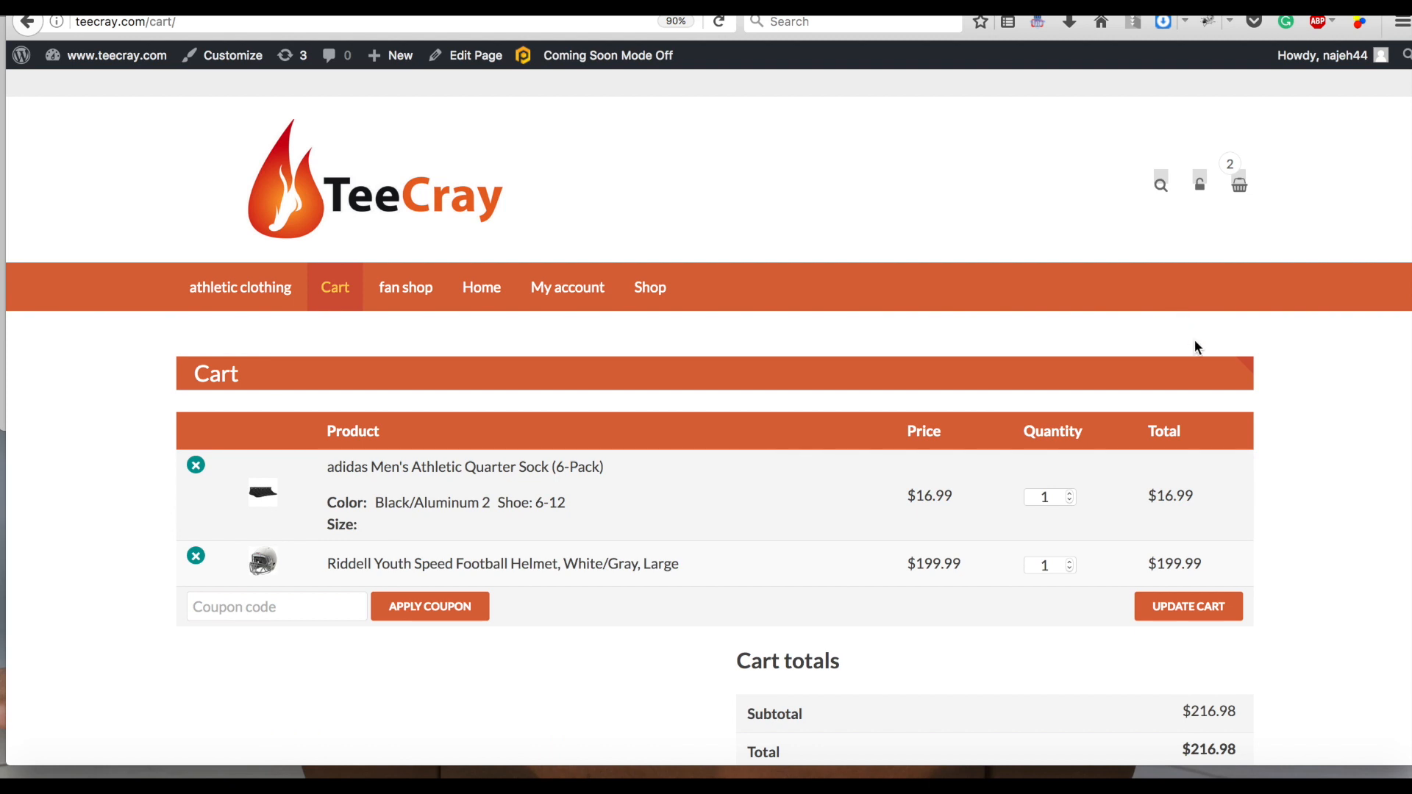
- Proceed to checkout so the sock pack and helmet are passed to the Amazon cart
scroll(down, 3)
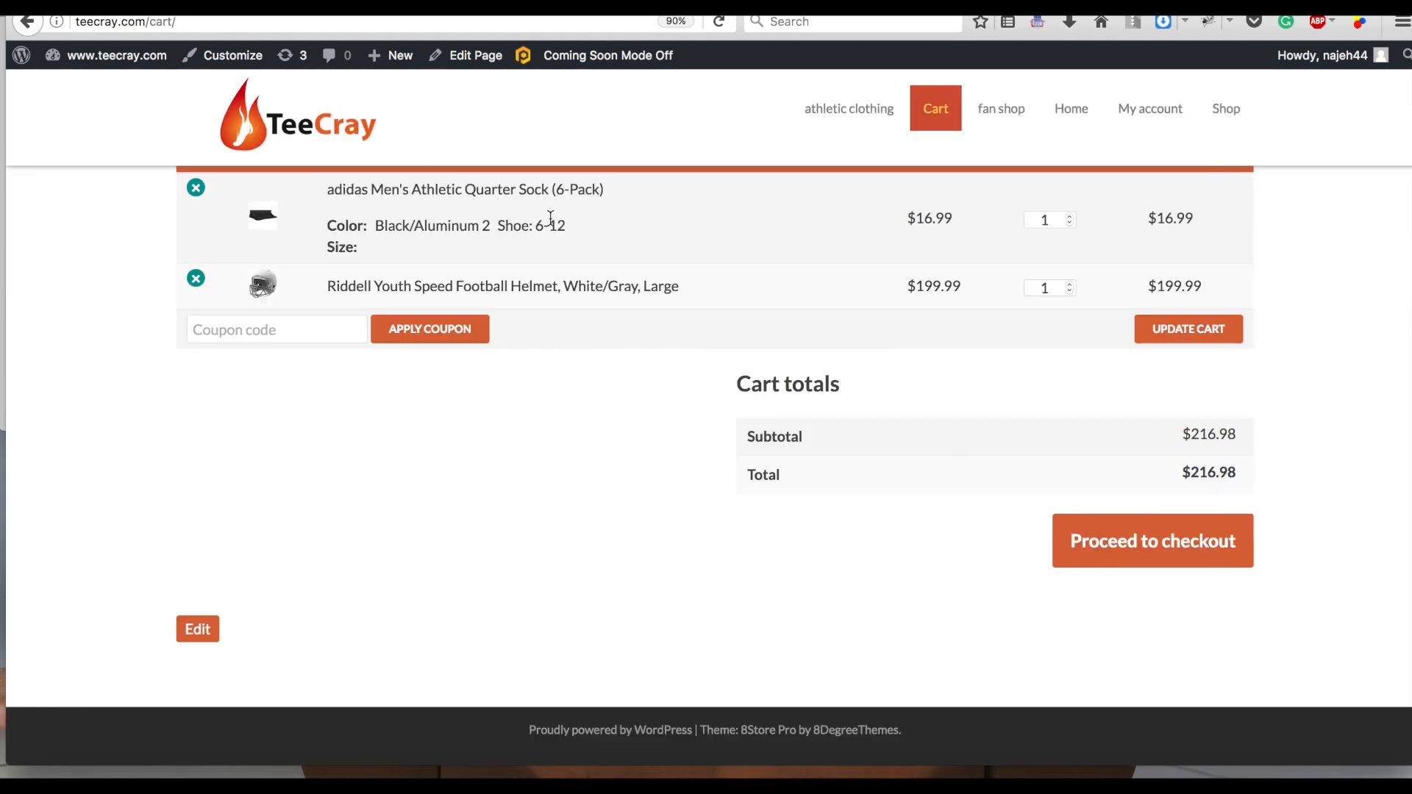
mouse_move(585, 212)
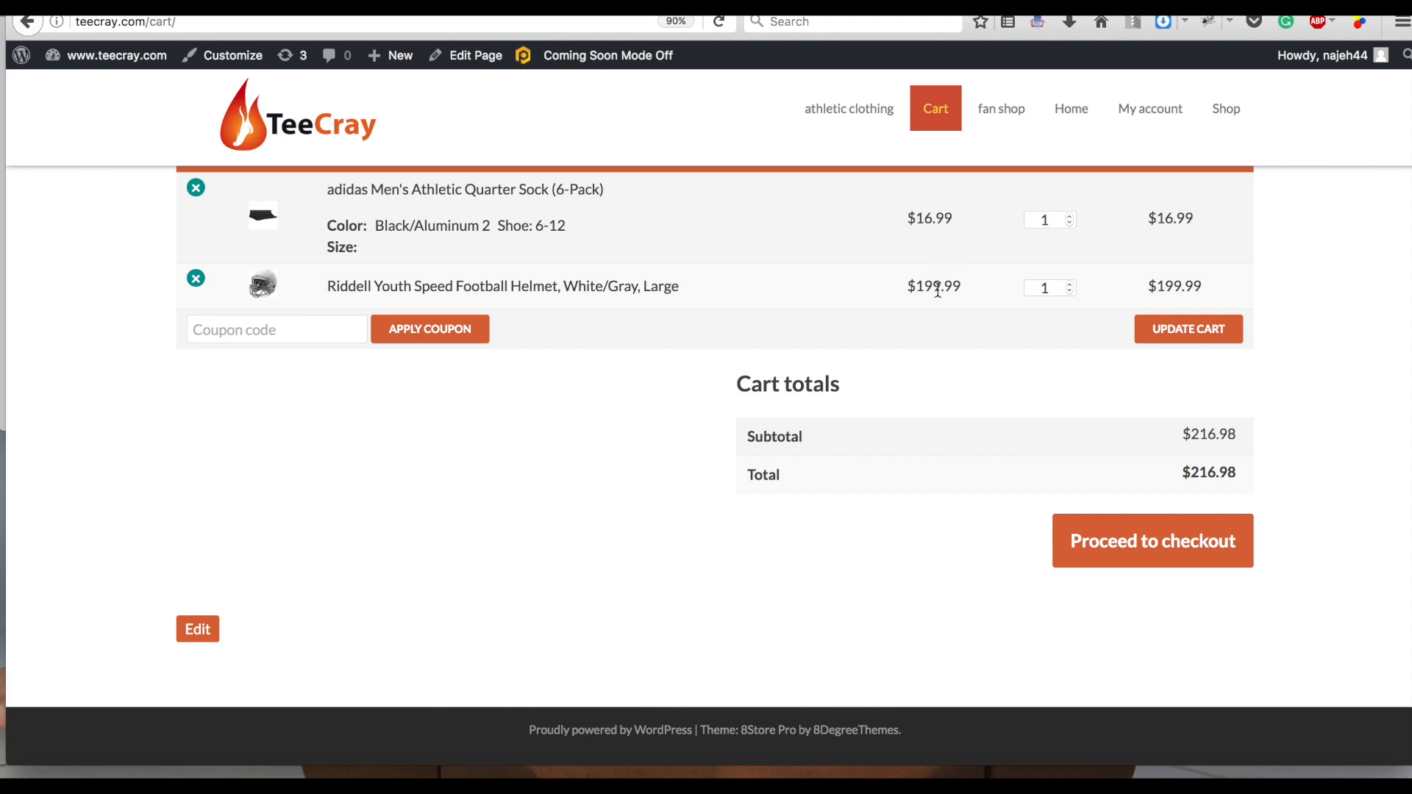
mouse_move(1152, 541)
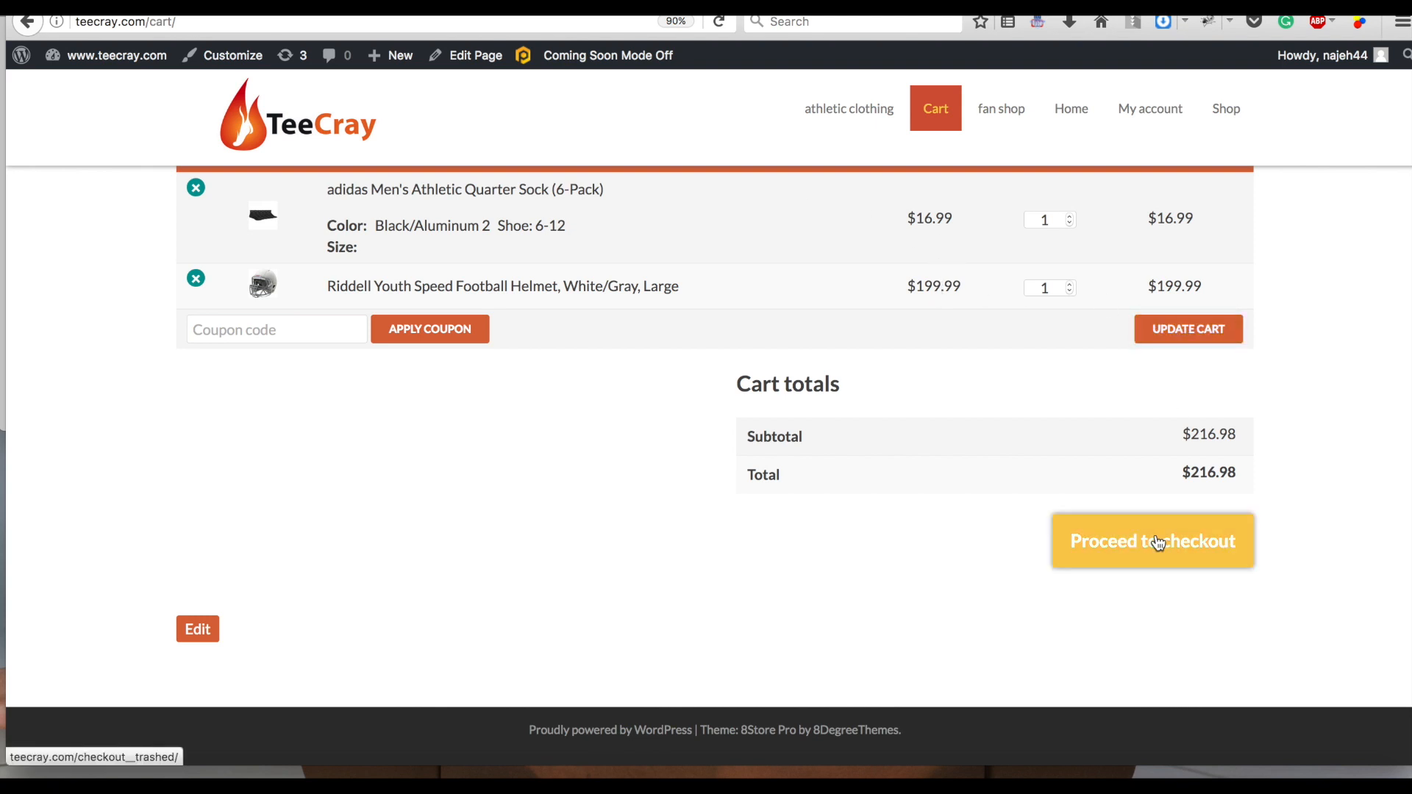
click(1151, 540)
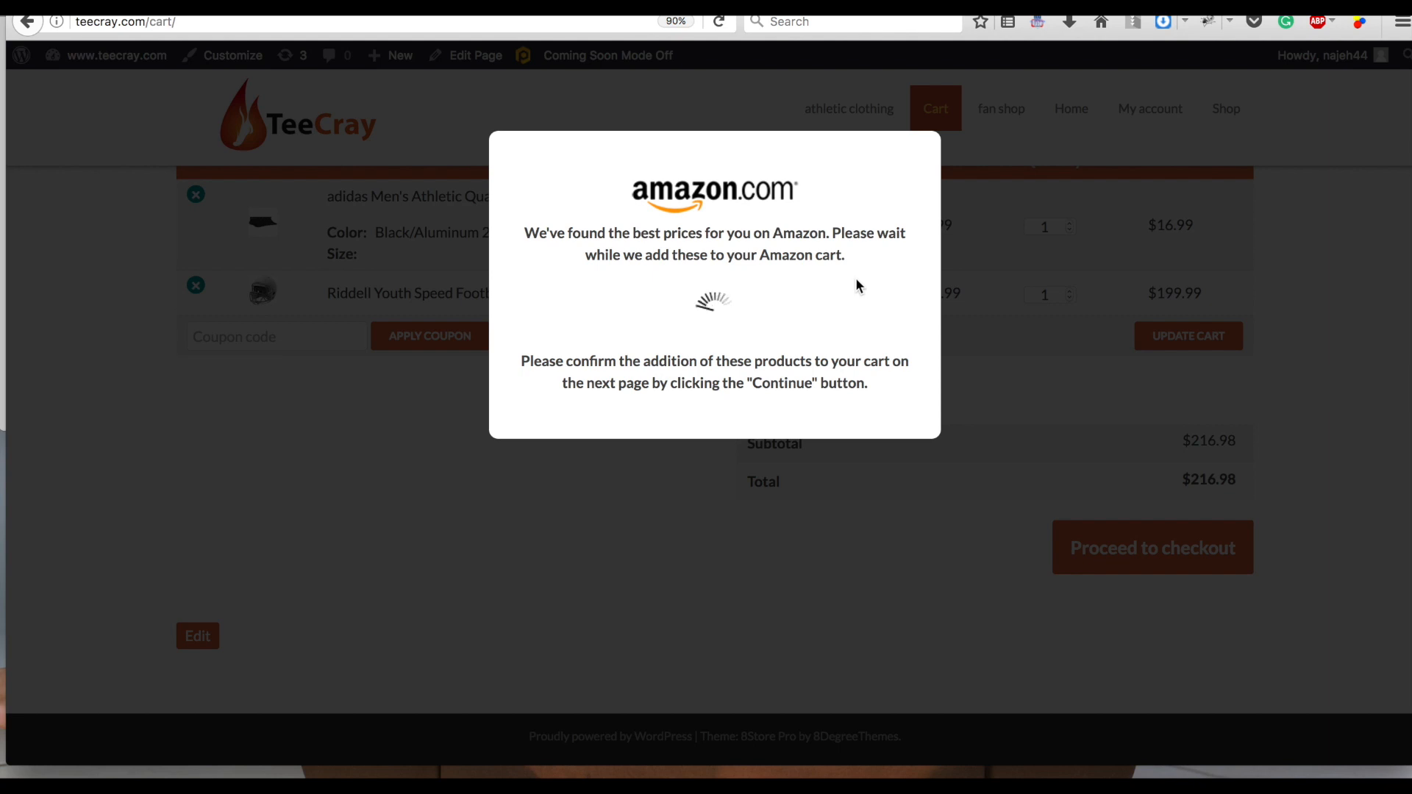
mouse_move(746, 243)
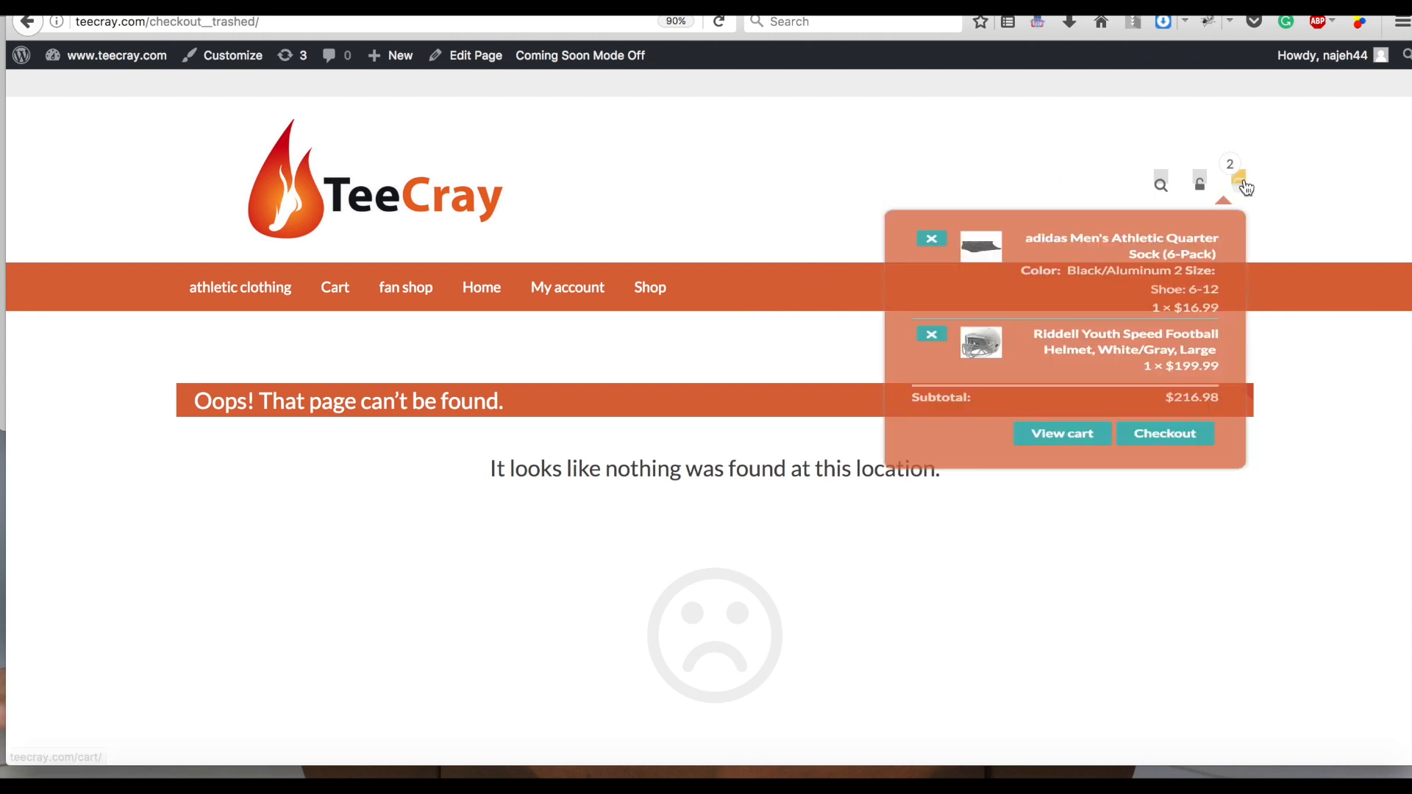
mouse_move(1224, 180)
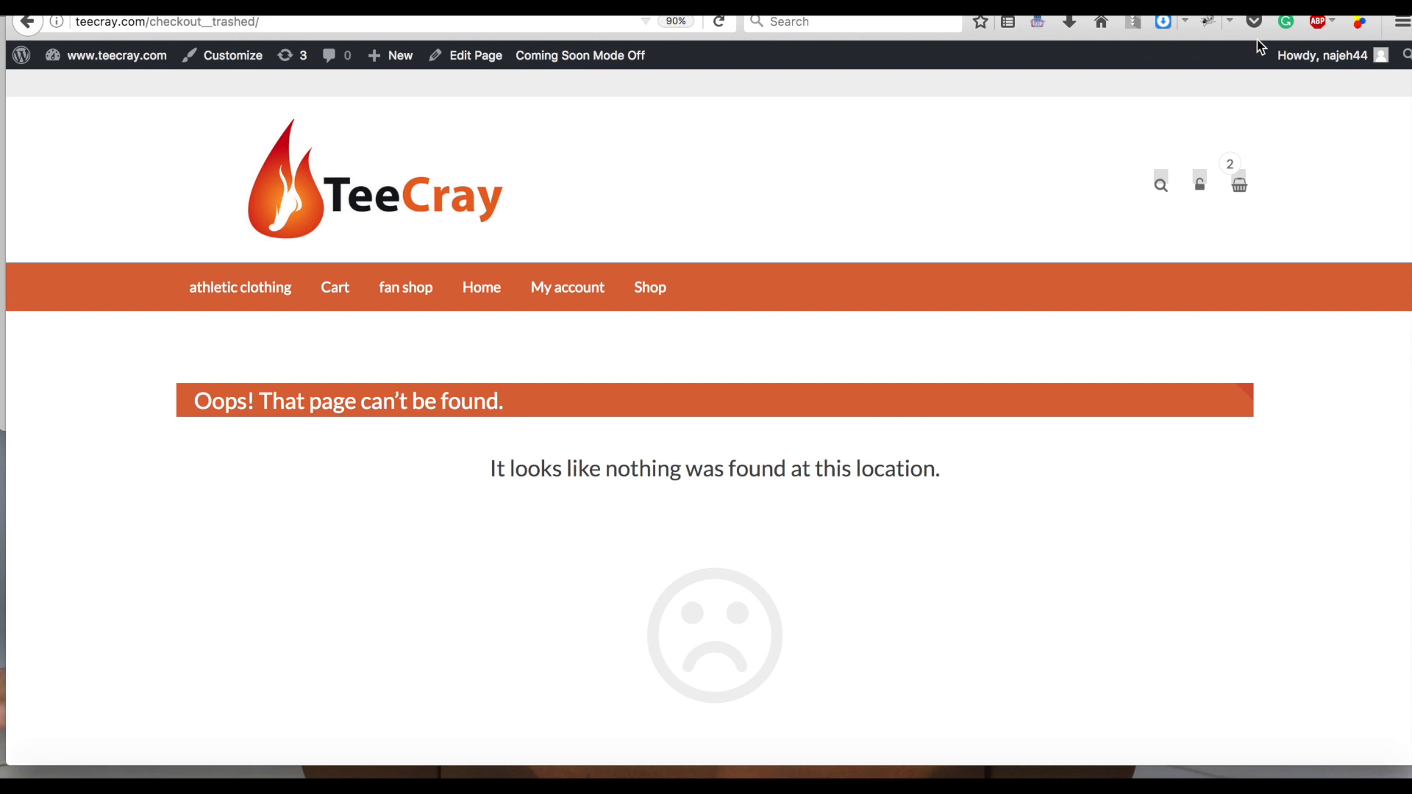
mouse_move(883, 177)
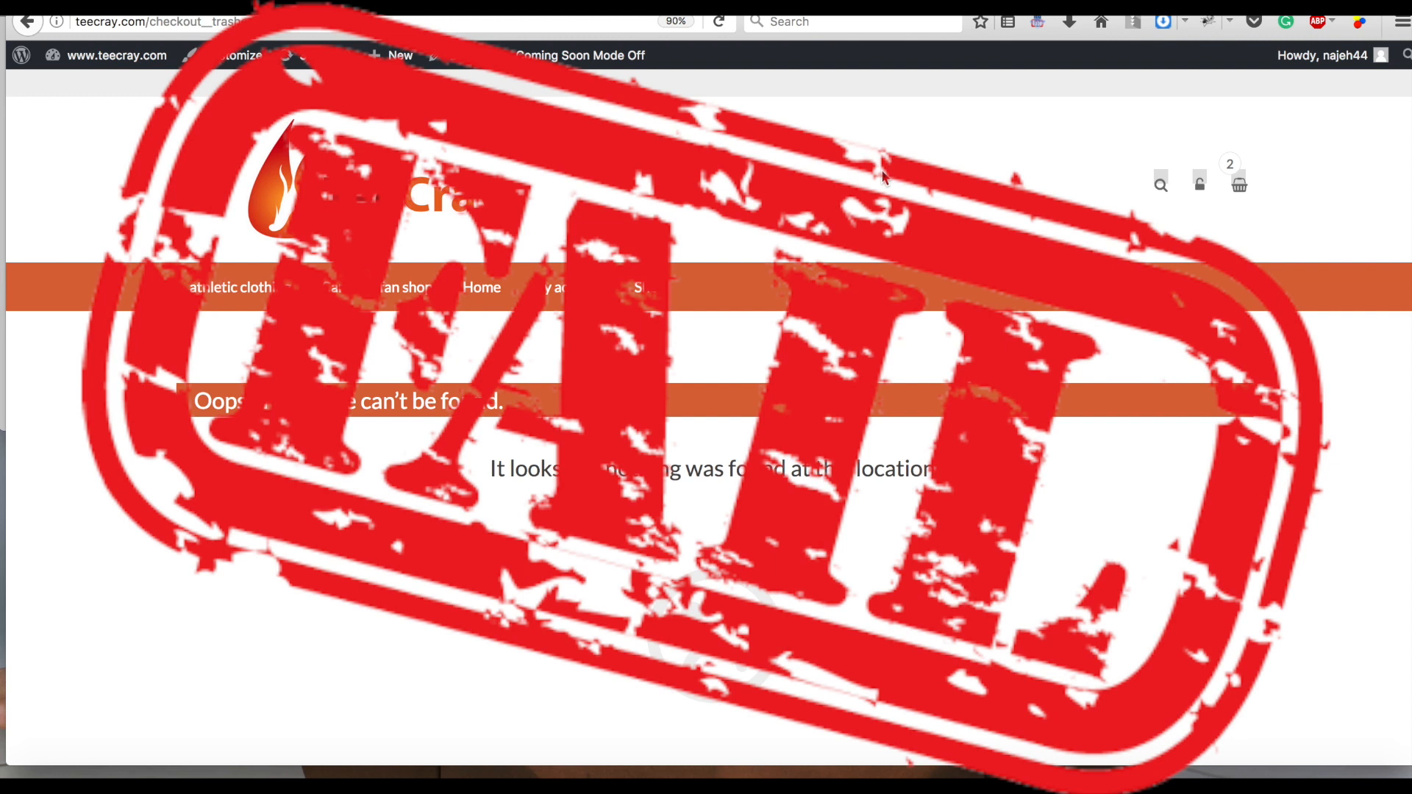
mouse_move(856, 182)
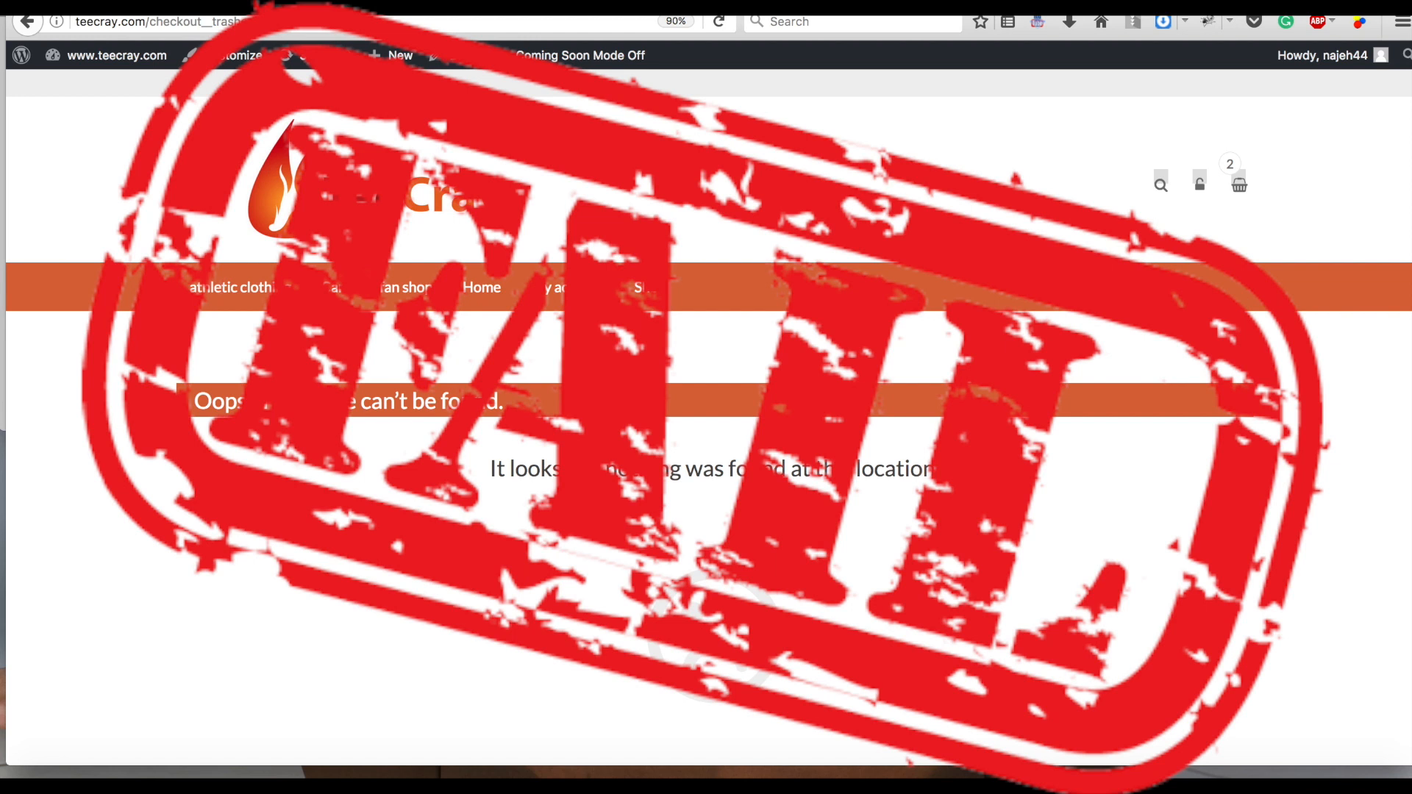
mouse_move(619, 554)
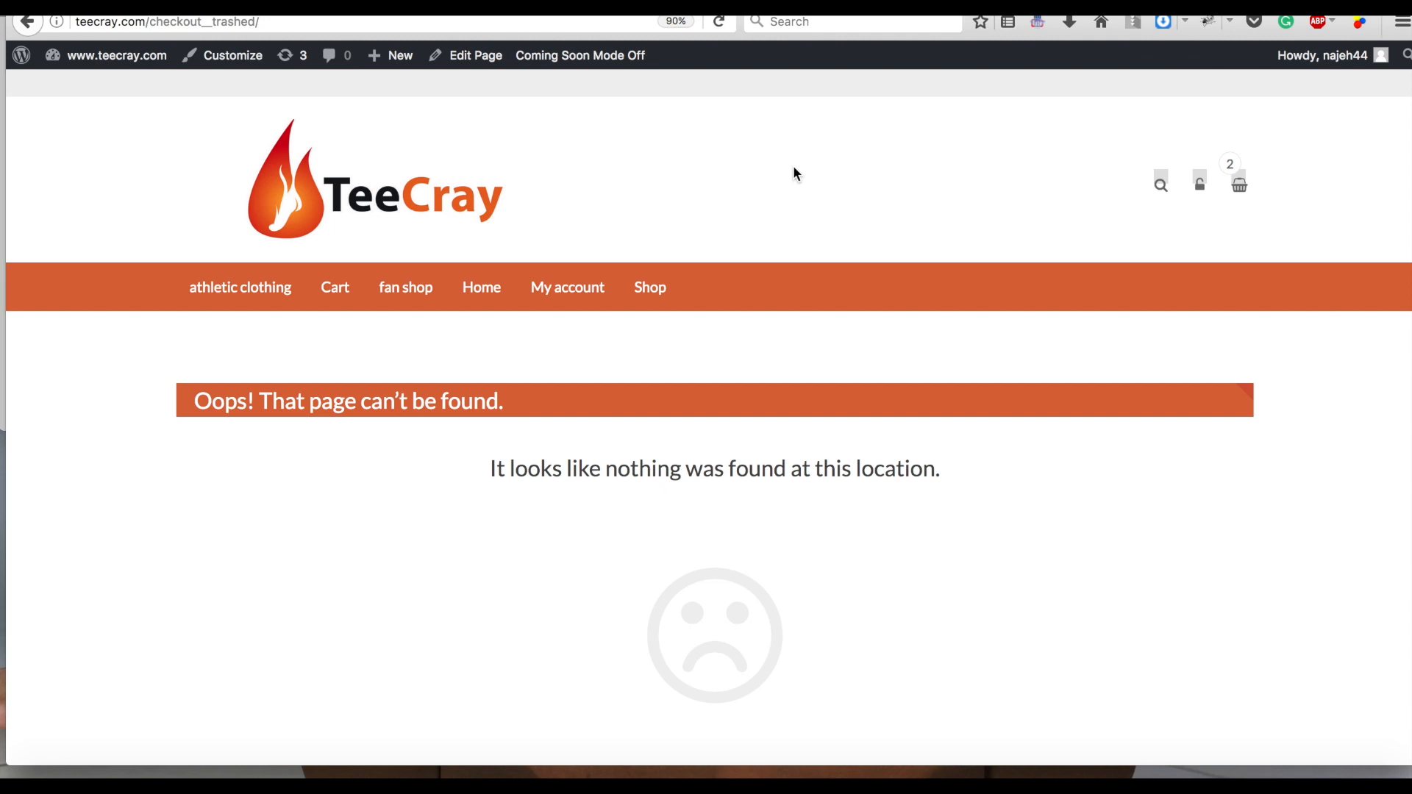
mouse_move(558, 389)
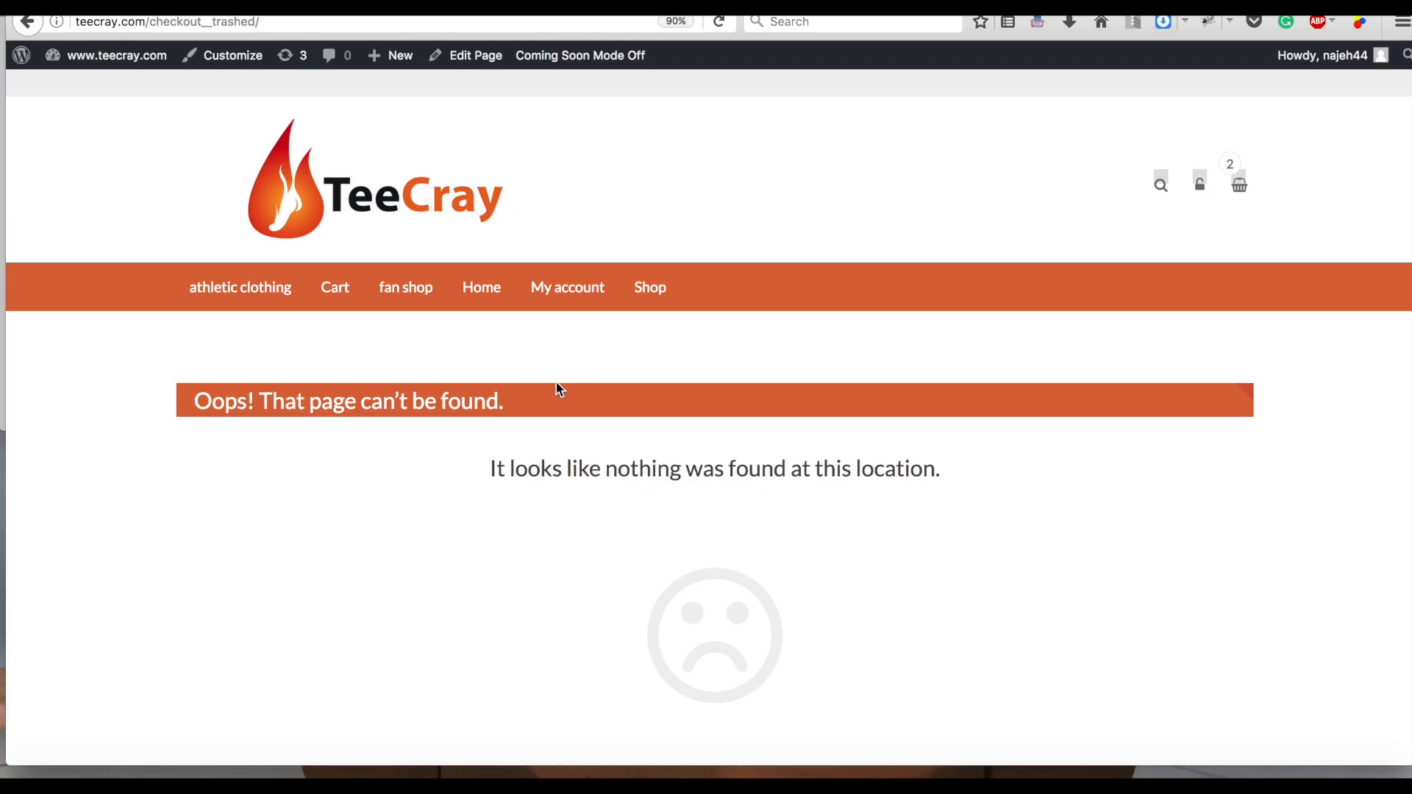
mouse_move(670, 70)
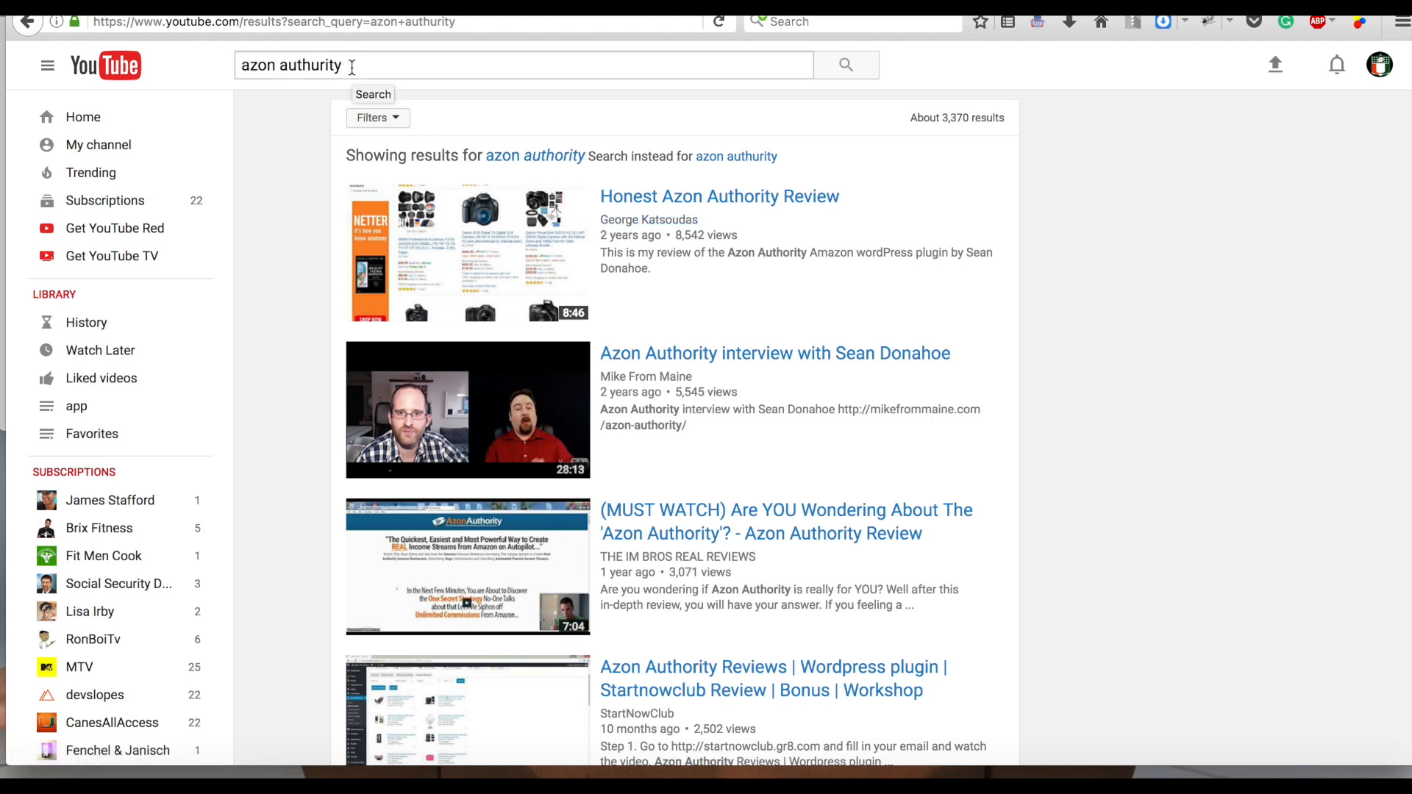
- Replace the Azon Authority query with a YouTube search for 'roberto' and show its results
scroll(down, 3)
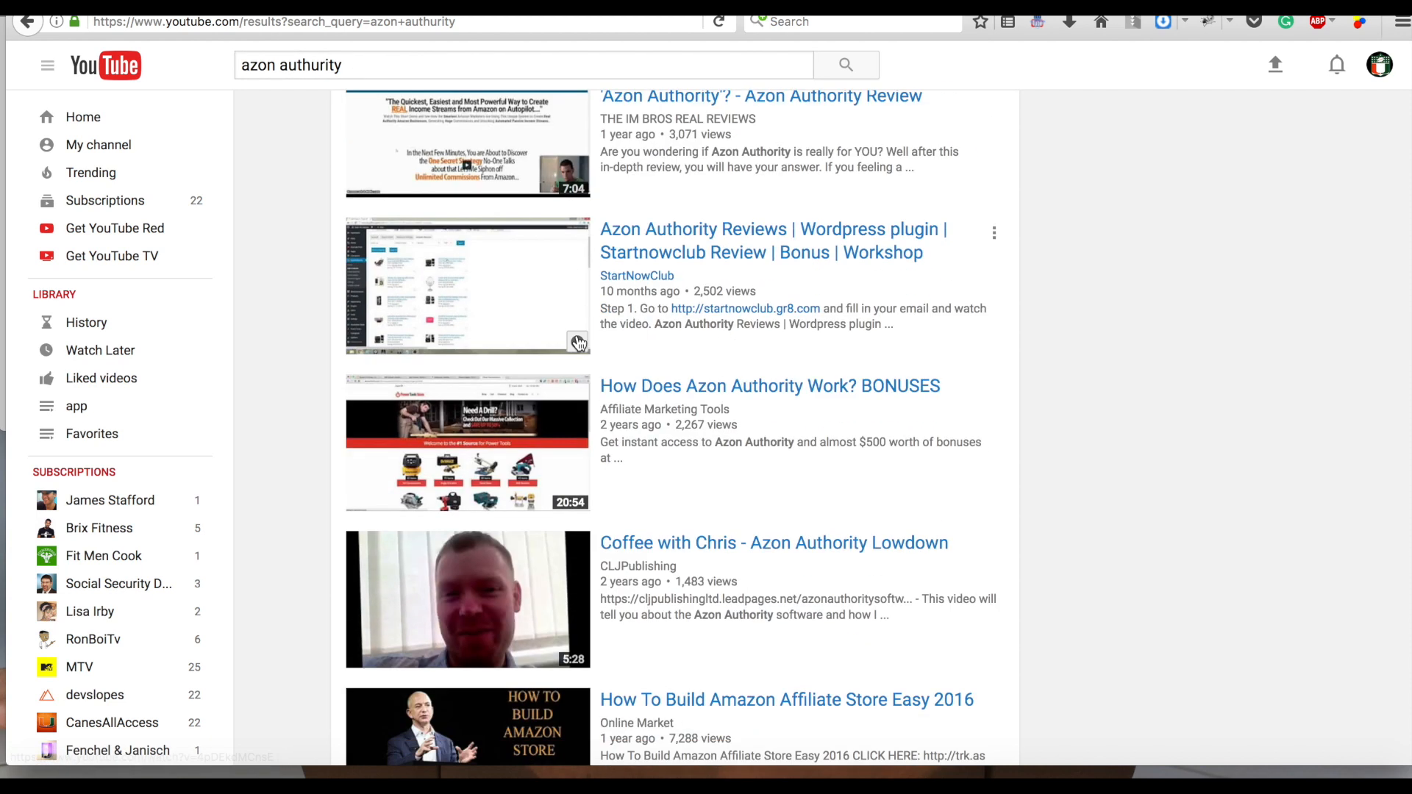
scroll(up, 3)
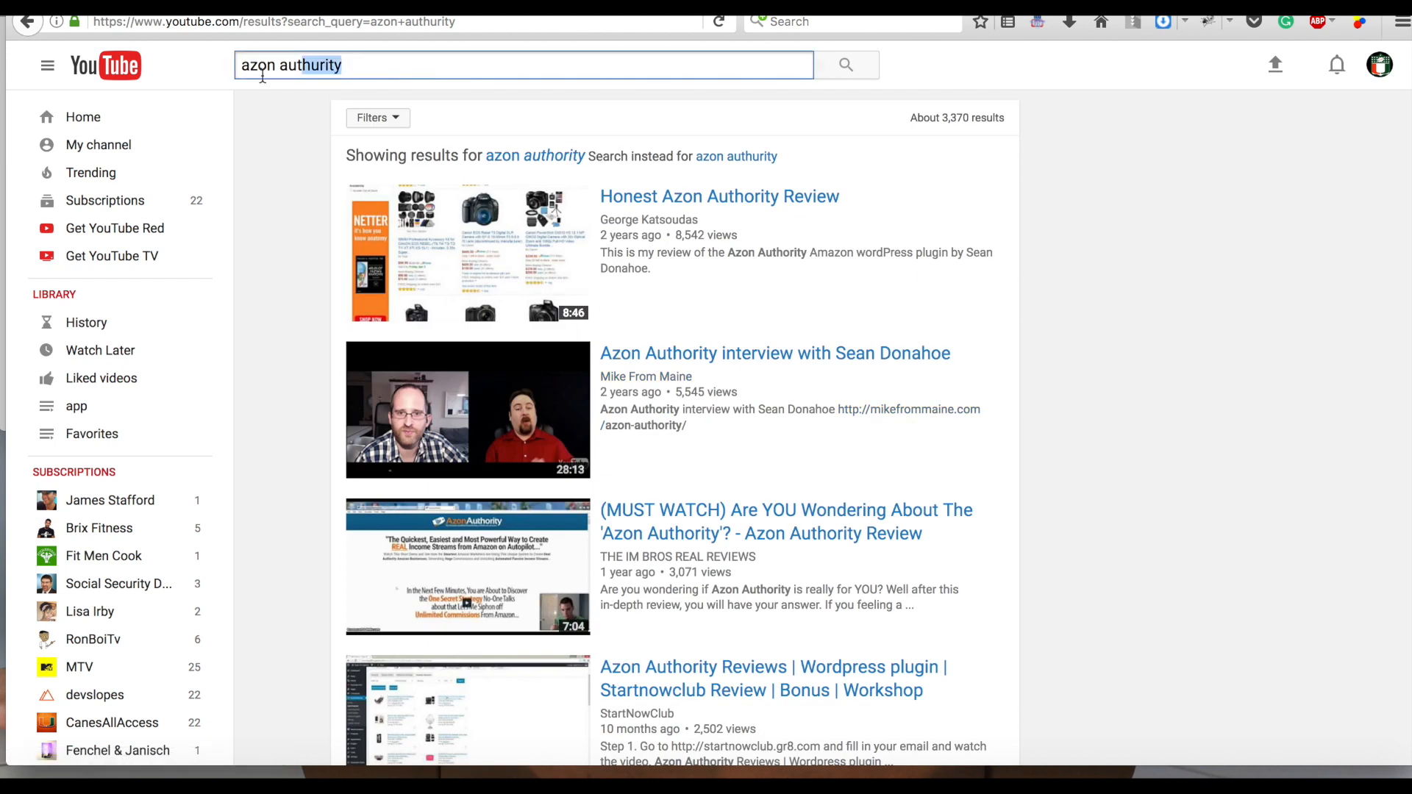
text(r)
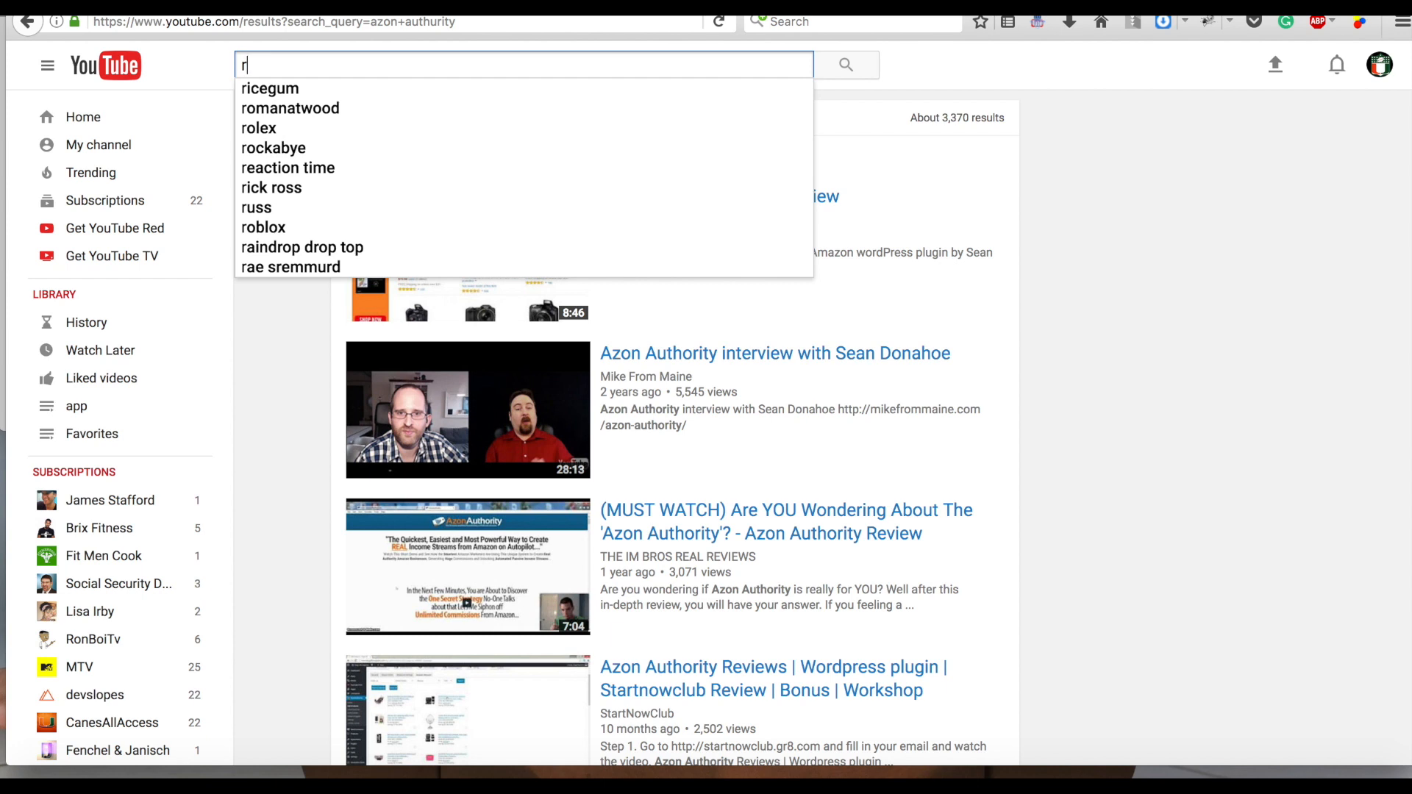
text(berto)
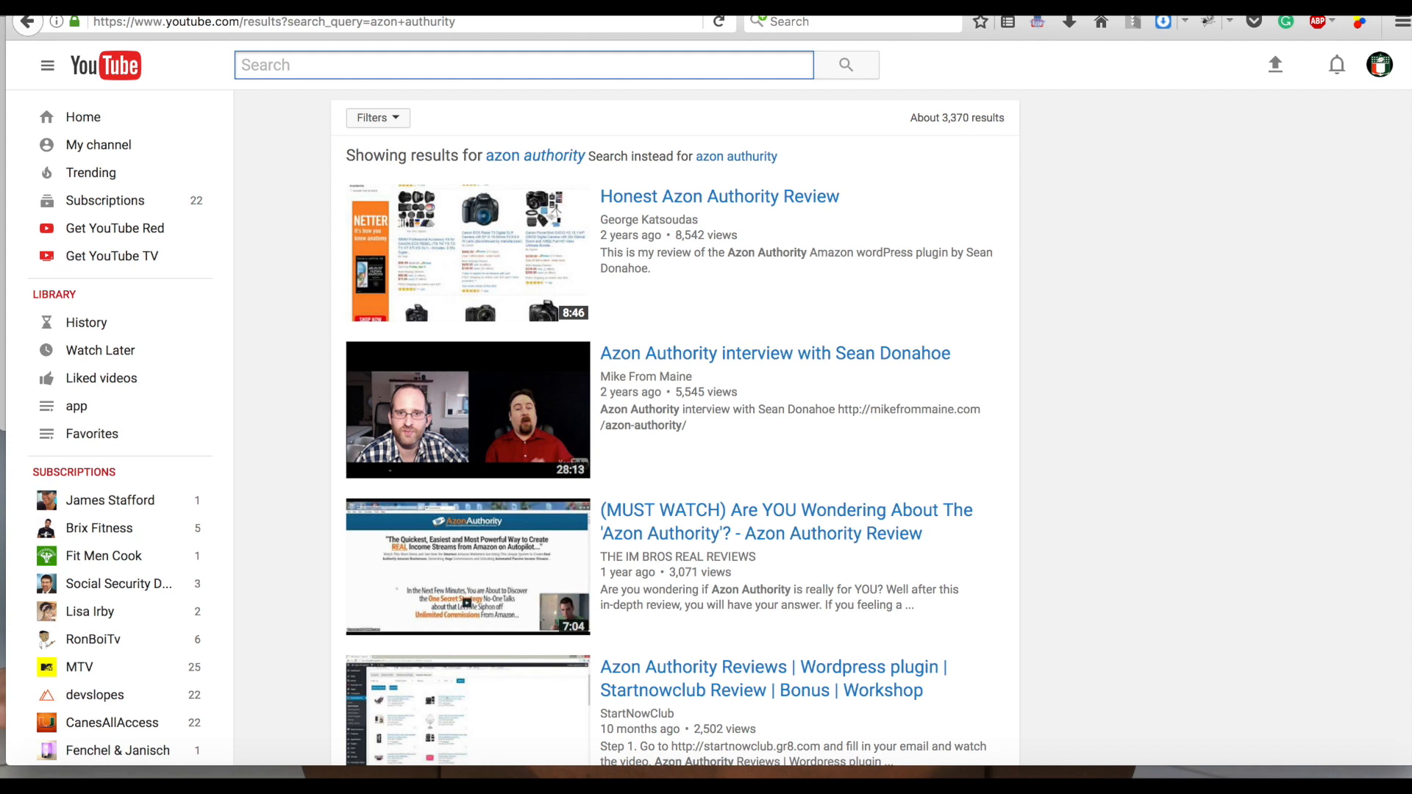
text(reberto)
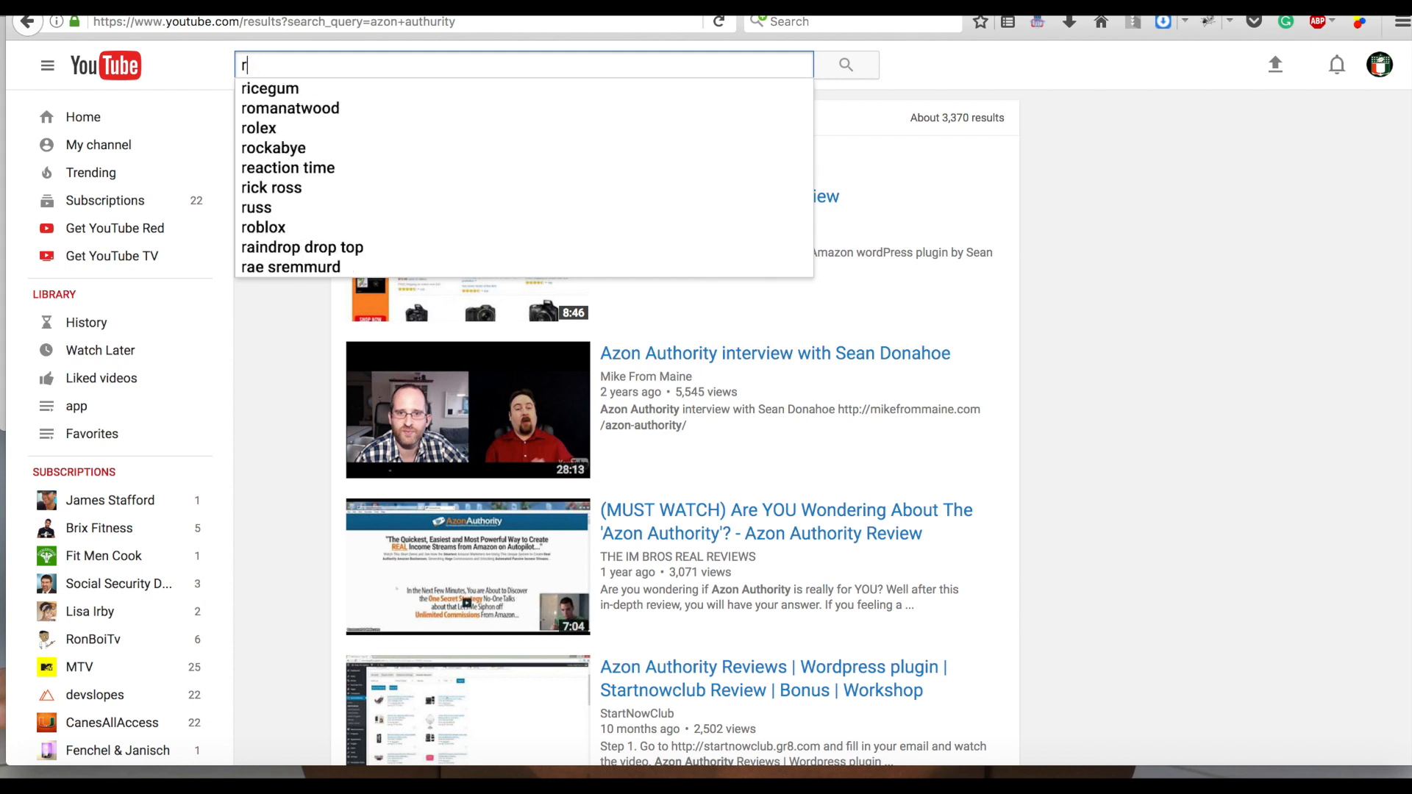
text(oberto)
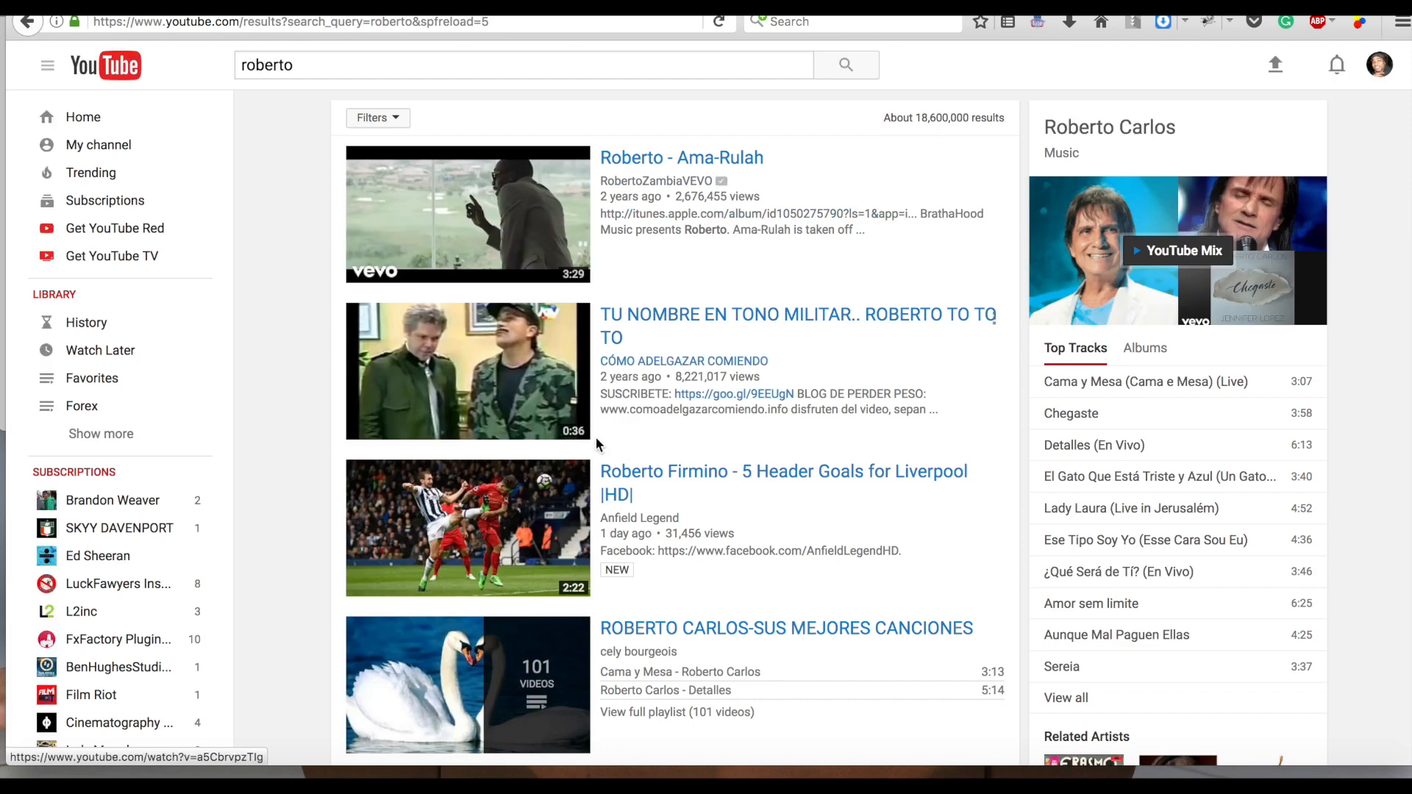
- Open the Roberto Blake channel from the roberto search results
scroll(down, 3)
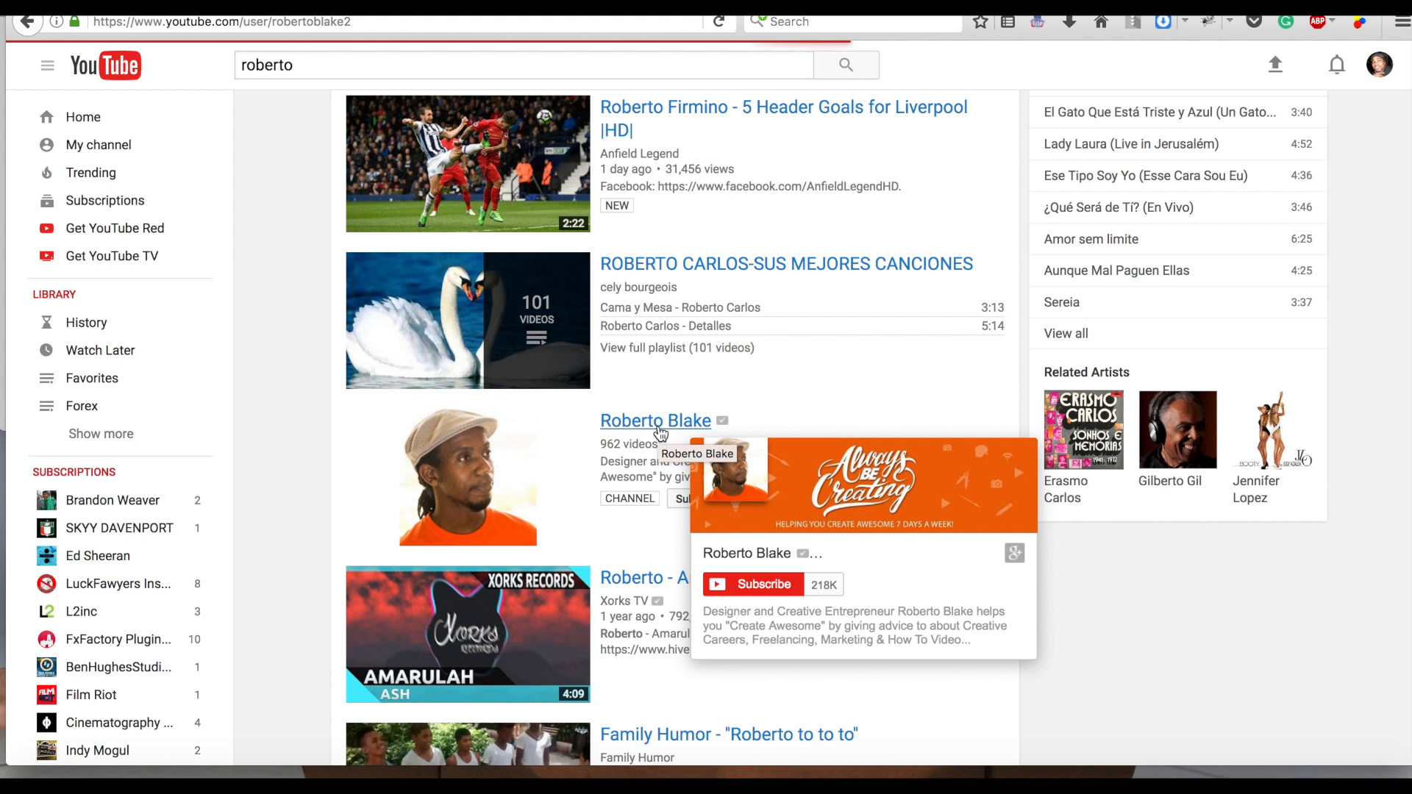
mouse_move(657, 437)
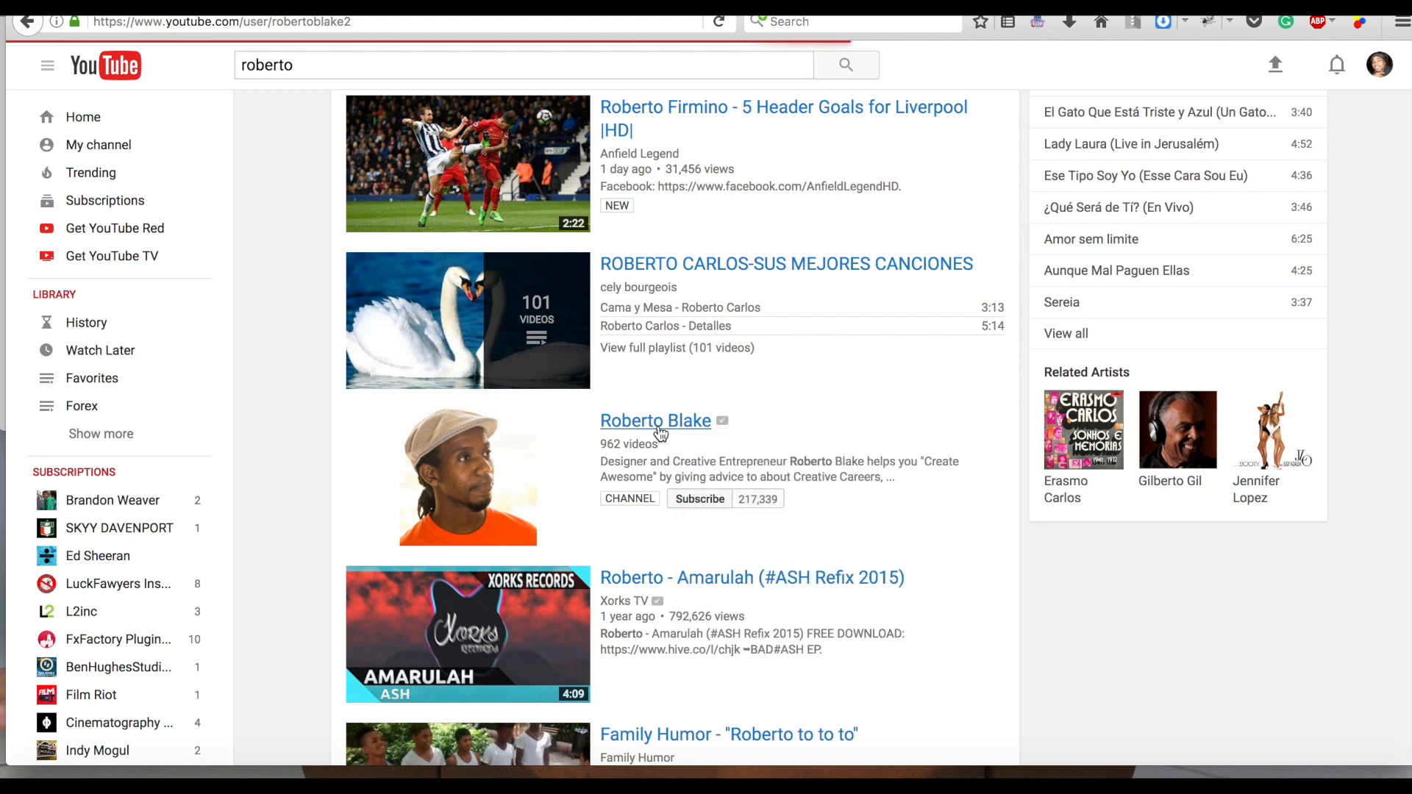
click(654, 420)
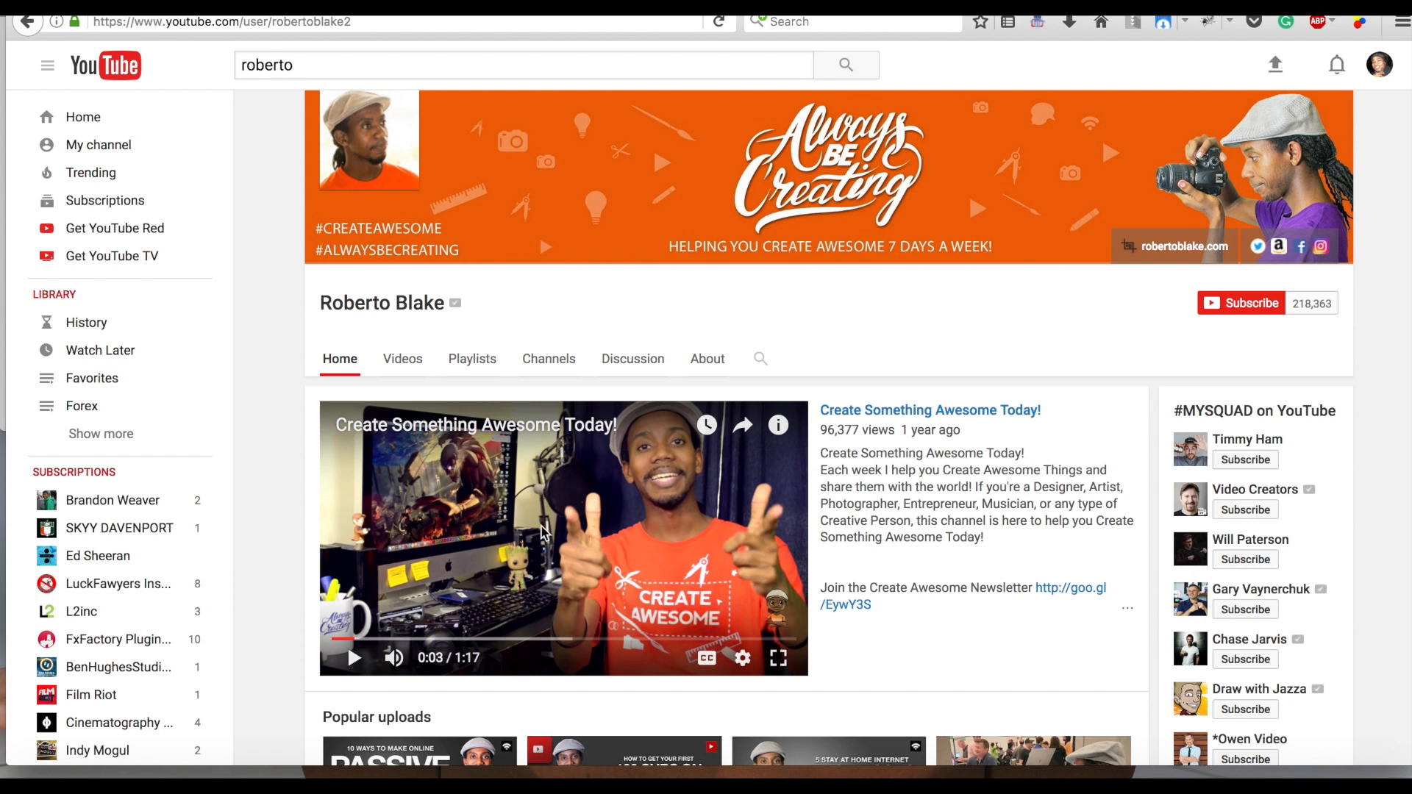
scroll(down, 3)
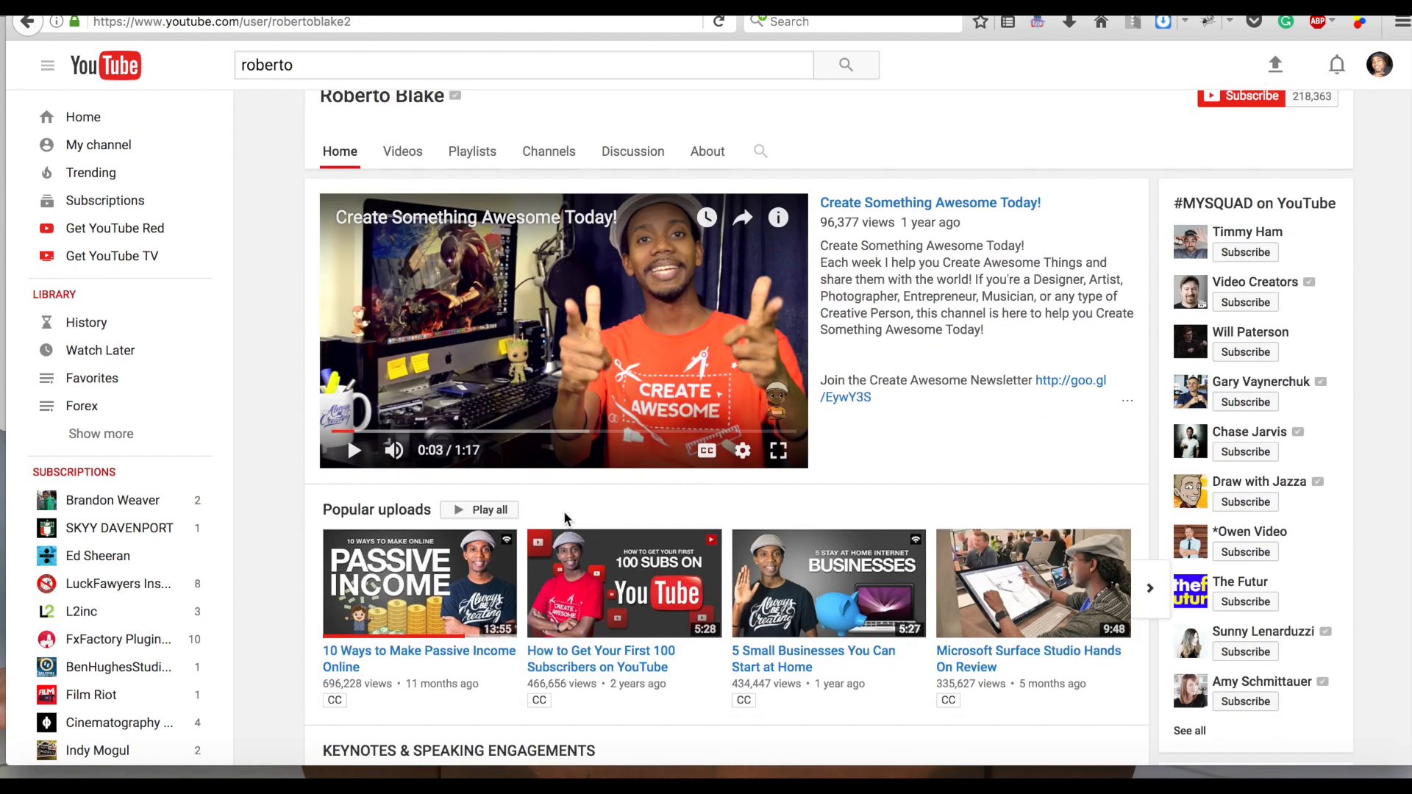
scroll(down, 3)
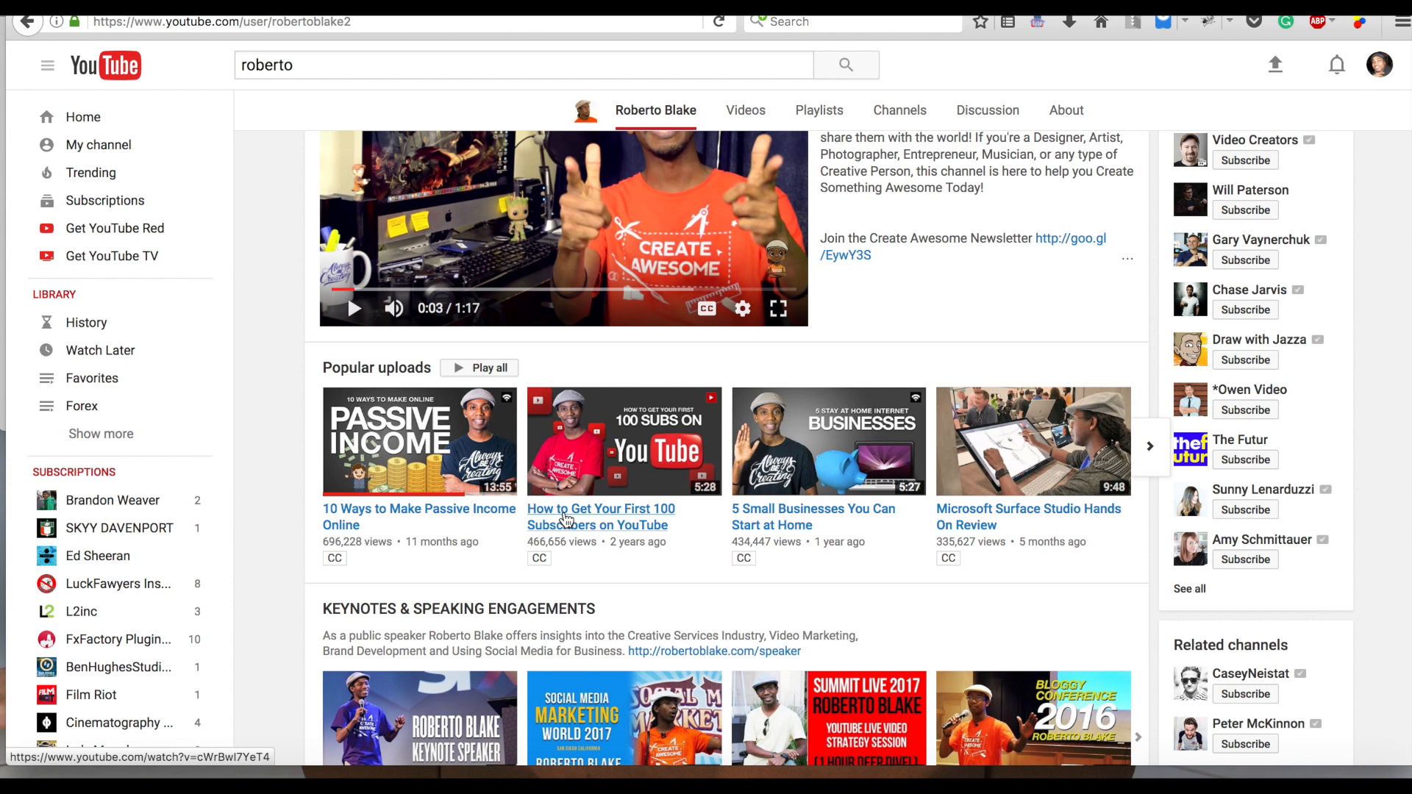
mouse_move(600, 568)
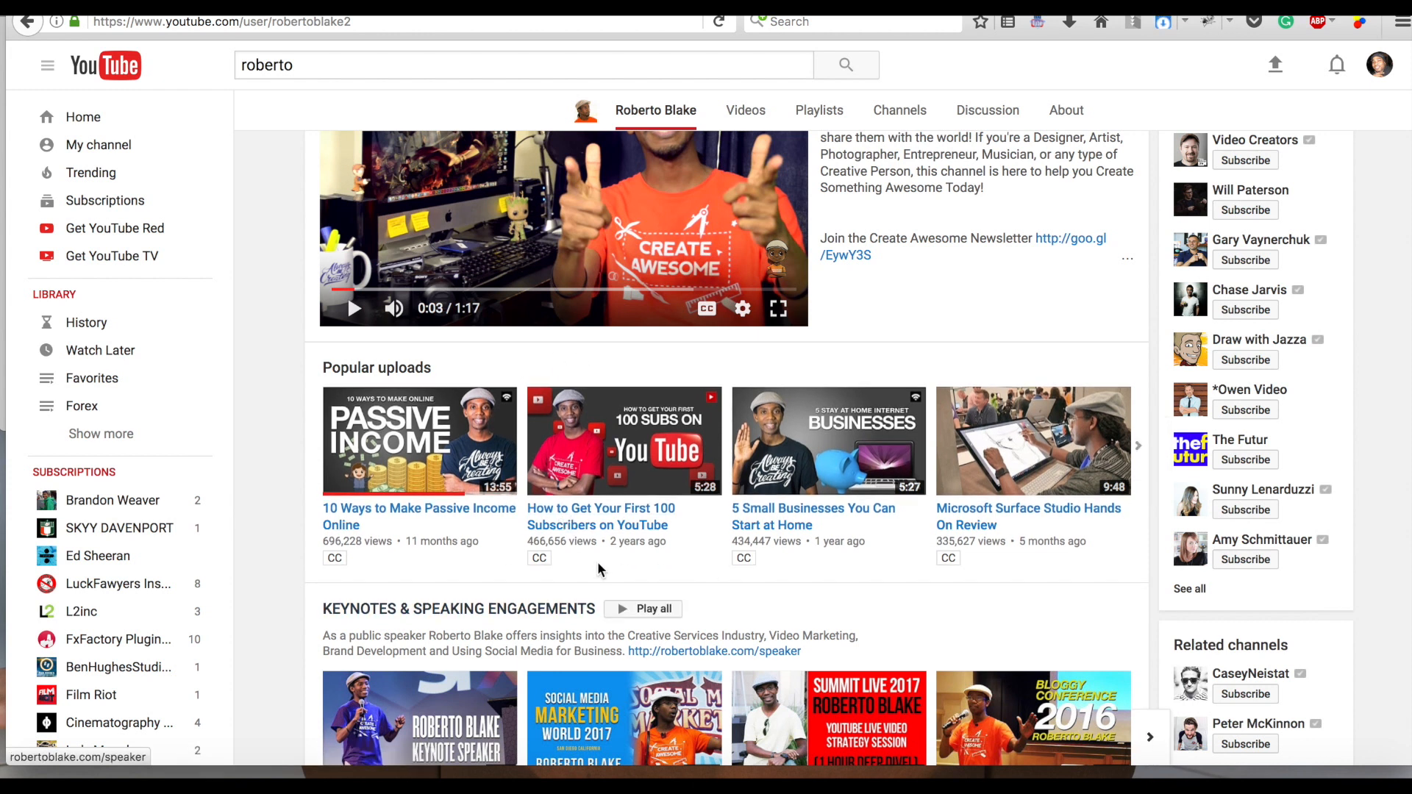
mouse_move(657, 601)
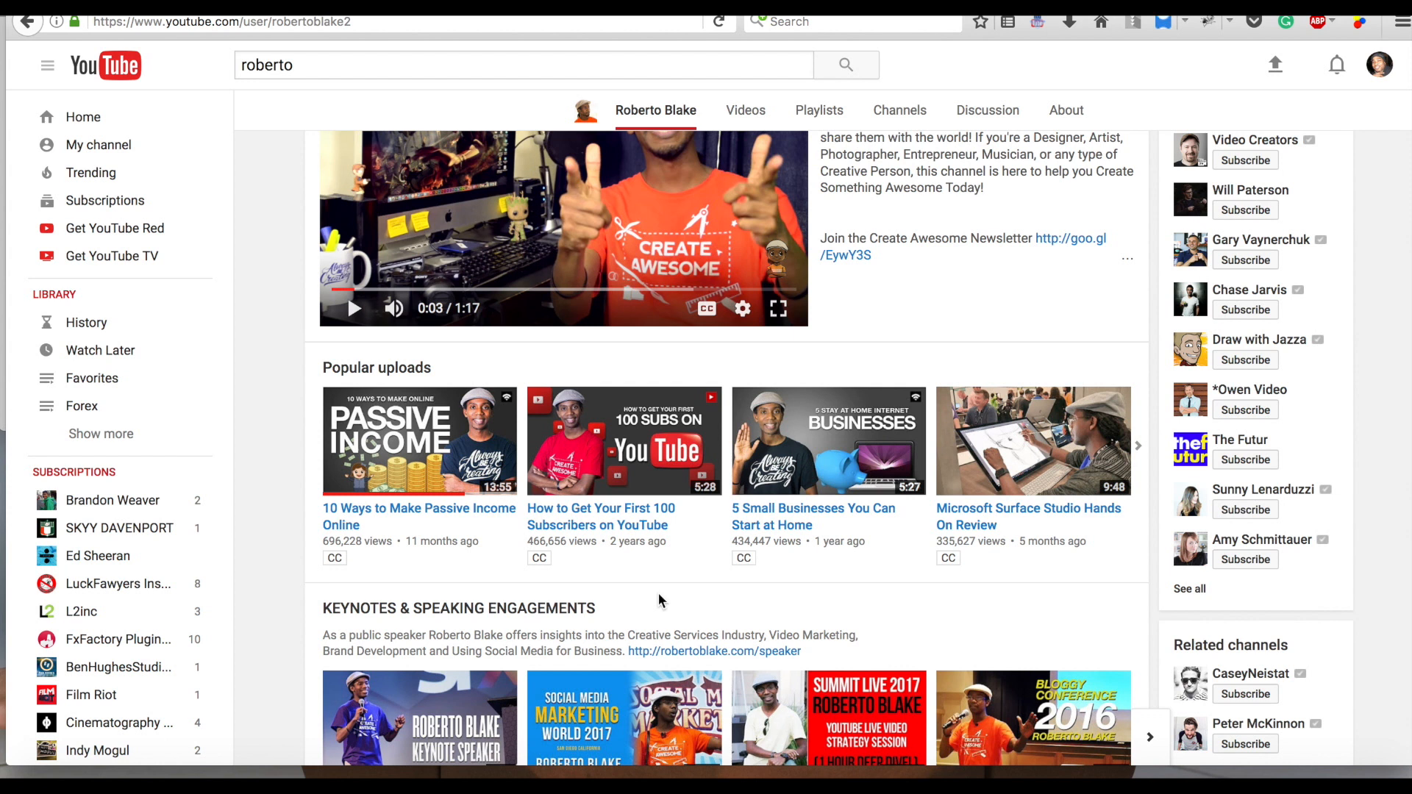
scroll(down, 3)
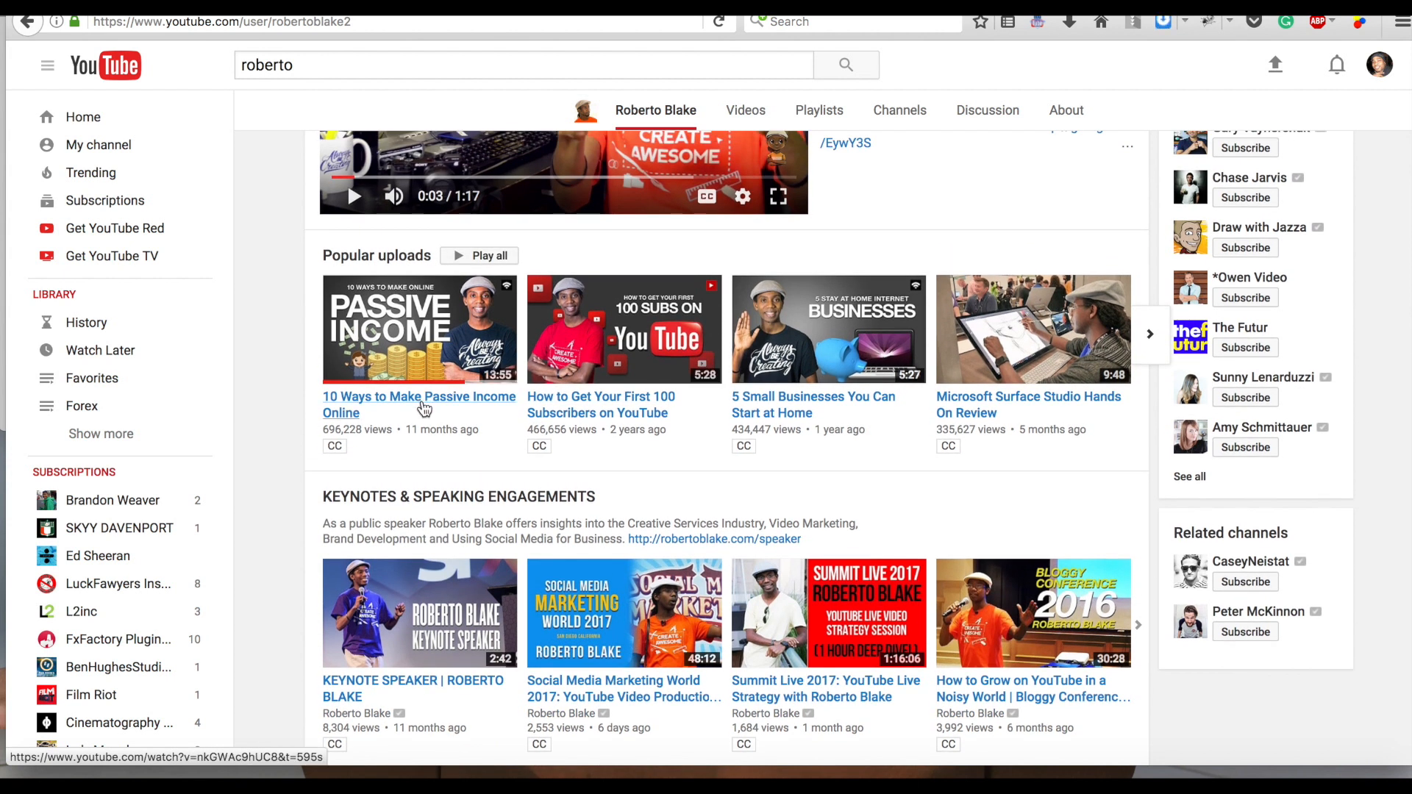
mouse_move(418, 405)
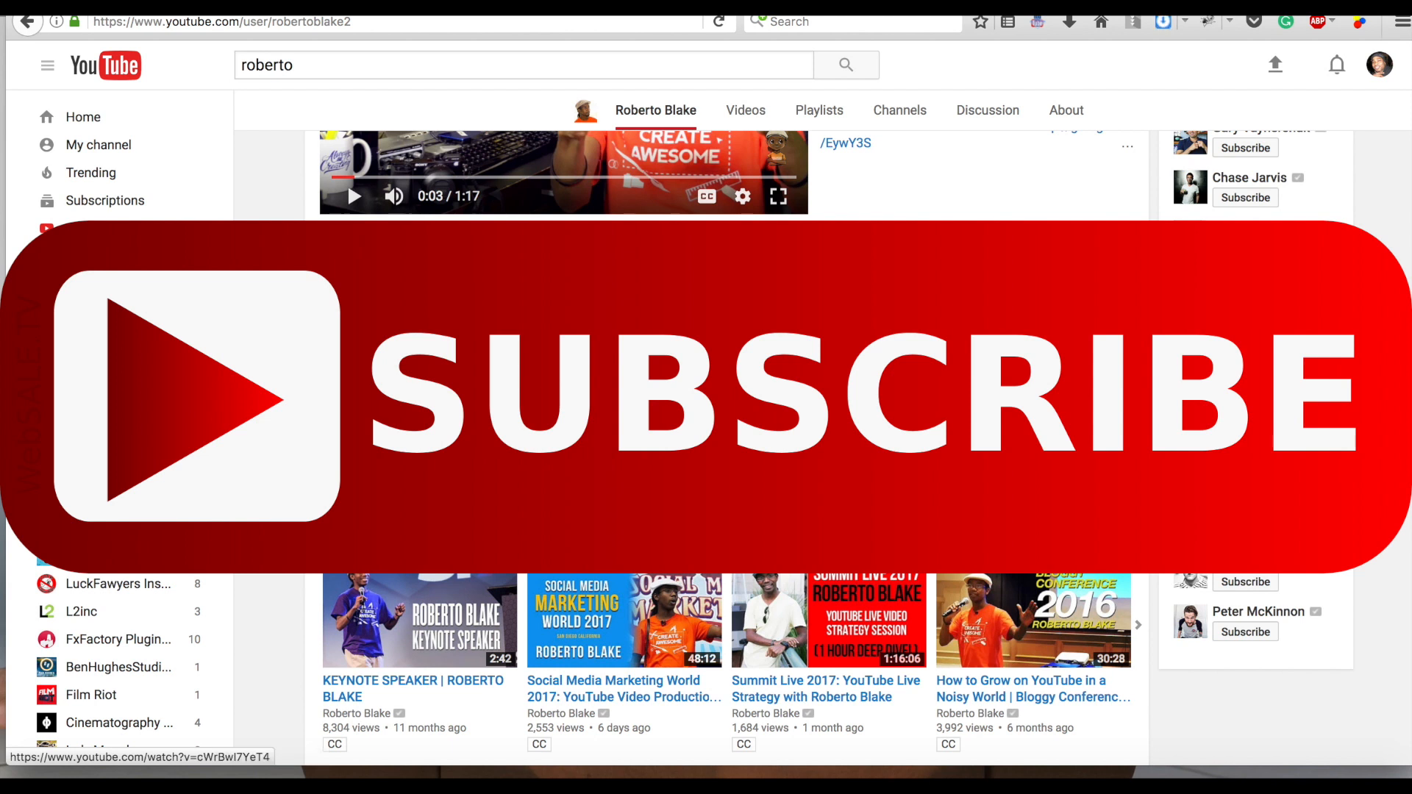
scroll(up, 3)
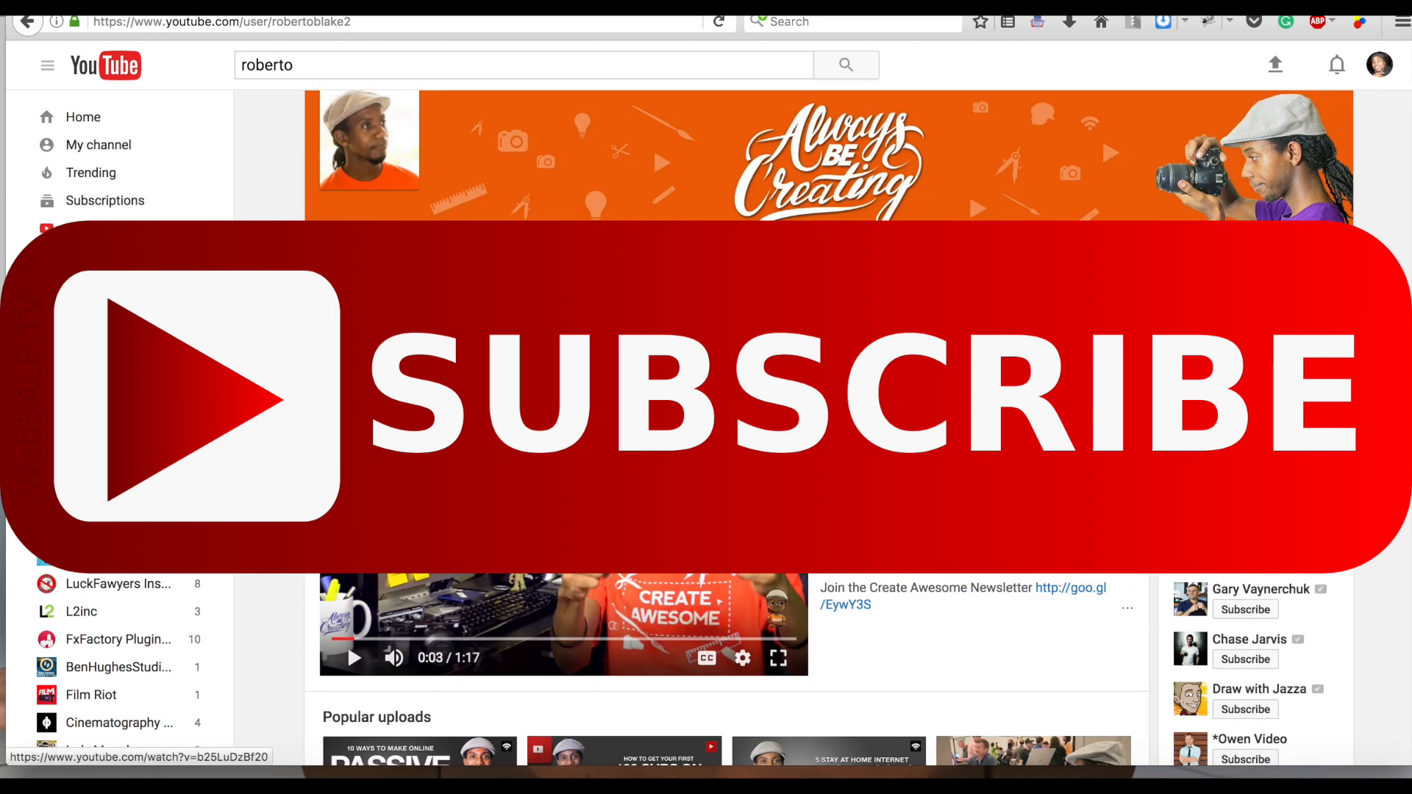